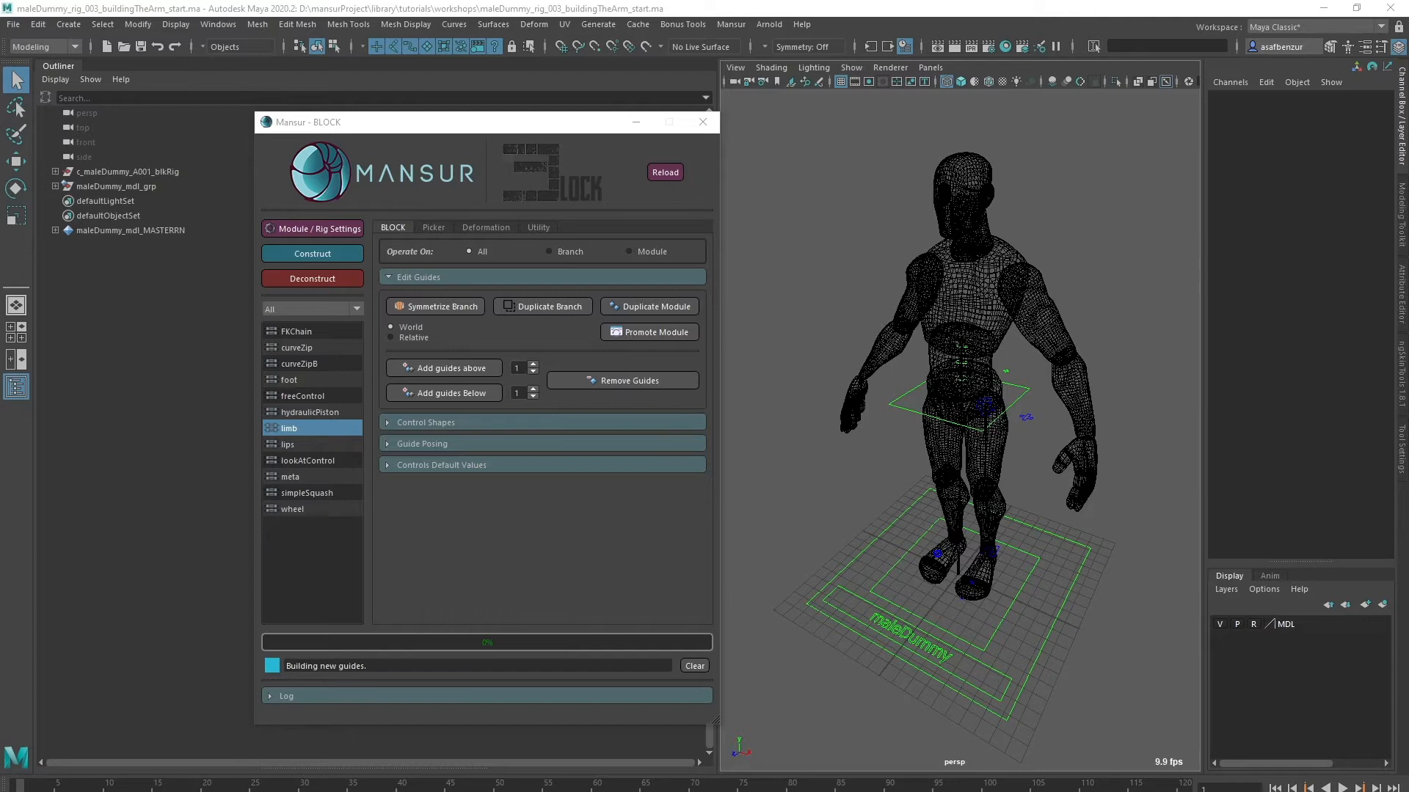
mouse_move(909, 579)
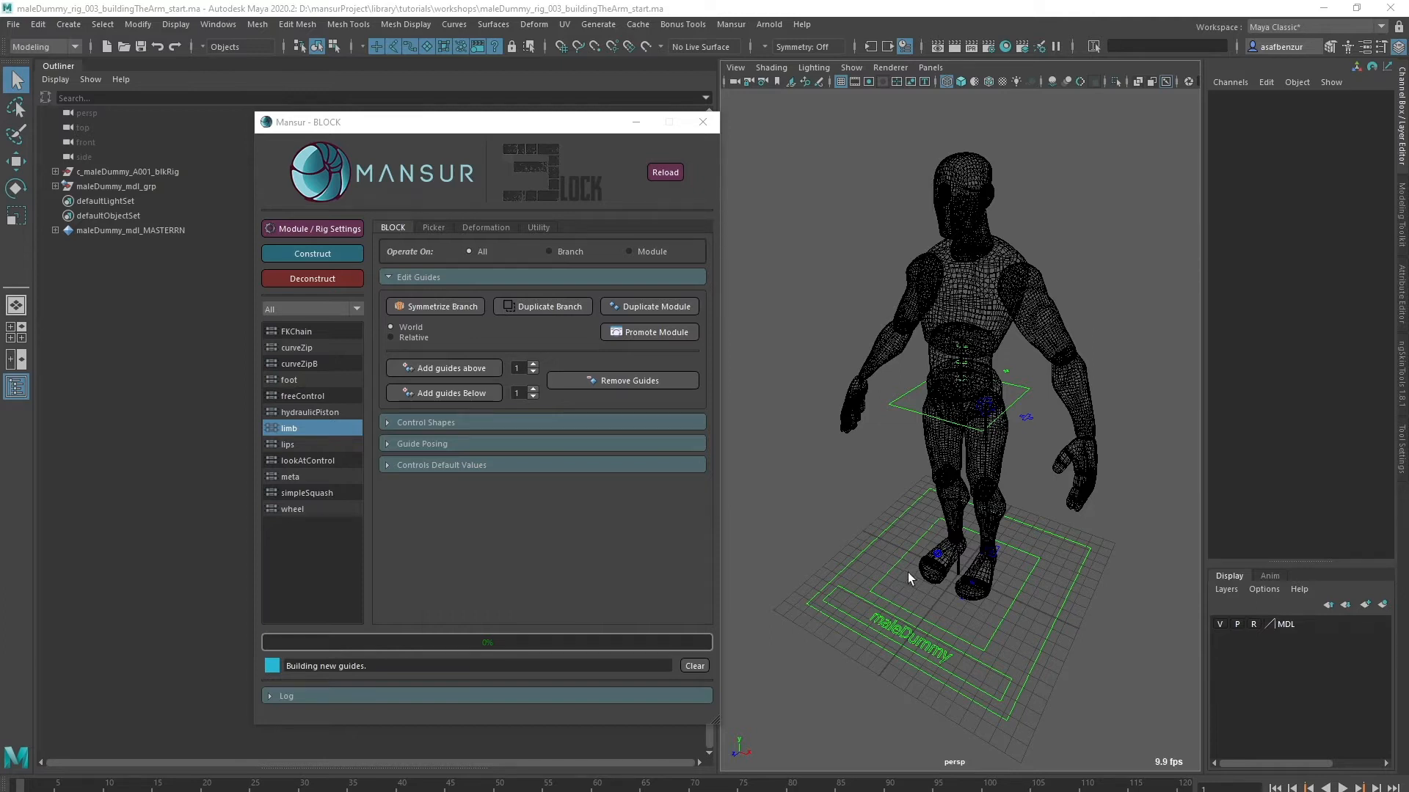
mouse_move(904, 419)
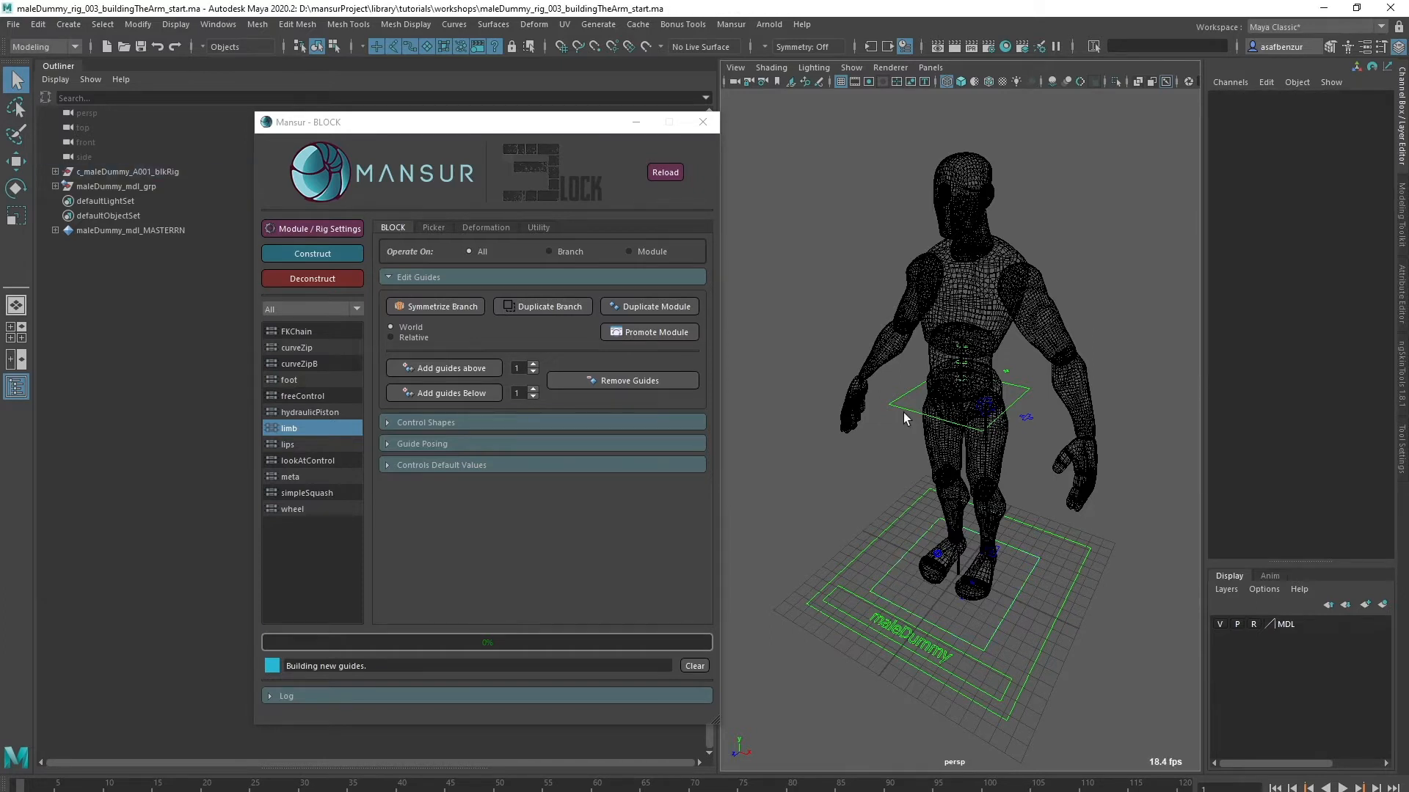
mouse_move(984, 475)
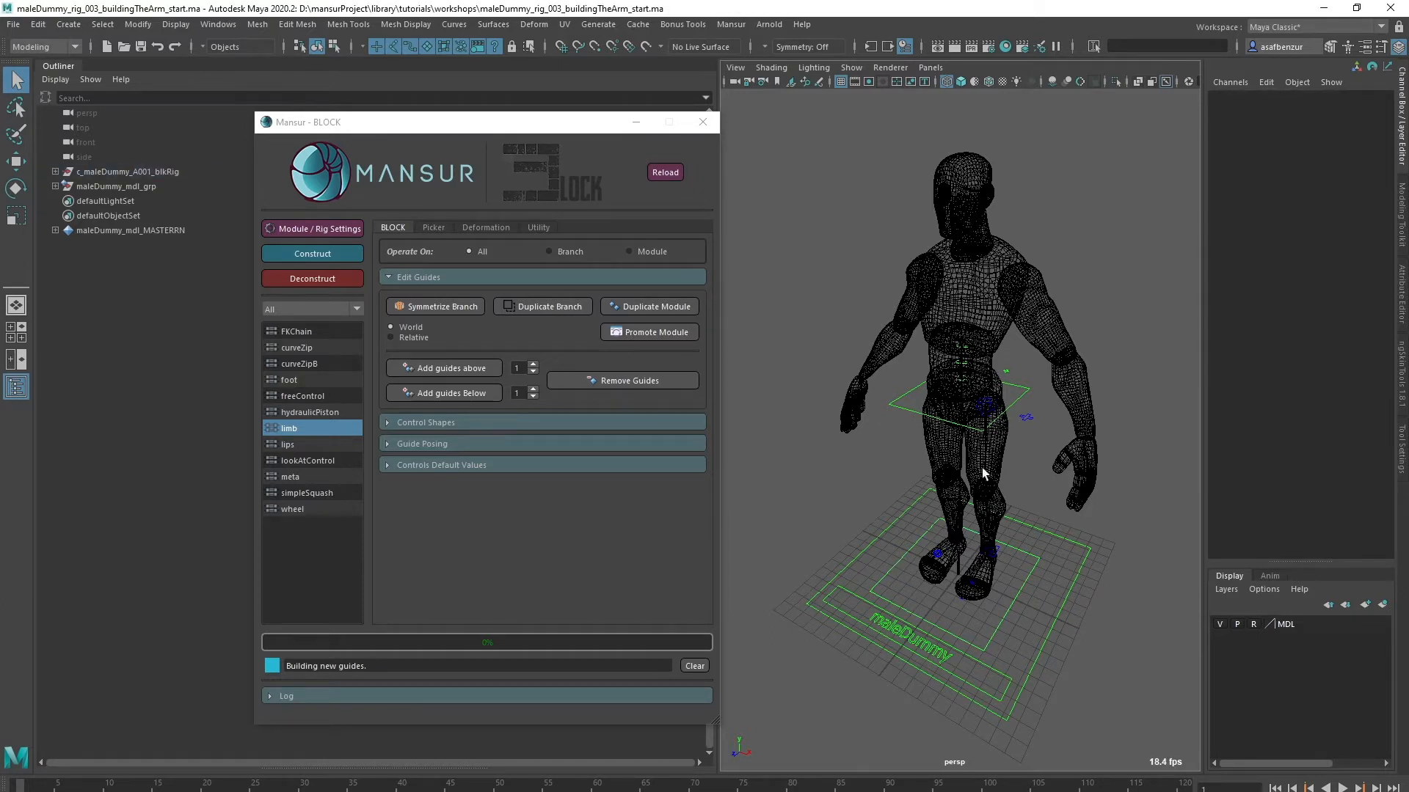
mouse_move(981, 582)
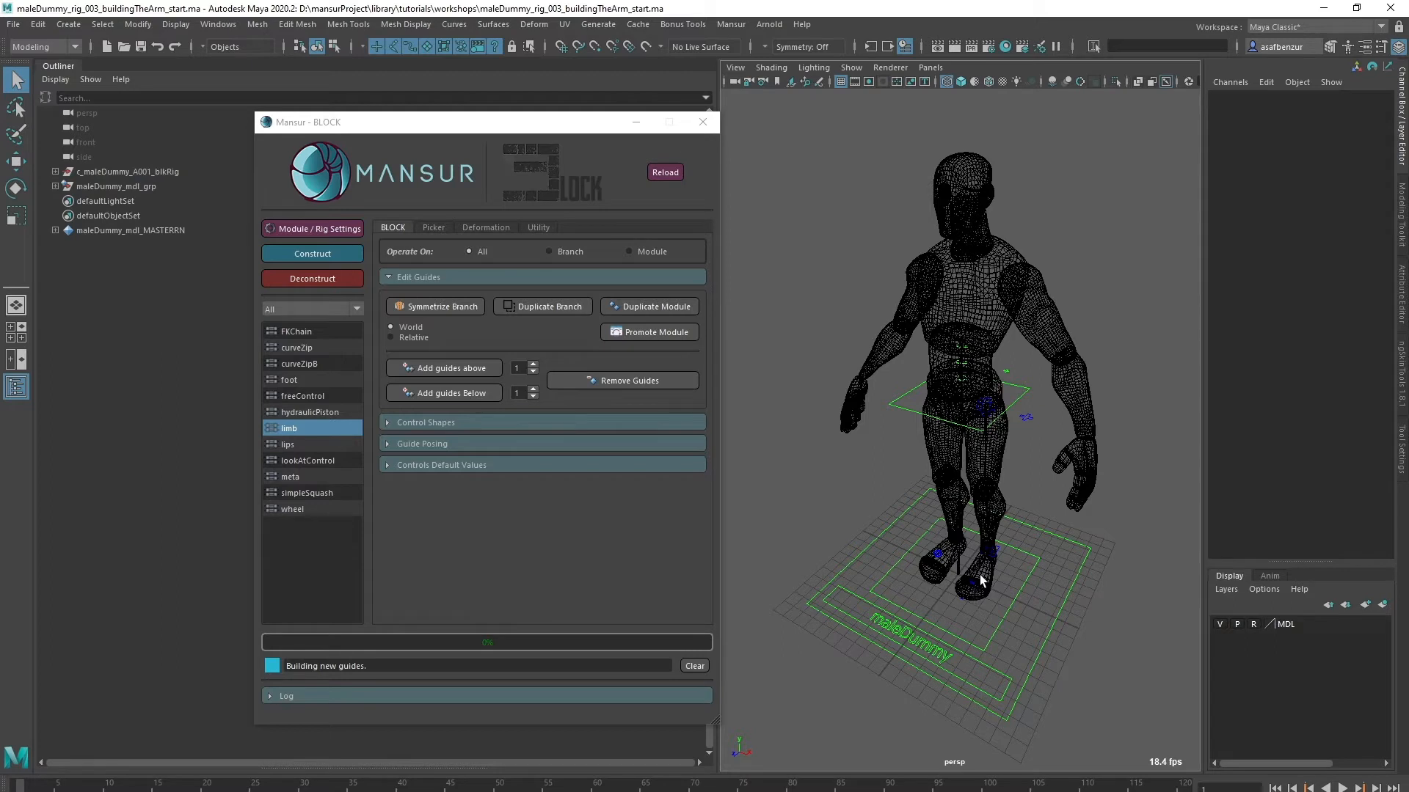
mouse_move(993, 277)
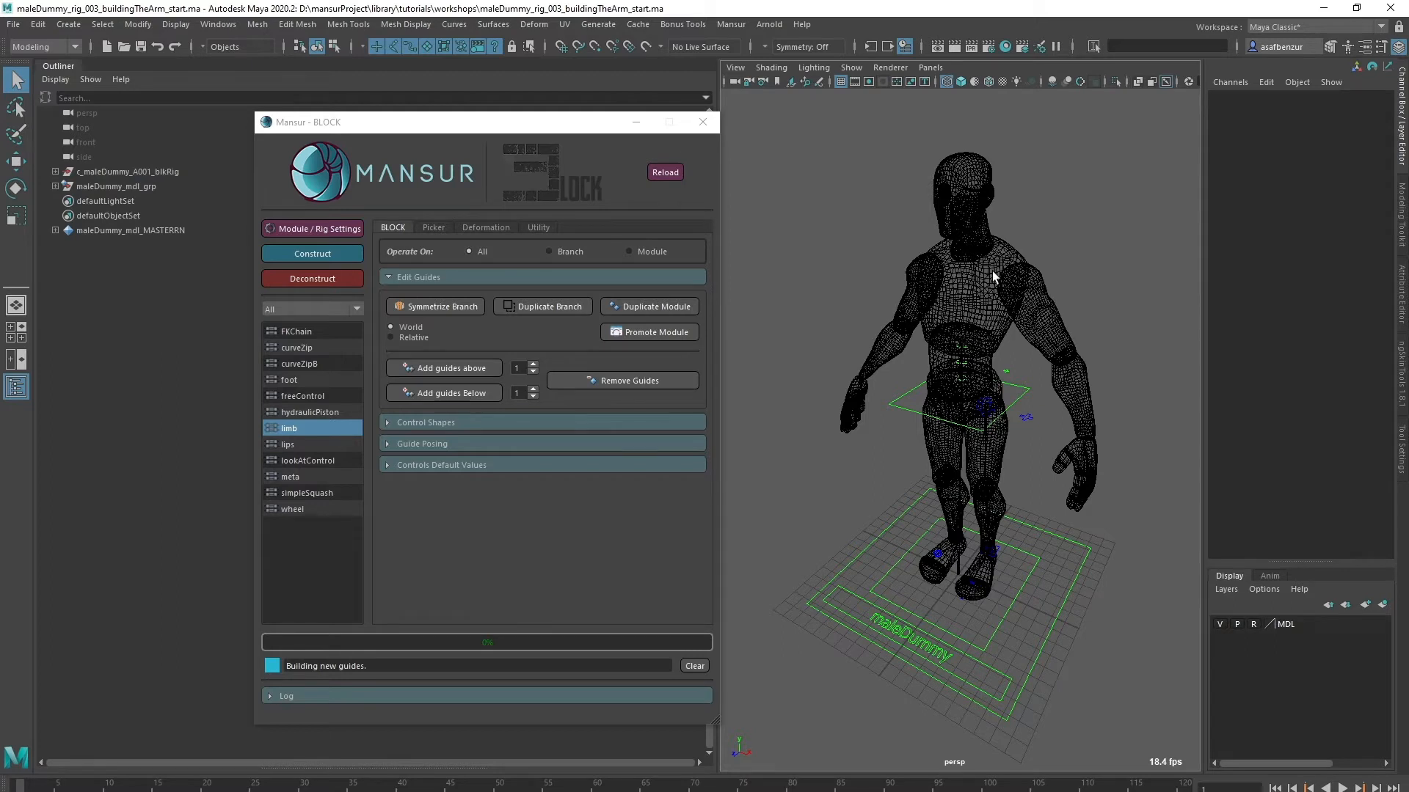
mouse_move(889, 370)
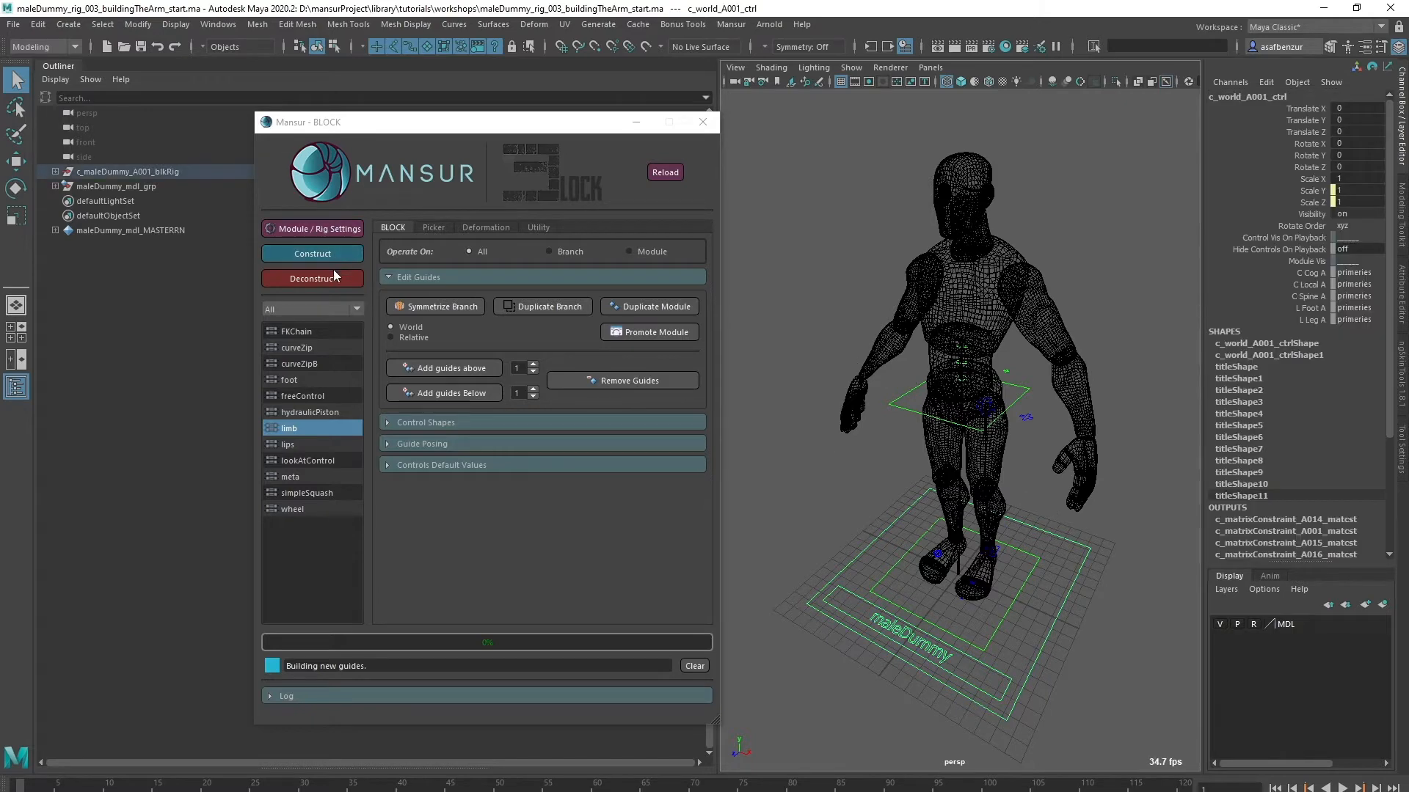
- Deconstruct the rig to guides and start a freeControl module with body name 'shoulder'
click(312, 278)
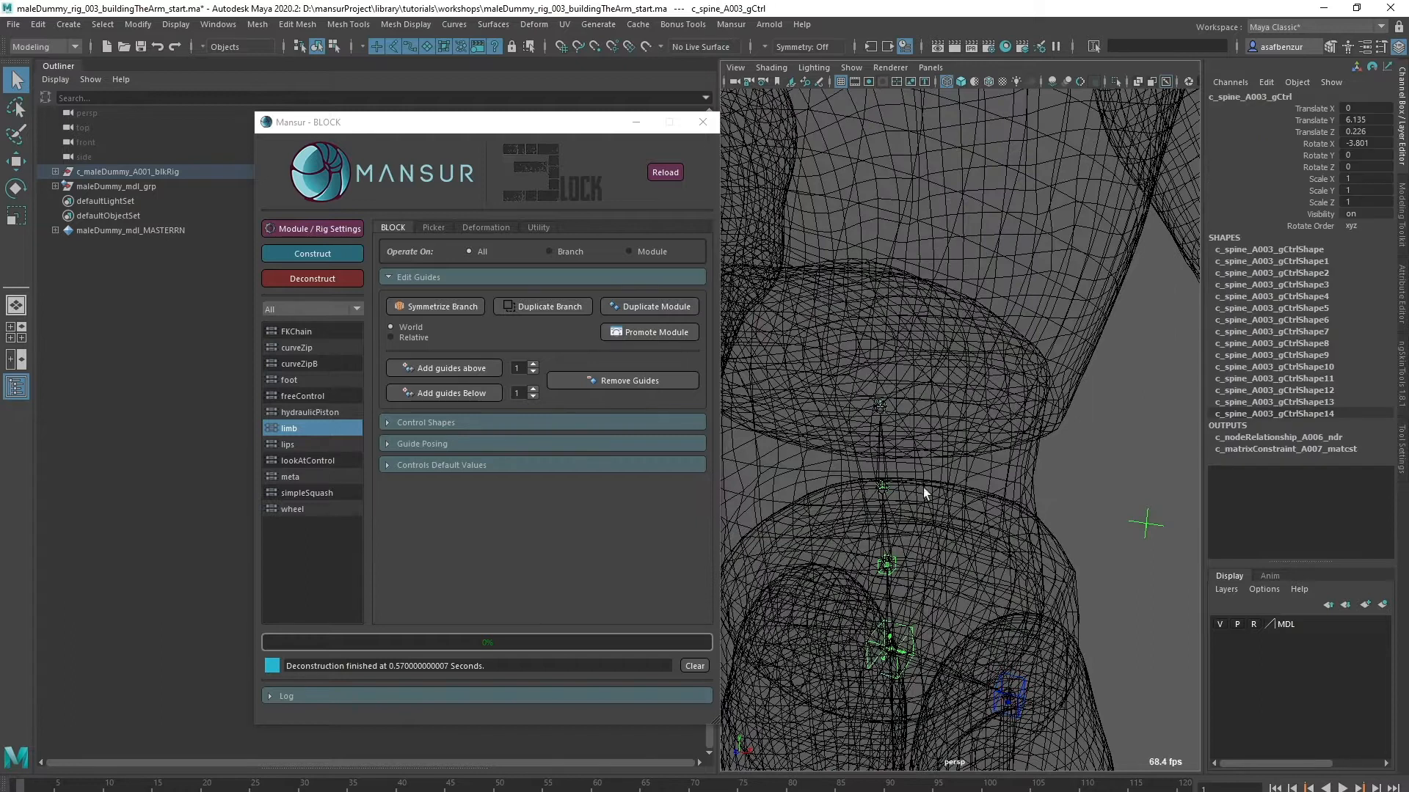
mouse_move(961, 557)
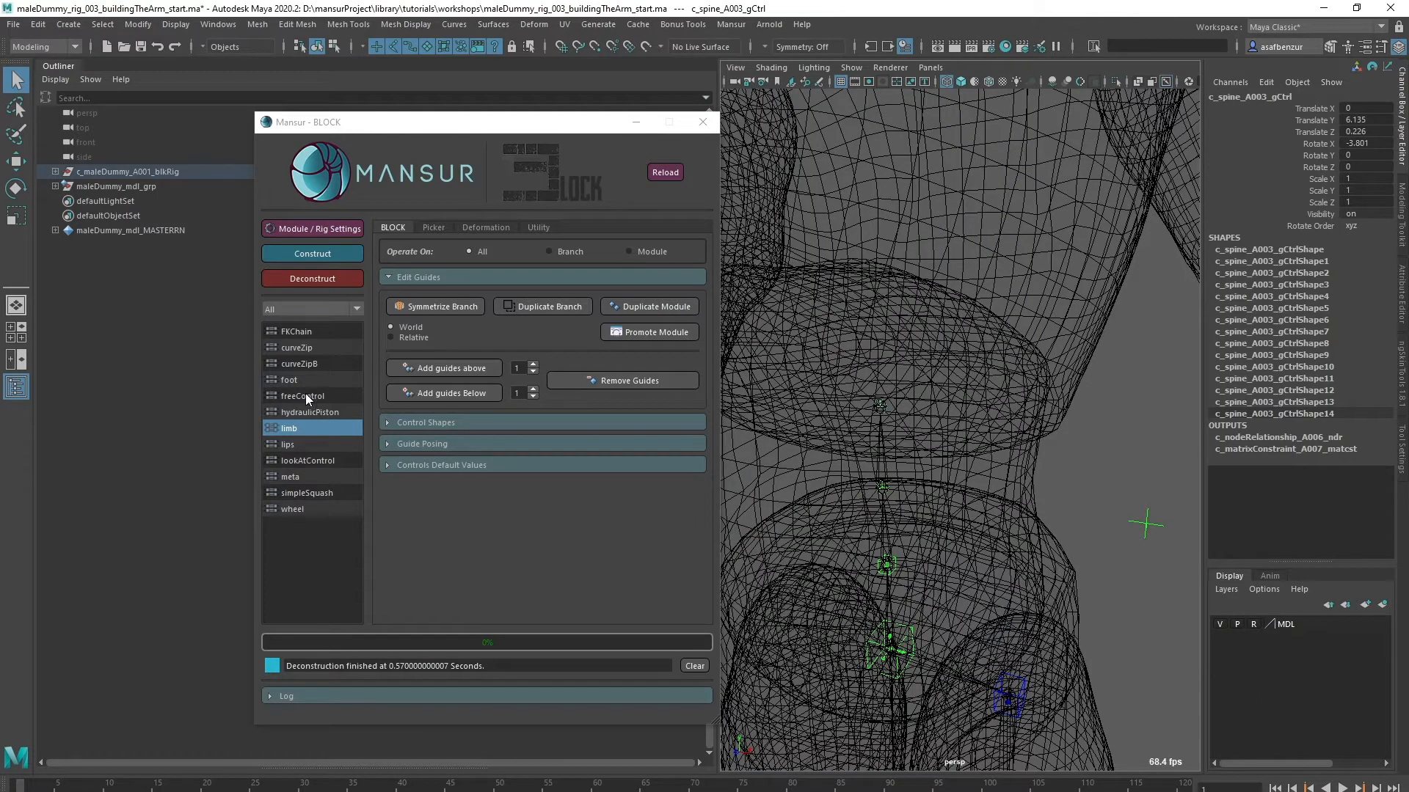
click(303, 395)
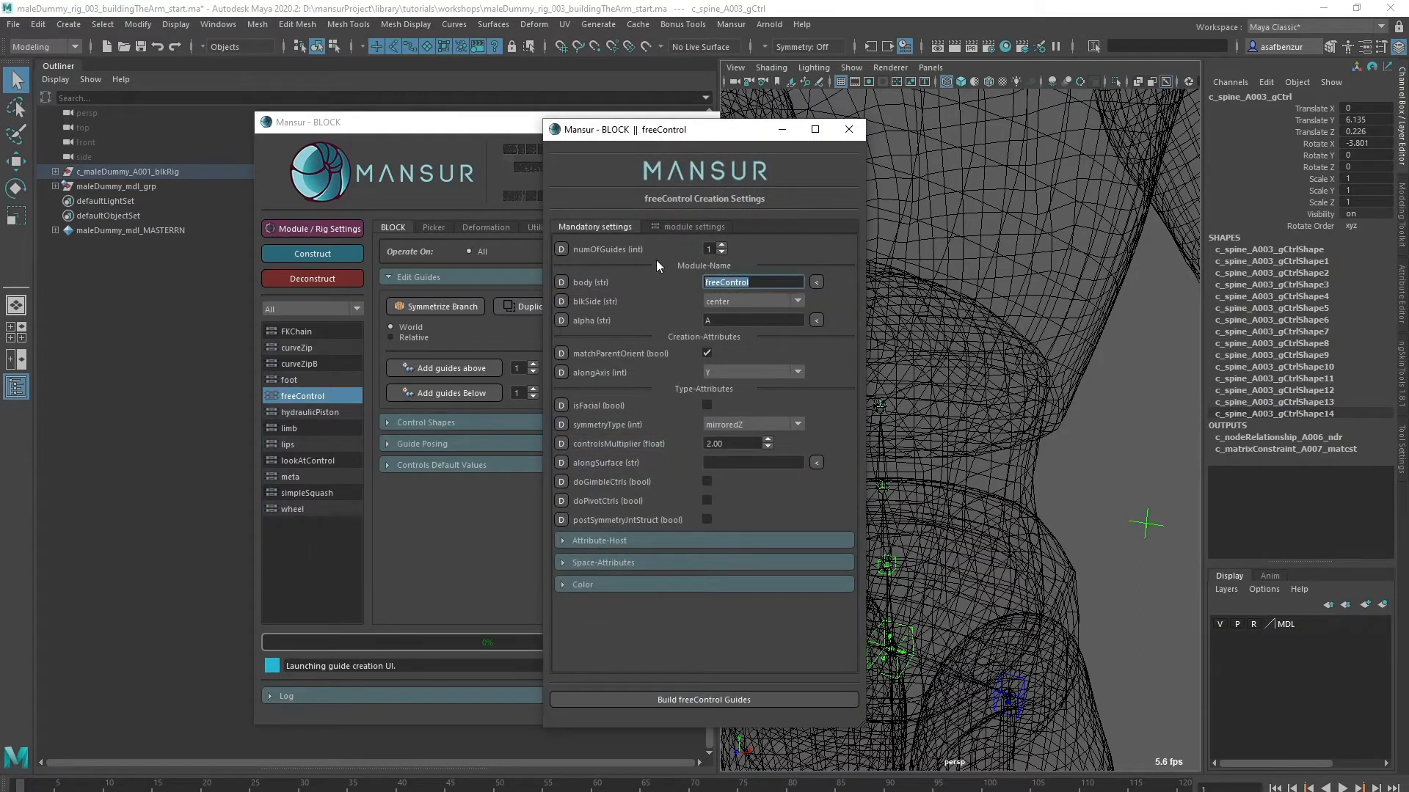
text(shoulder)
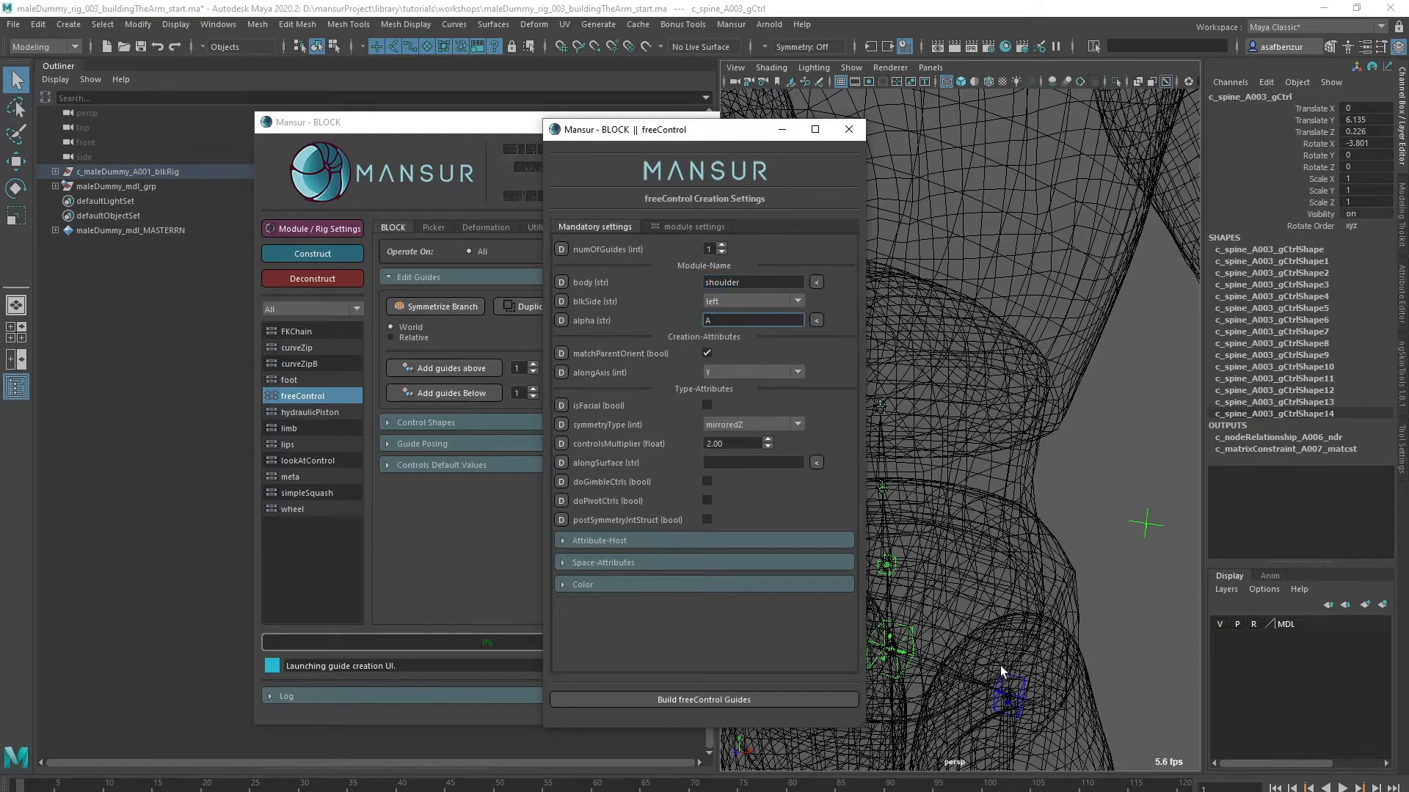
click(692, 227)
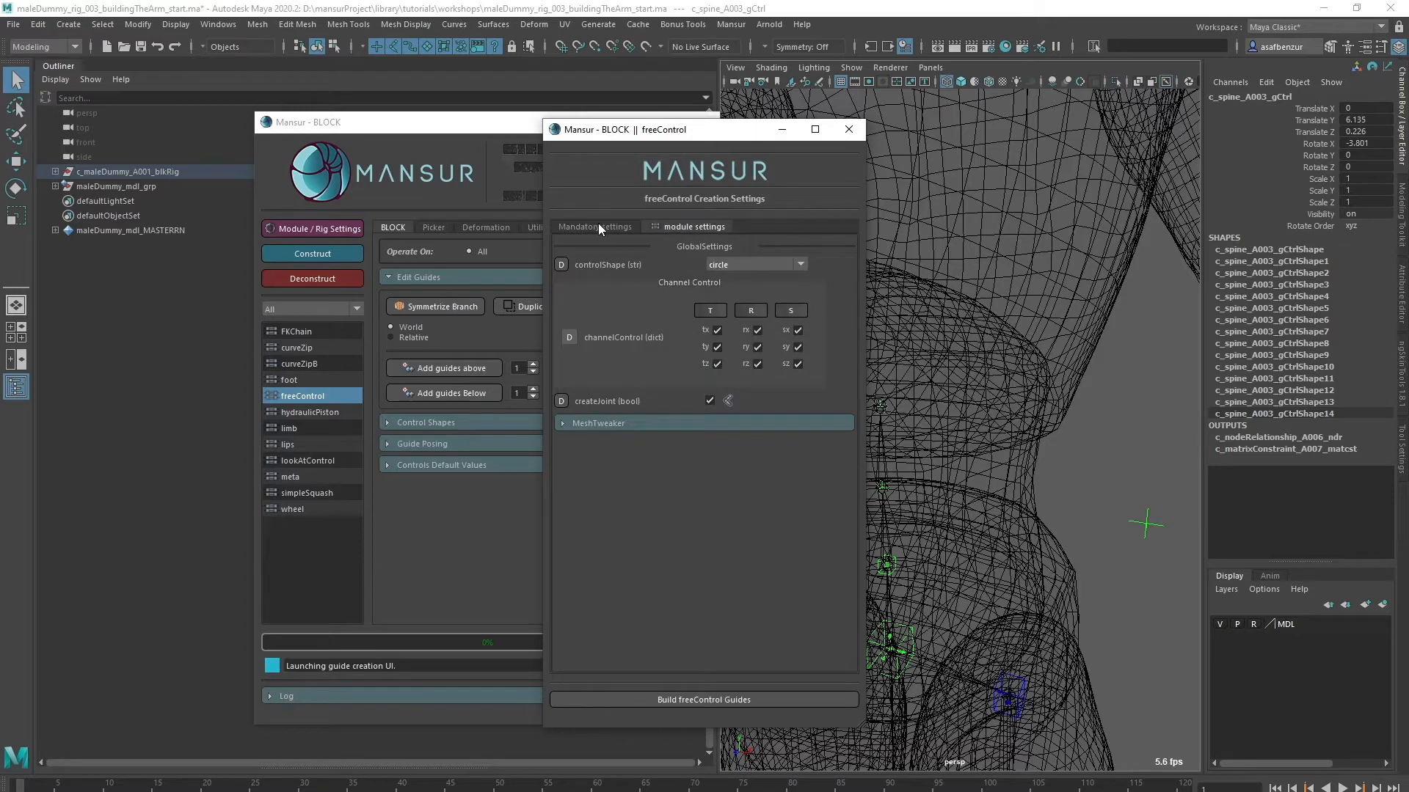
click(703, 700)
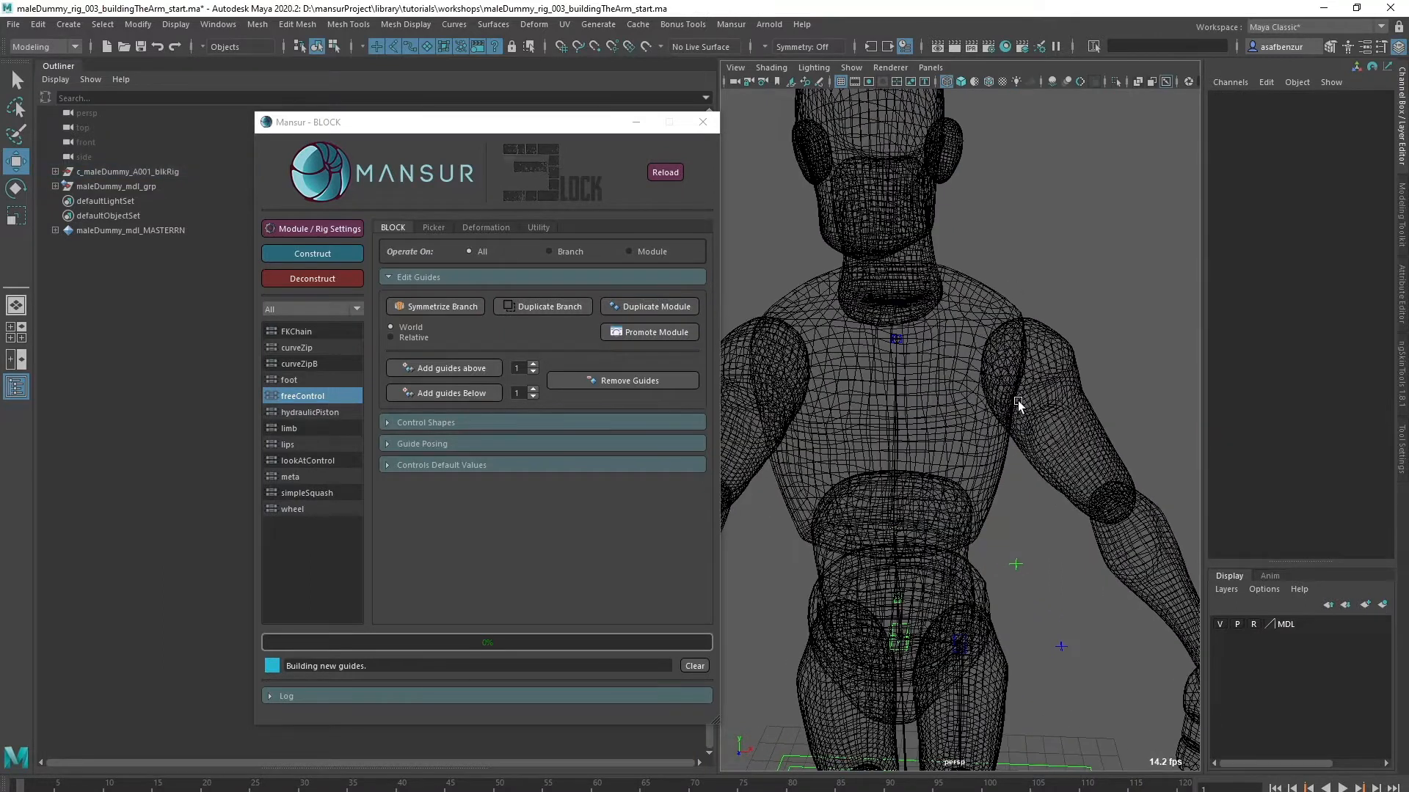
mouse_move(915, 349)
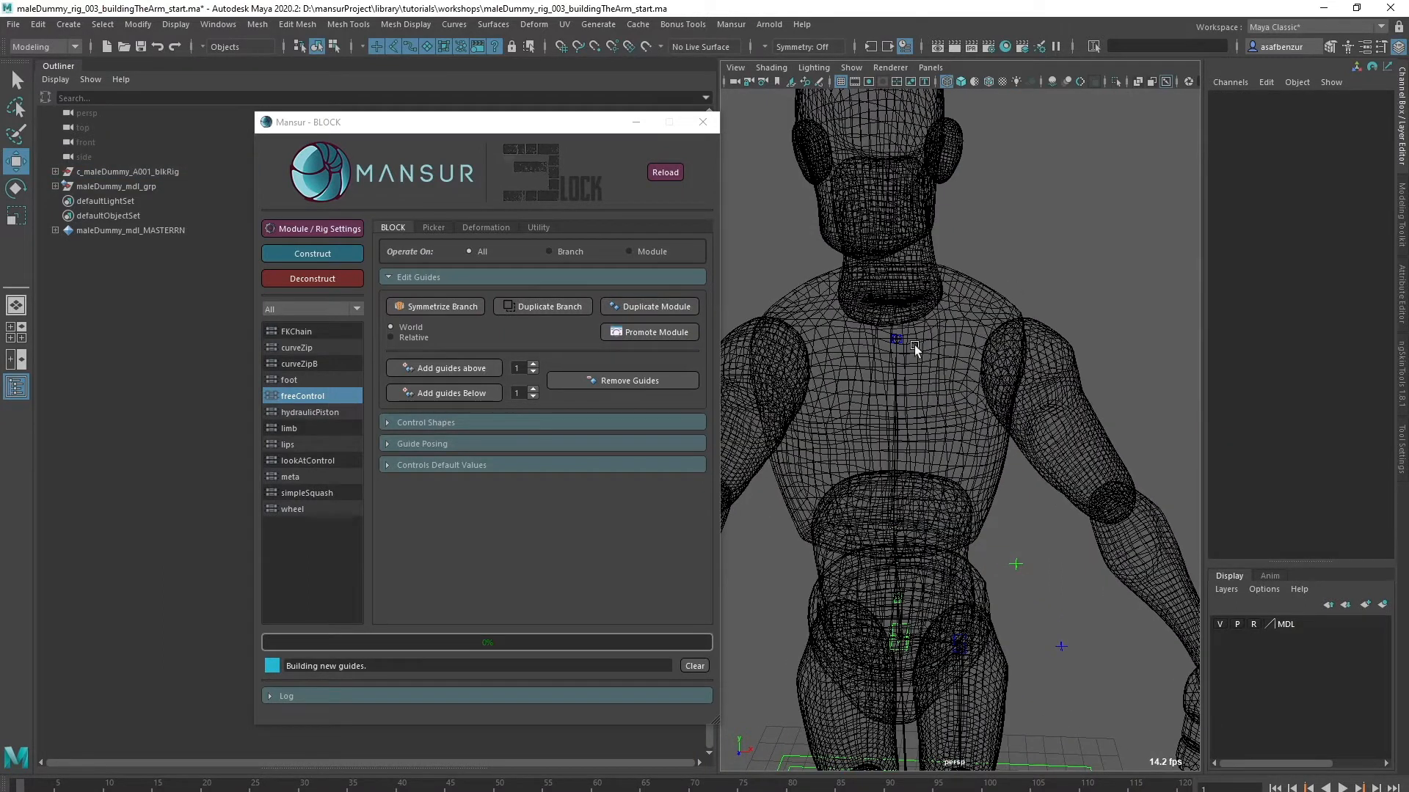
- Select the new l_shoulder guide and choose limb as the next module type
click(896, 340)
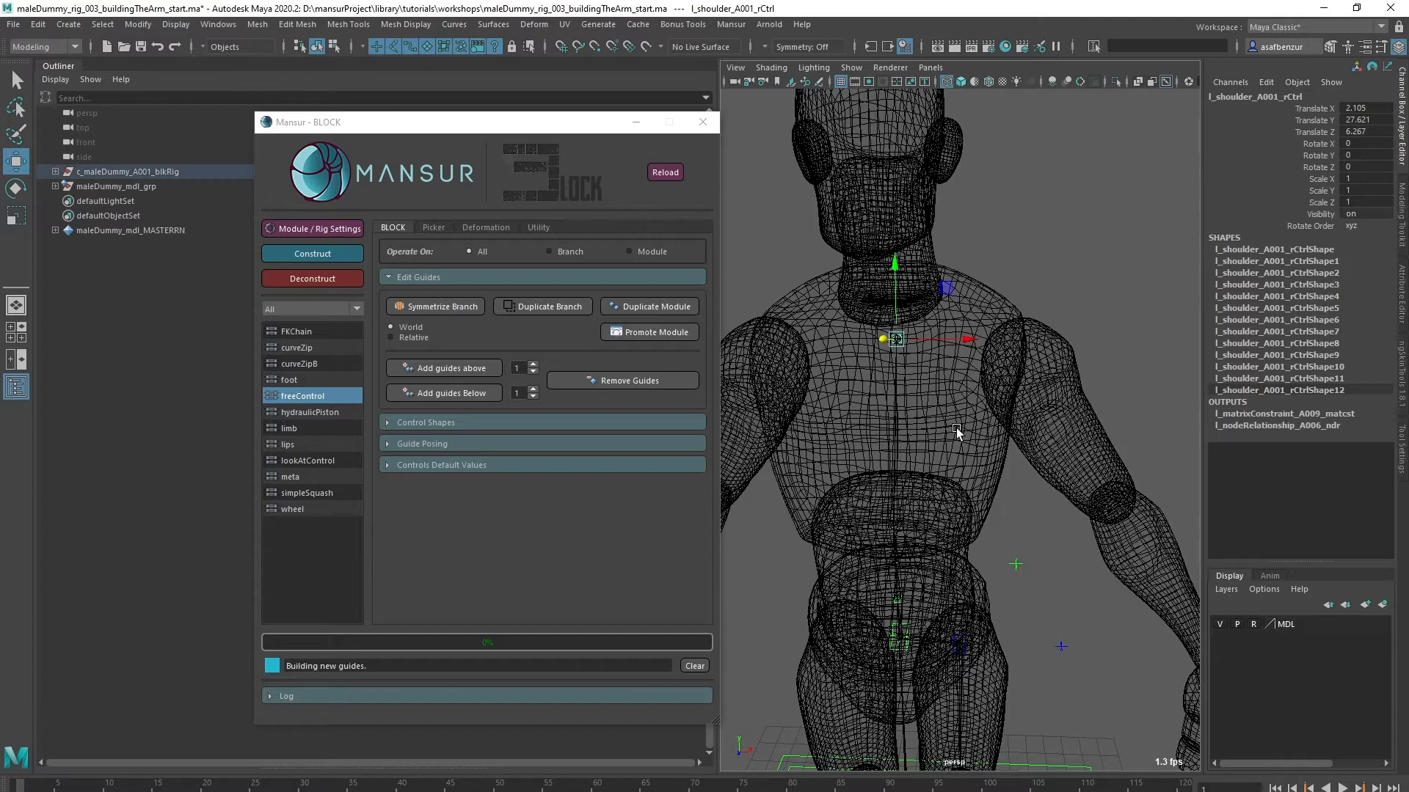
mouse_move(312, 429)
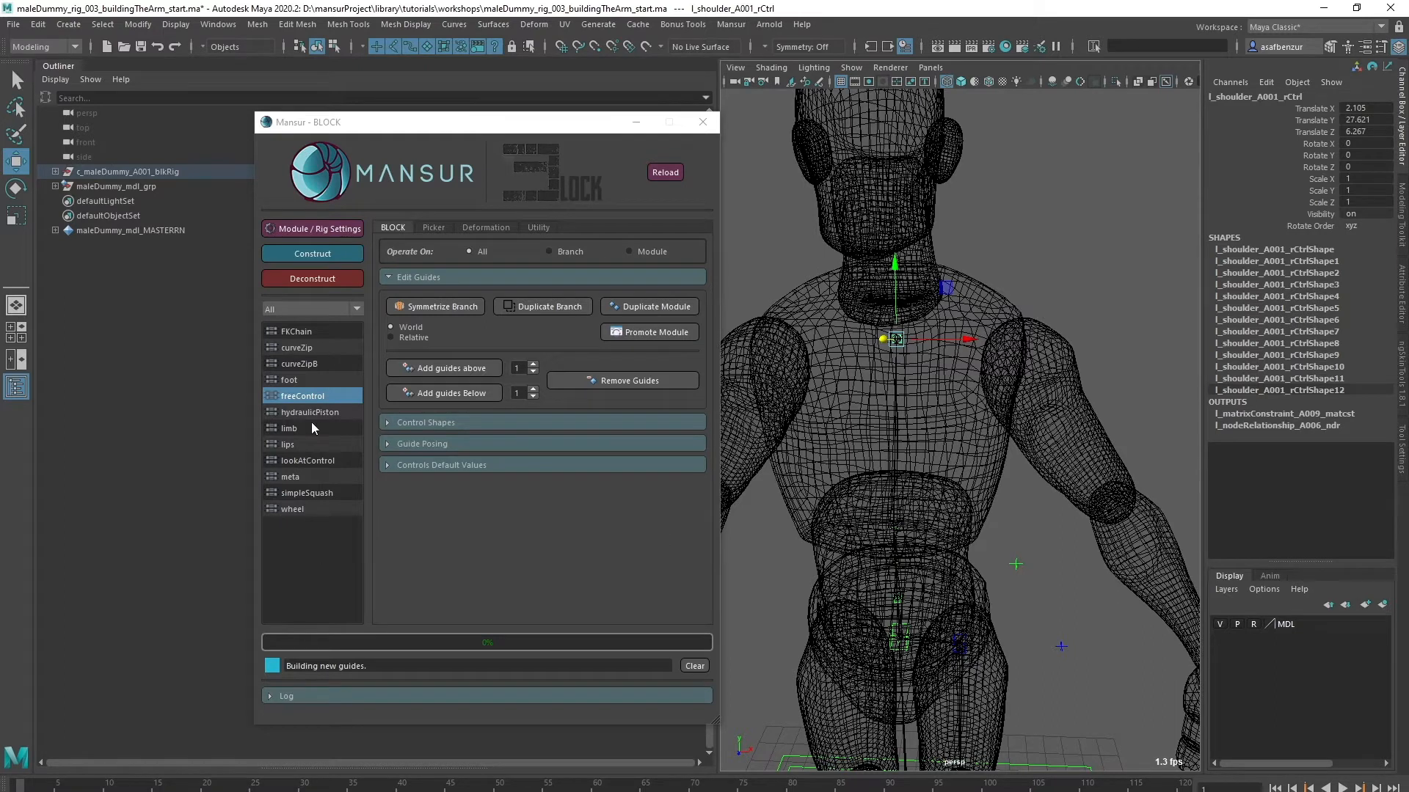
click(289, 428)
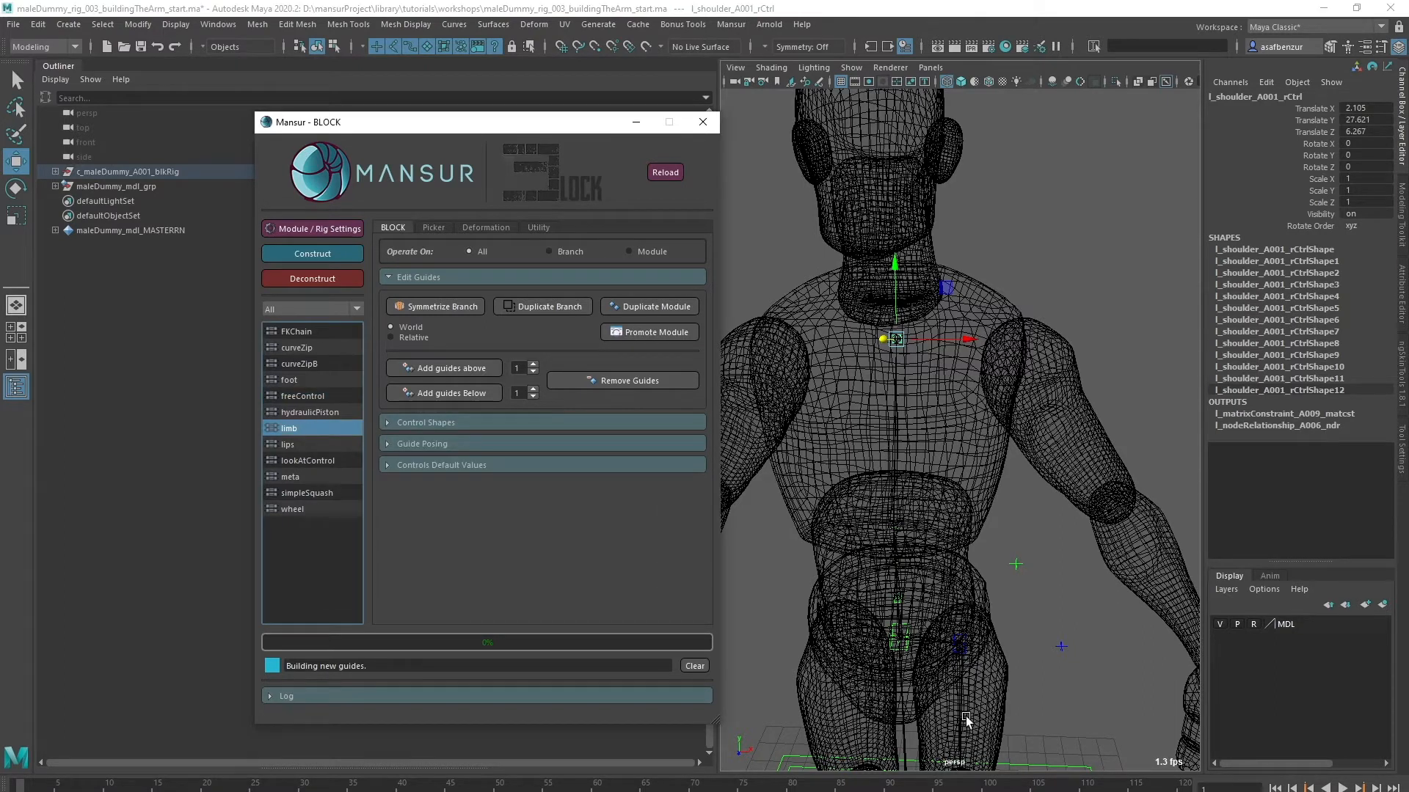
mouse_move(975, 561)
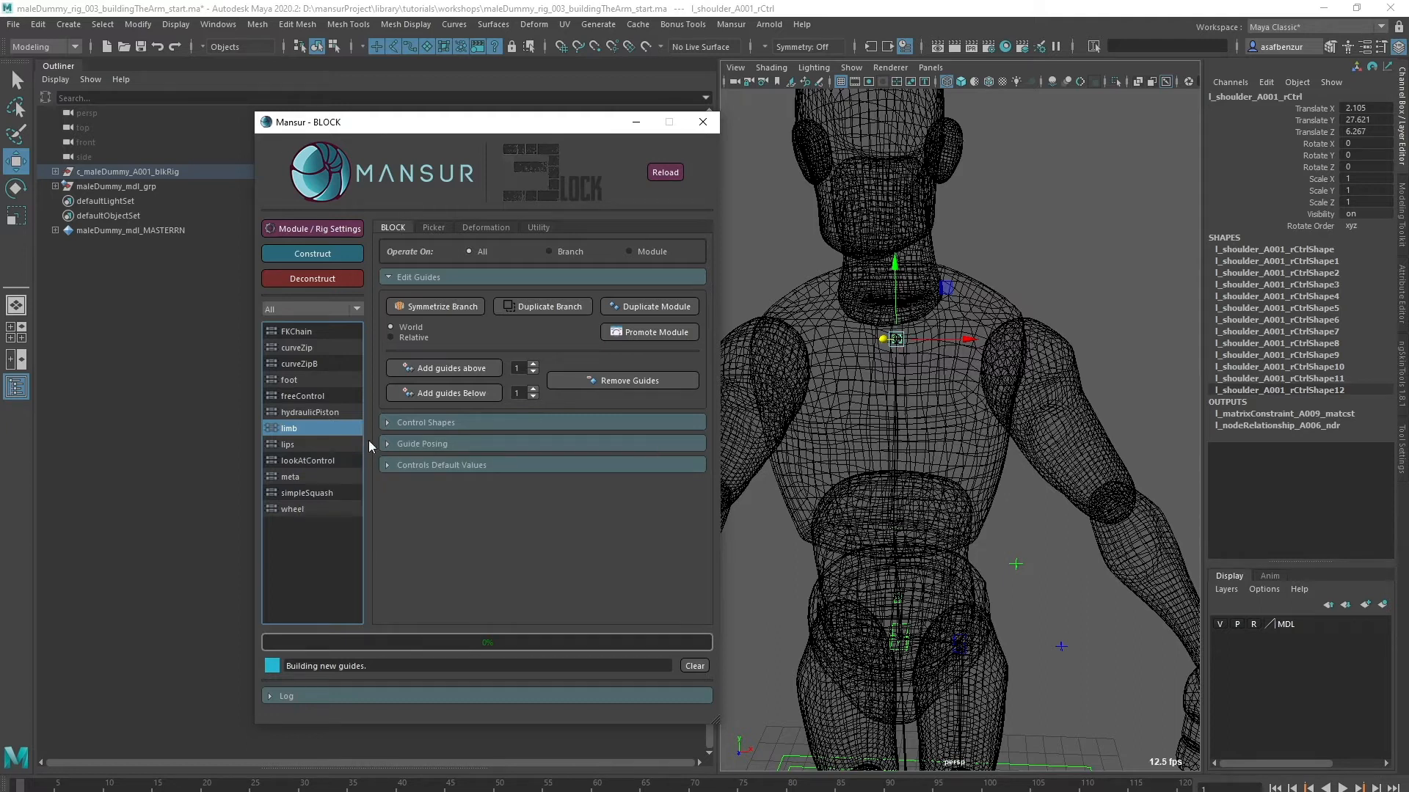
- Create a limb module with body name 'arm' and build its guides
double_click(289, 427)
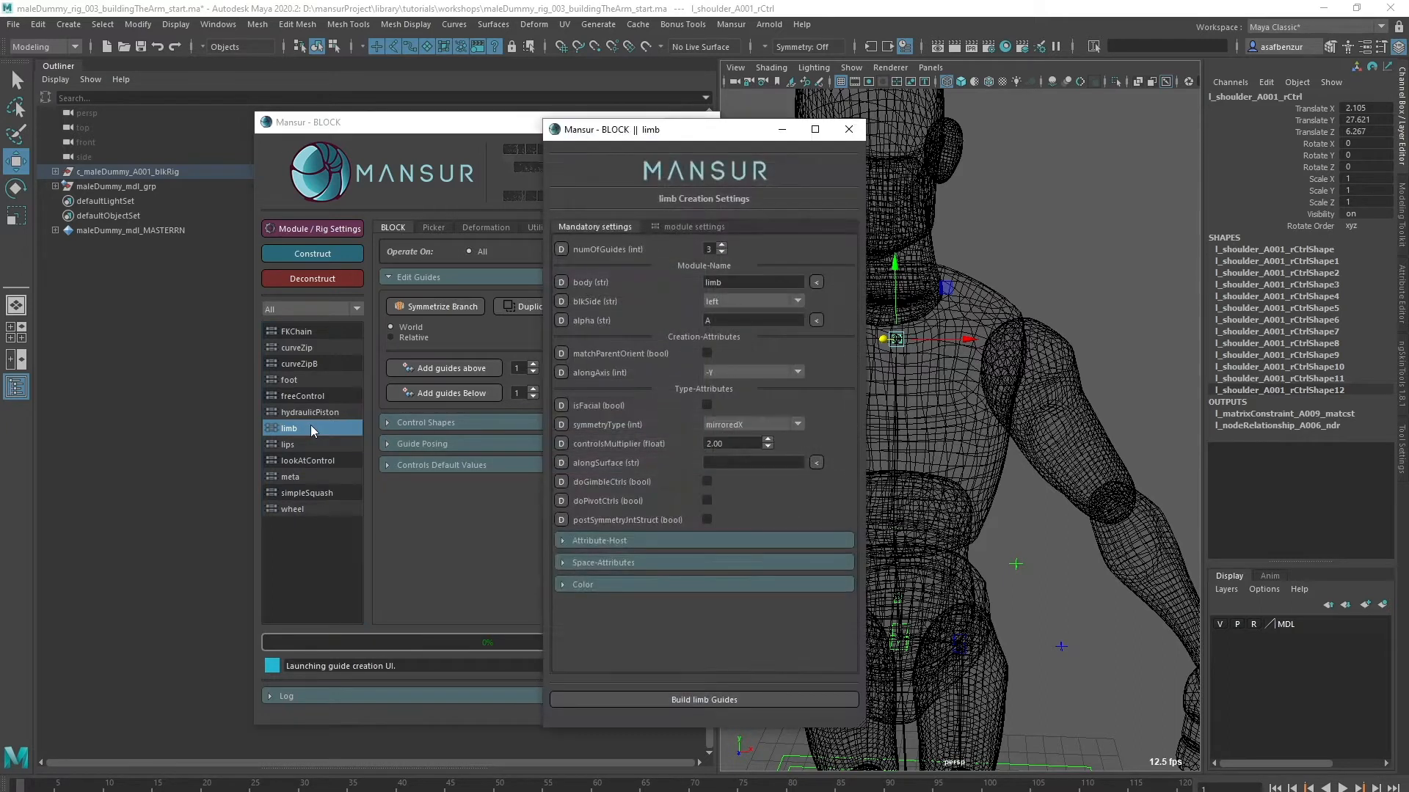
triple_click(753, 282)
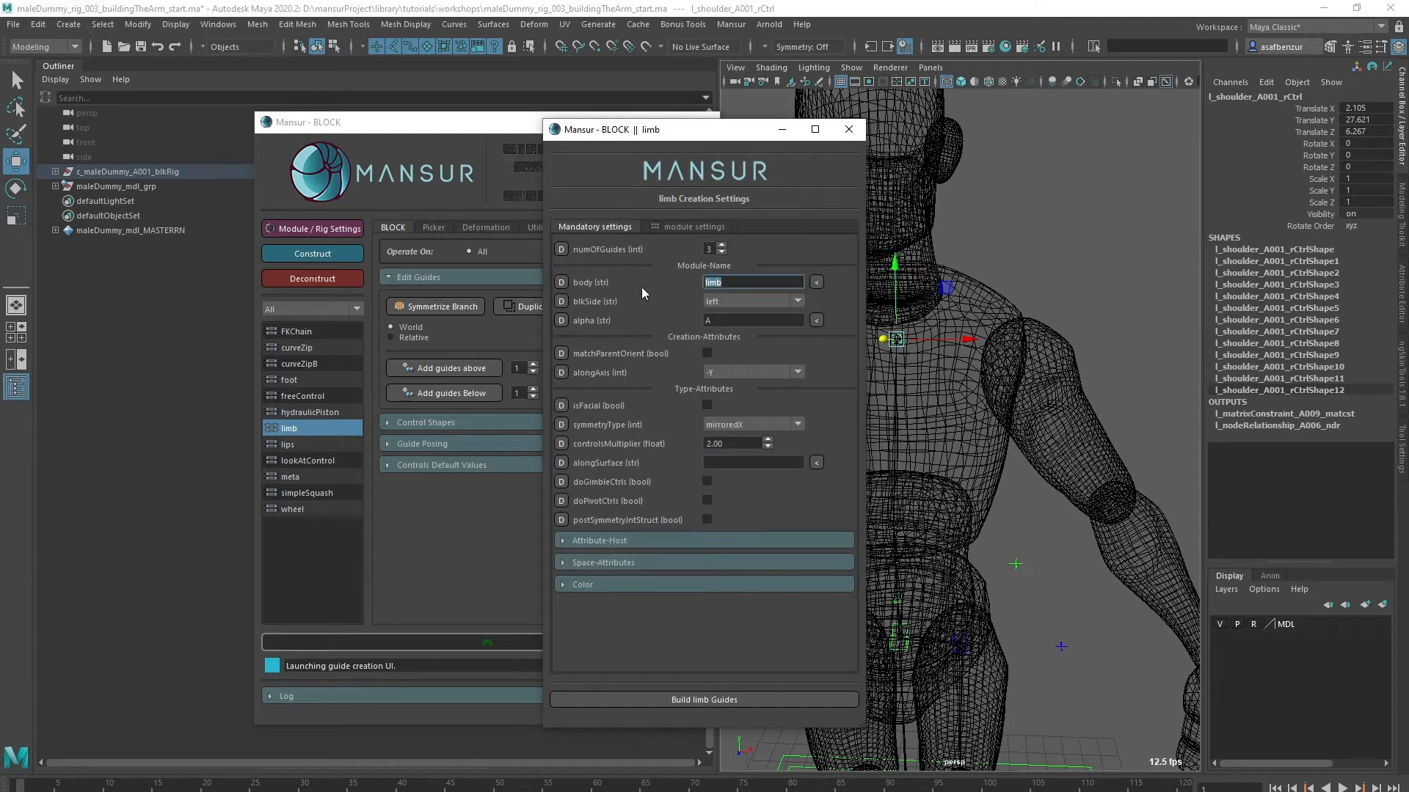
text(arm)
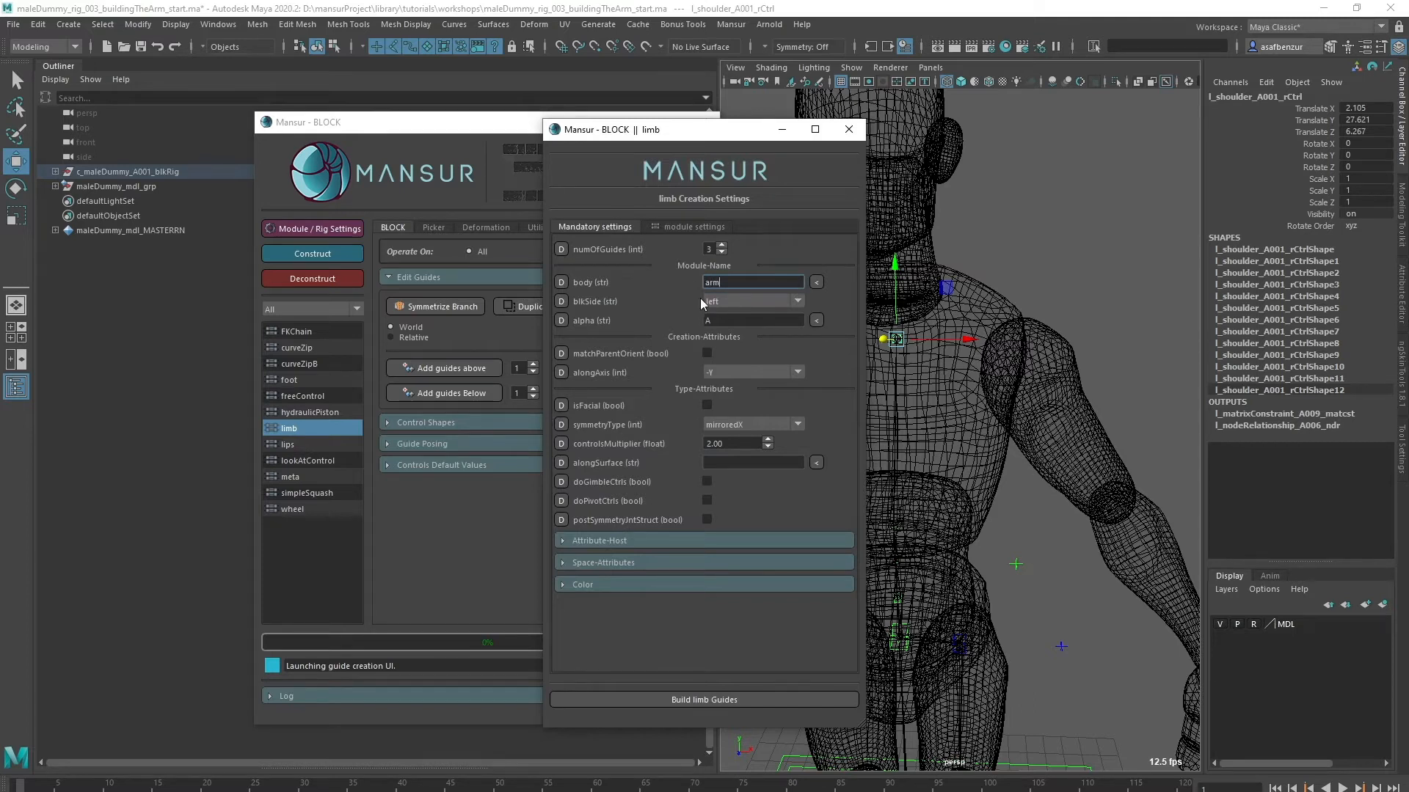
click(692, 227)
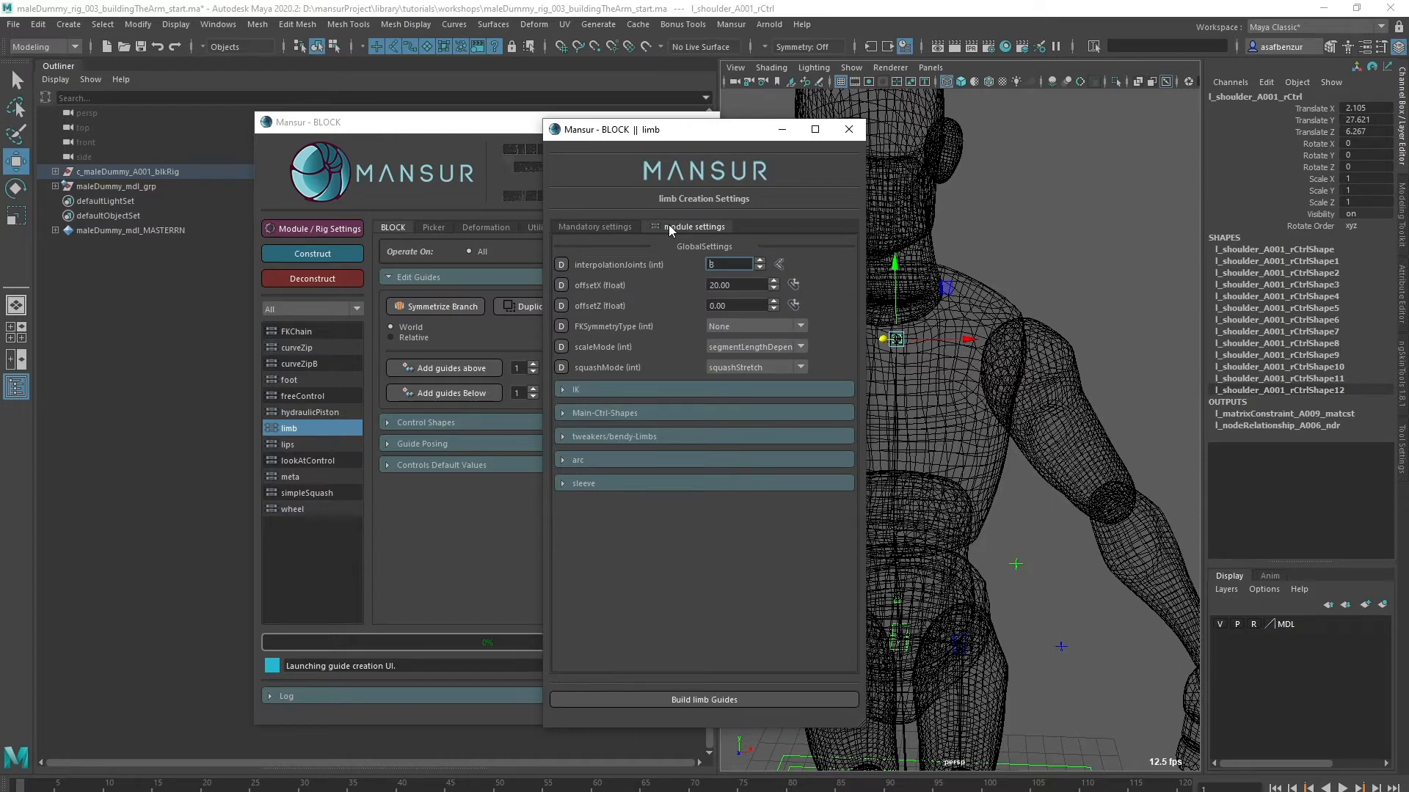
click(595, 226)
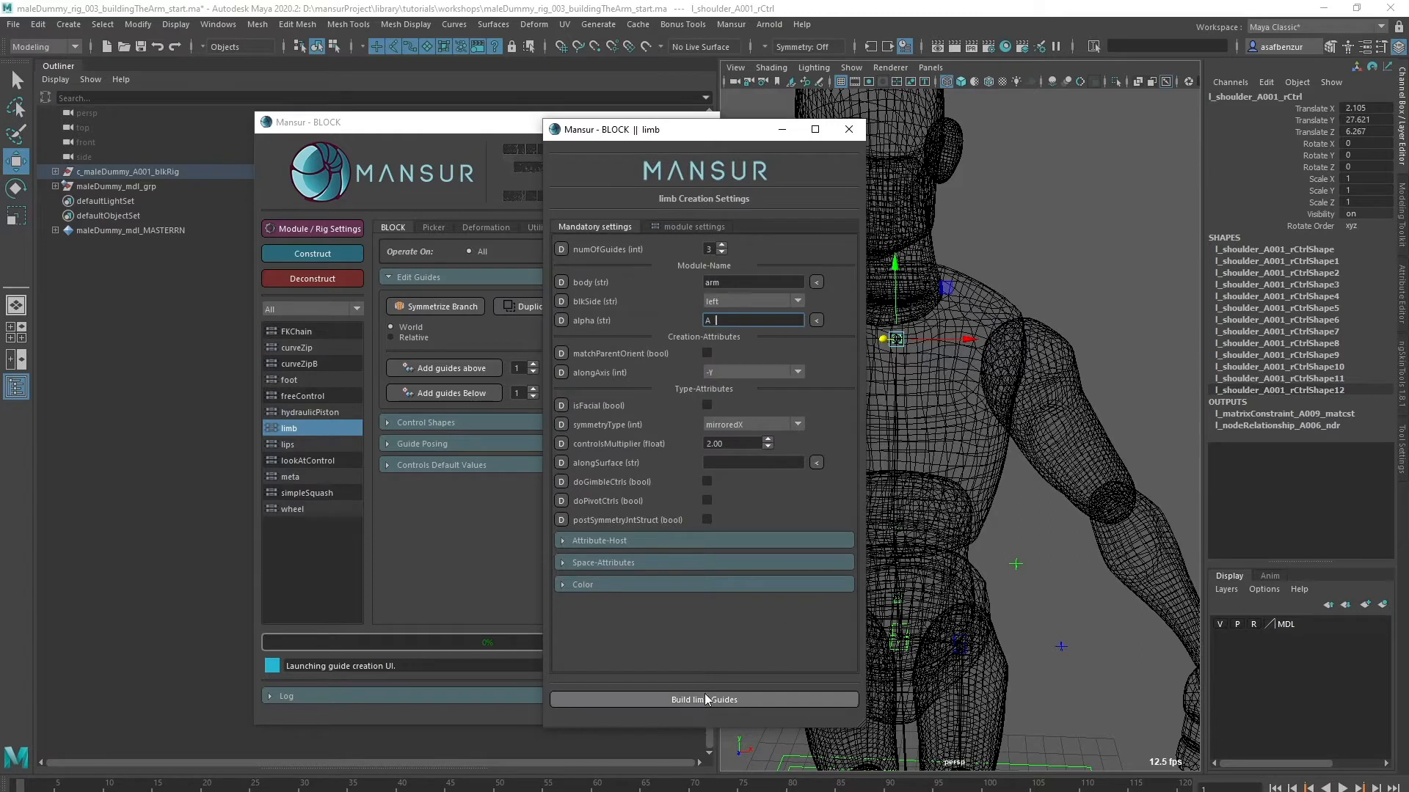
click(704, 700)
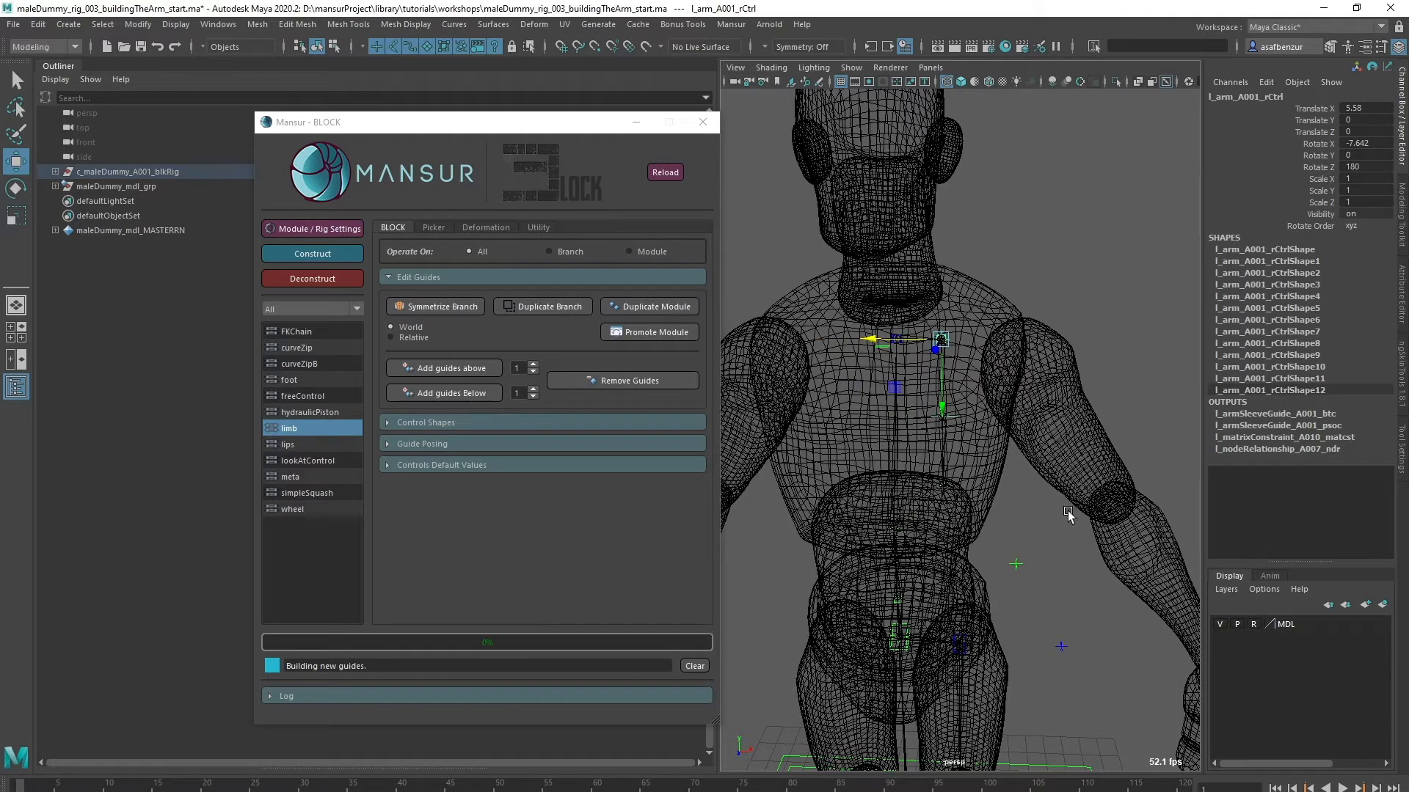
mouse_move(961, 535)
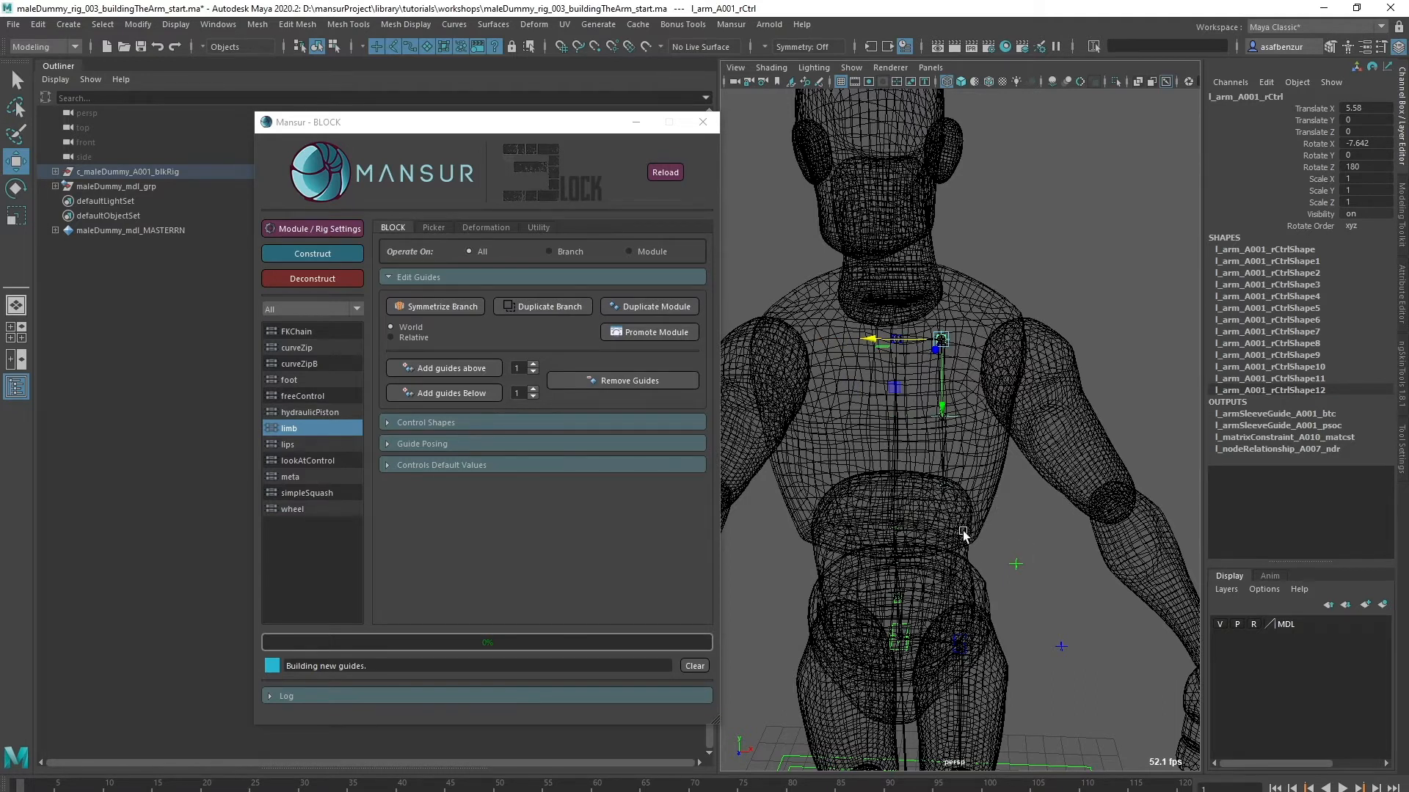
mouse_move(964, 543)
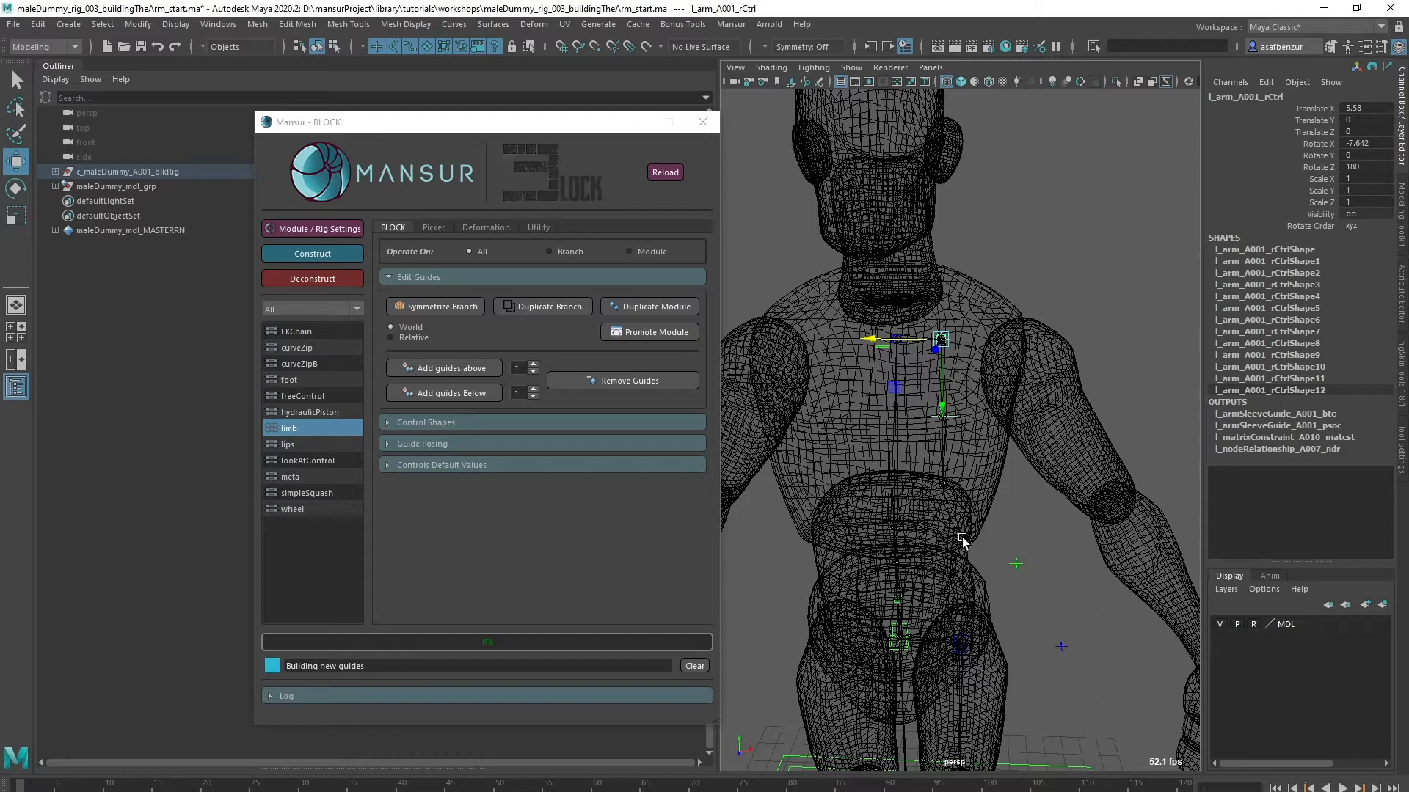
mouse_move(1008, 529)
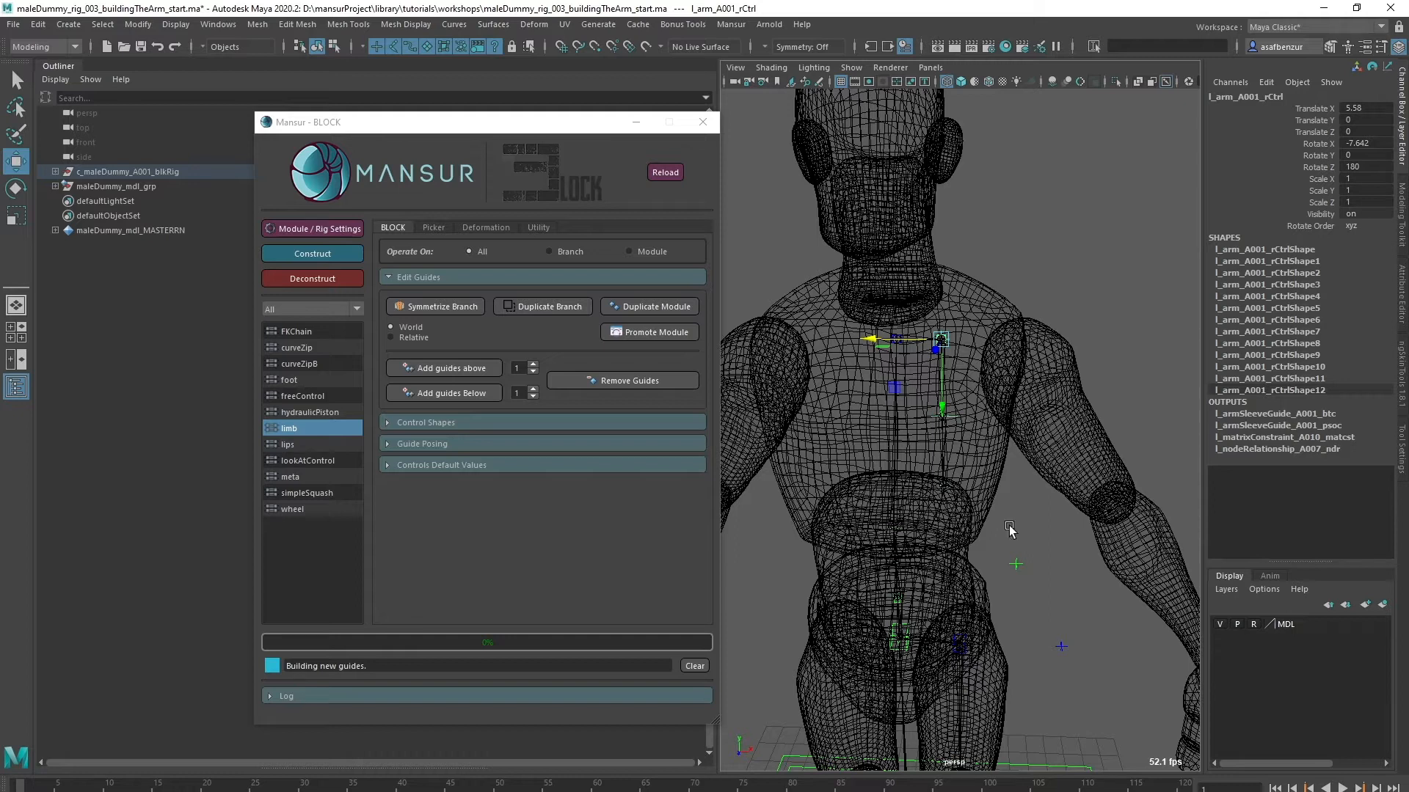
mouse_move(1052, 526)
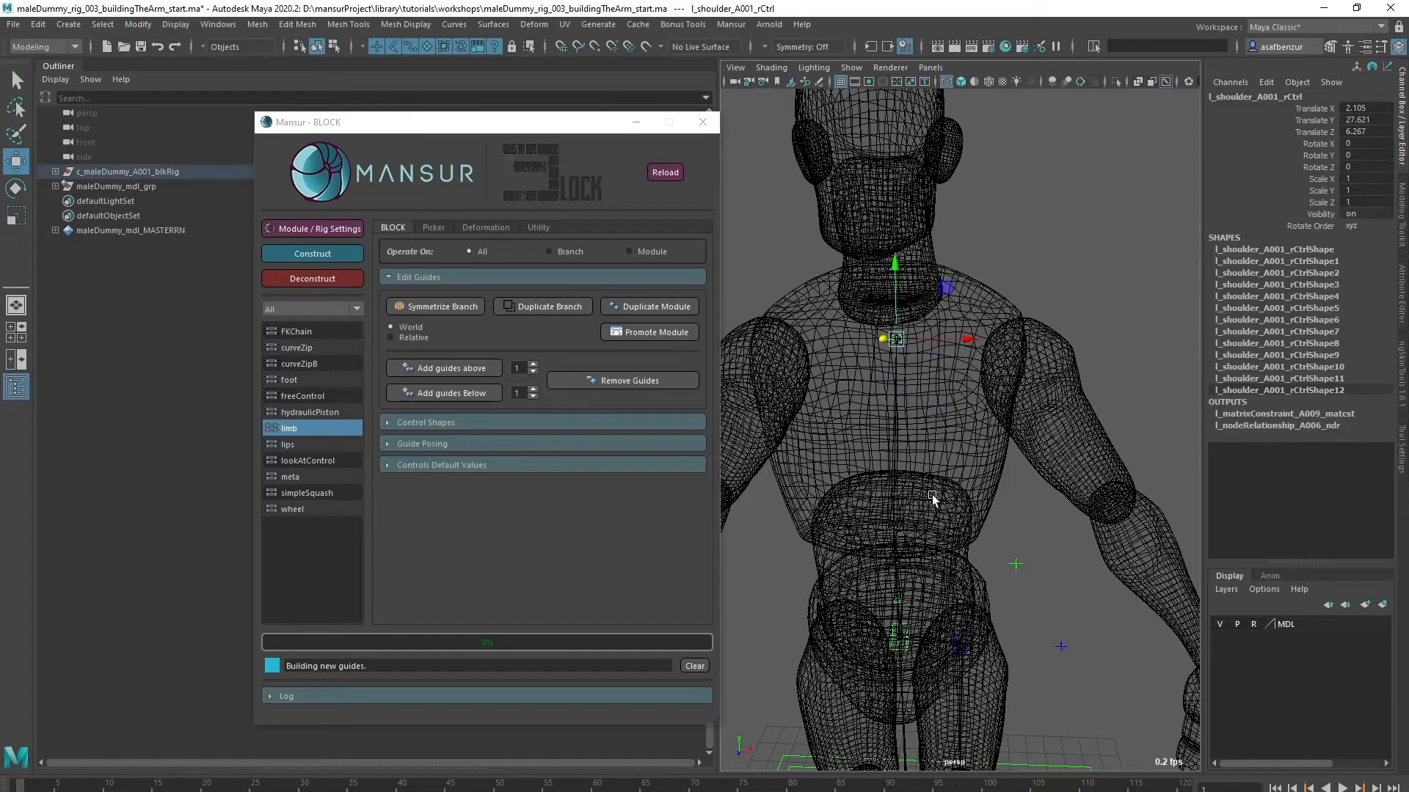
mouse_move(629, 412)
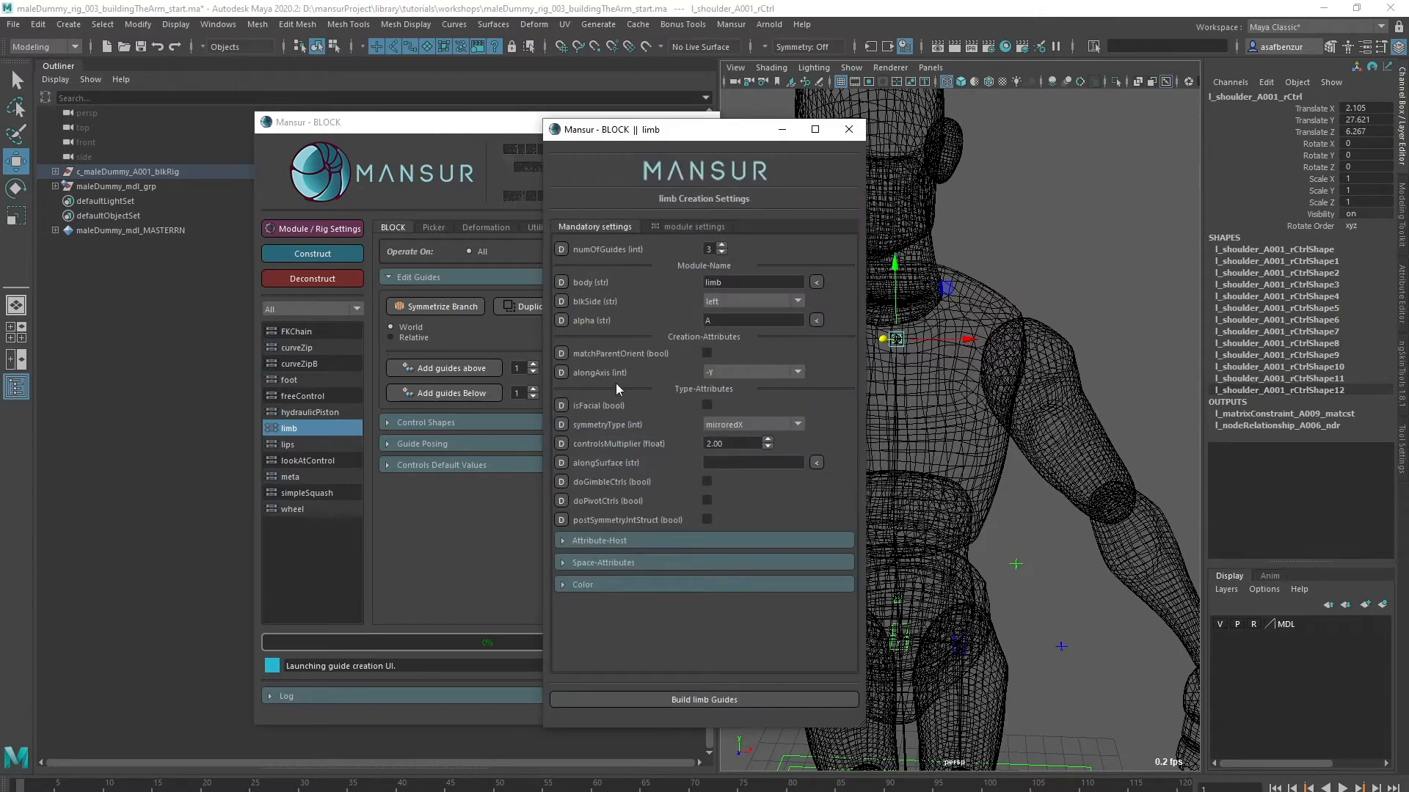
mouse_move(704, 388)
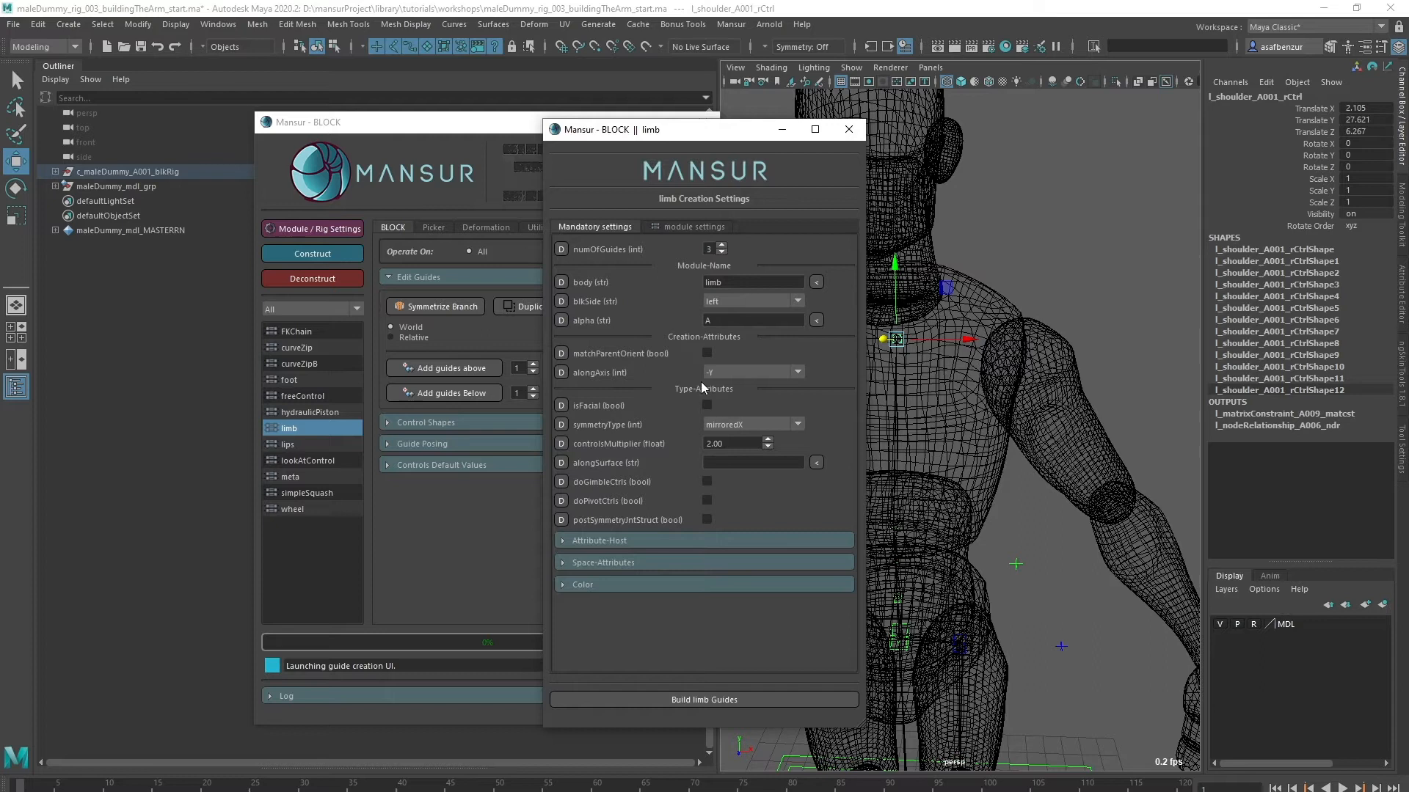
mouse_move(696, 396)
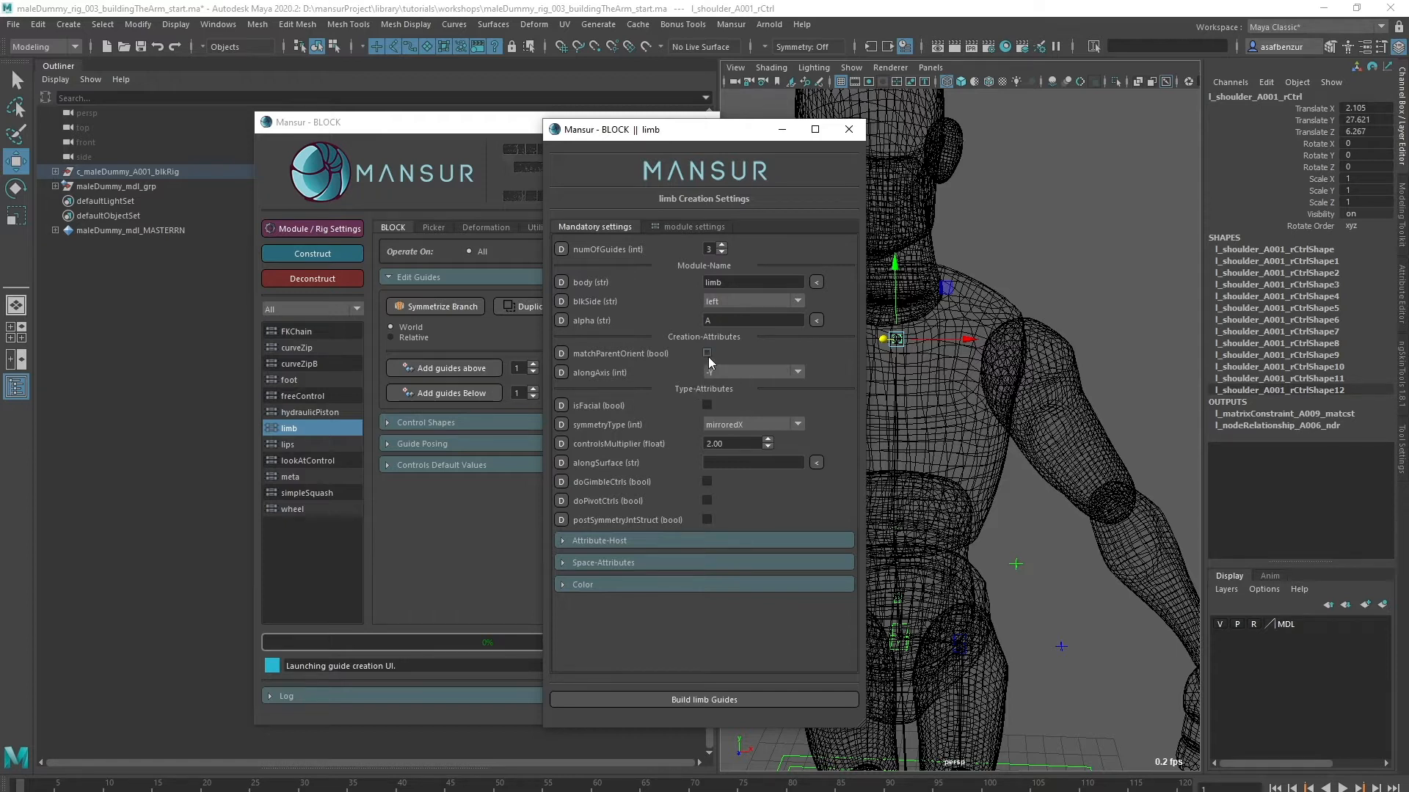
- Turn matchParentOrient off and rebuild the left arm limb guides along X
click(706, 353)
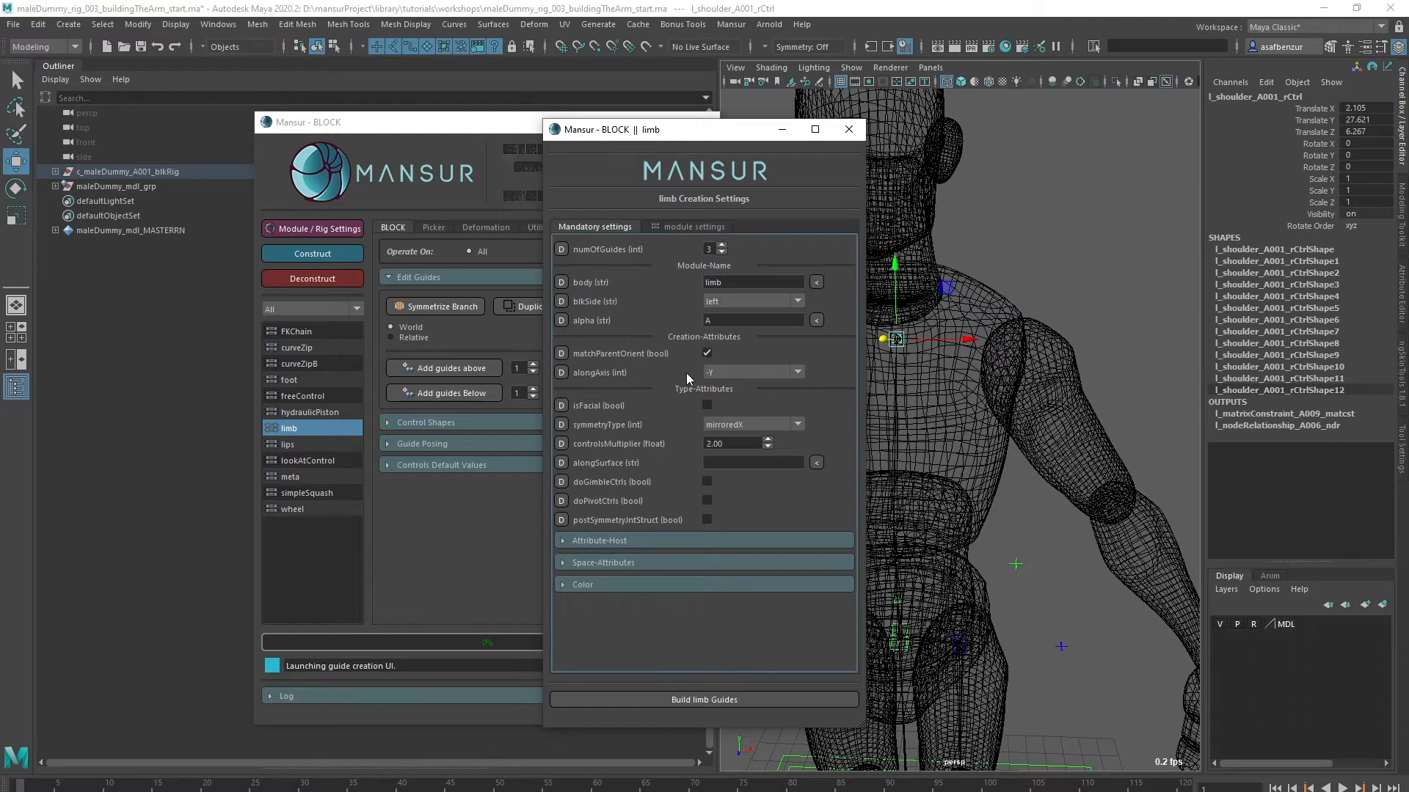
mouse_move(688, 377)
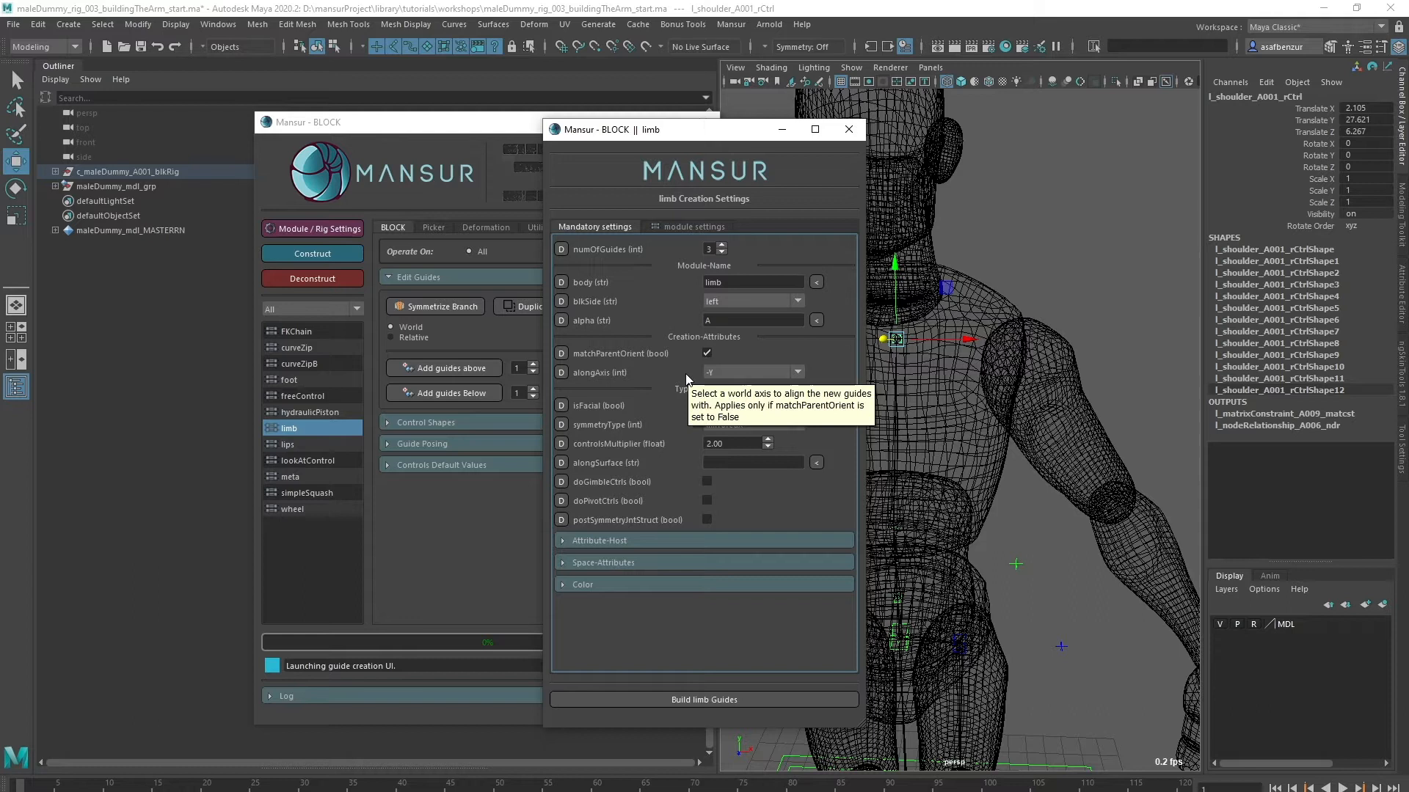
mouse_move(593, 391)
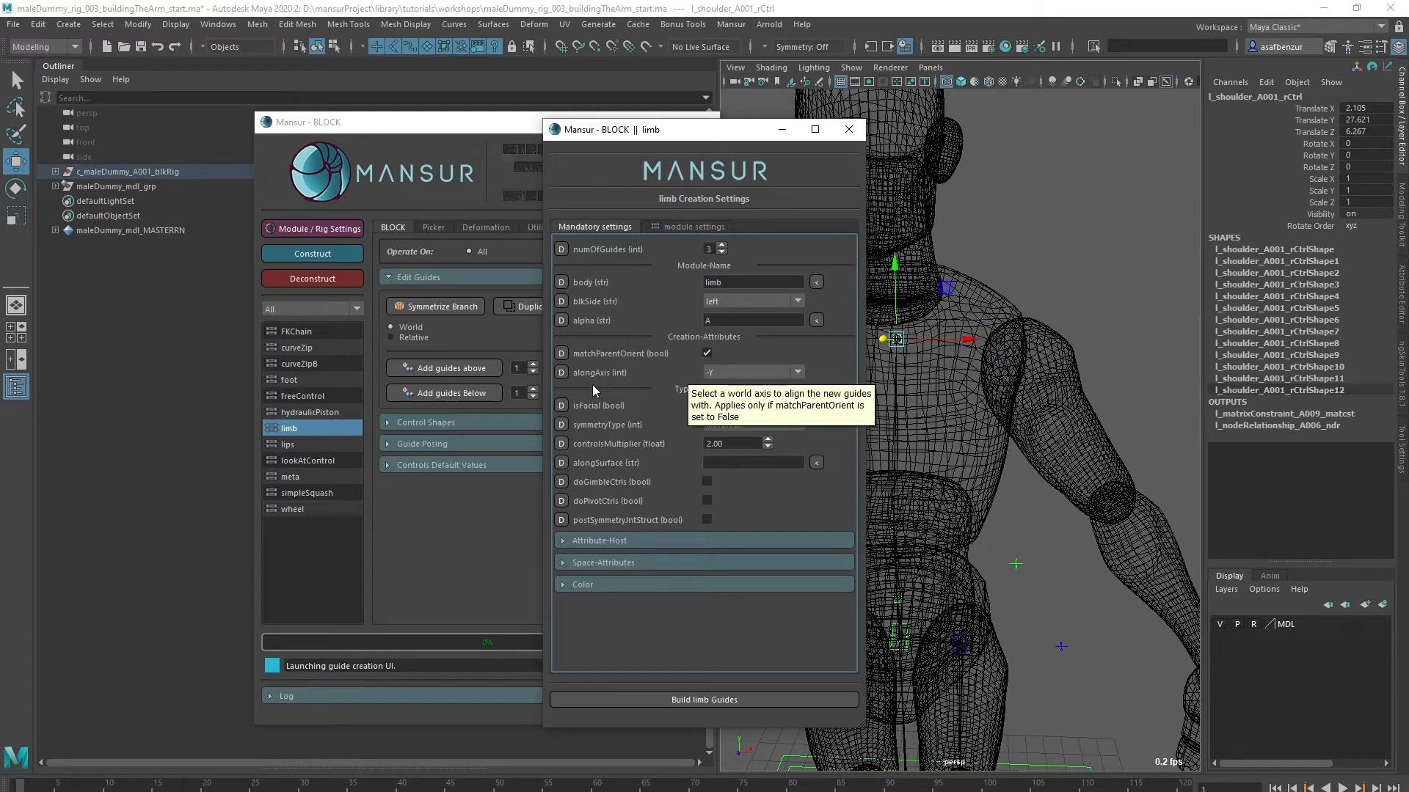
mouse_move(735, 391)
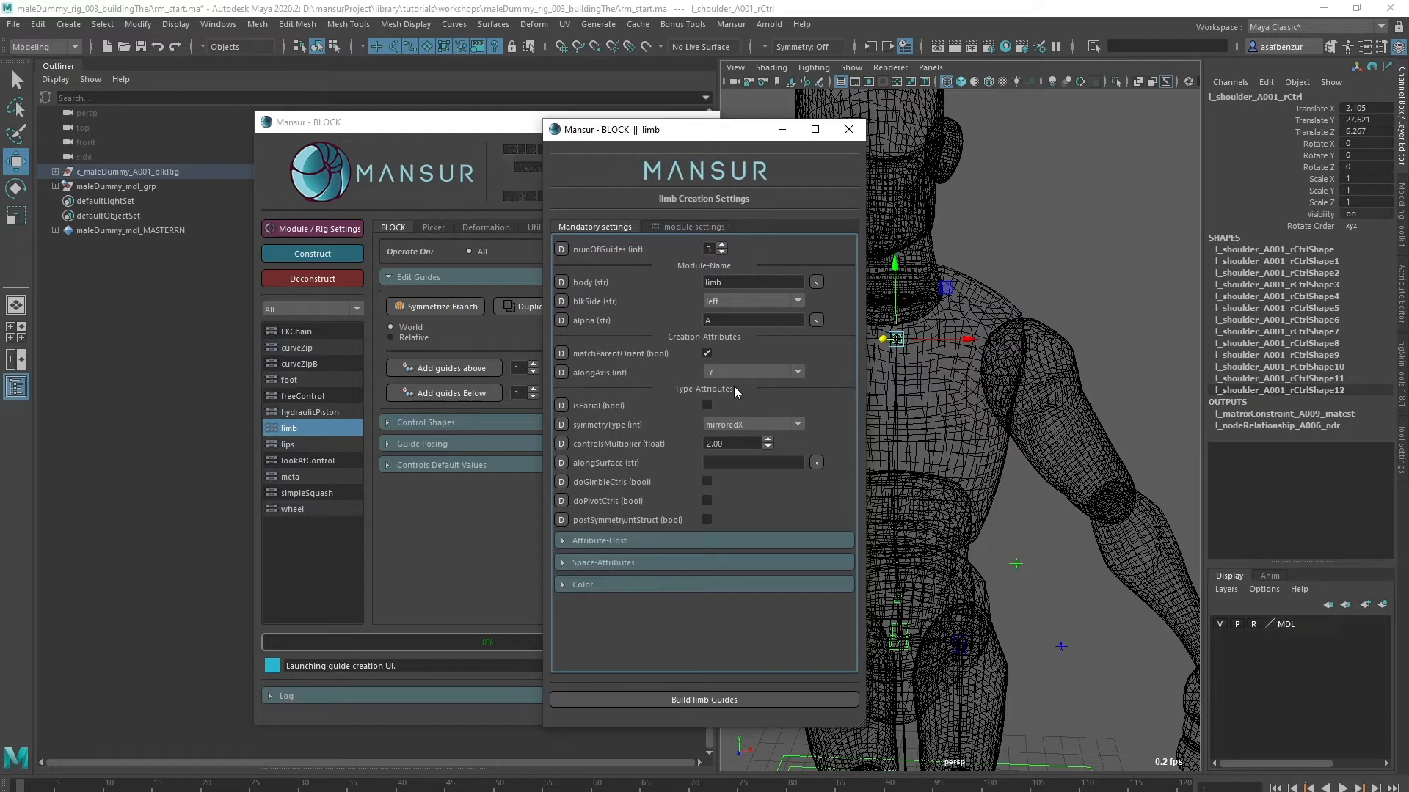
mouse_move(737, 393)
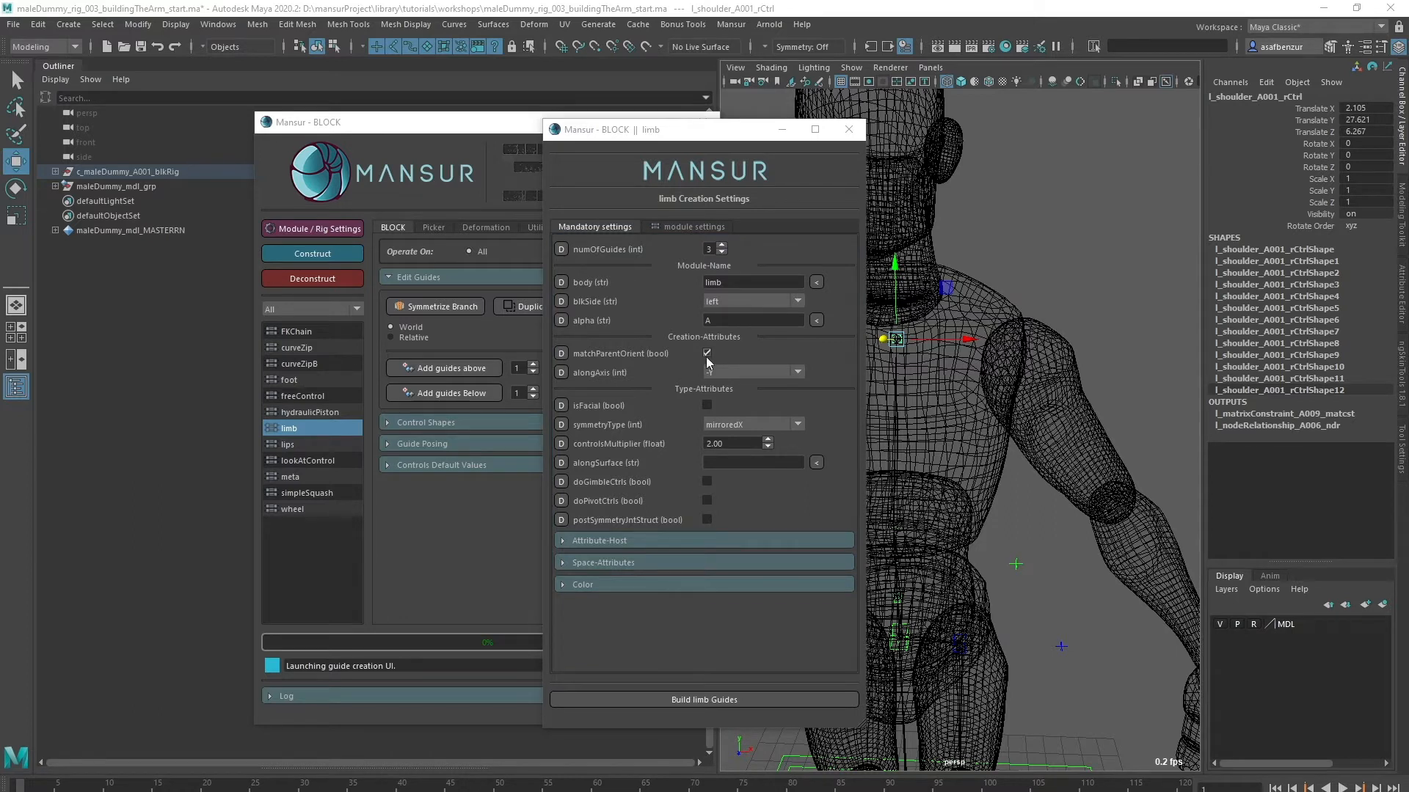
click(707, 352)
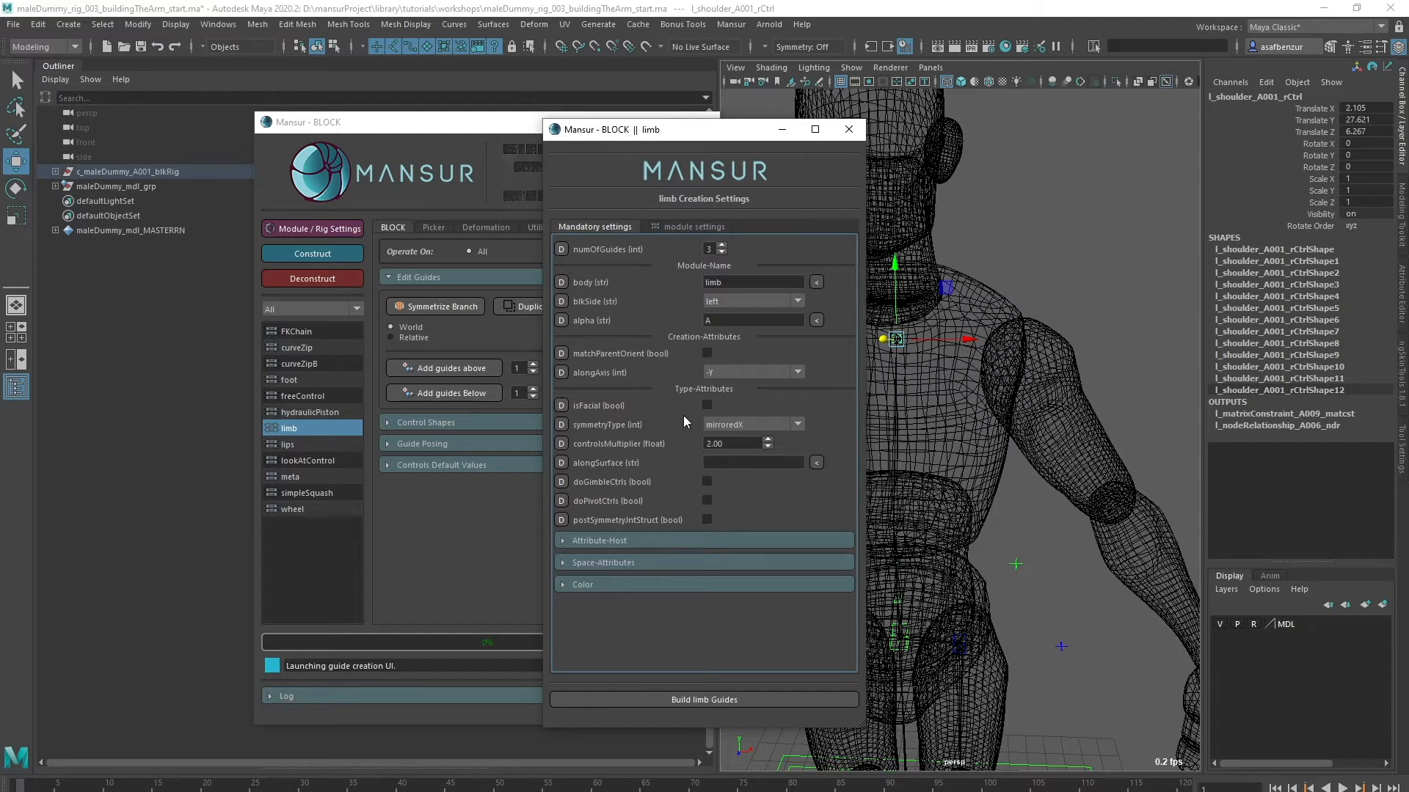
mouse_move(725, 384)
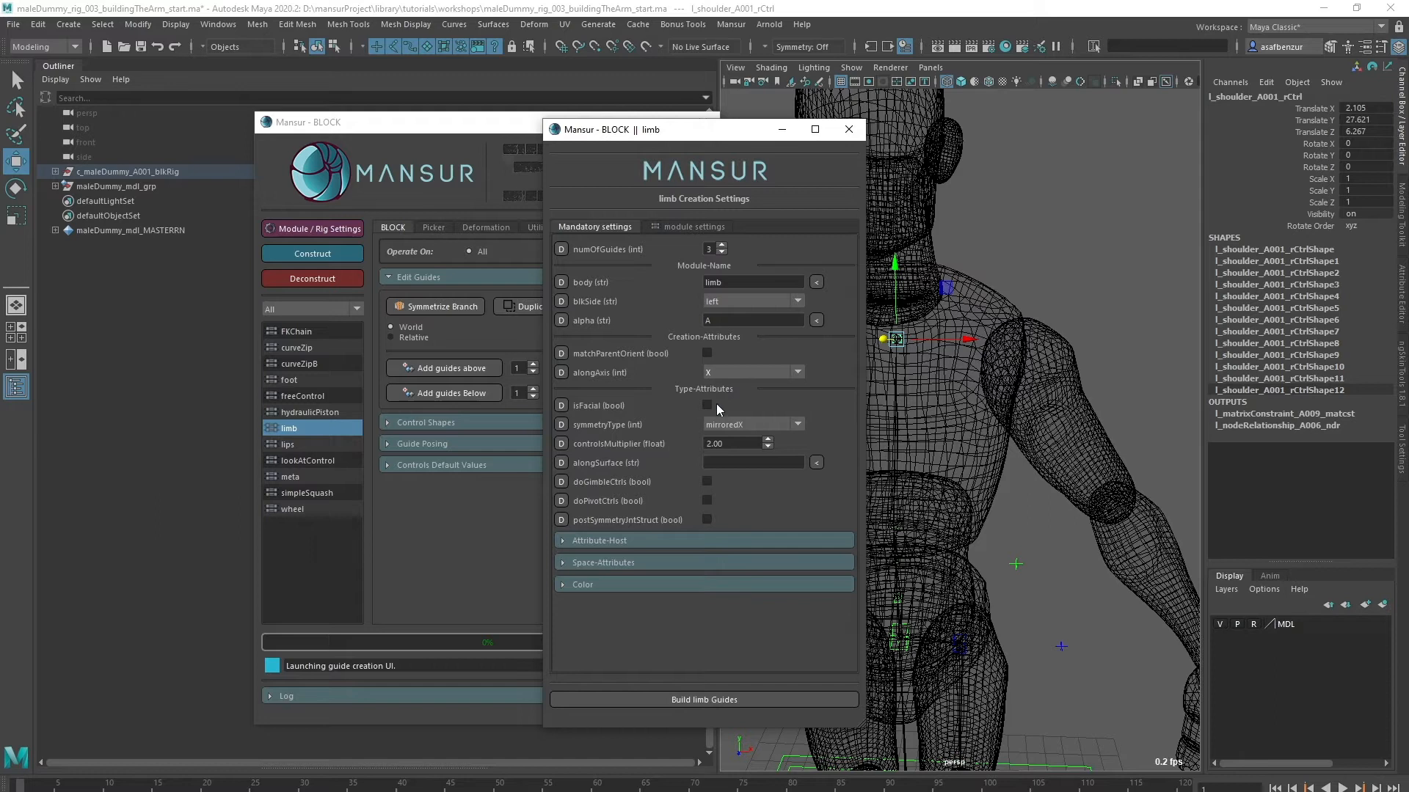
mouse_move(704, 518)
text(arm)
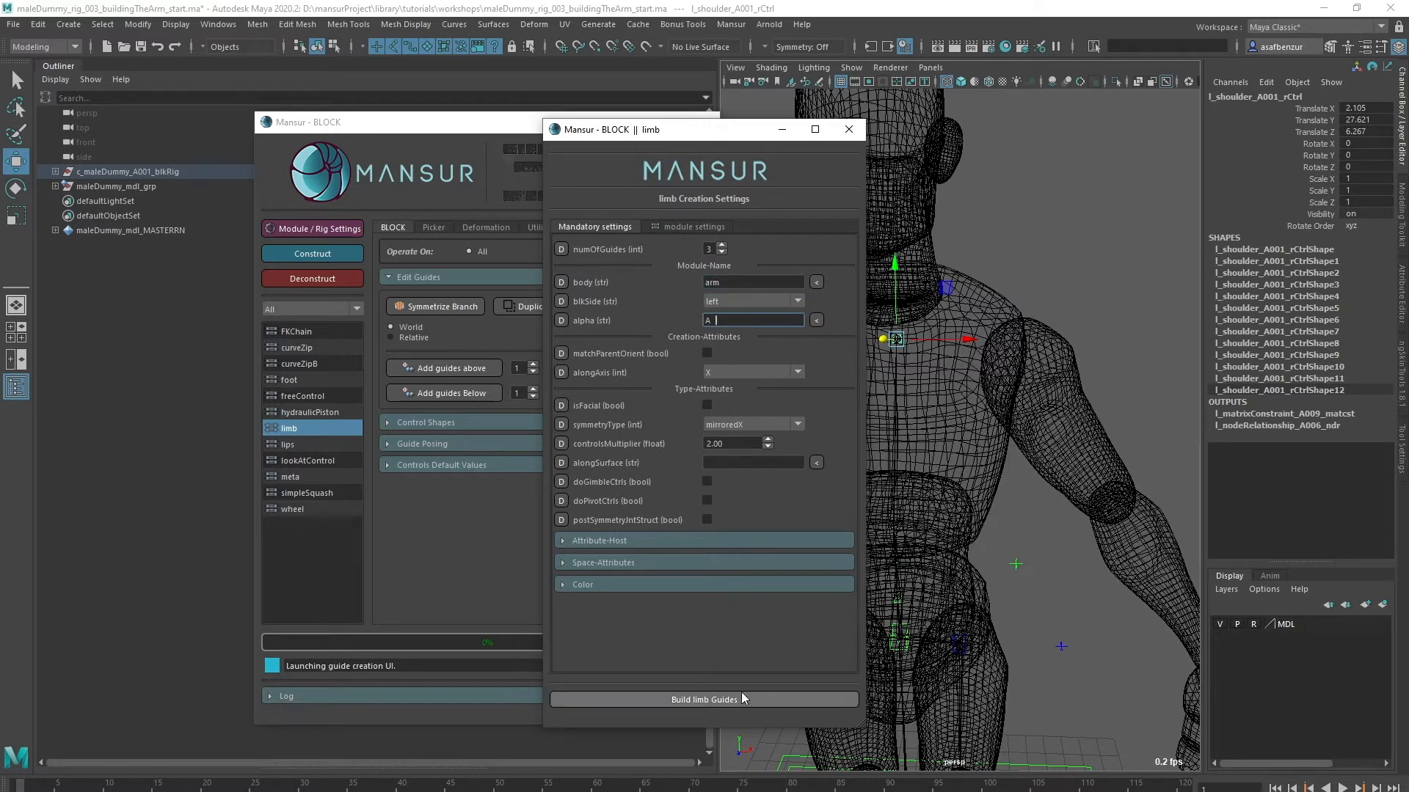
click(703, 699)
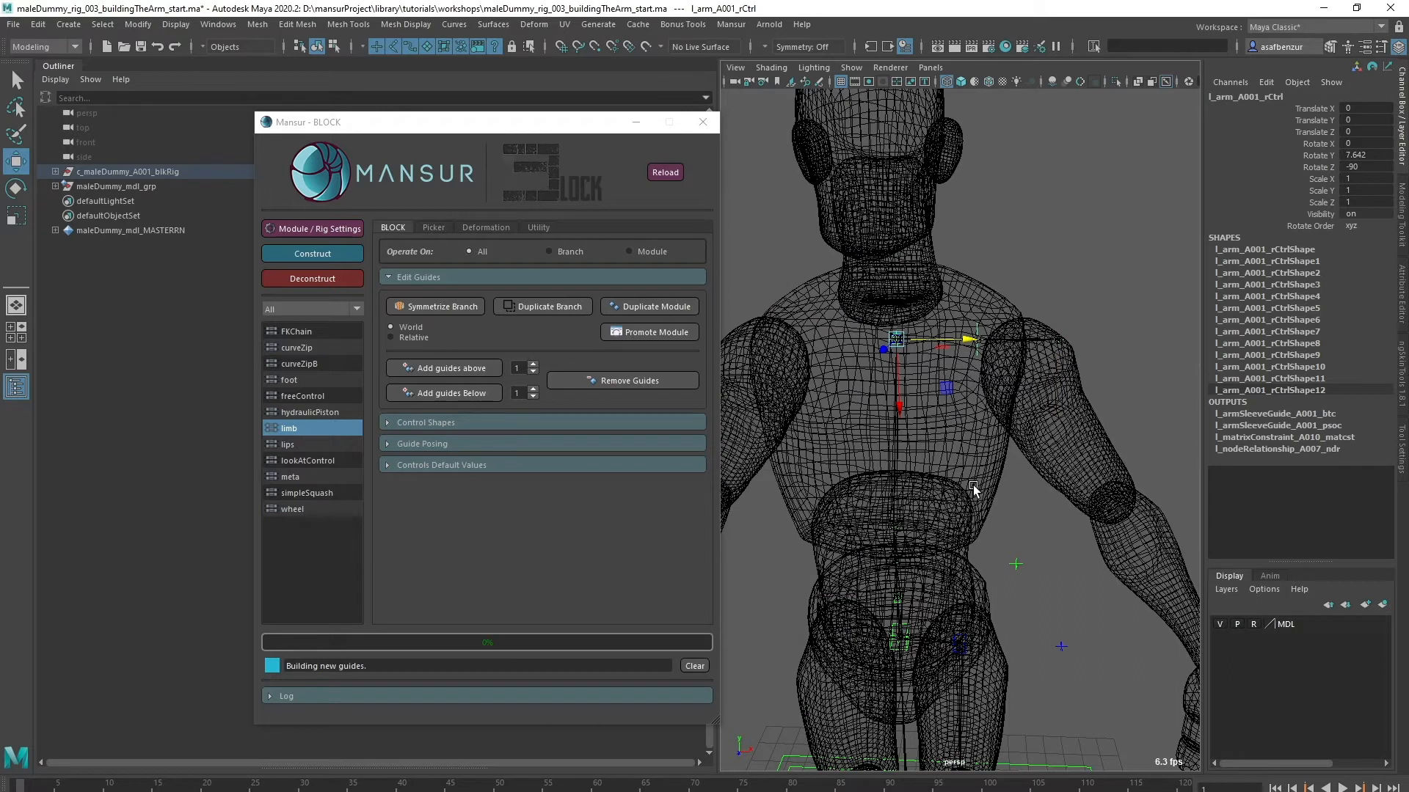
mouse_move(986, 386)
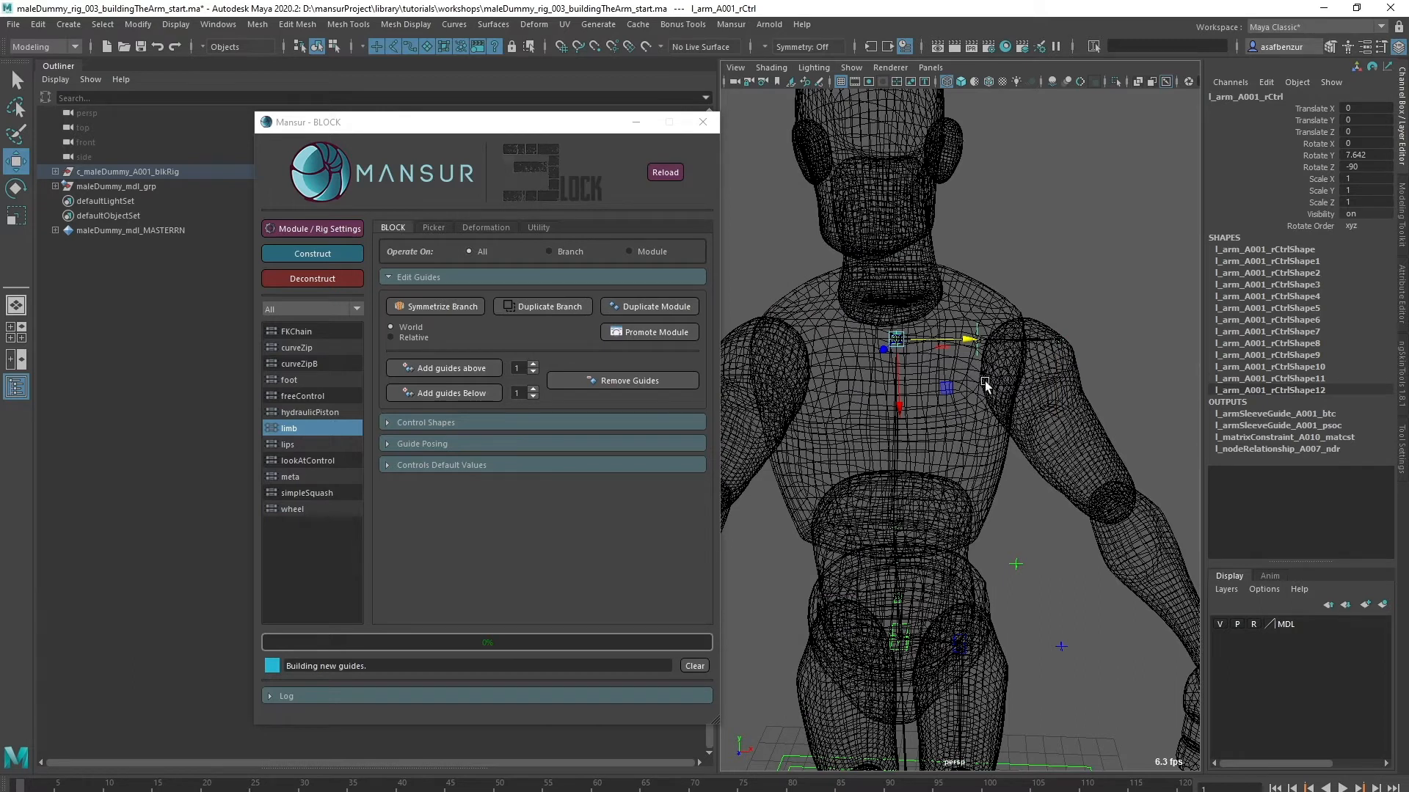
mouse_move(965, 364)
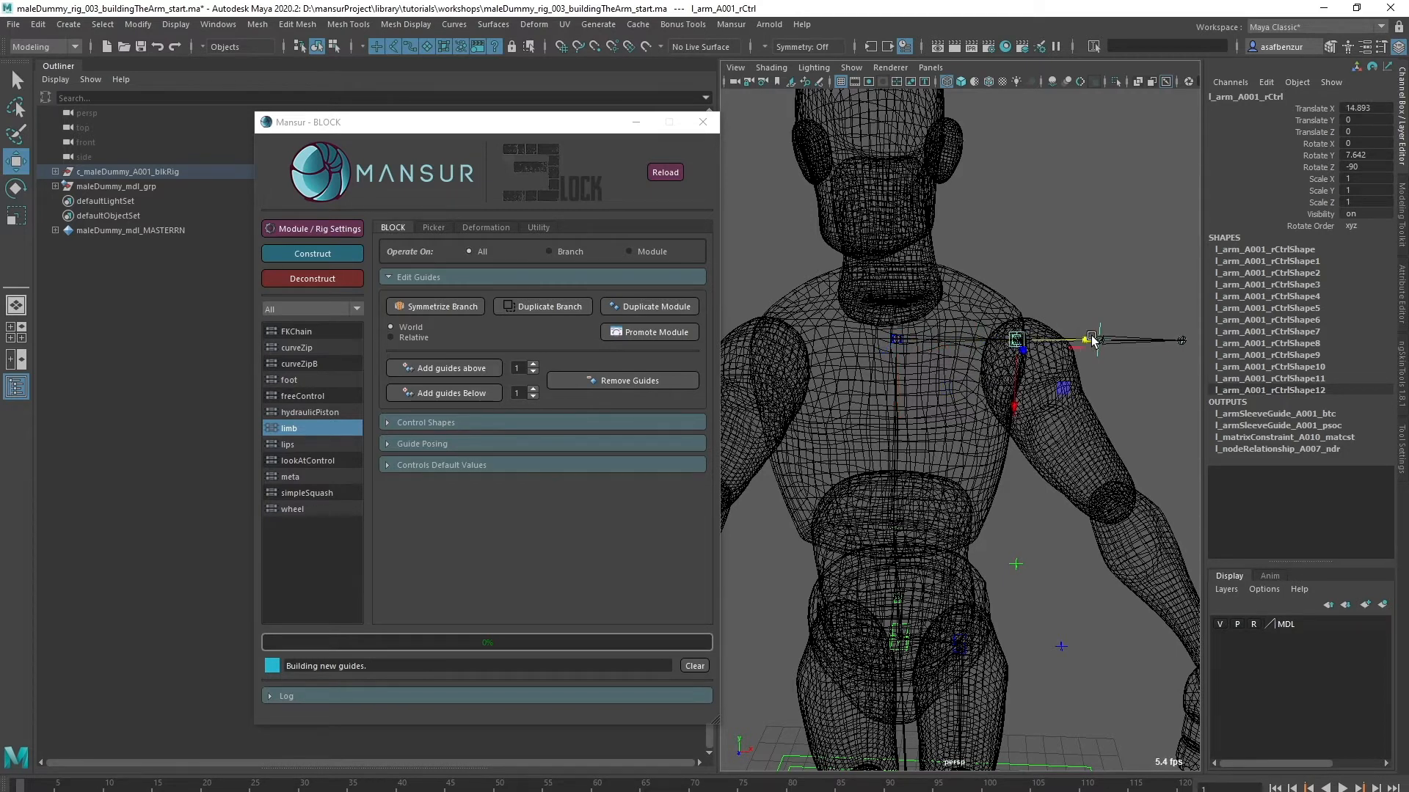
mouse_move(896, 340)
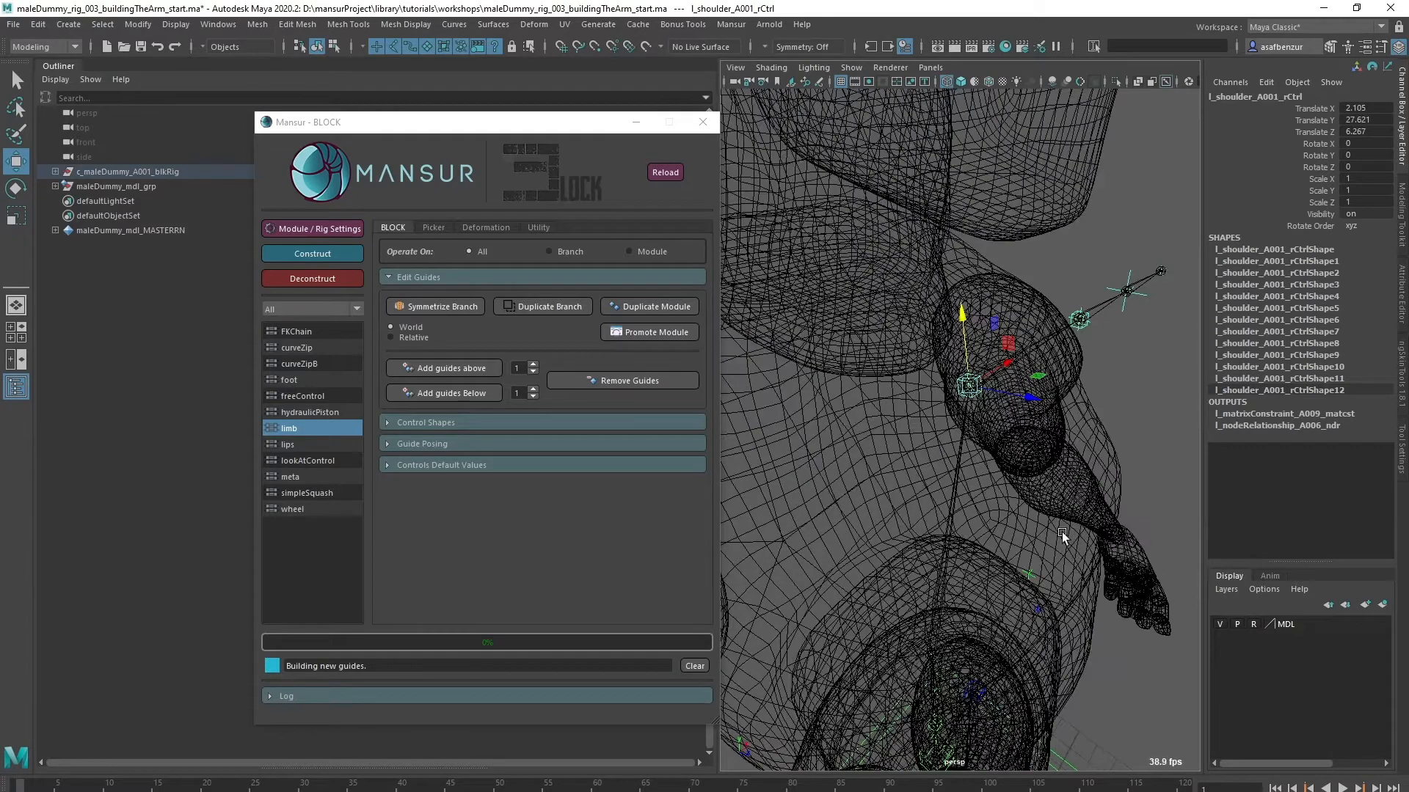
mouse_move(1002, 472)
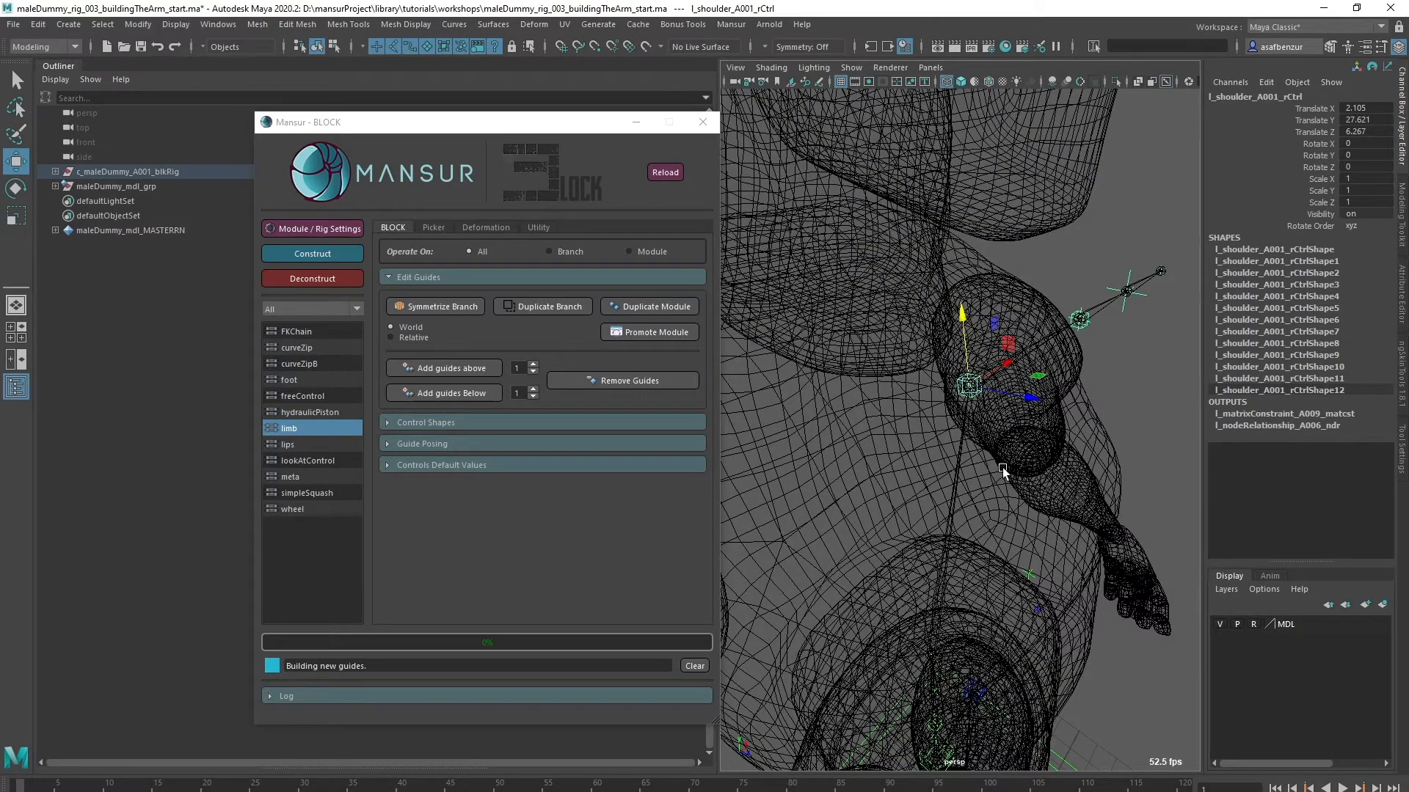
mouse_move(989, 395)
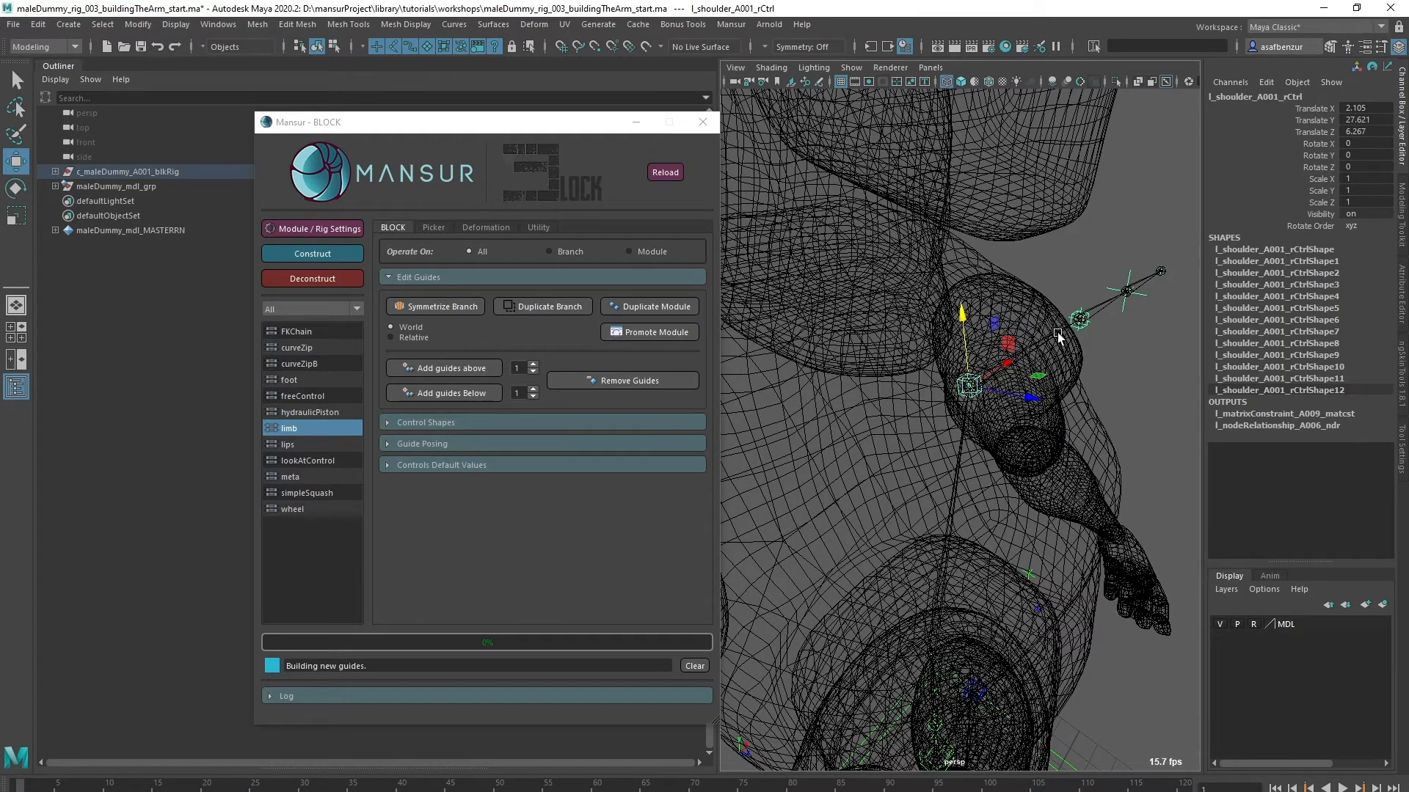
mouse_move(1042, 346)
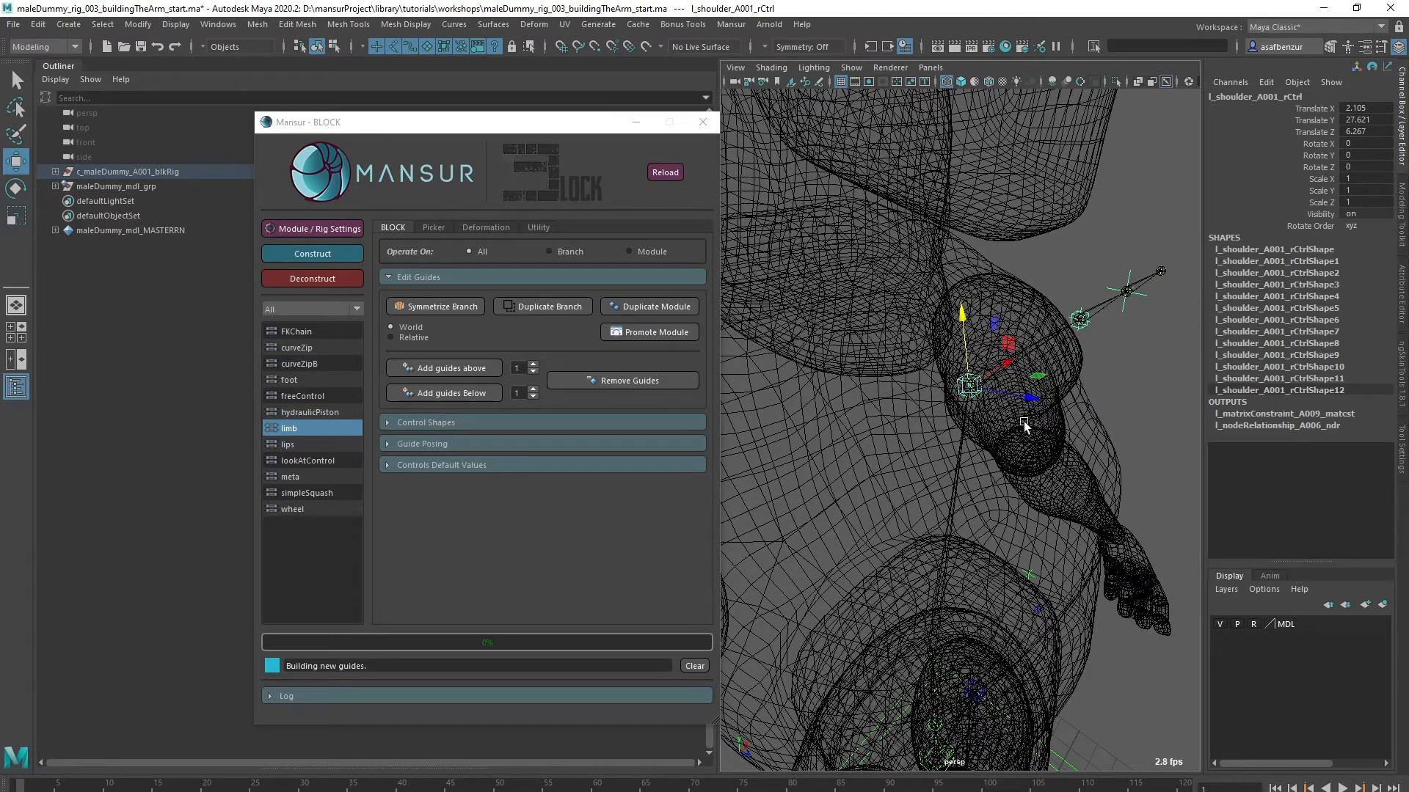
mouse_move(982, 440)
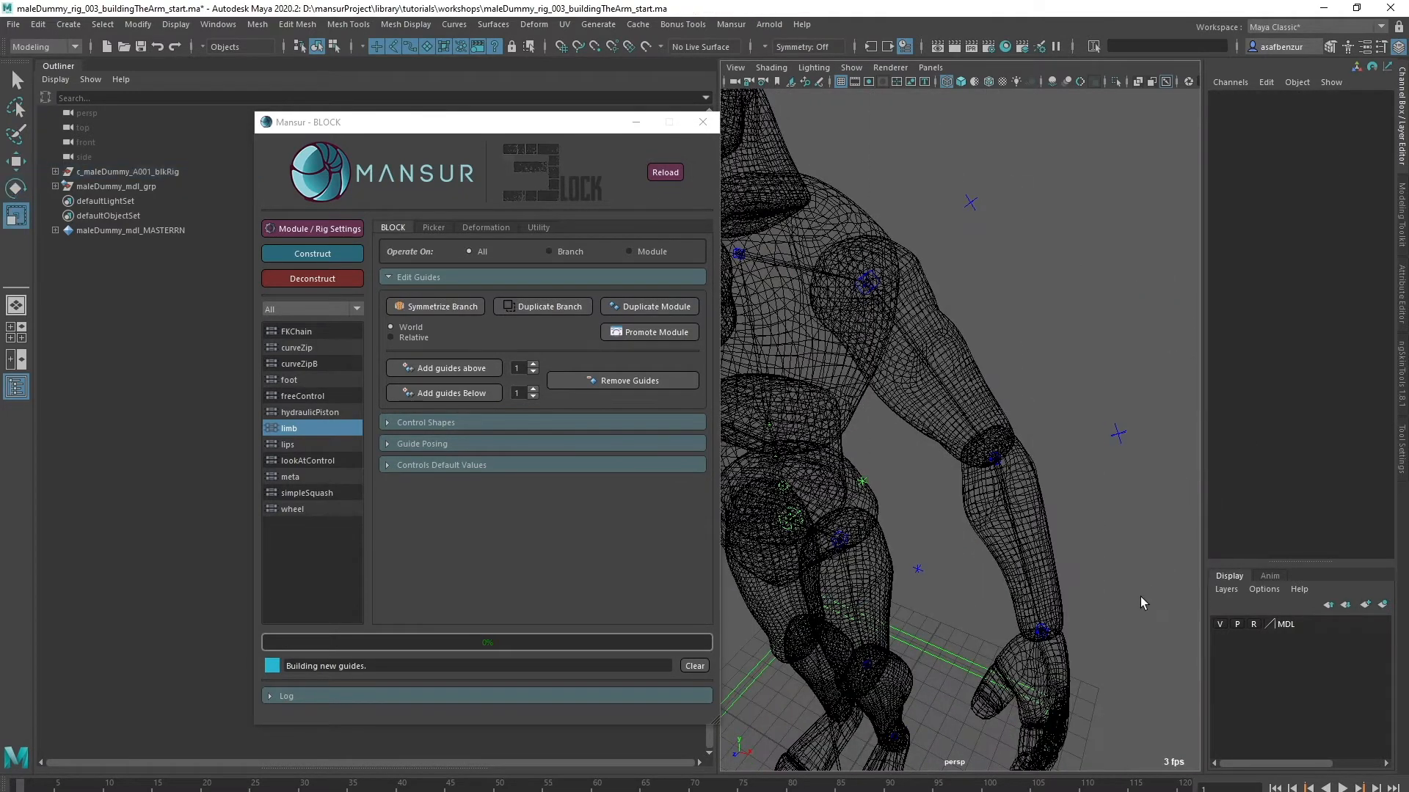
mouse_move(1123, 528)
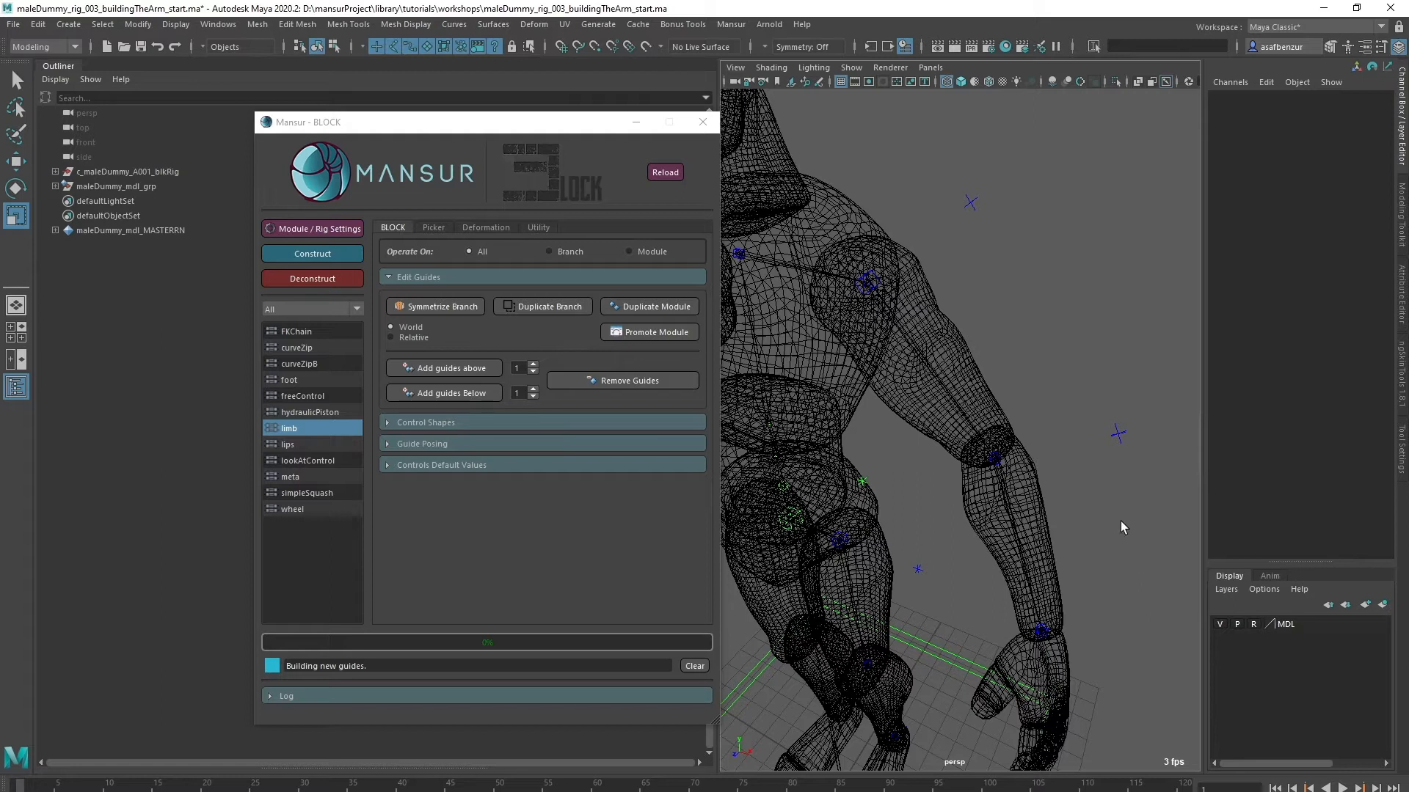
- Check the arm's shoulder, wrist and pole vector guides, then clear the selection
click(867, 284)
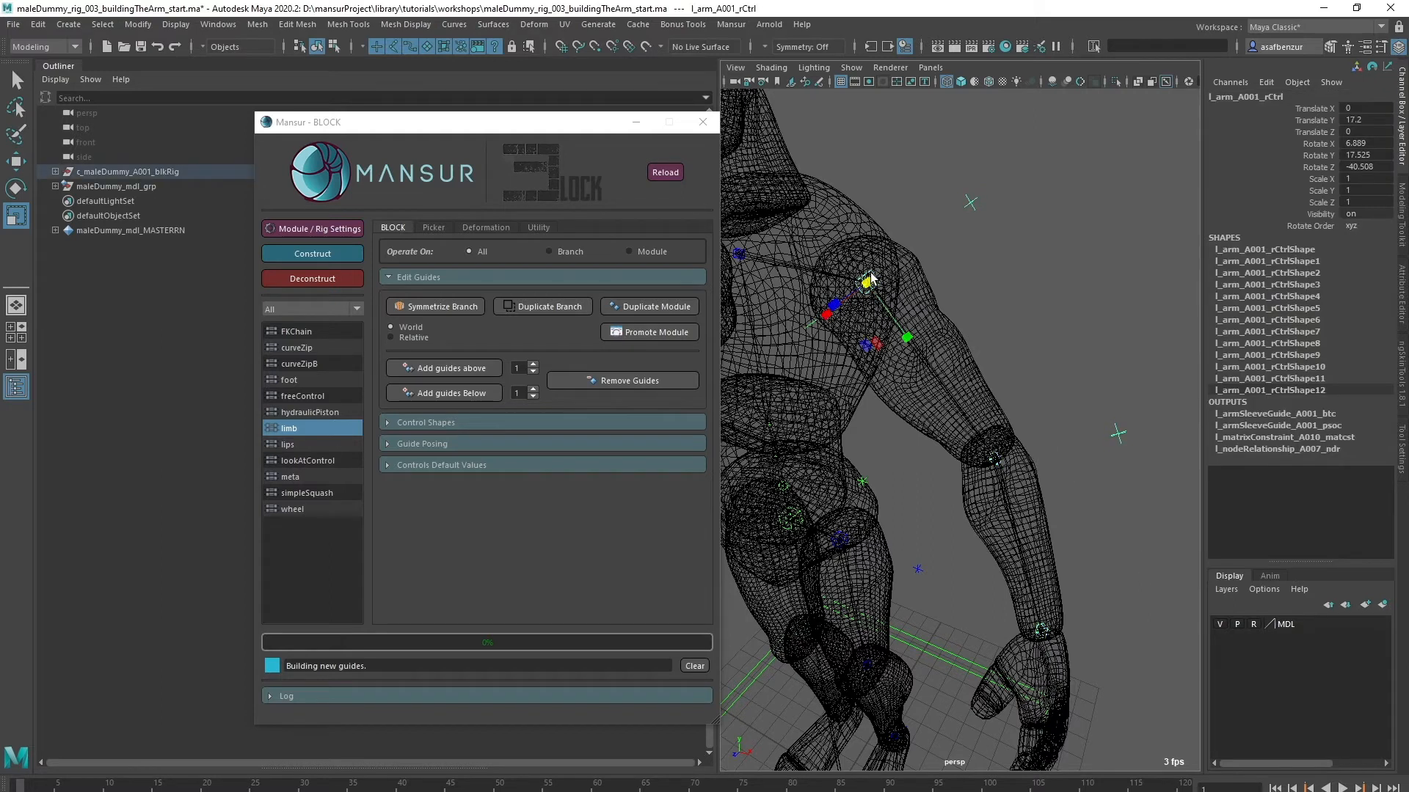
click(1000, 457)
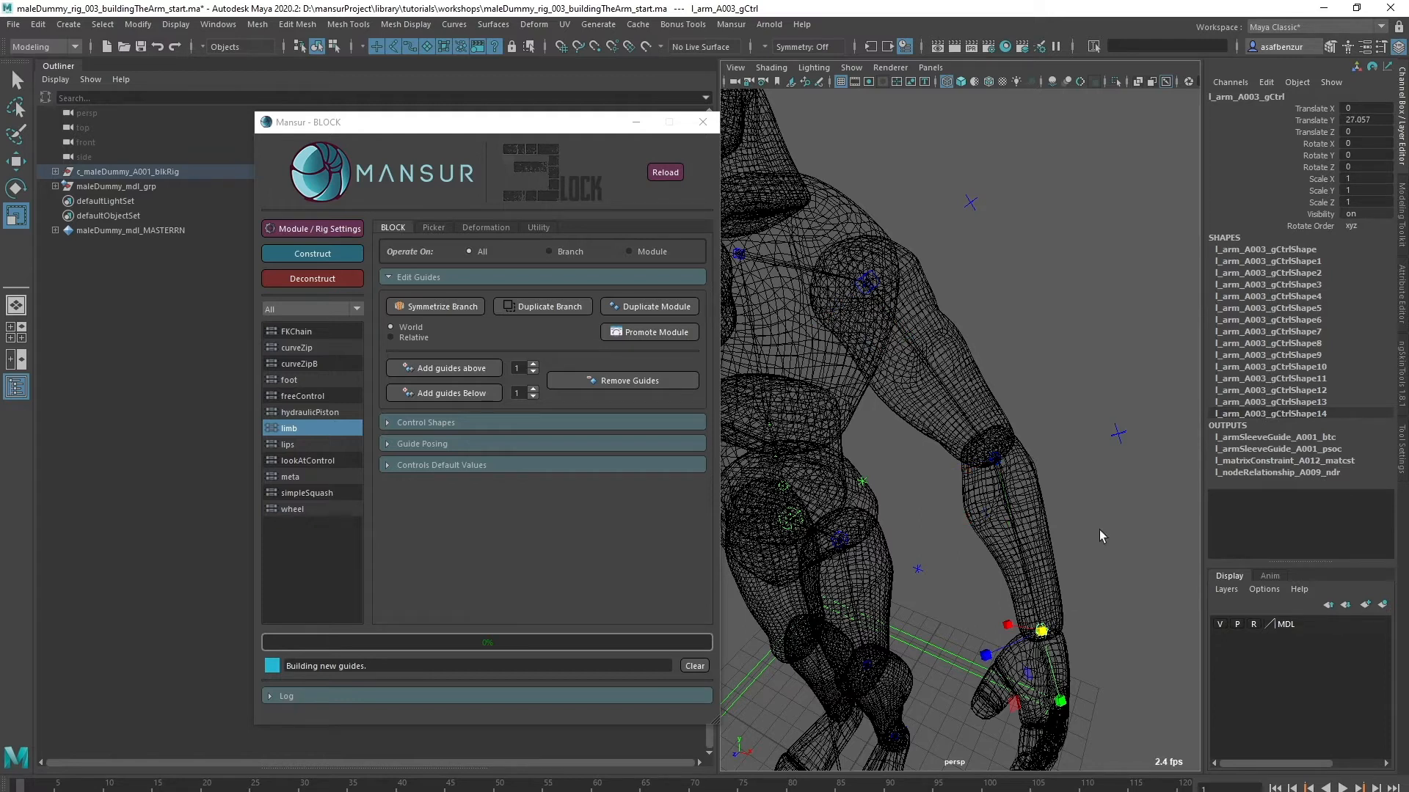
click(1118, 434)
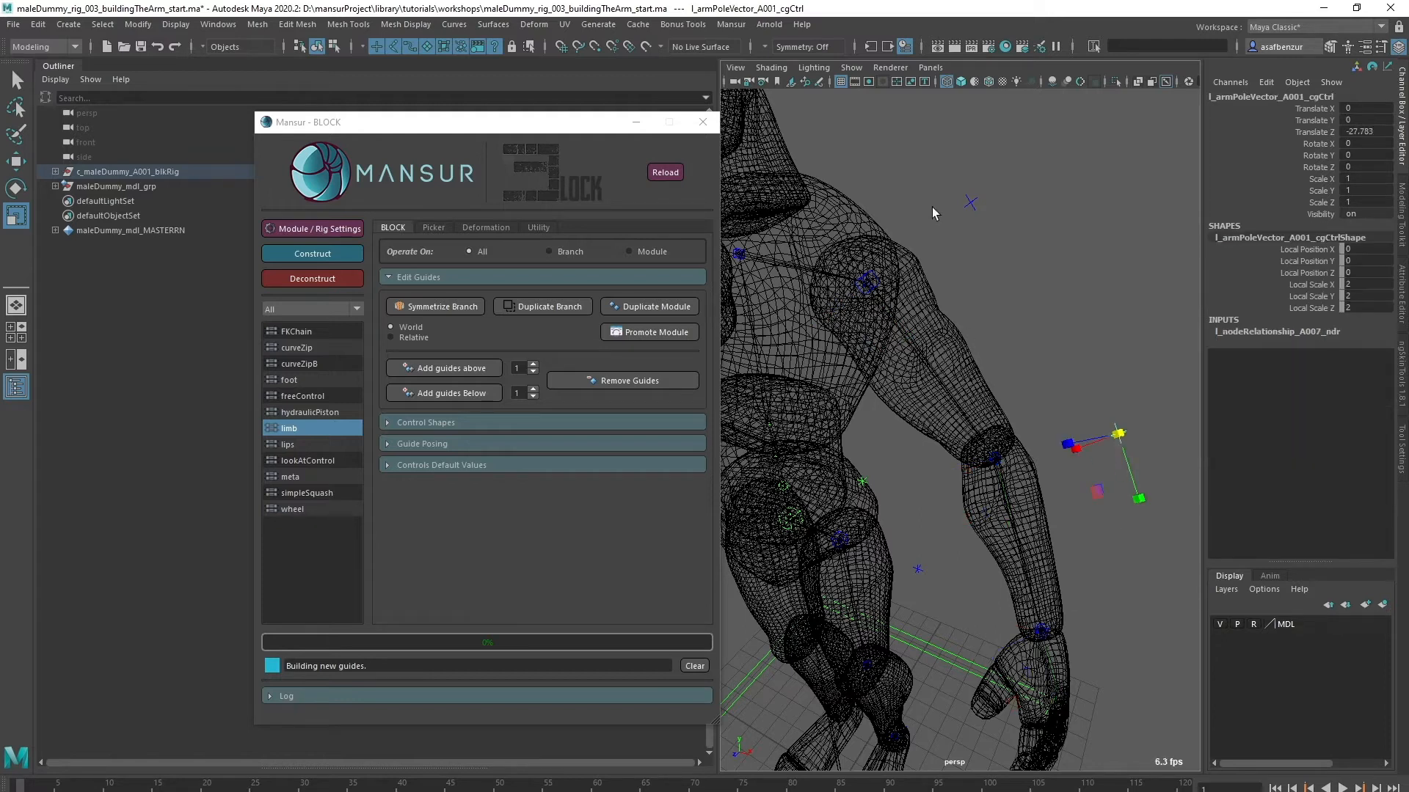
click(1060, 469)
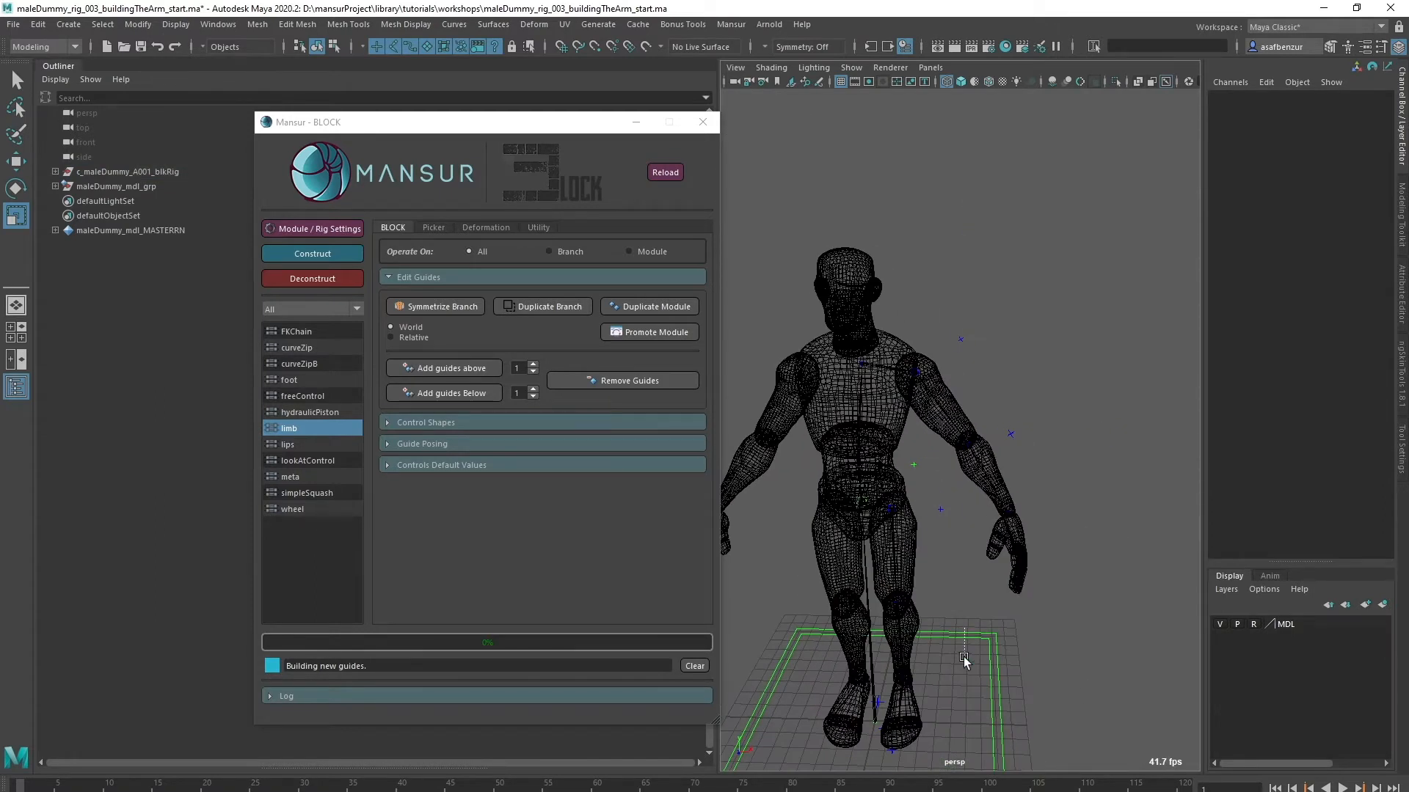
- Construct the rig and inspect the arm's IK target and FK controls
click(311, 253)
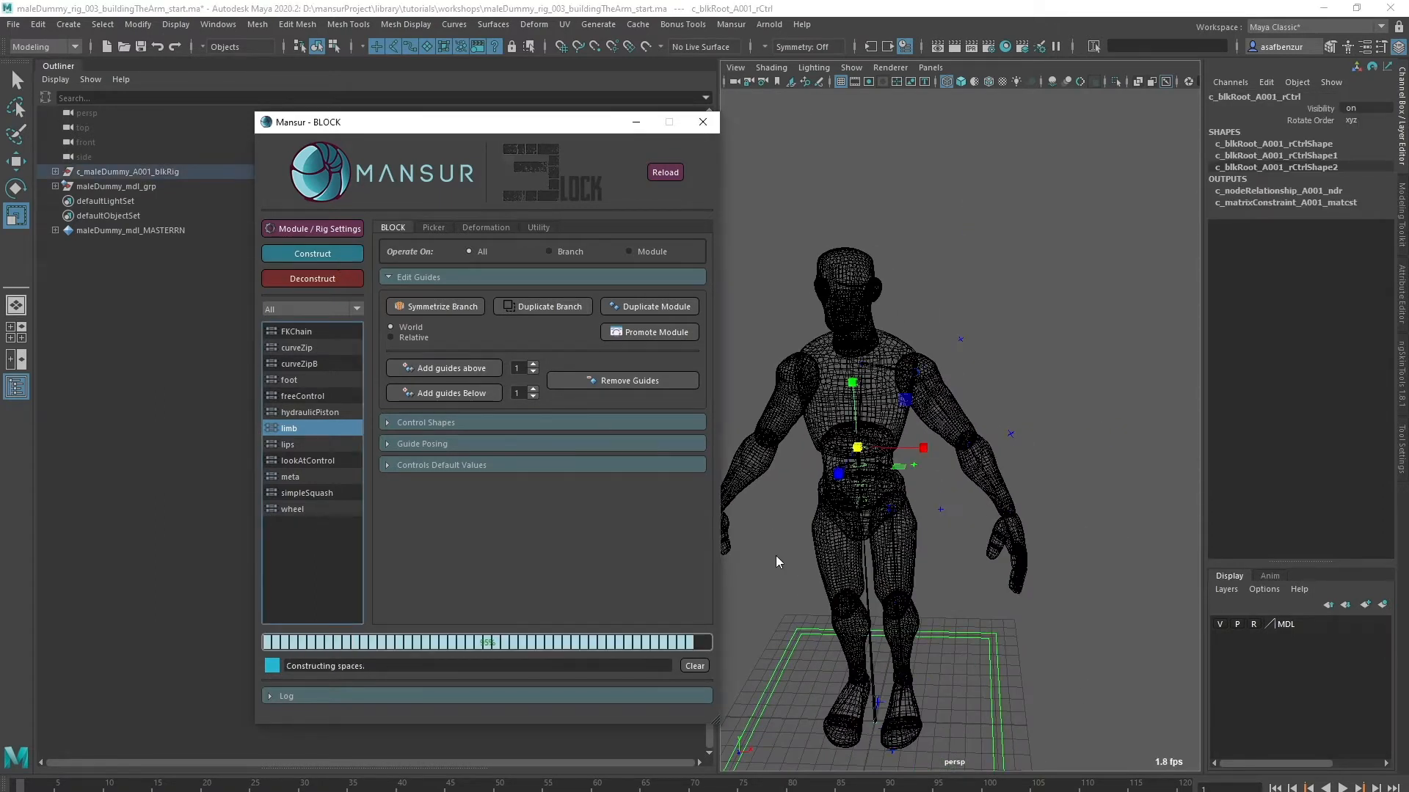
click(311, 253)
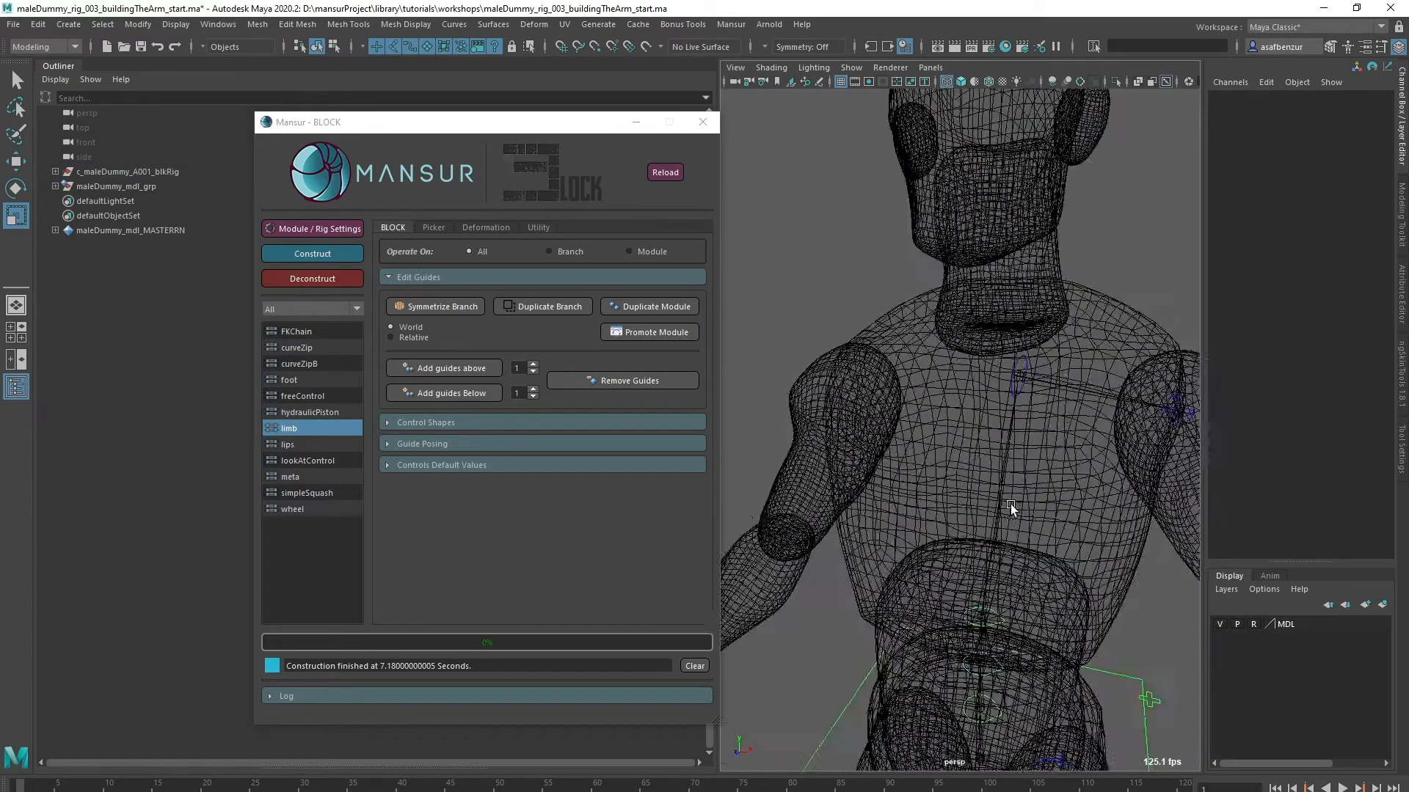
click(879, 423)
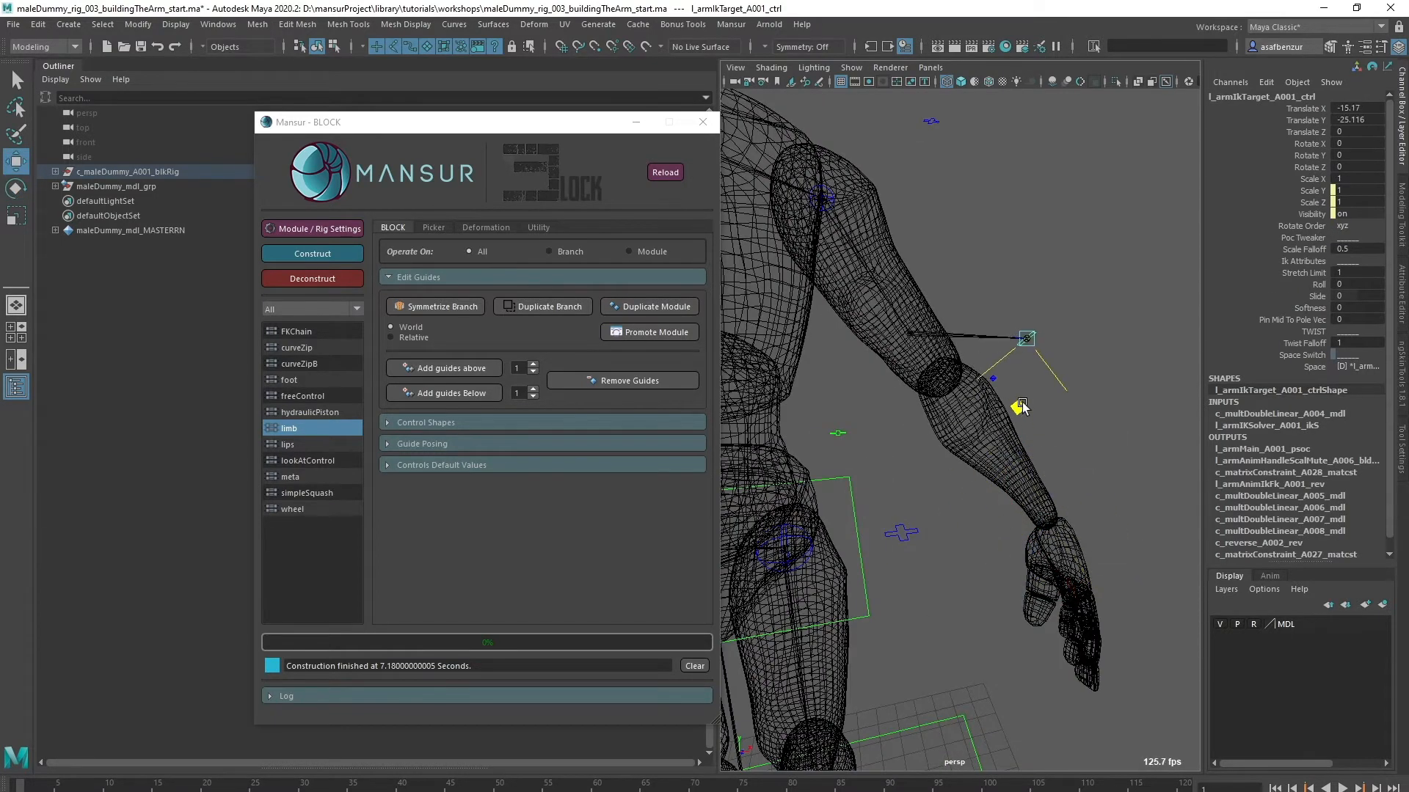
click(931, 121)
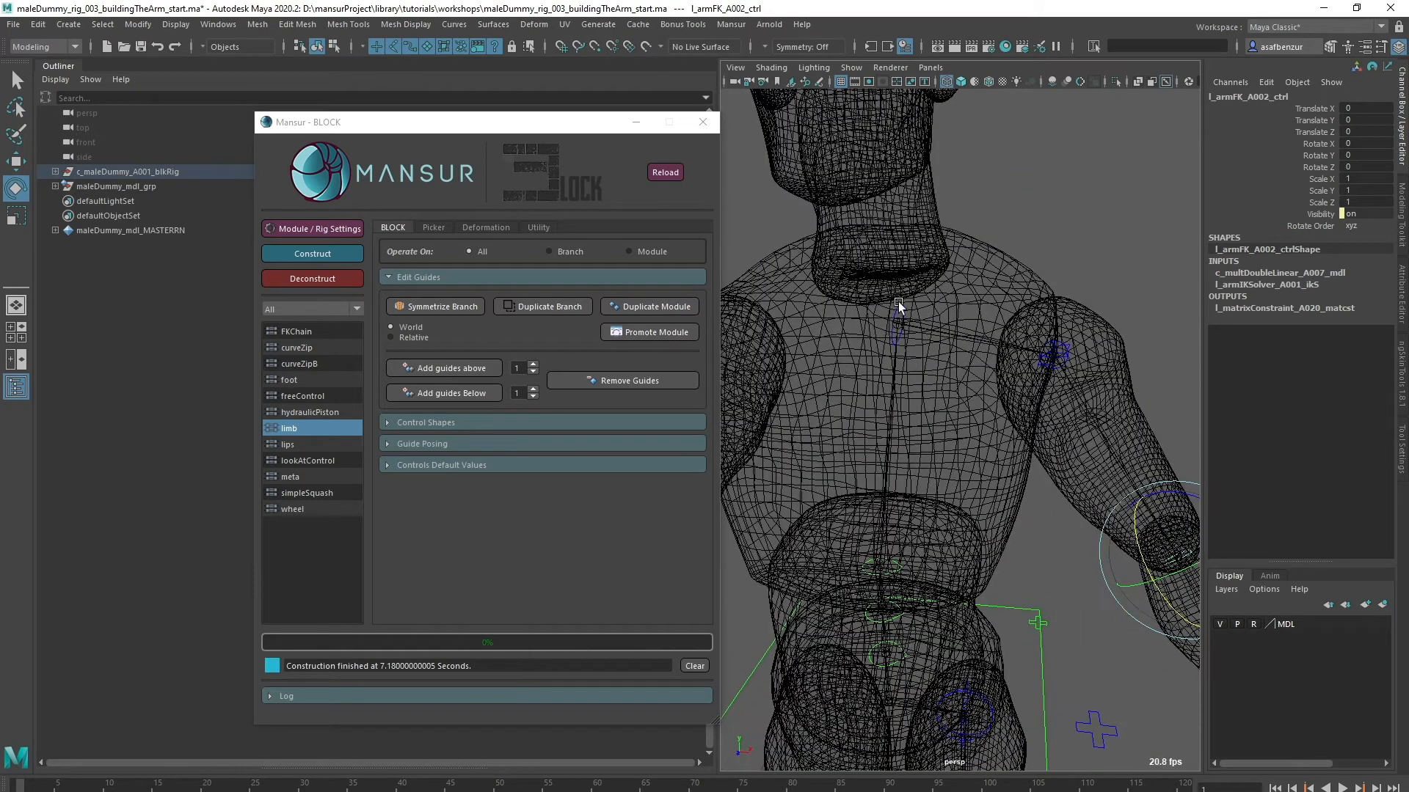
click(885, 310)
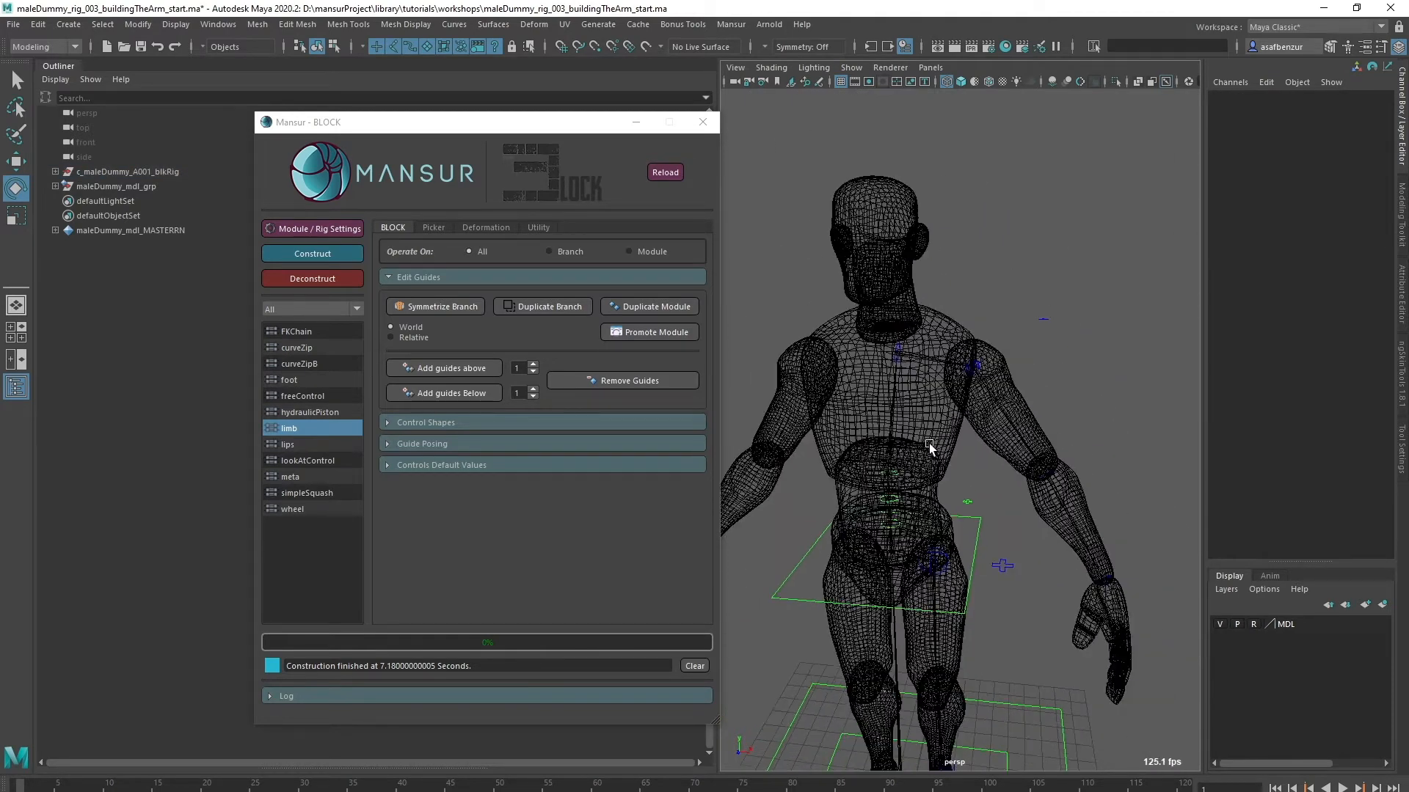
mouse_move(1042, 576)
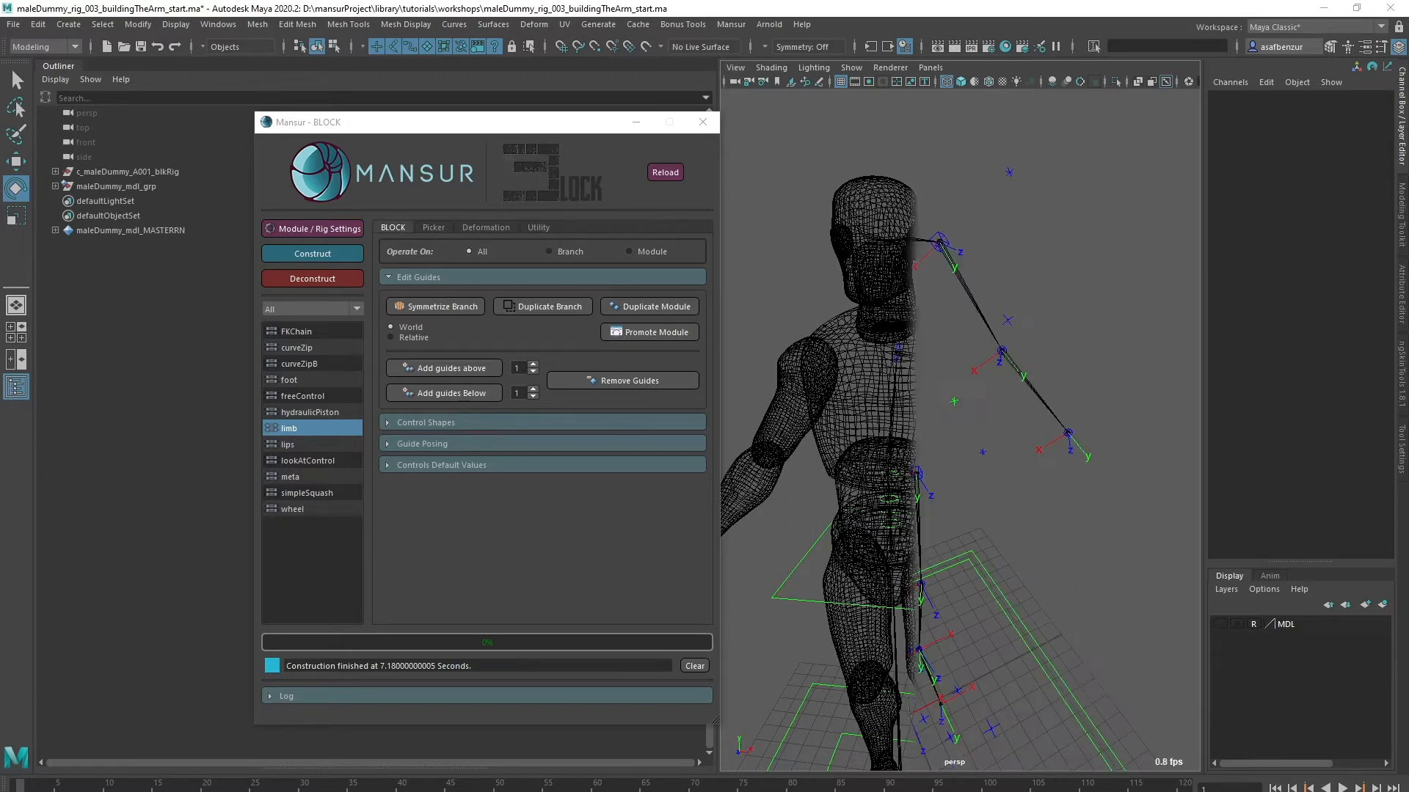
- Review the arm module's space attributes, then construct the rig again
click(312, 253)
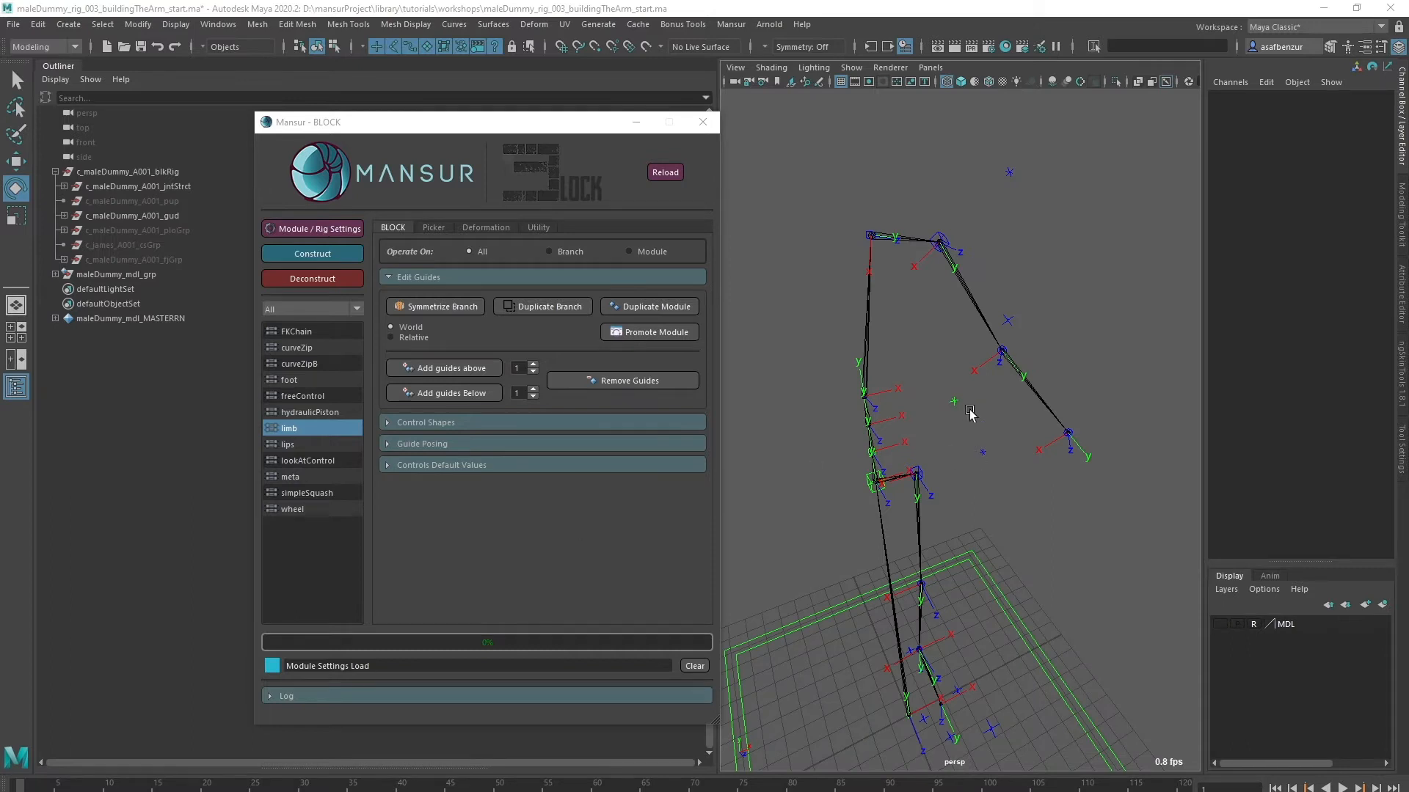
mouse_move(879, 482)
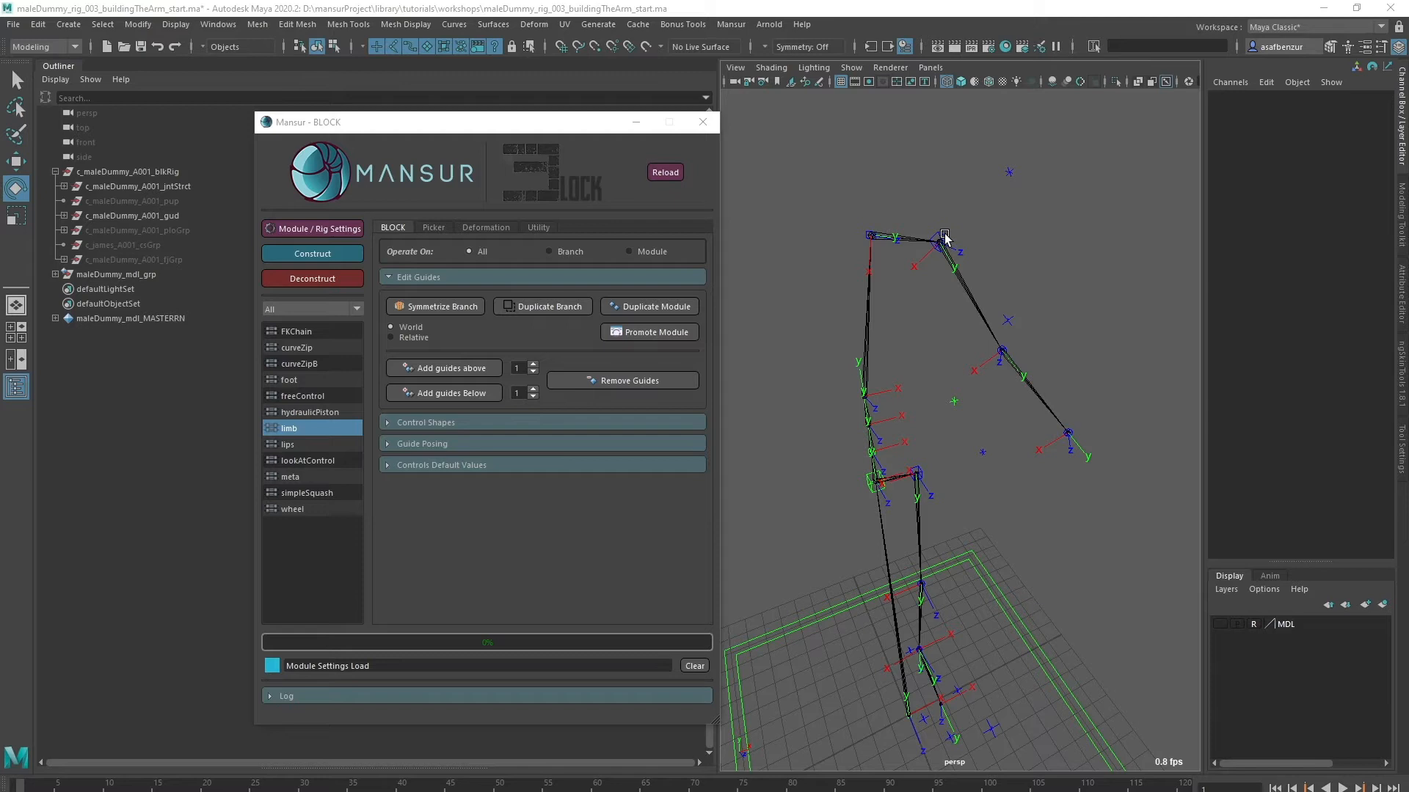
click(942, 237)
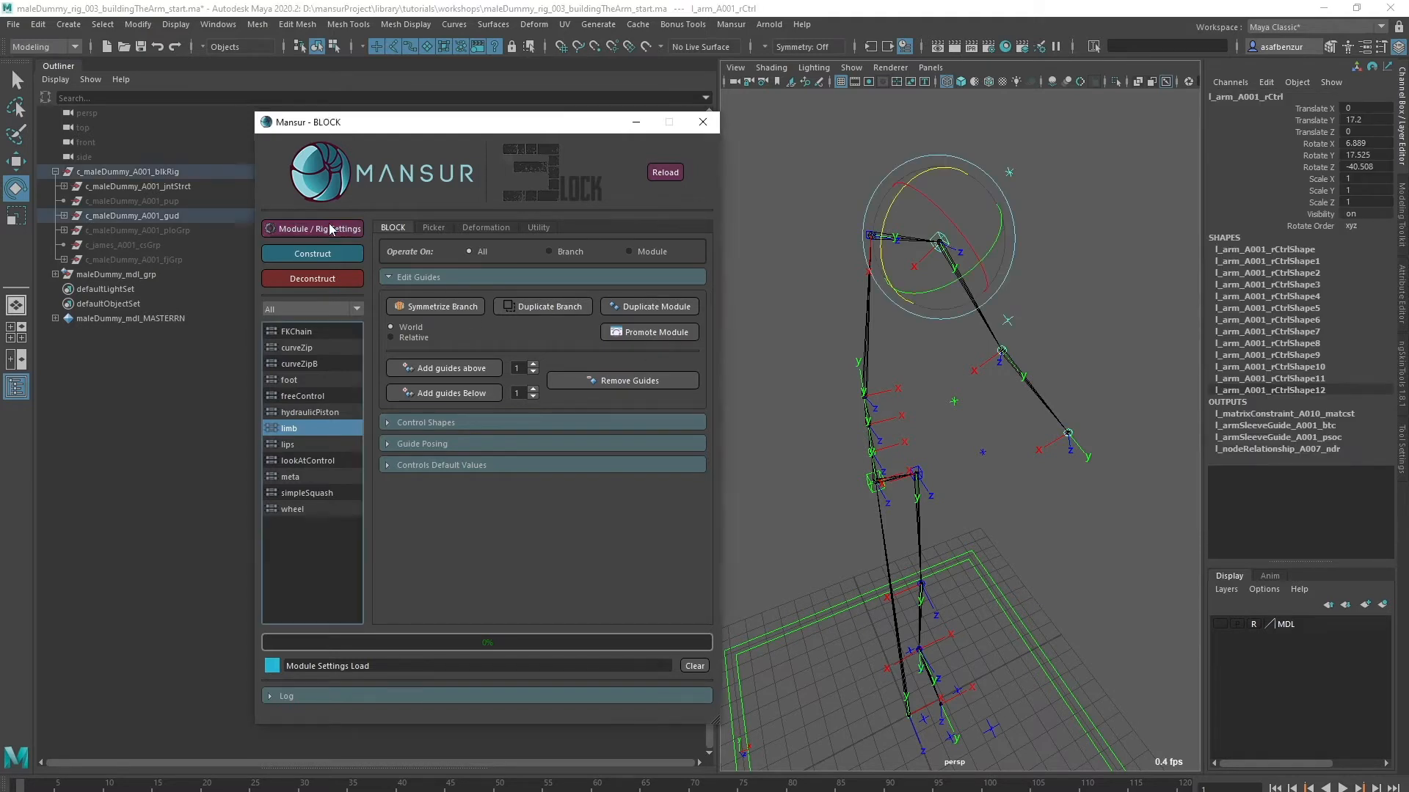
double_click(289, 428)
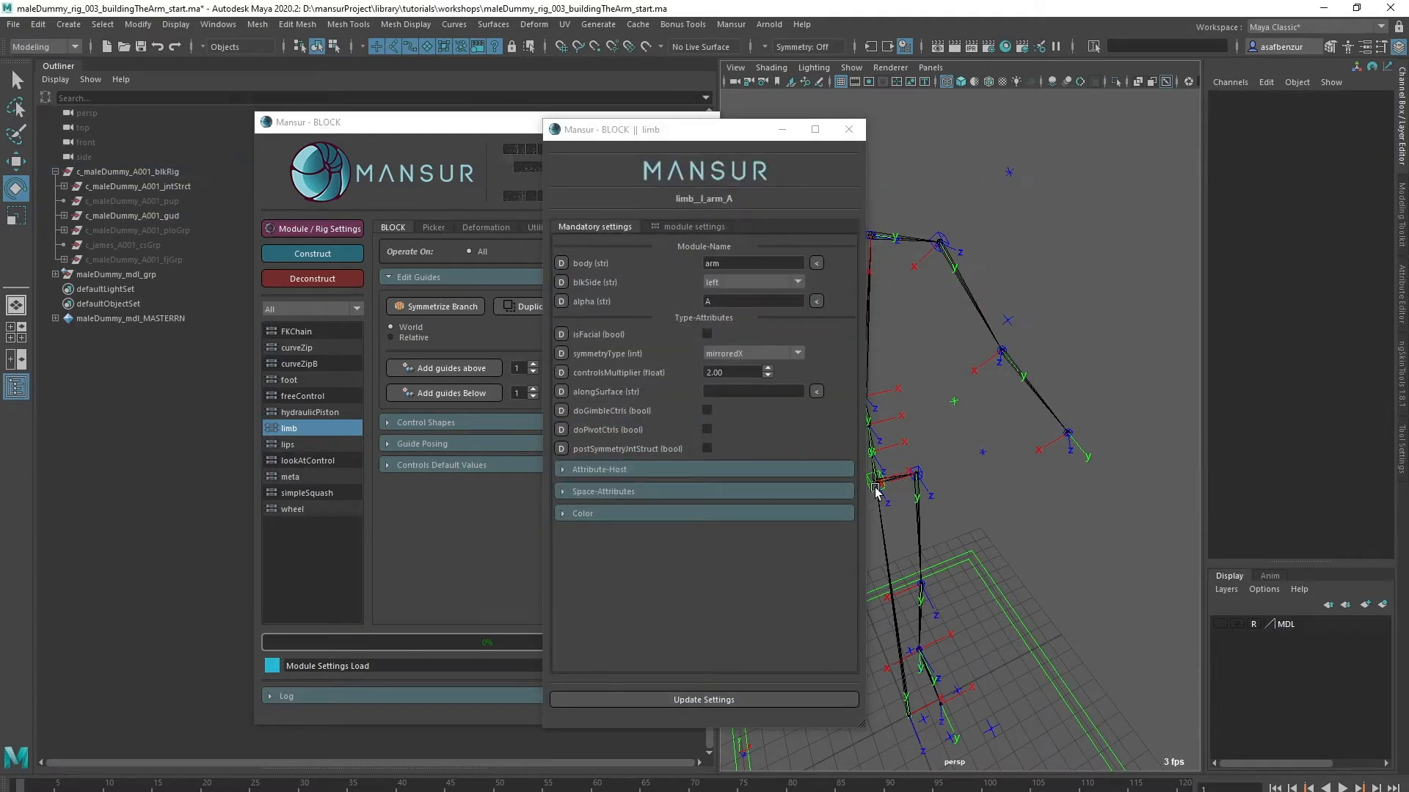
click(601, 492)
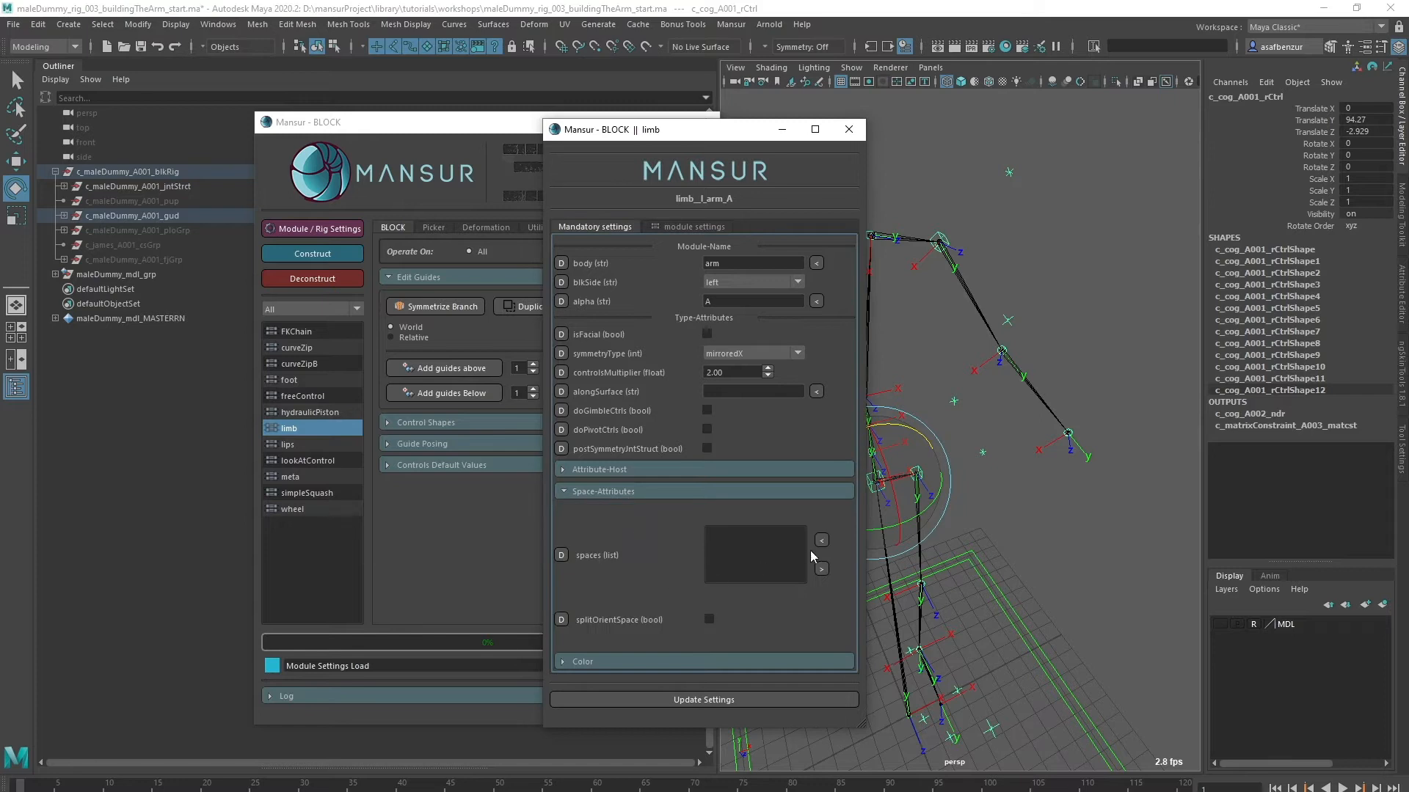
click(820, 540)
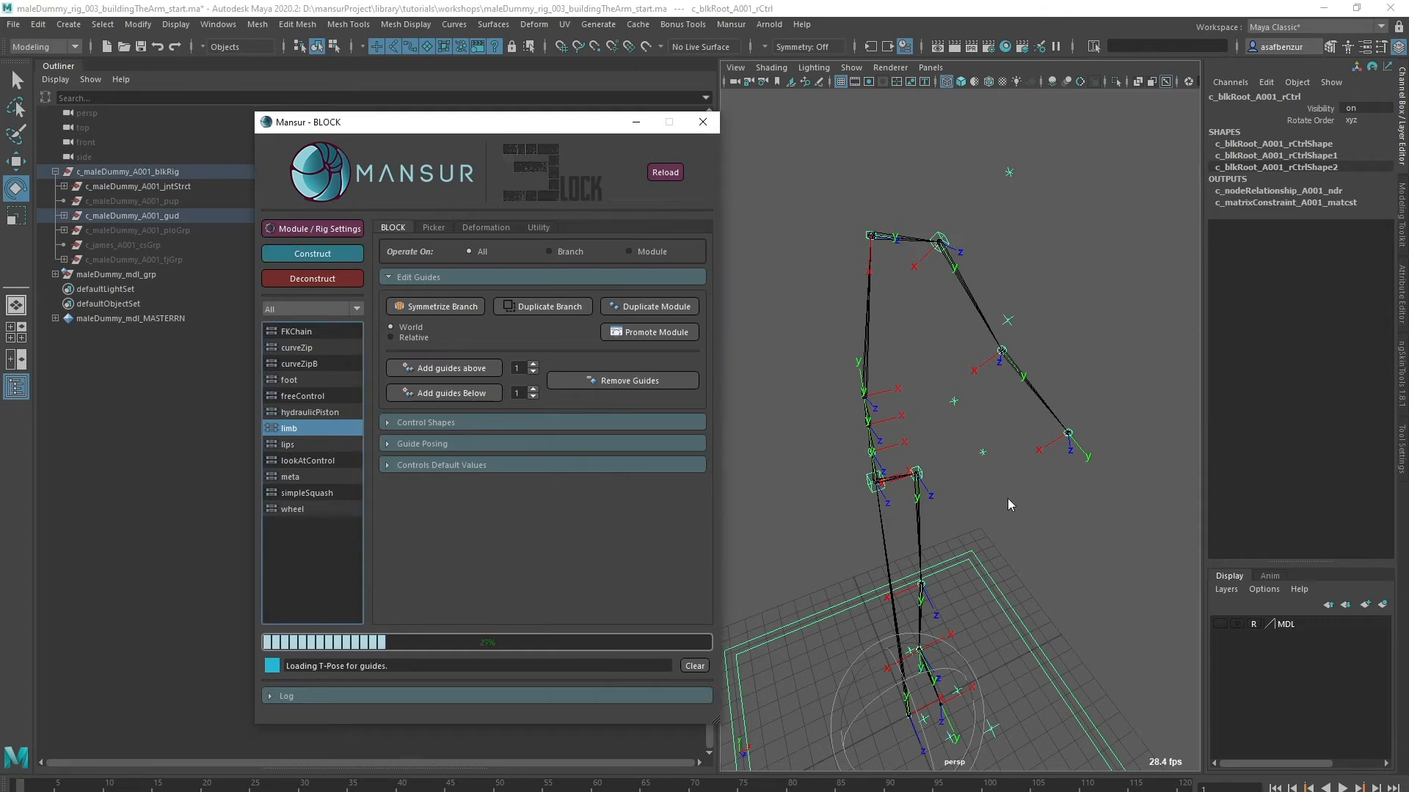
click(312, 253)
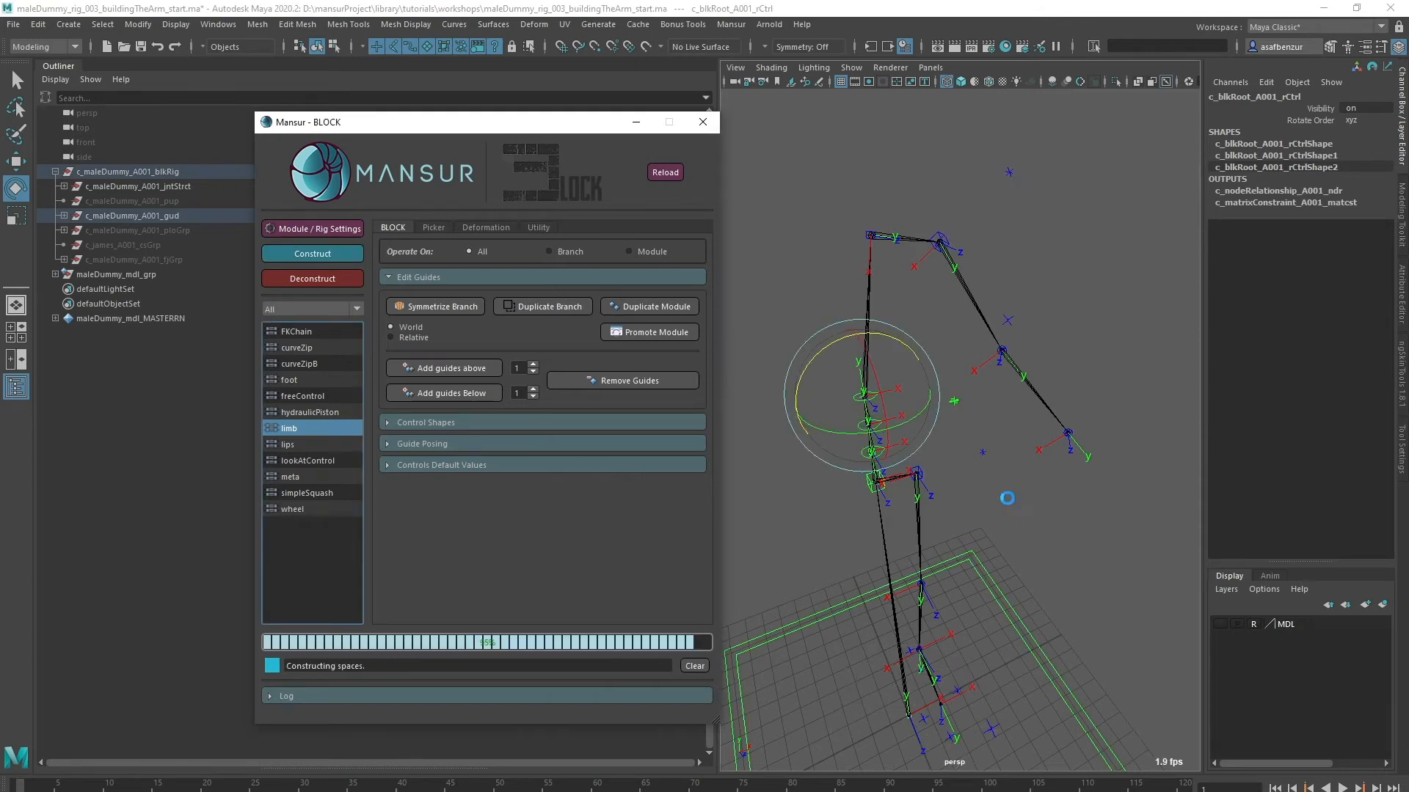
click(312, 253)
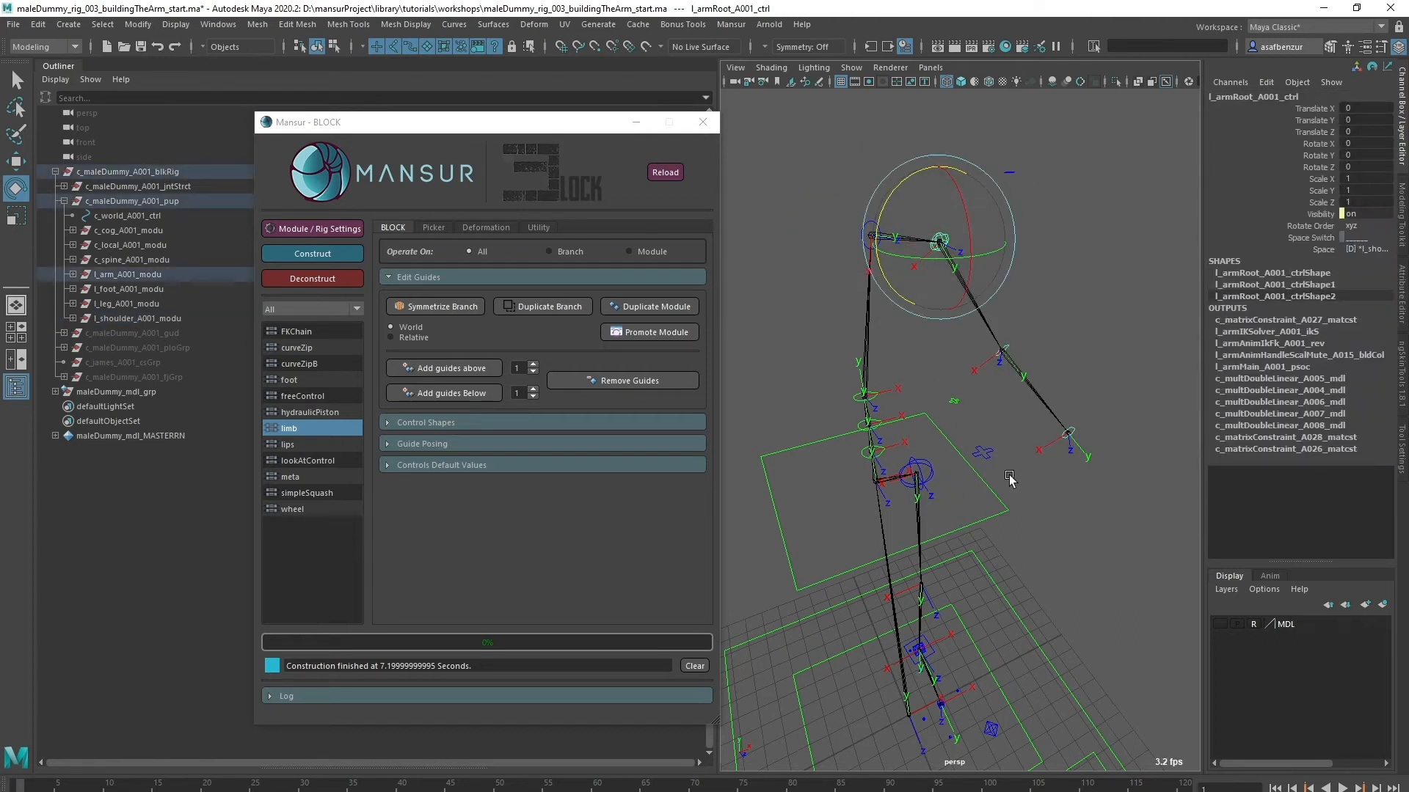
click(1366, 249)
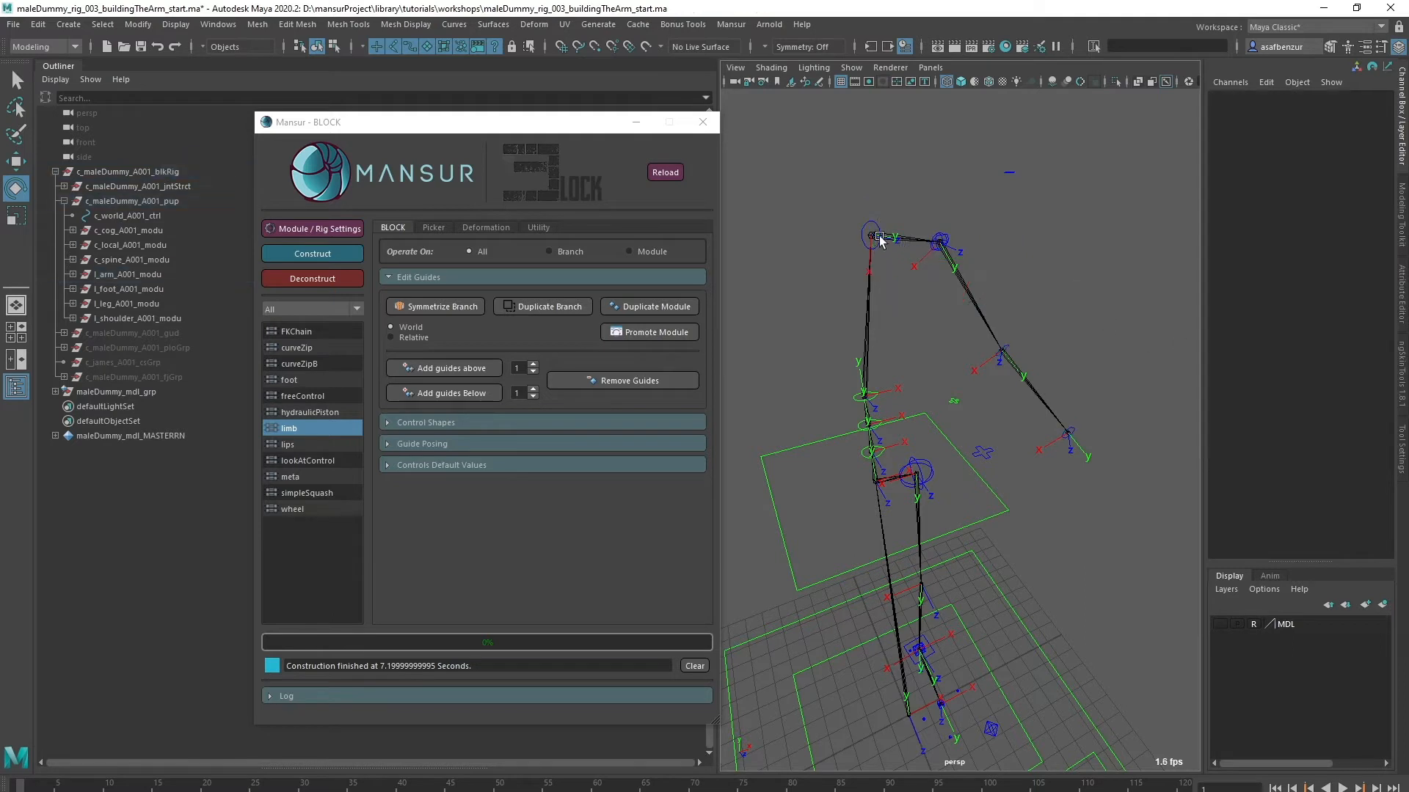
click(876, 236)
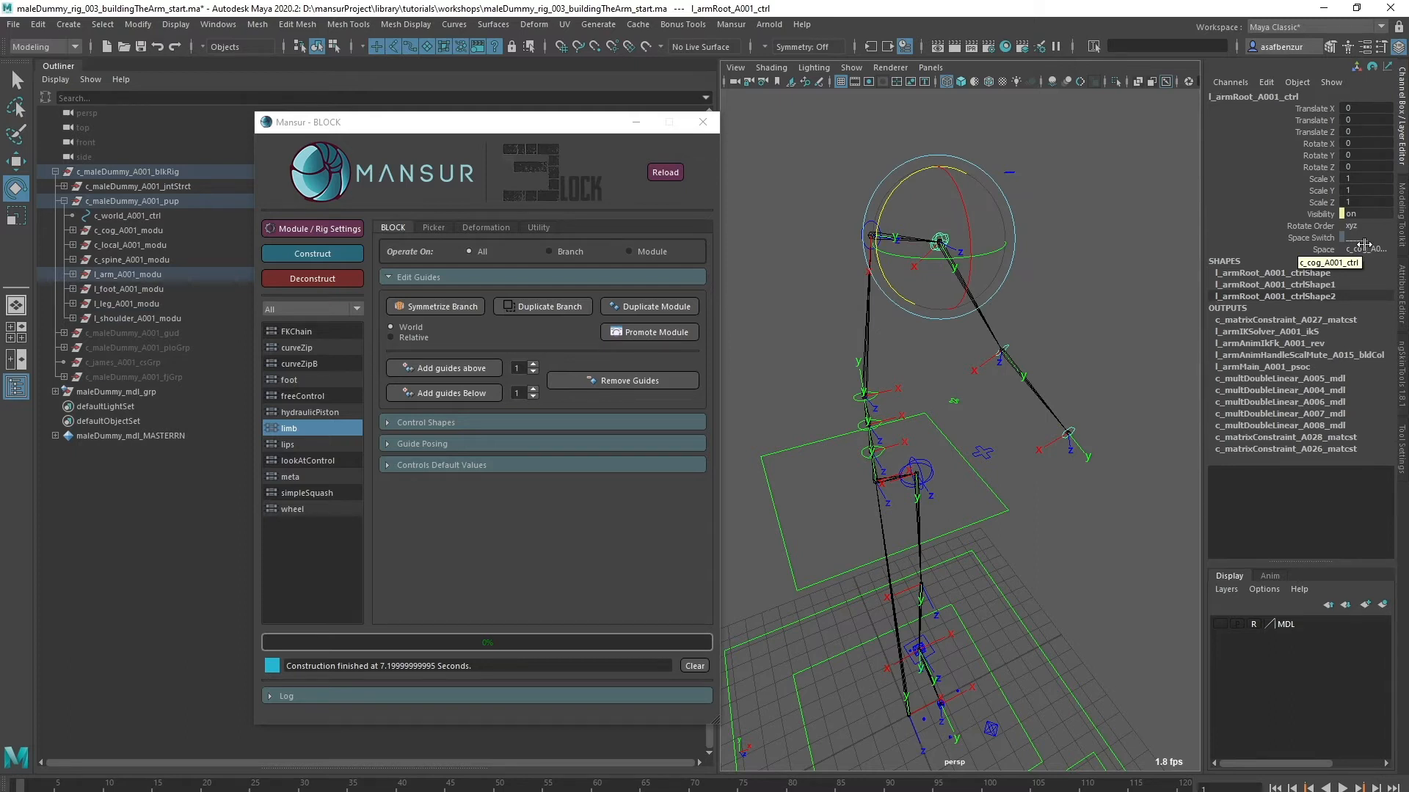
click(126, 216)
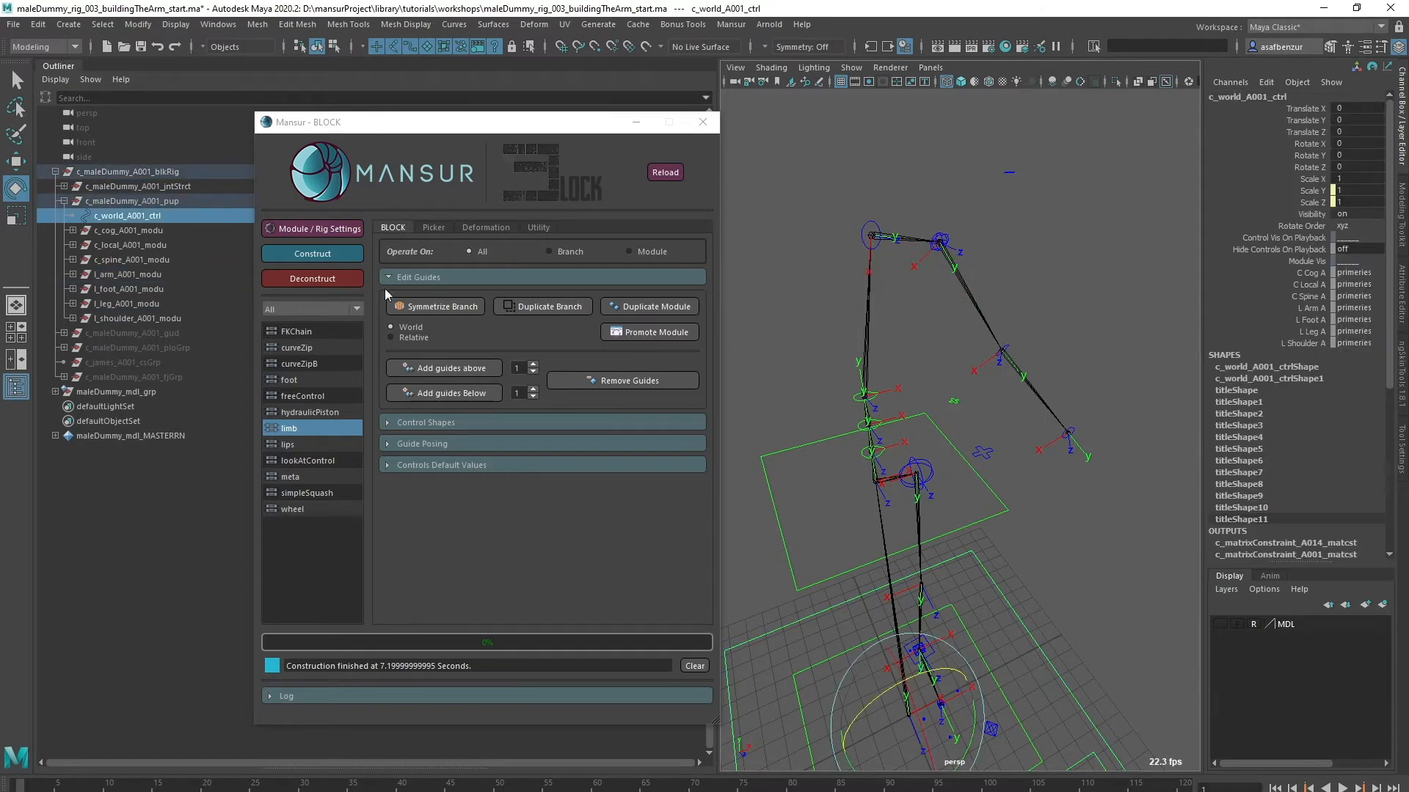
- Deconstruct, enable splitOrientSpace in the arm's space attributes, update settings, and reconstruct
click(311, 279)
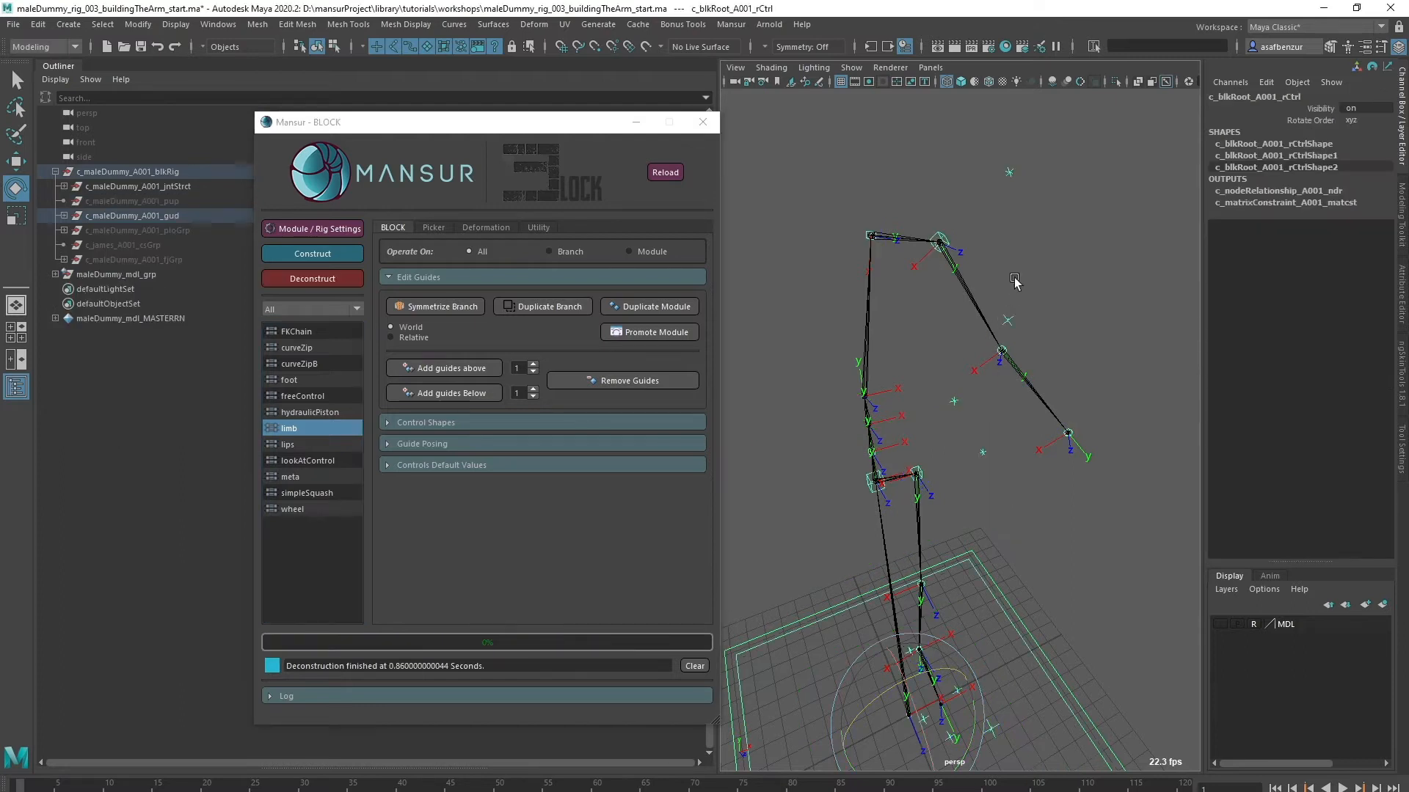
click(318, 228)
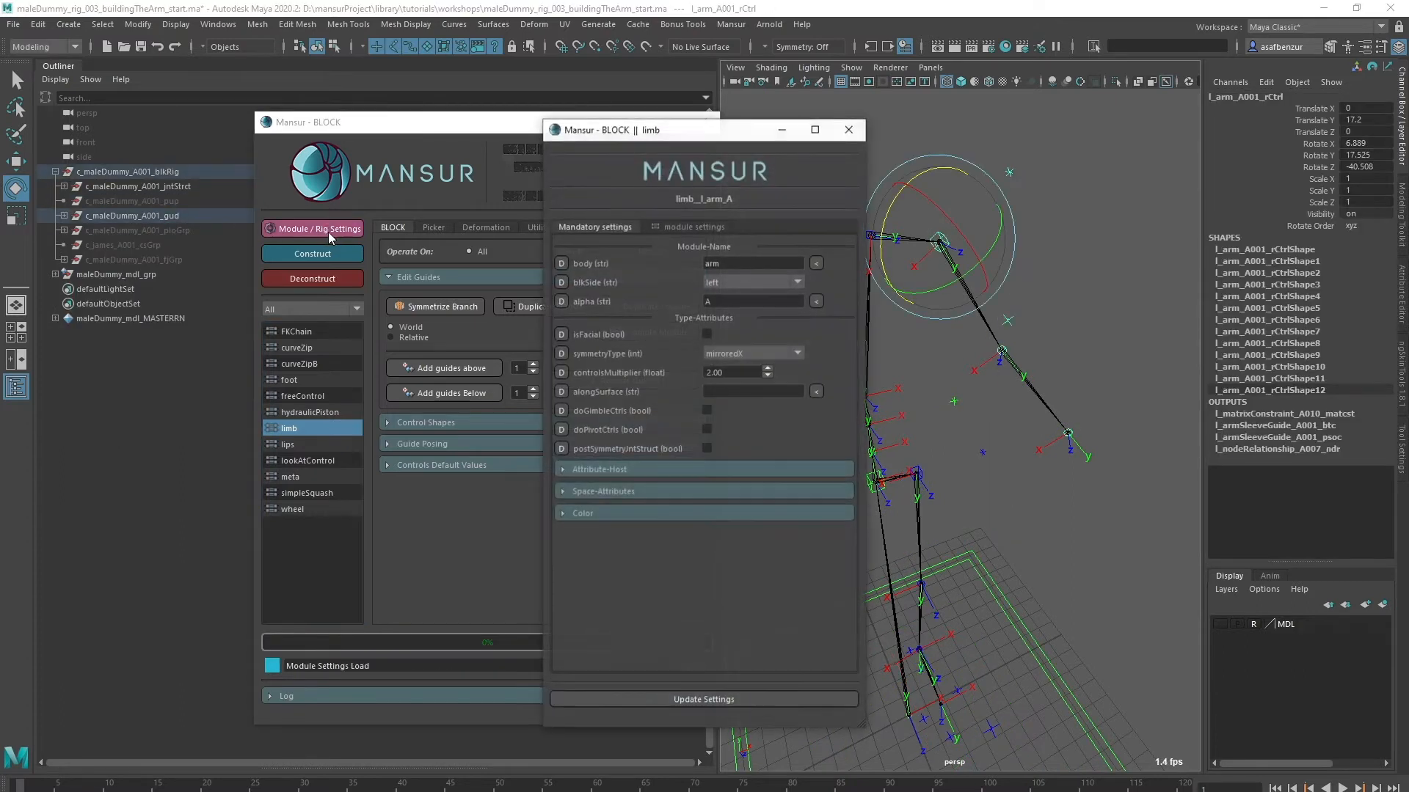
click(603, 491)
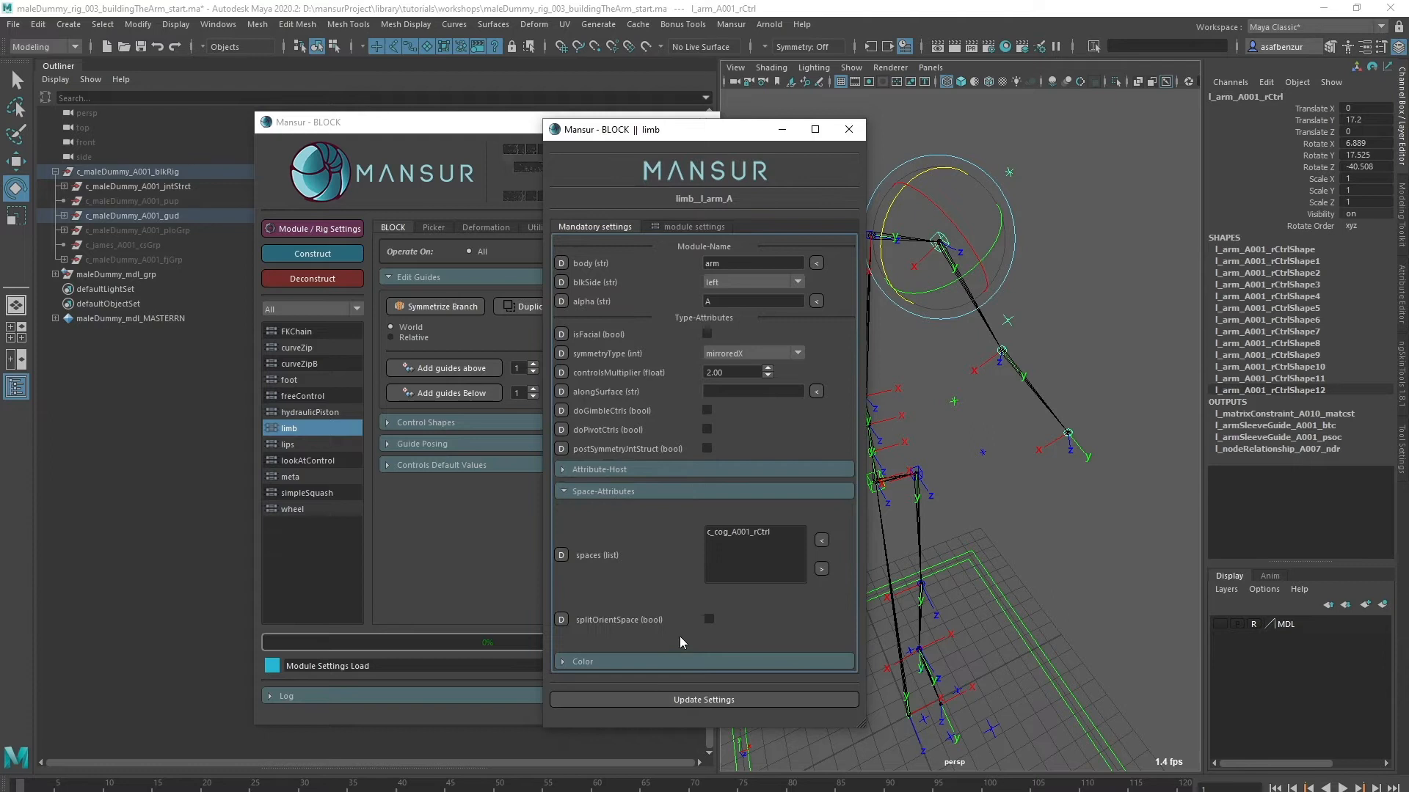
click(708, 619)
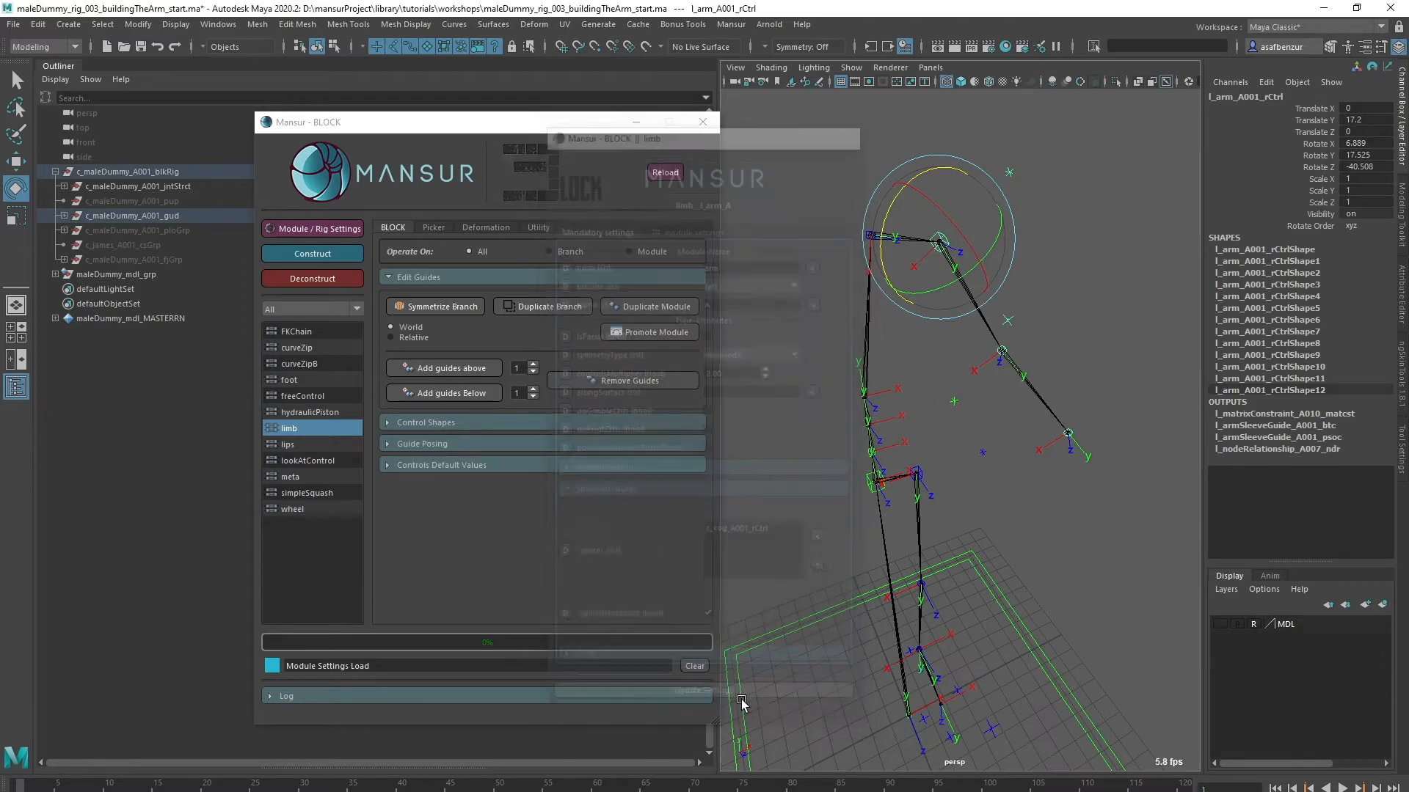
click(311, 253)
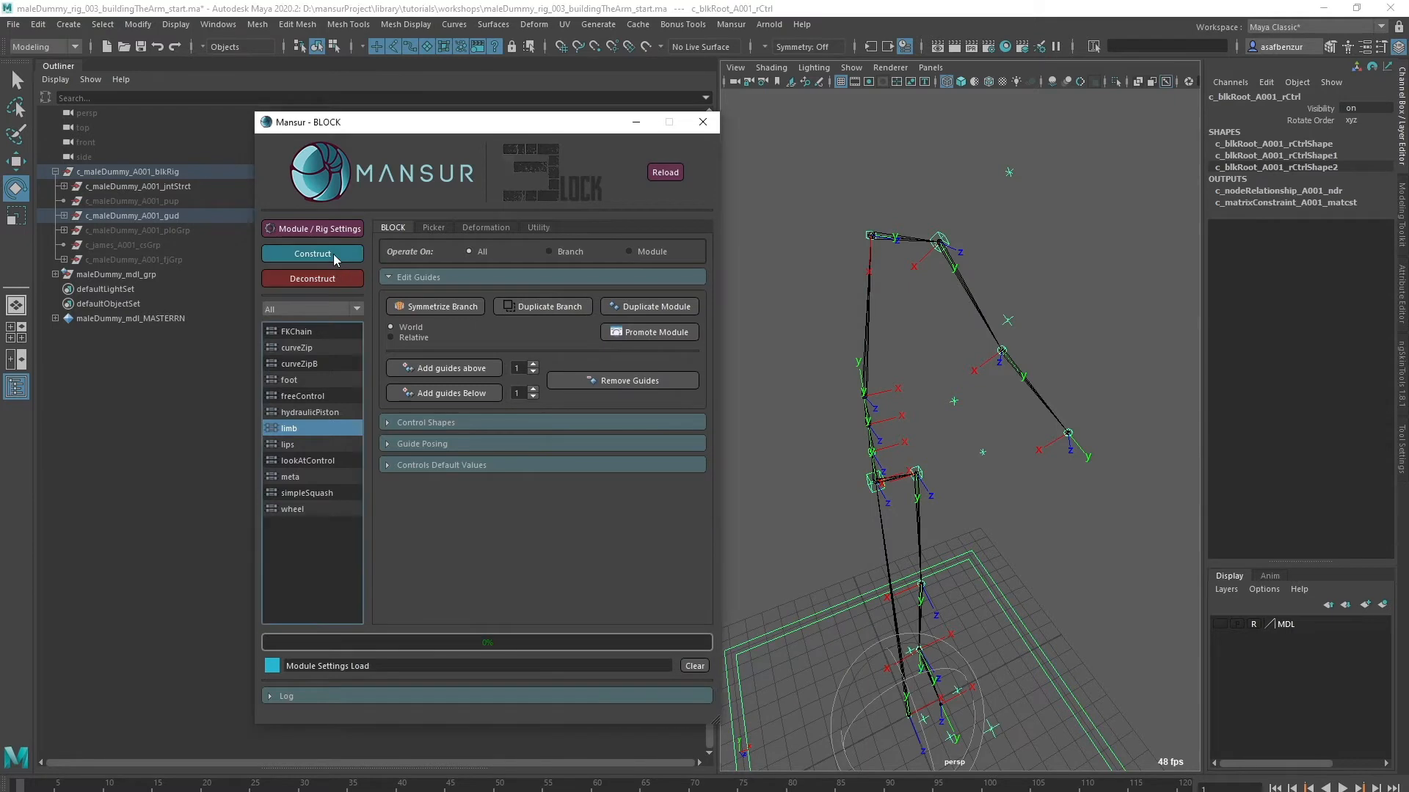
click(312, 253)
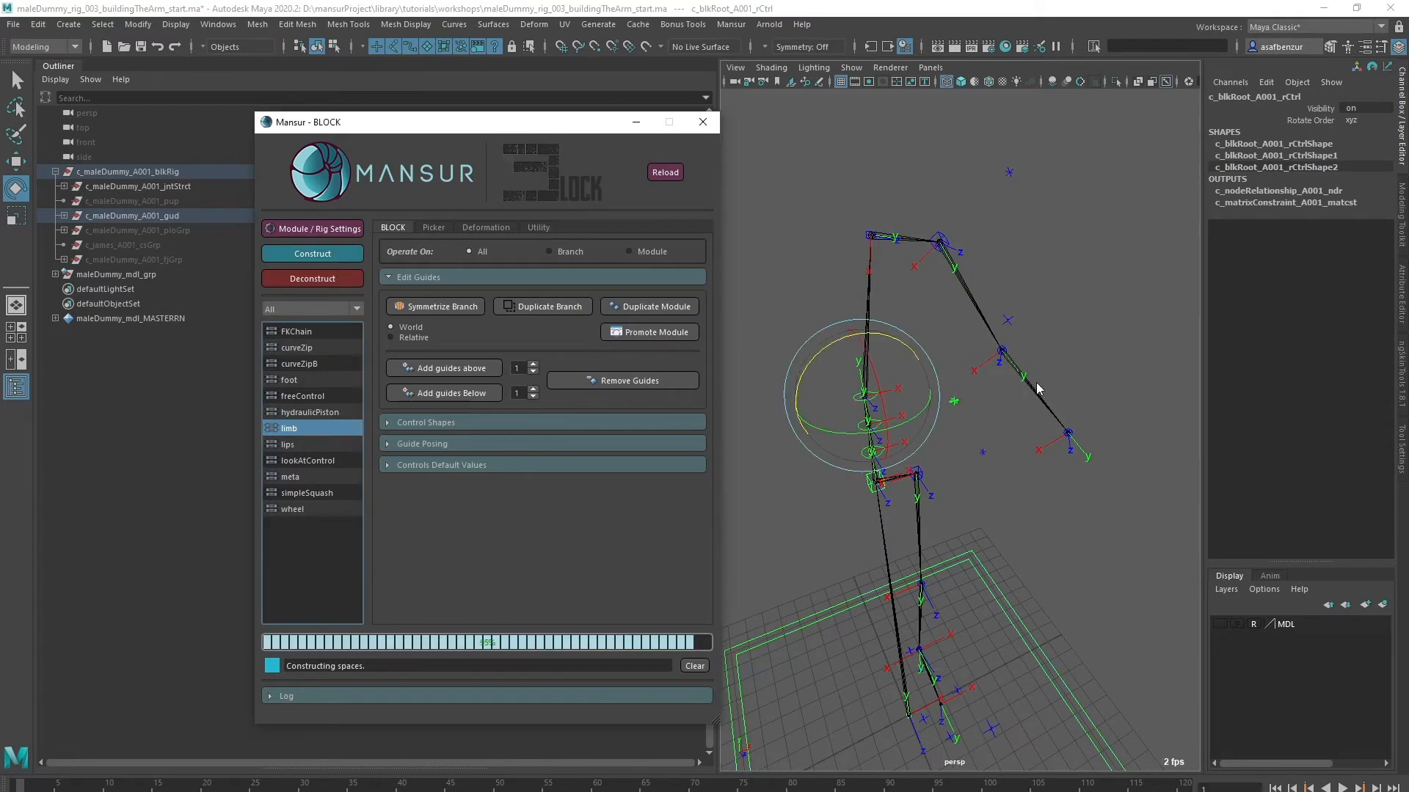
click(311, 253)
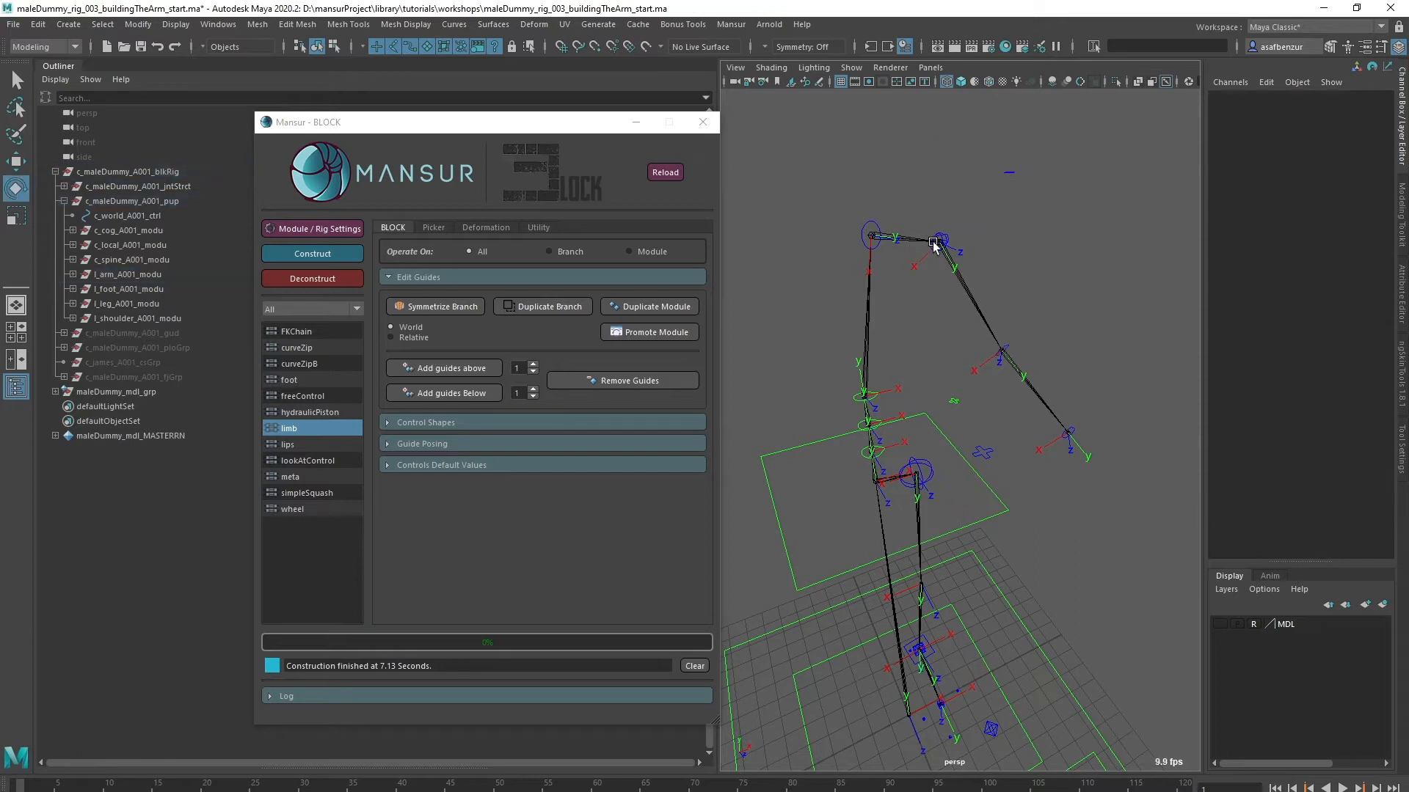
click(937, 240)
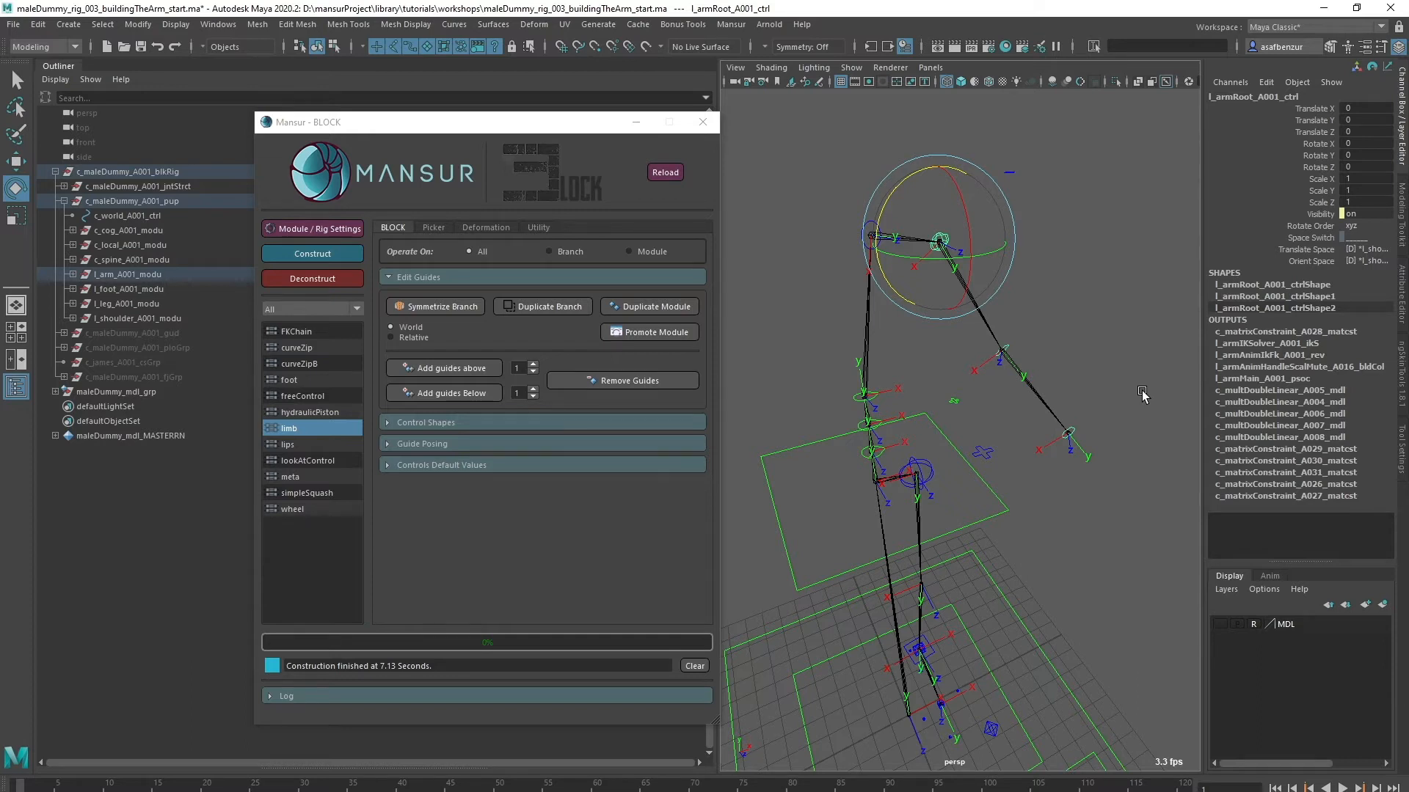
mouse_move(1312, 254)
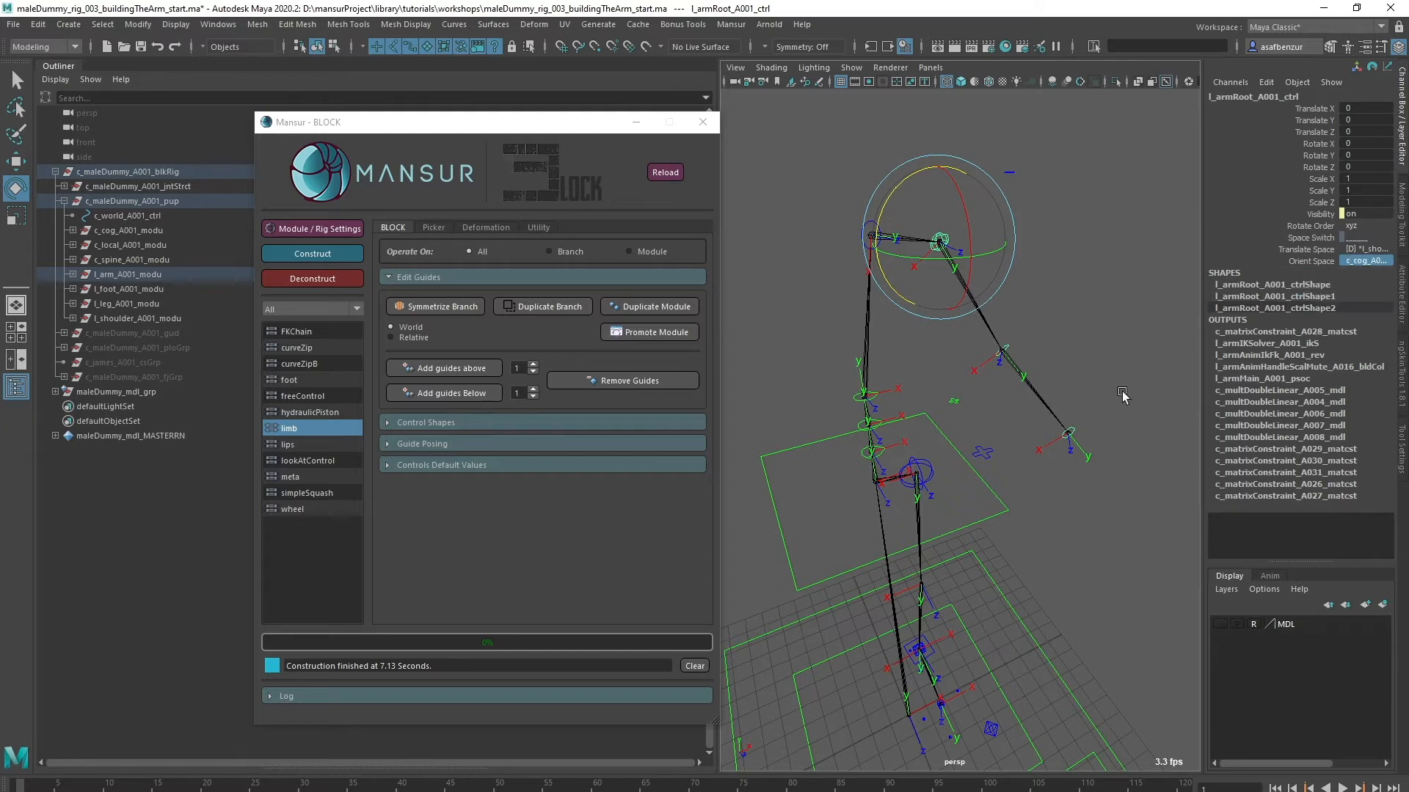
click(139, 318)
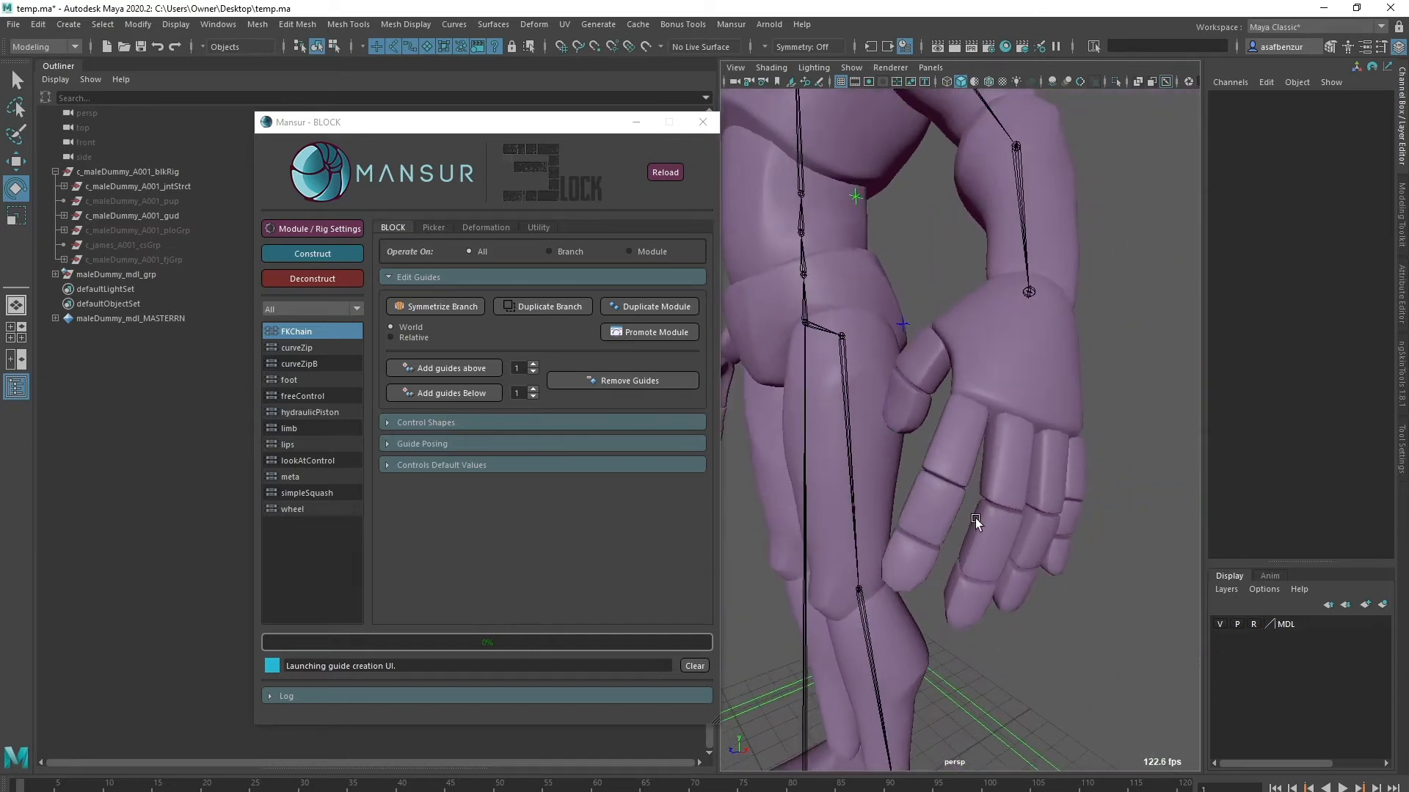
- Switch the viewport to wireframe with the 4 key to reveal the finger segments
key(4)
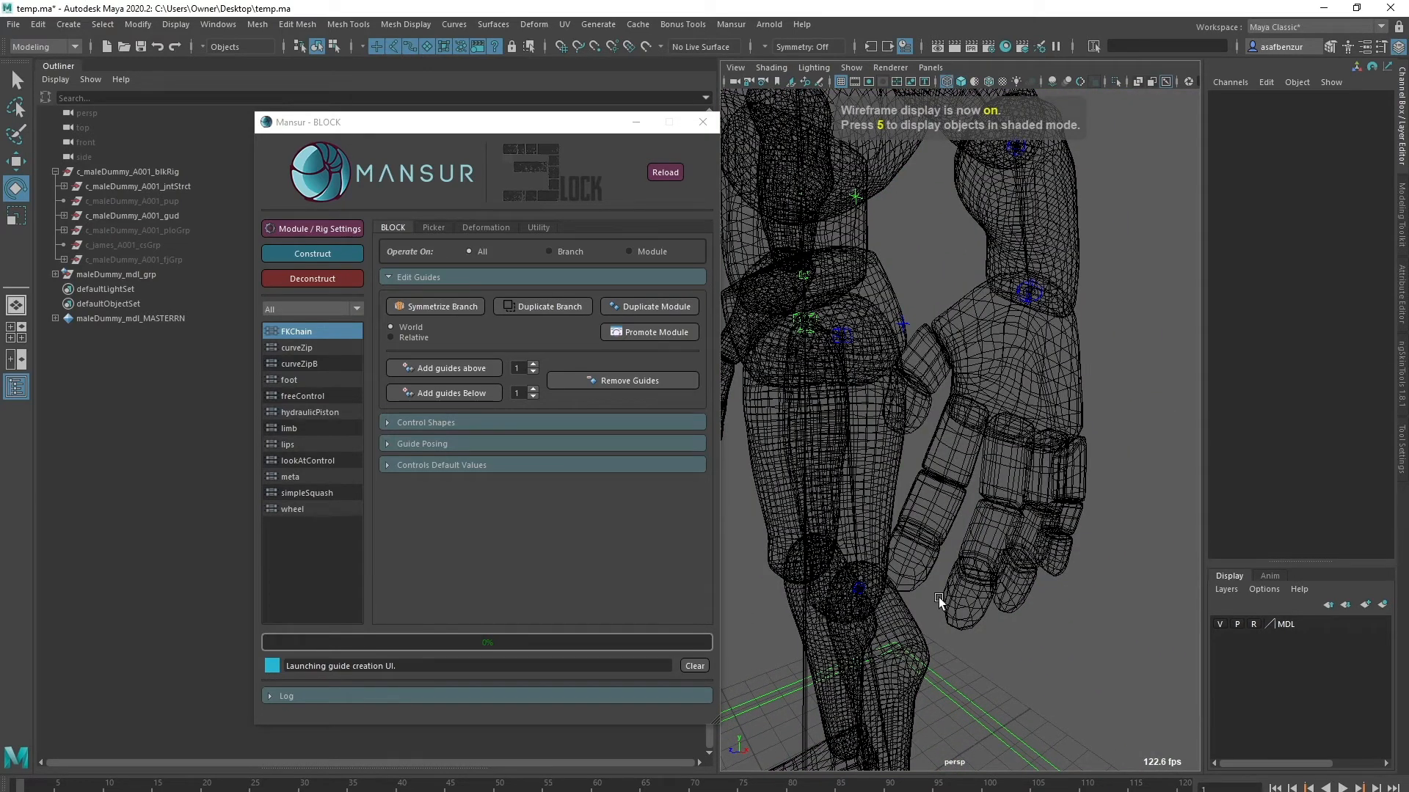
mouse_move(943, 508)
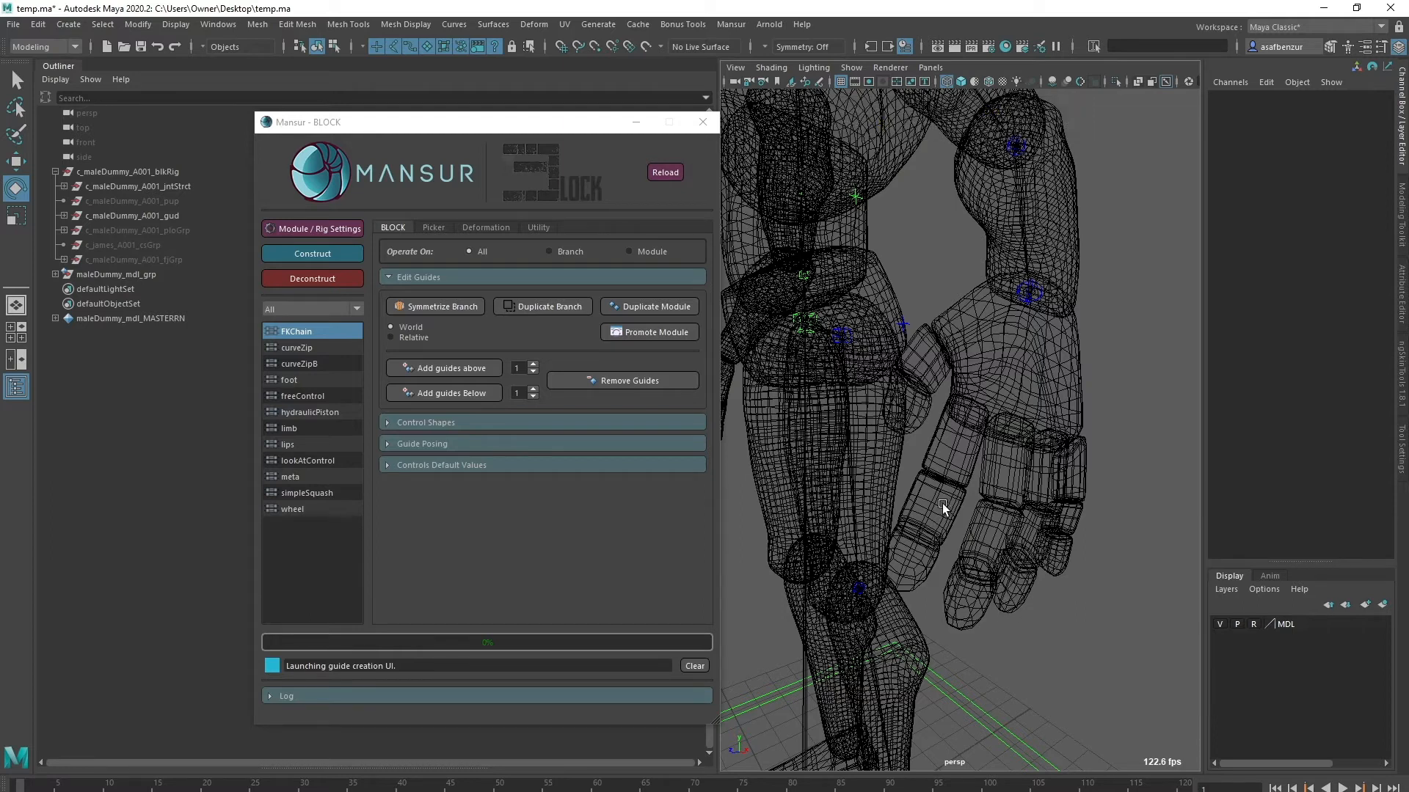
mouse_move(993, 320)
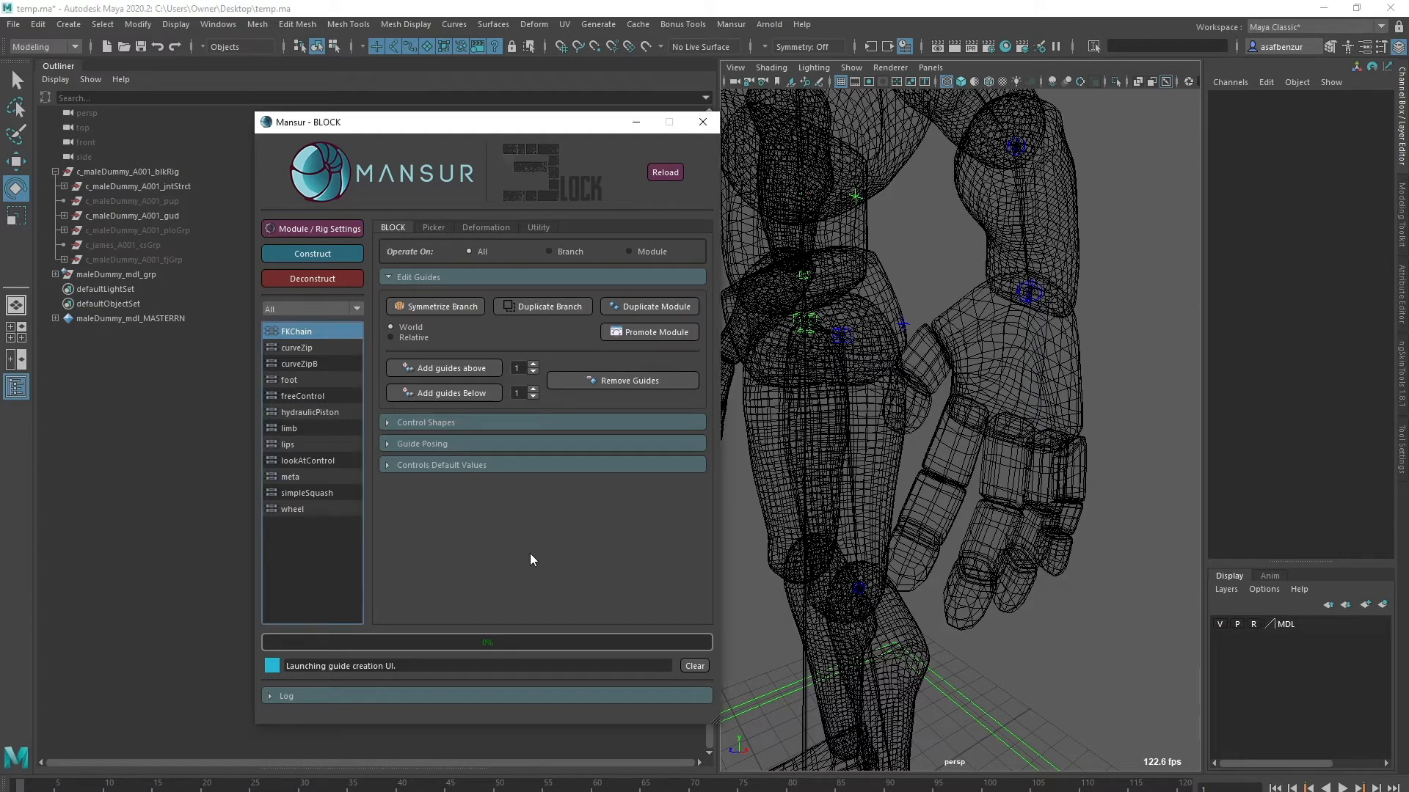
click(305, 476)
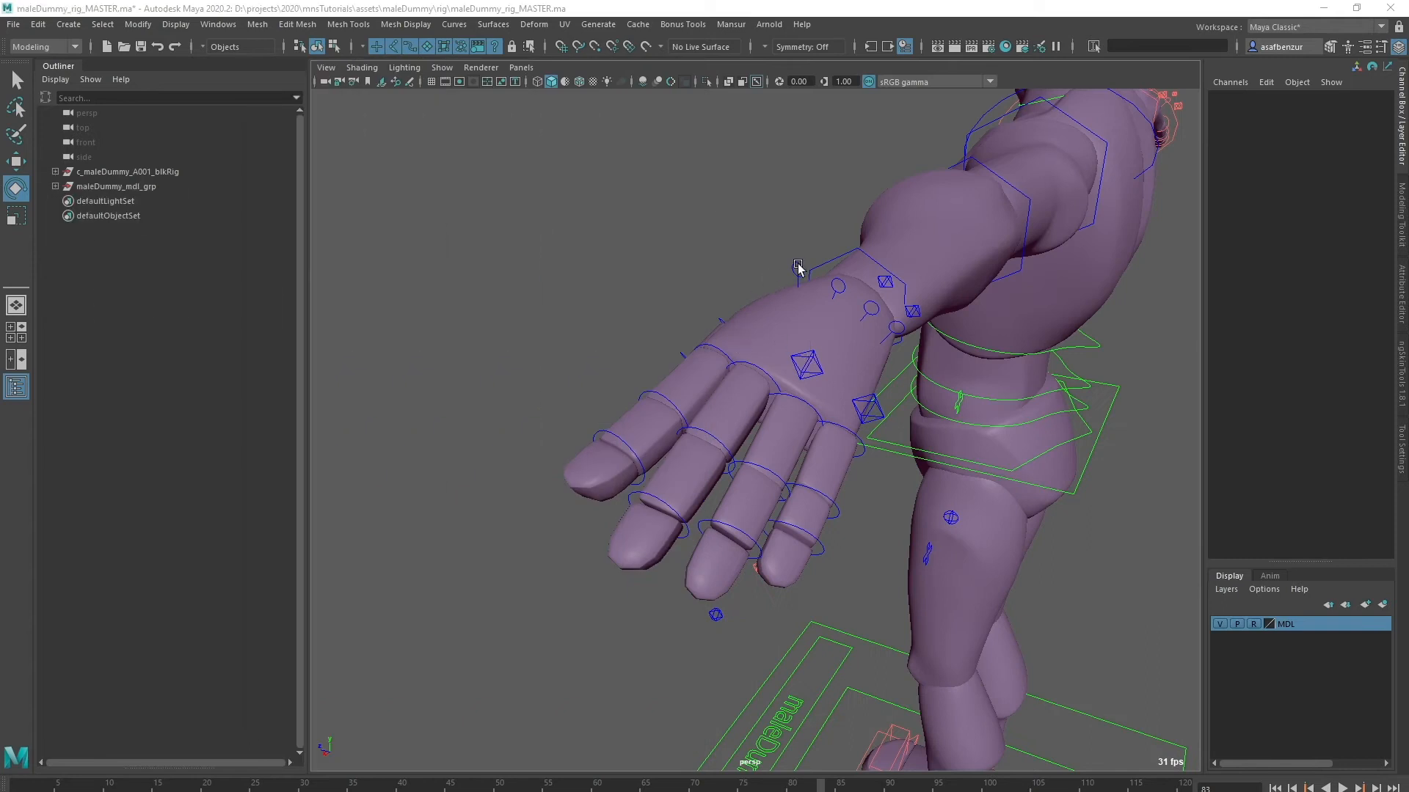
mouse_move(858, 315)
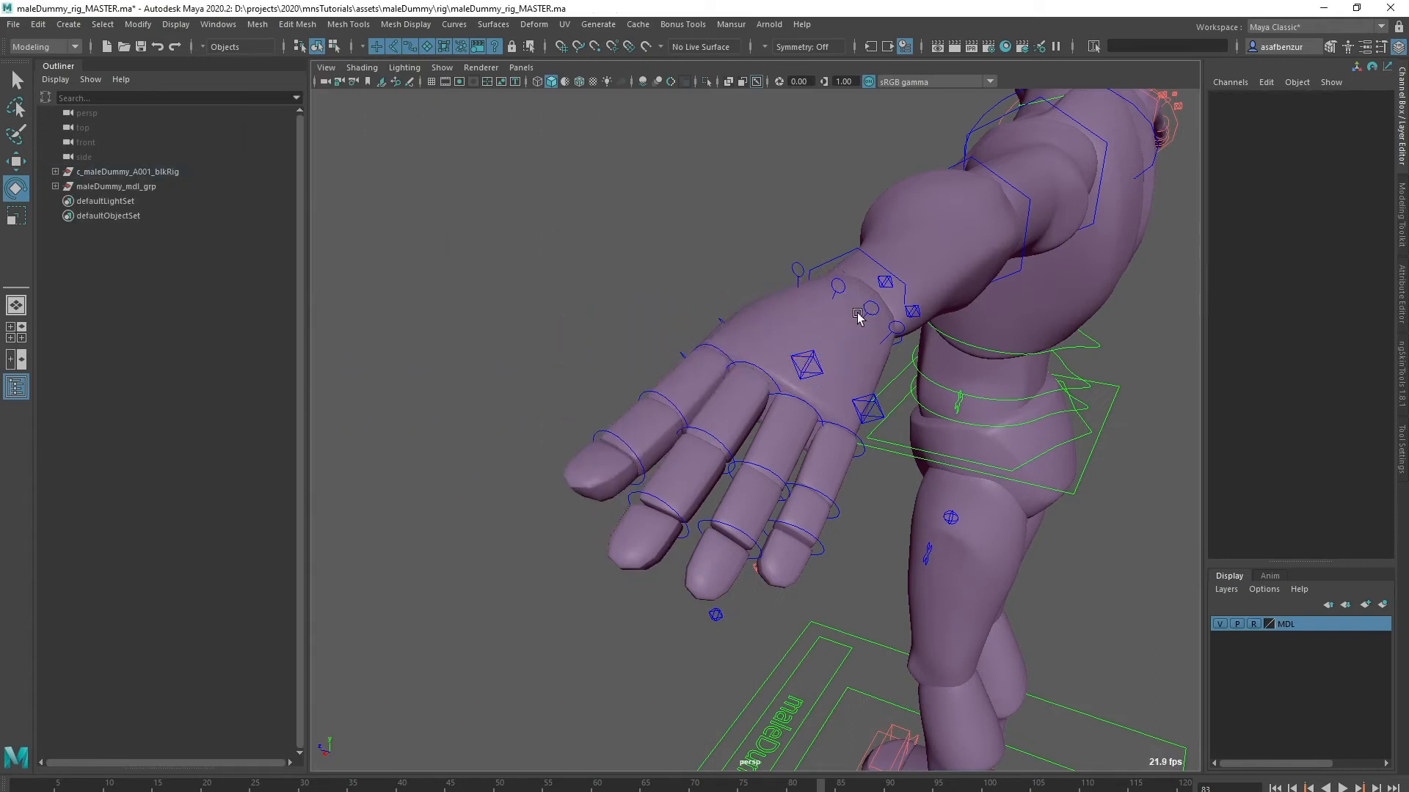
click(858, 315)
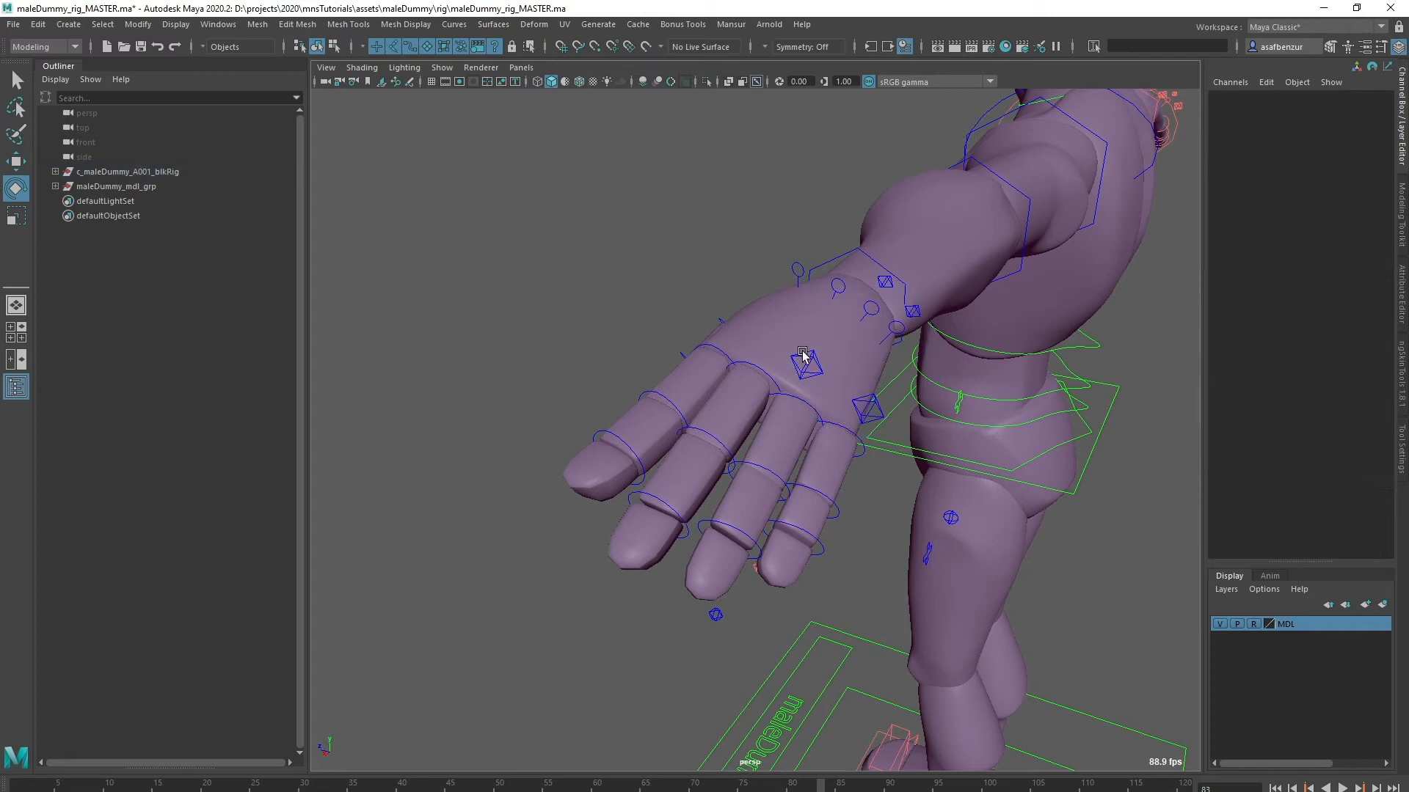
click(802, 351)
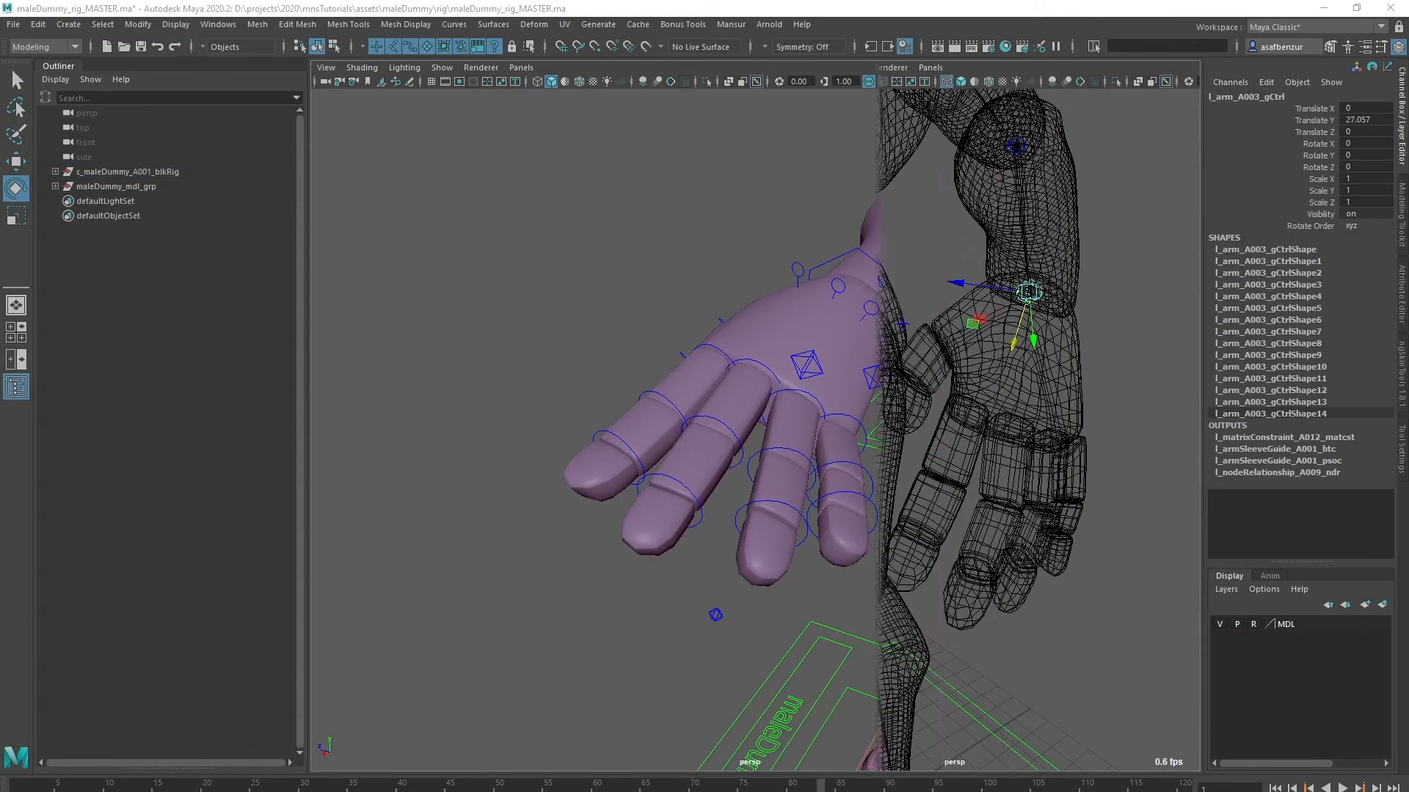
- Start a new meta module and make its tweaker controls pin-shaped
click(731, 25)
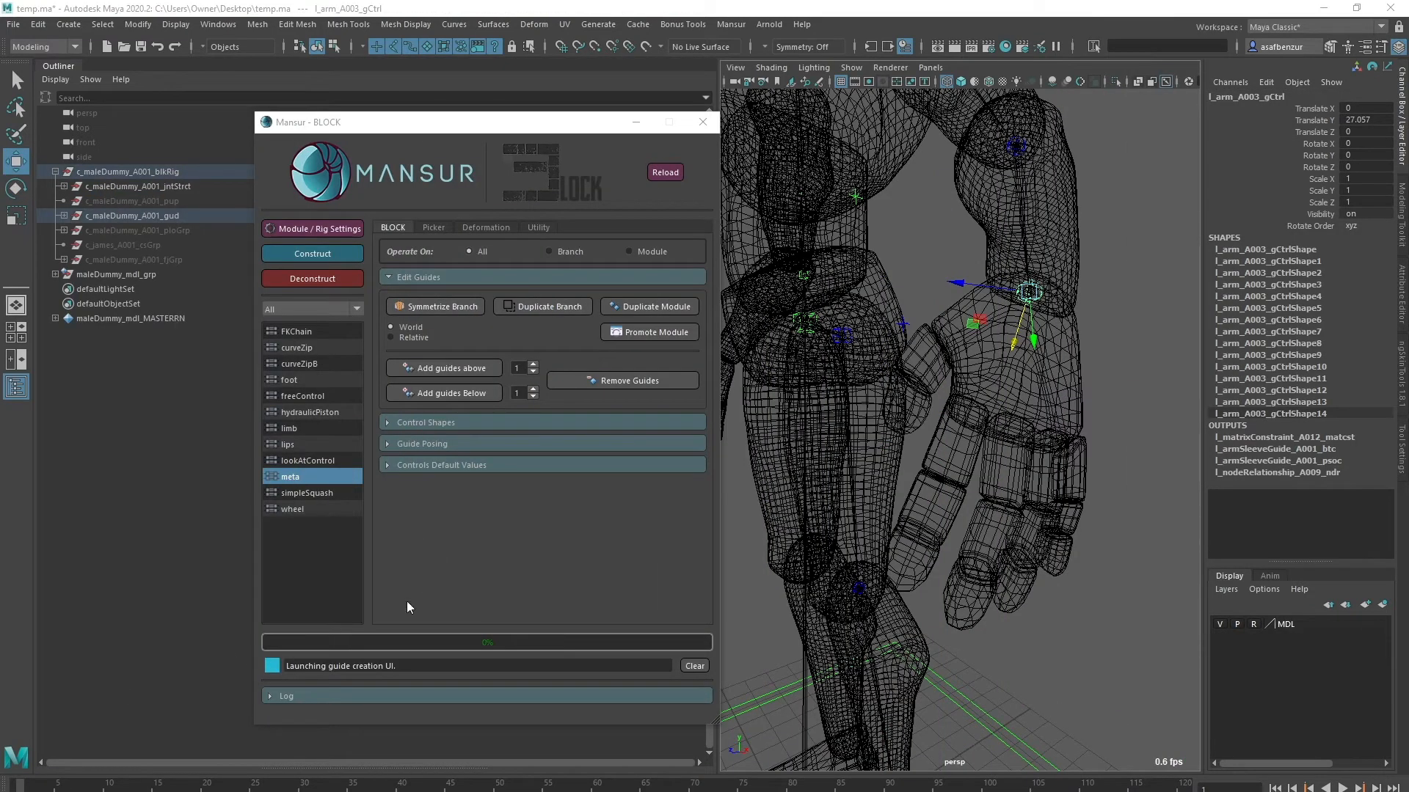
mouse_move(416, 590)
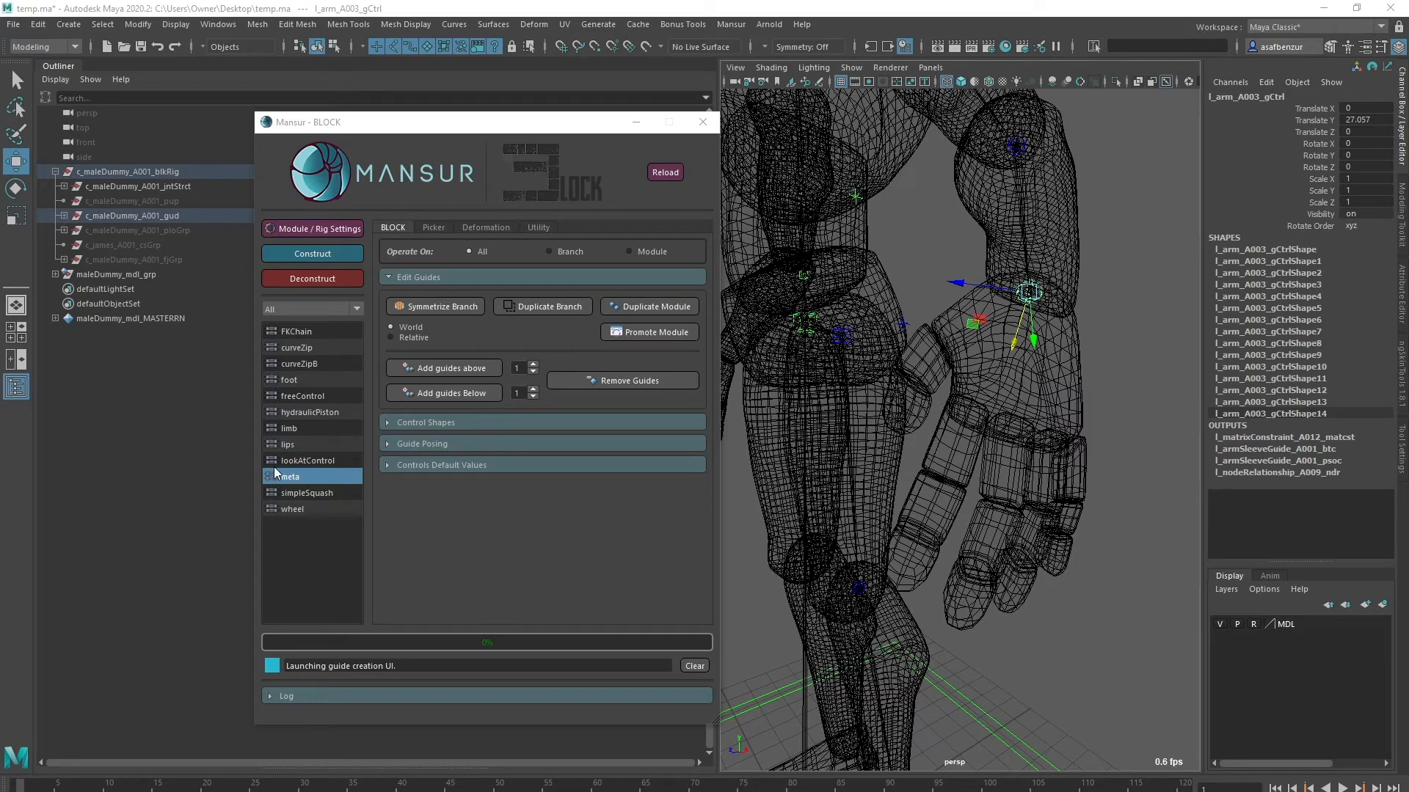
double_click(289, 476)
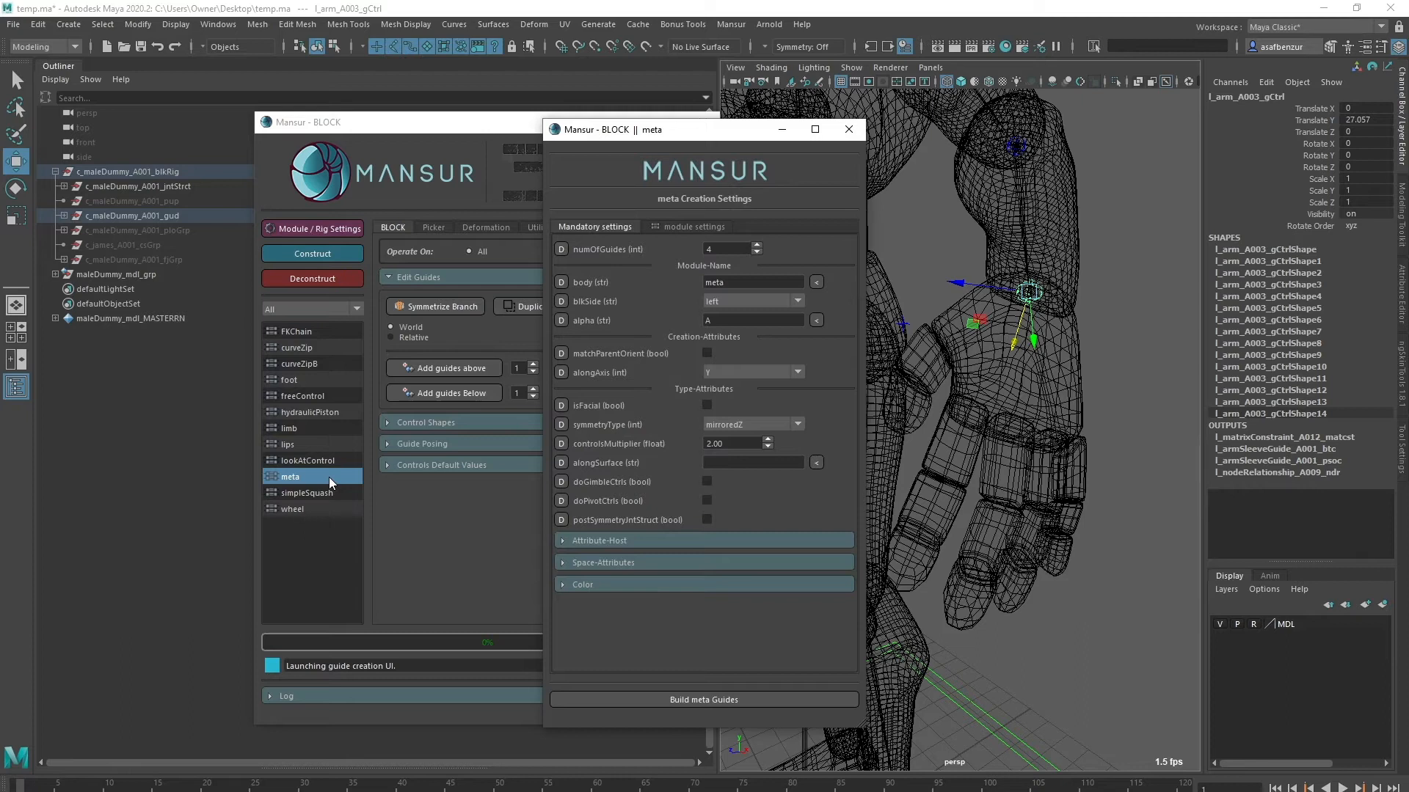
mouse_move(668, 252)
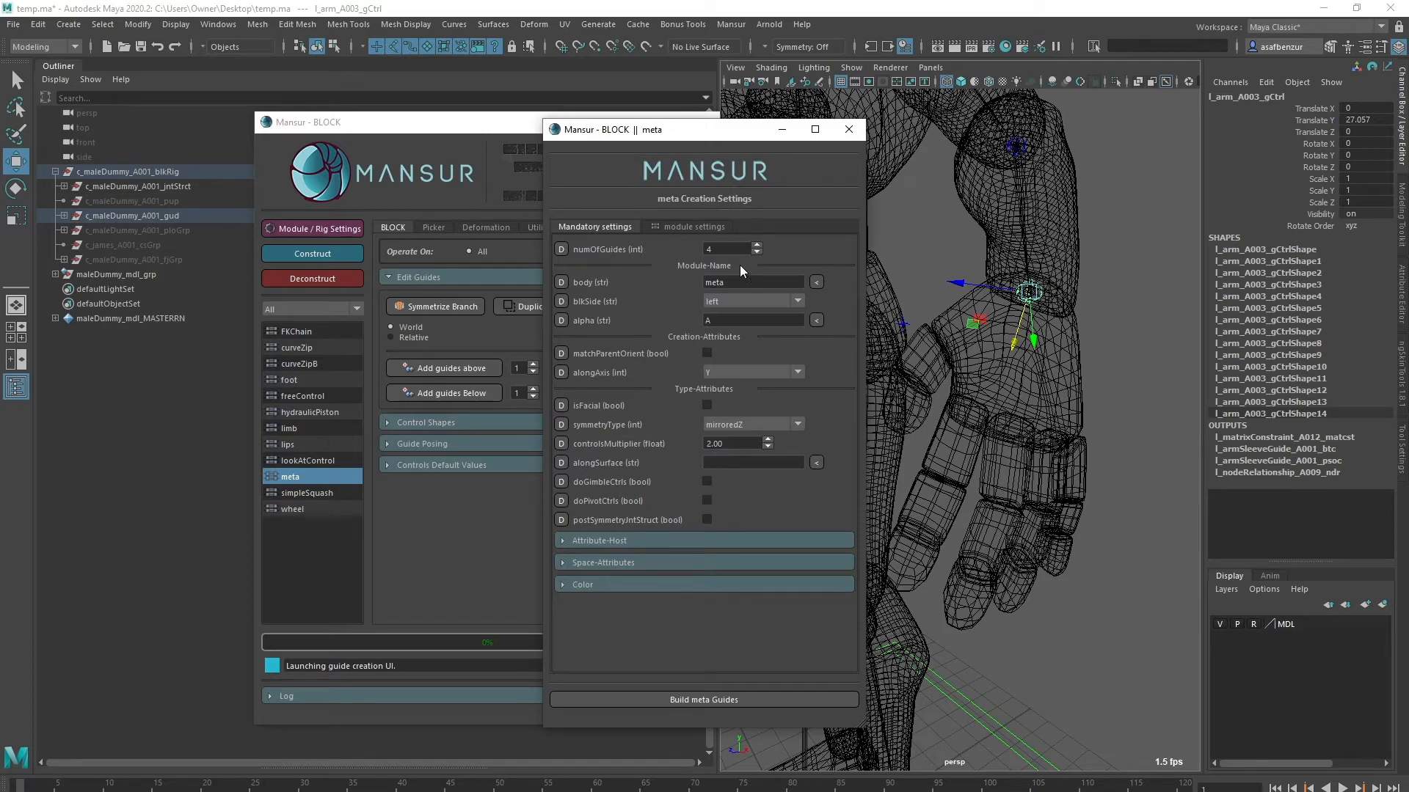
click(693, 227)
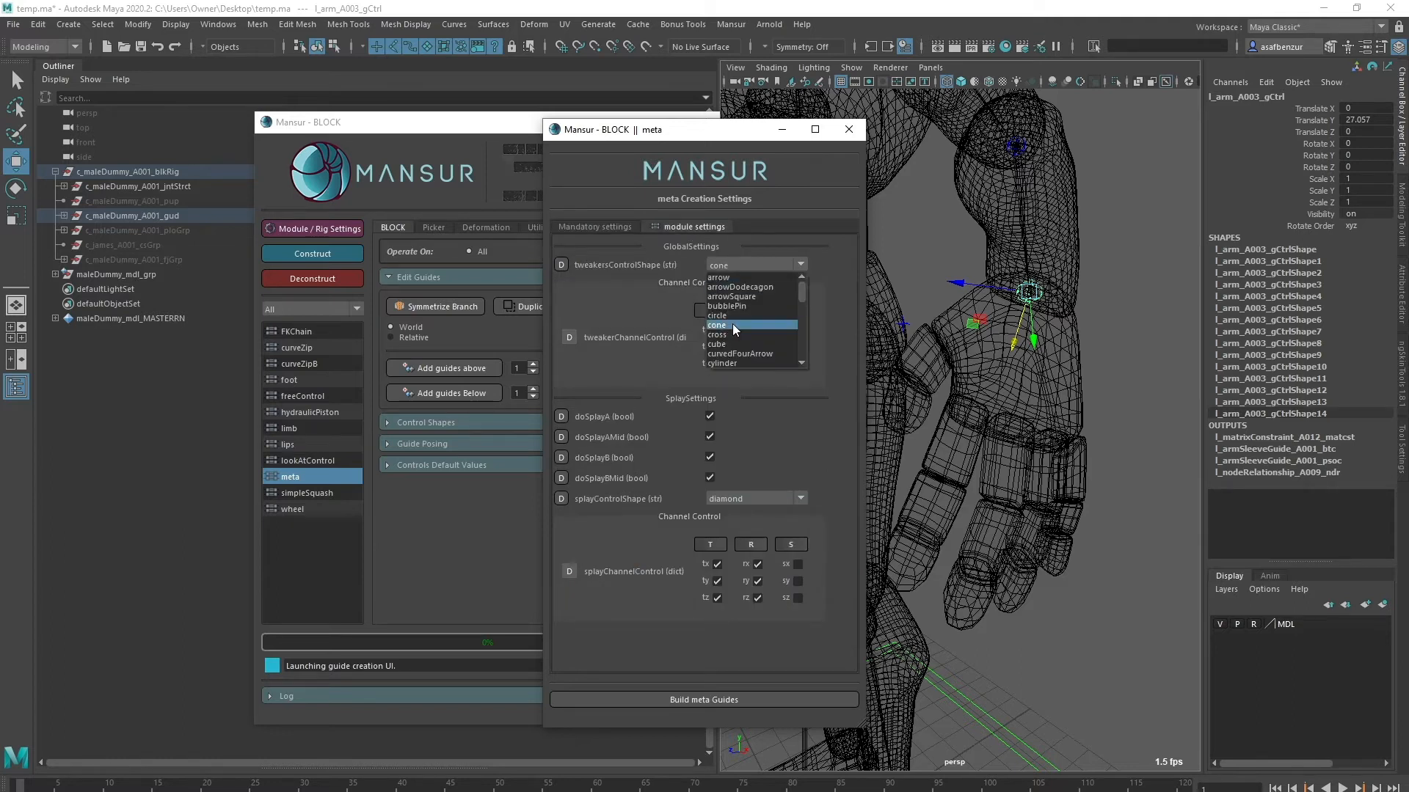
scroll(down, 3)
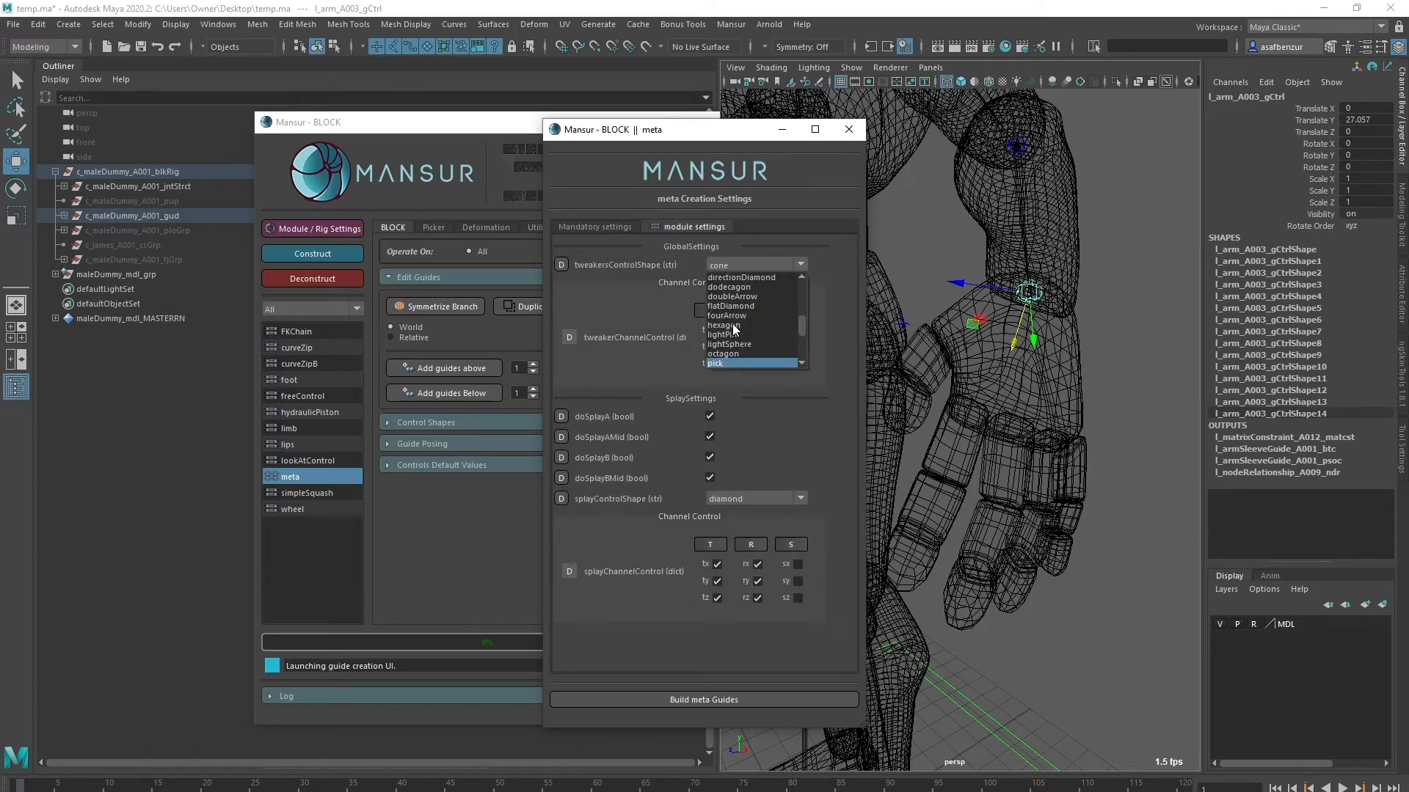
click(715, 363)
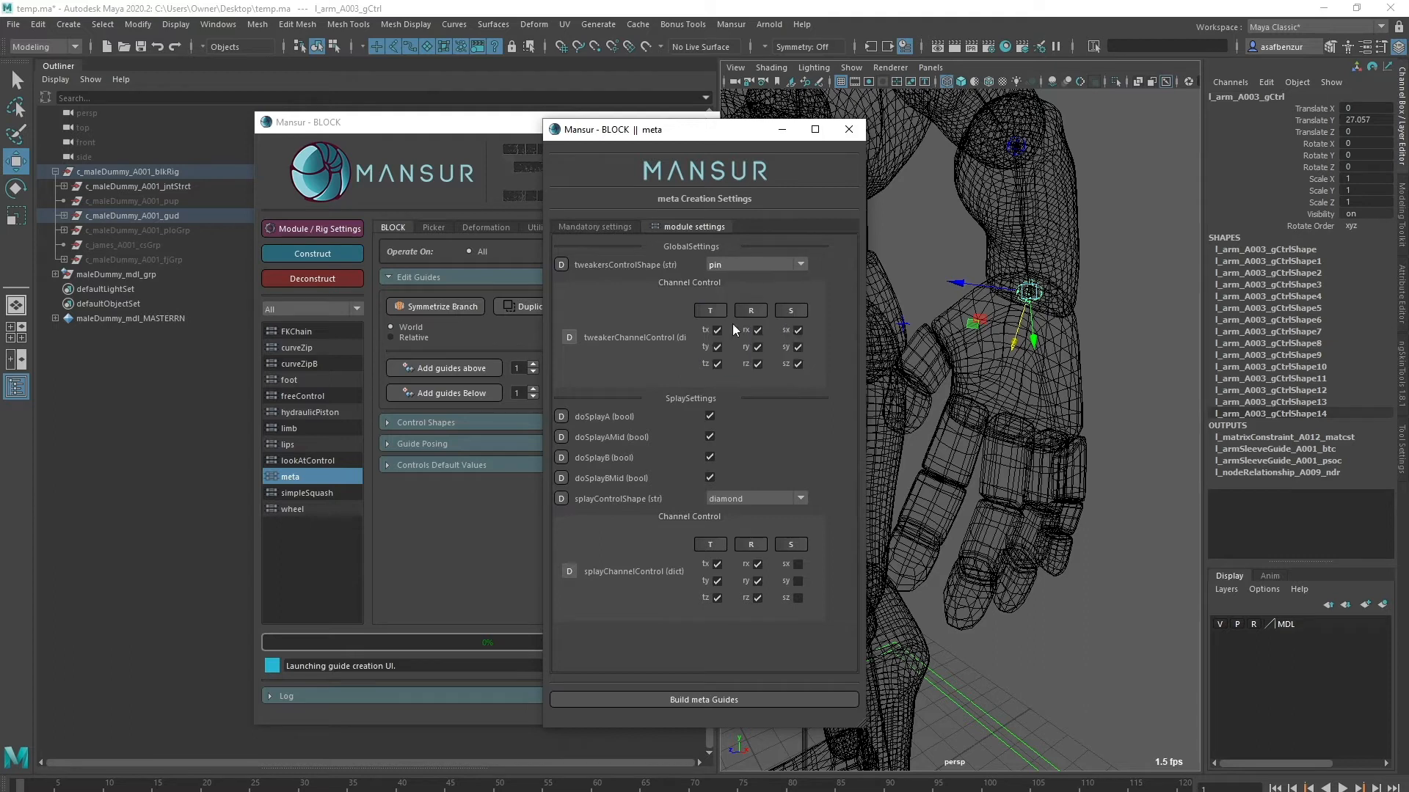
mouse_move(784, 457)
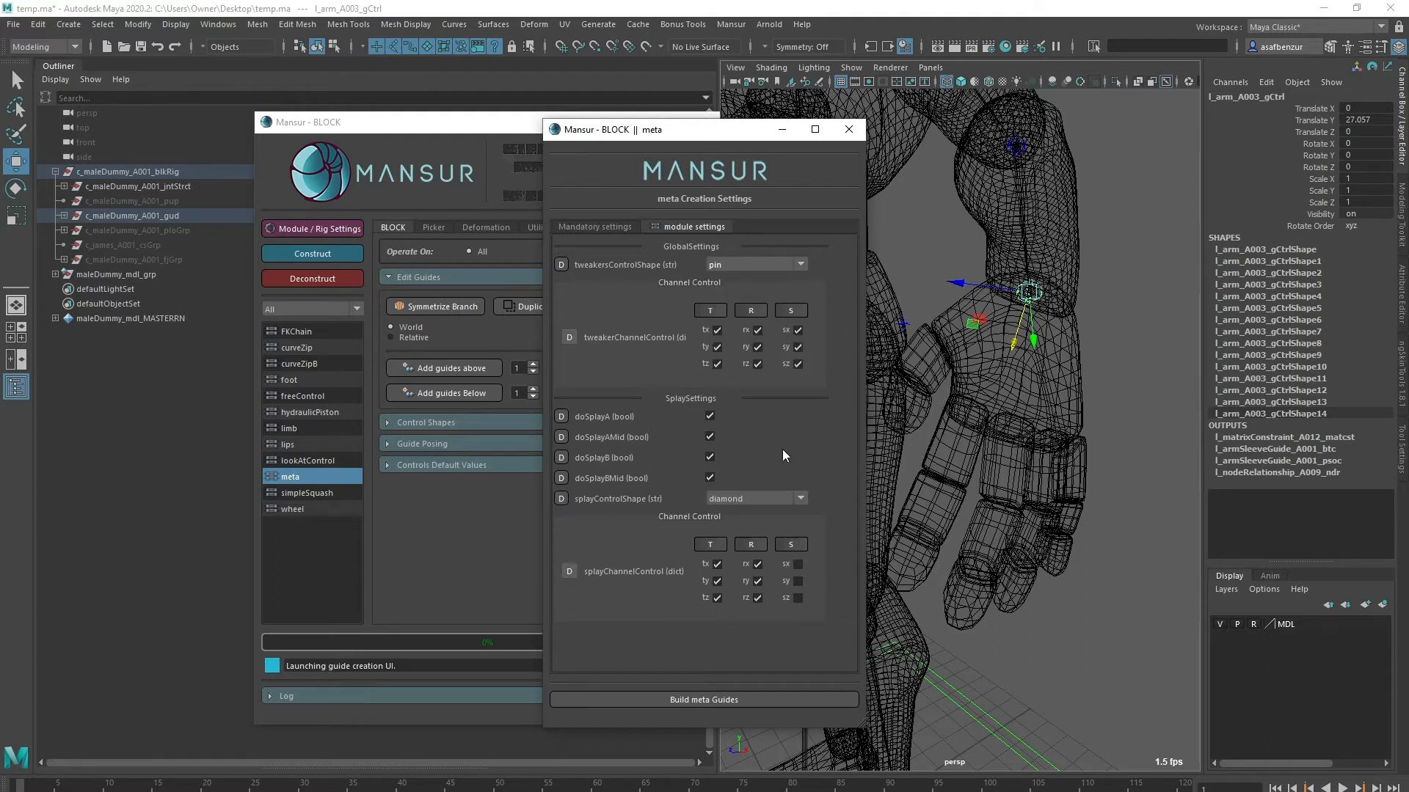
- Set the meta module's guides to run along the -Z axis
click(593, 226)
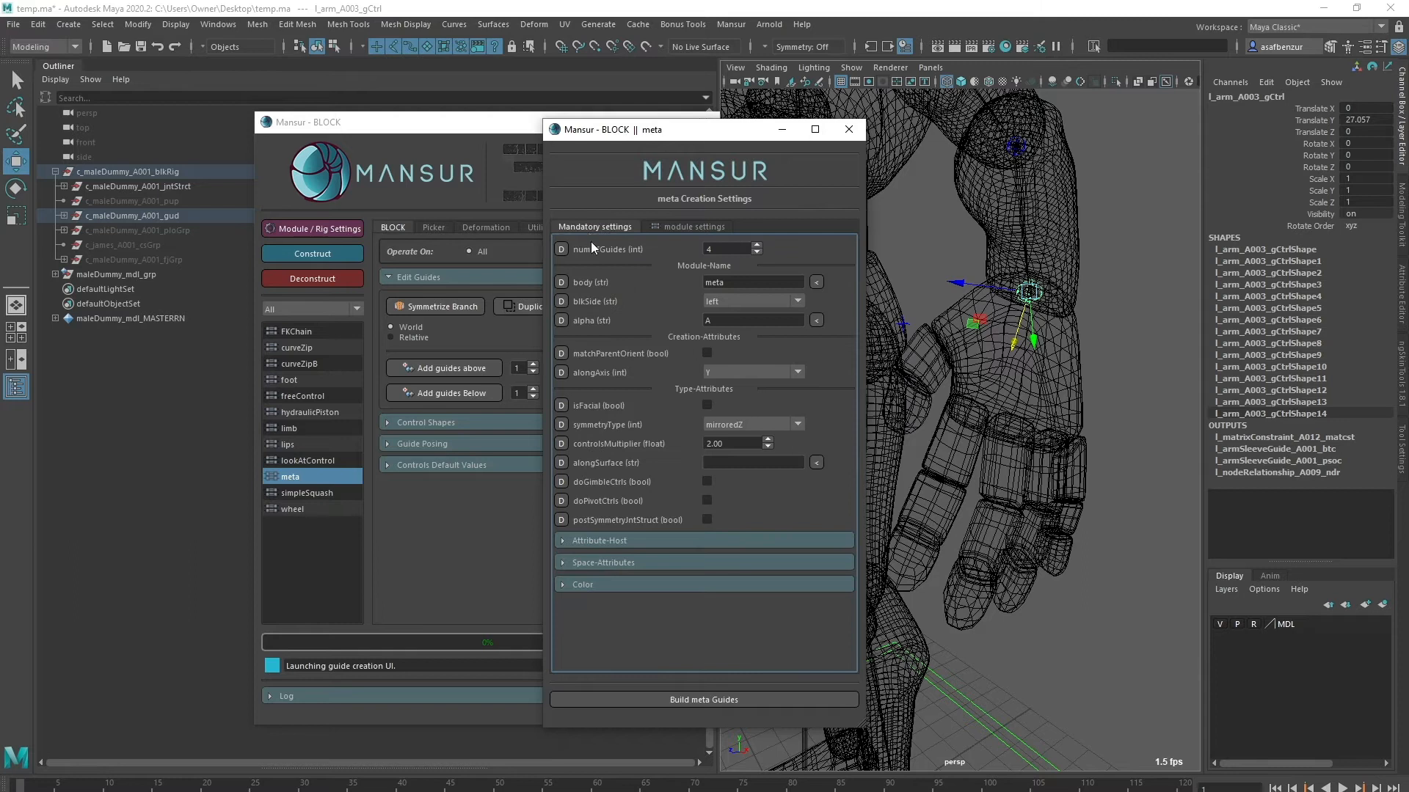
mouse_move(617, 375)
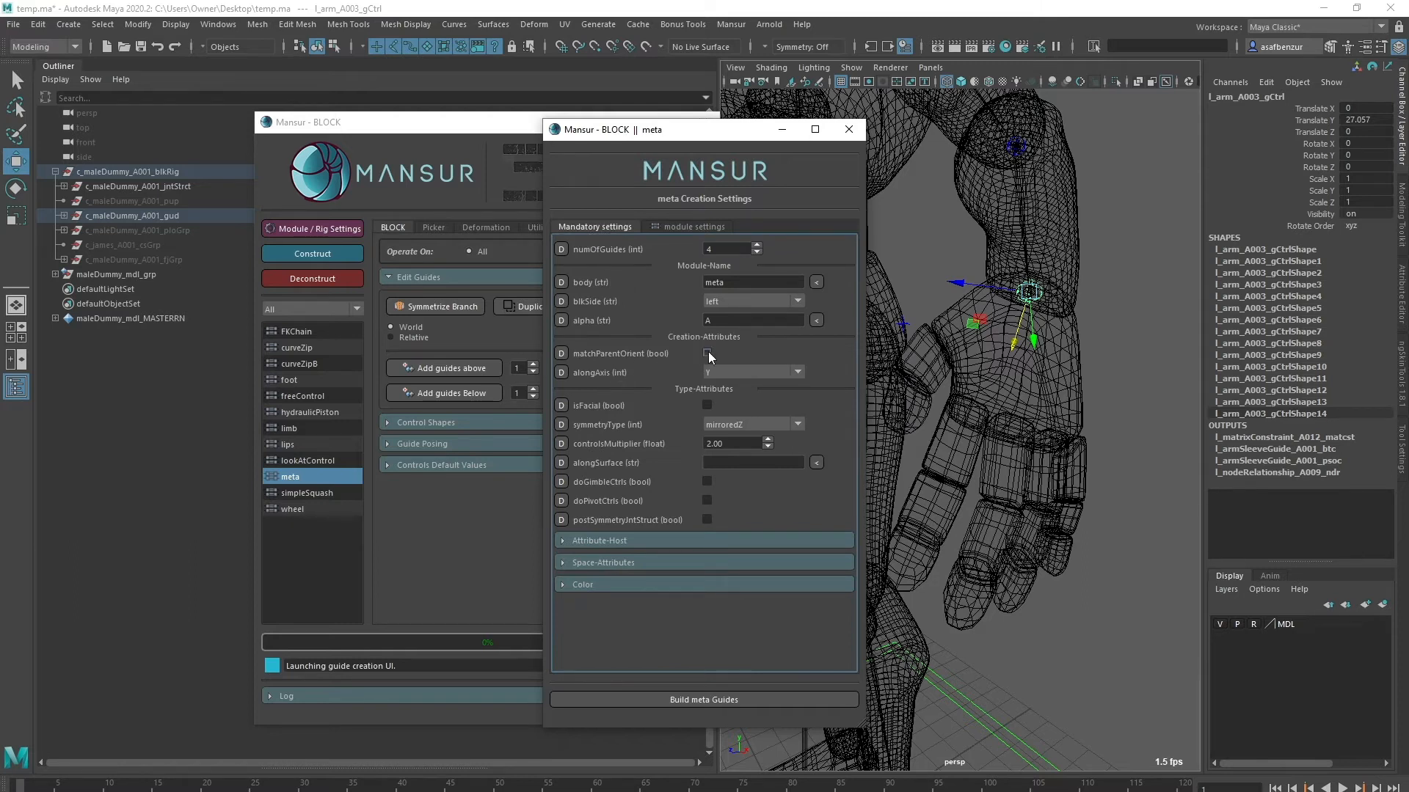
click(794, 372)
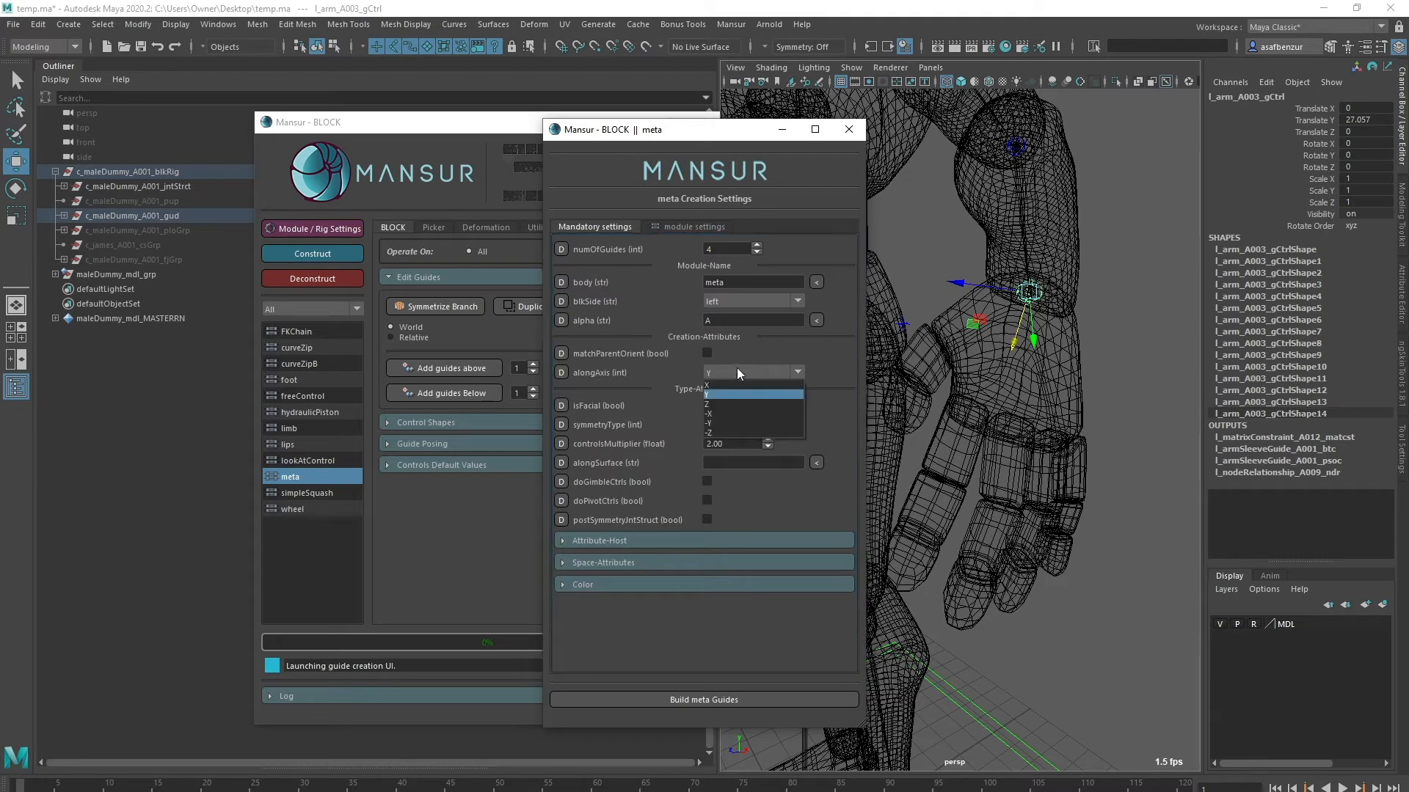
click(710, 434)
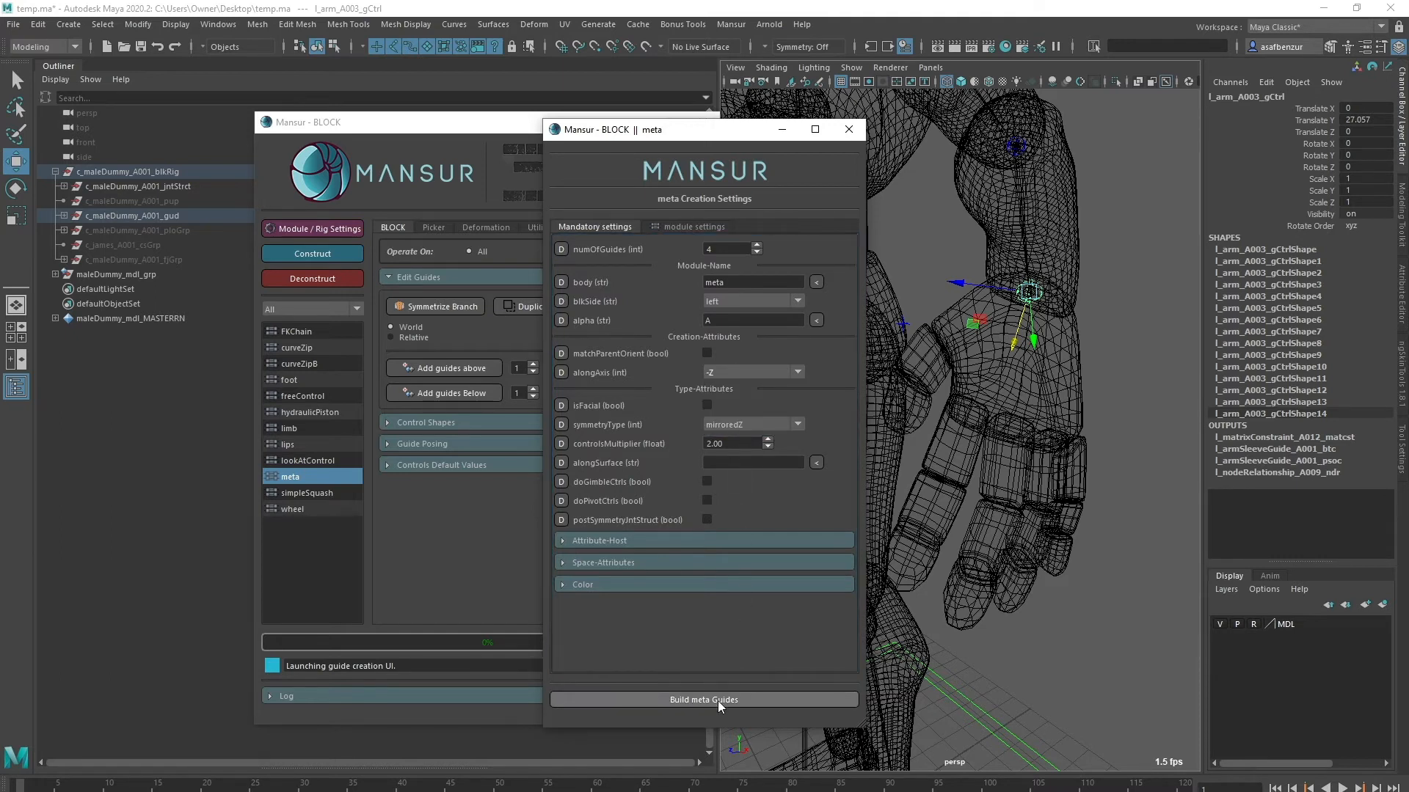
- Build the four left-hand meta guides, clear the selection, and hide the MDL dummy layer
click(704, 700)
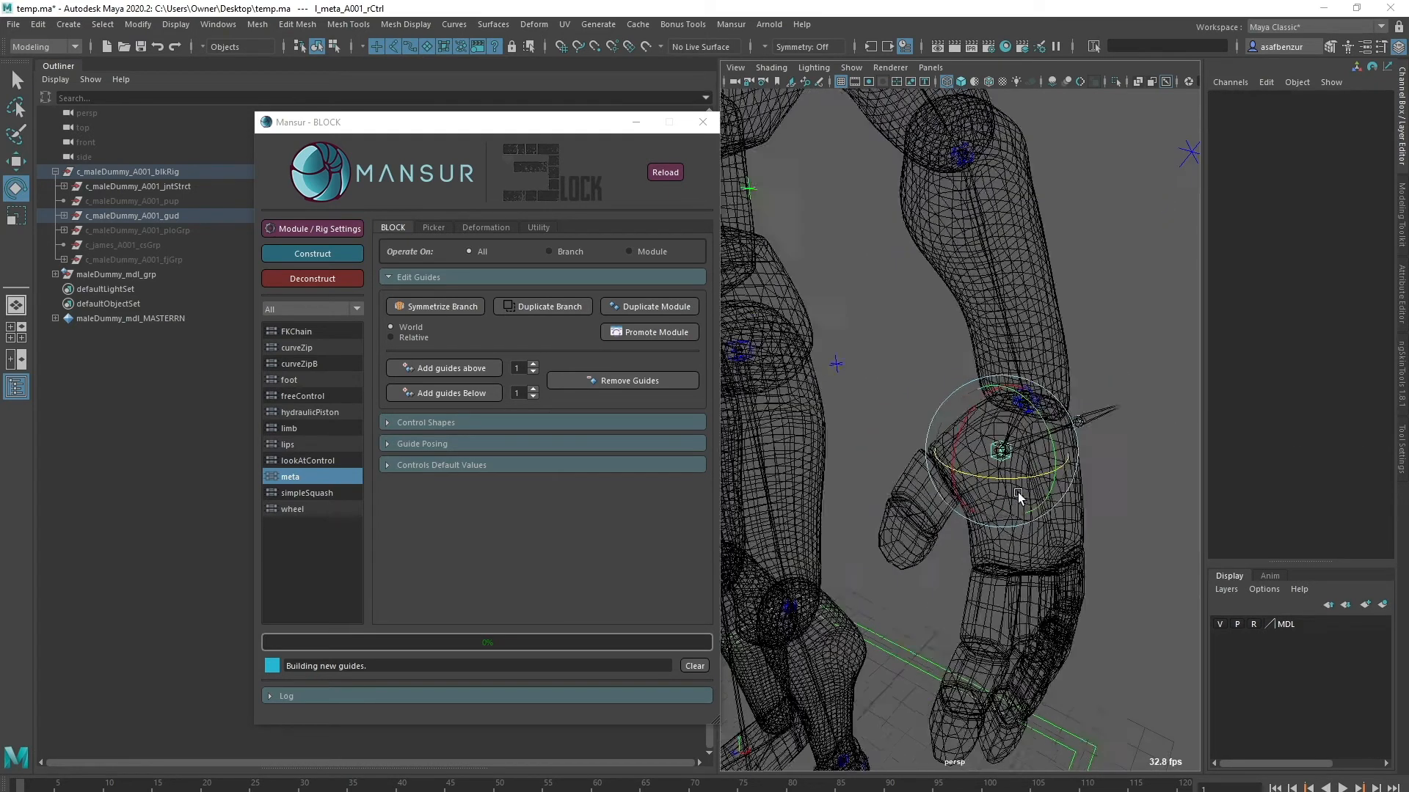
click(312, 278)
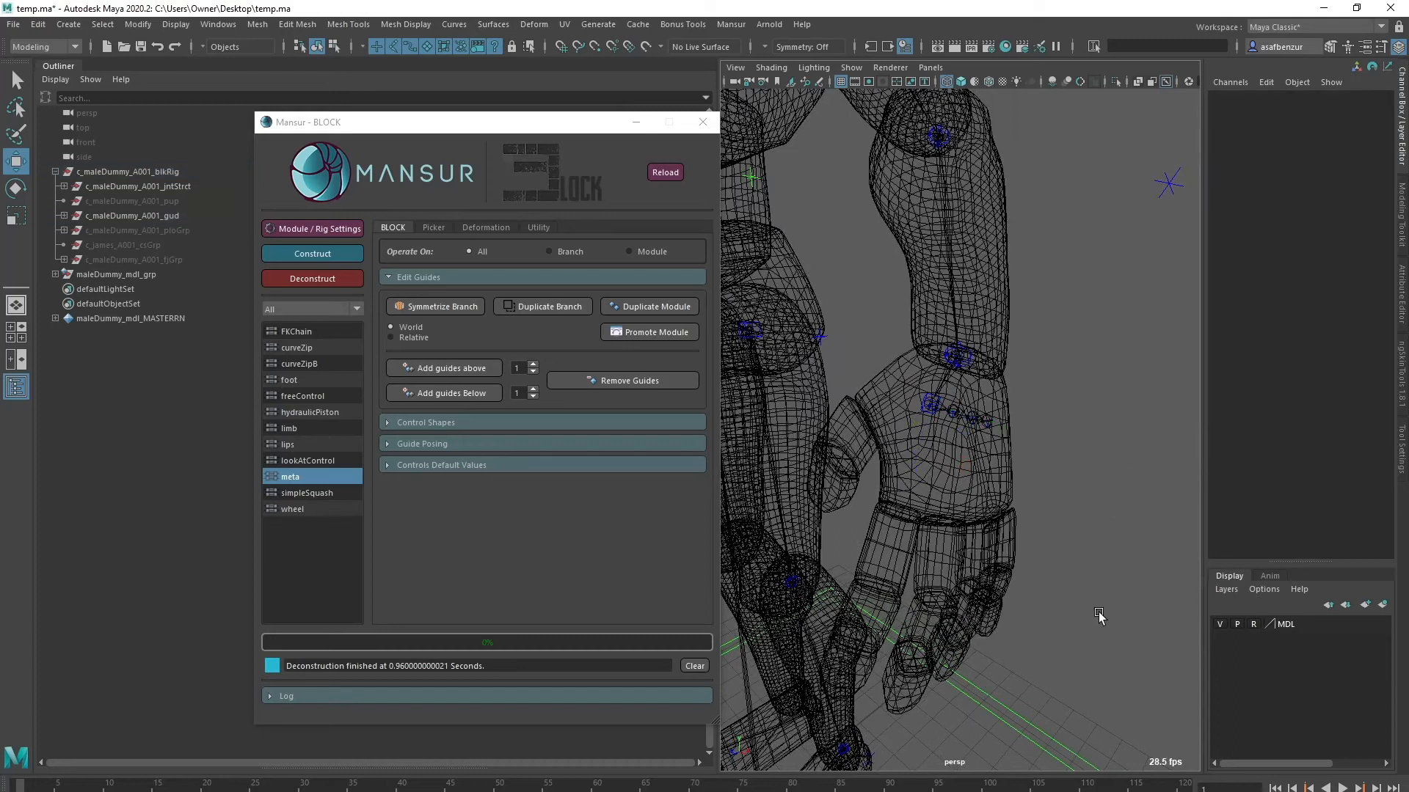
mouse_move(1208, 707)
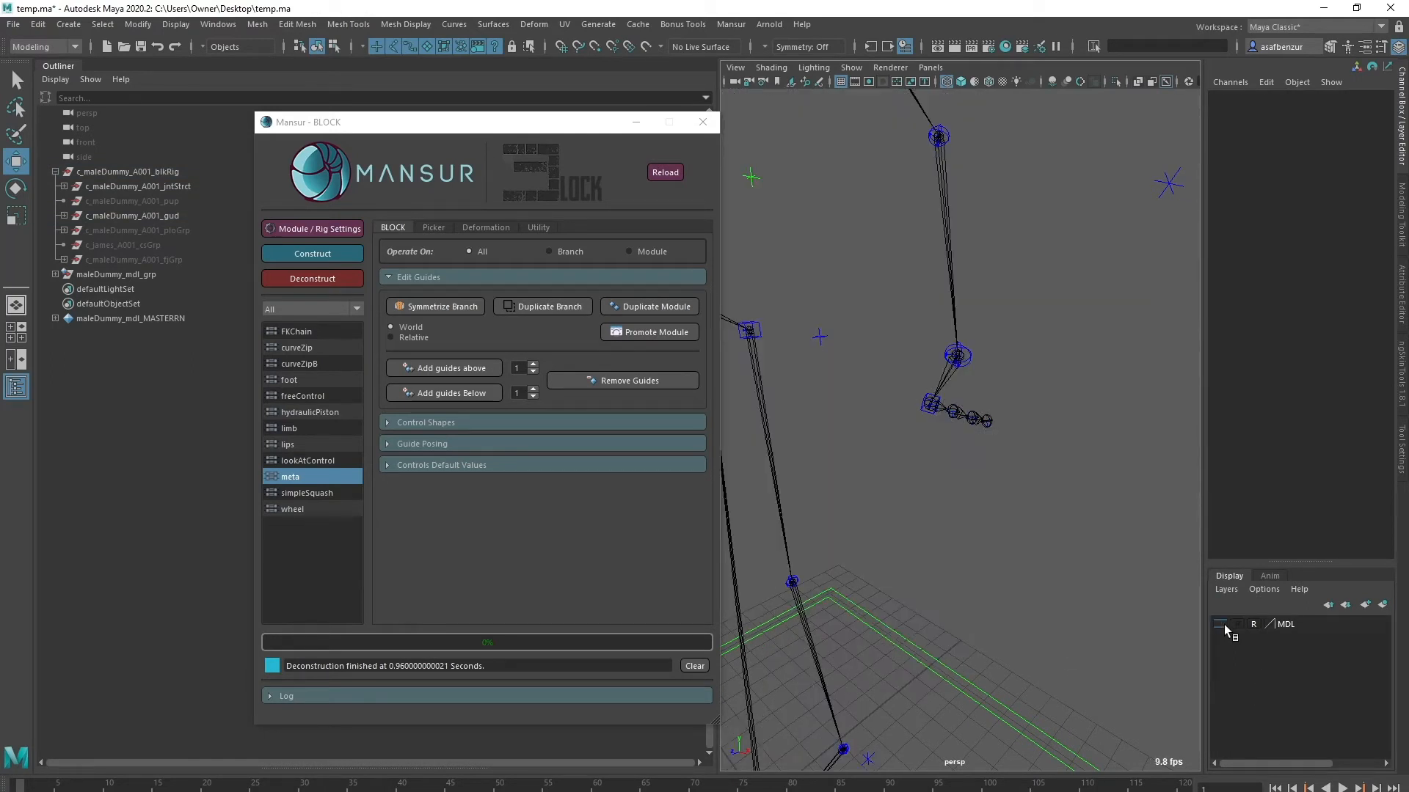
click(128, 171)
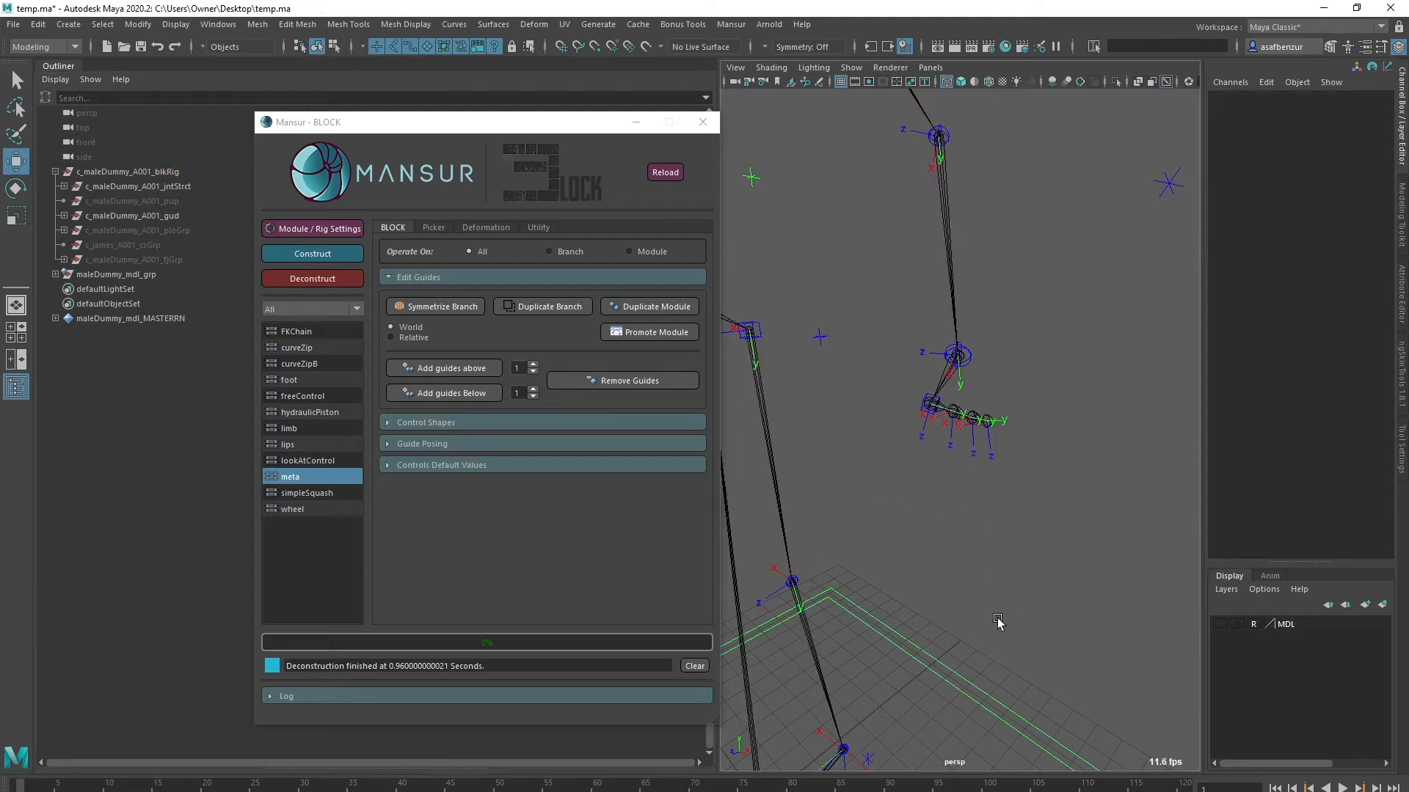
mouse_move(930, 537)
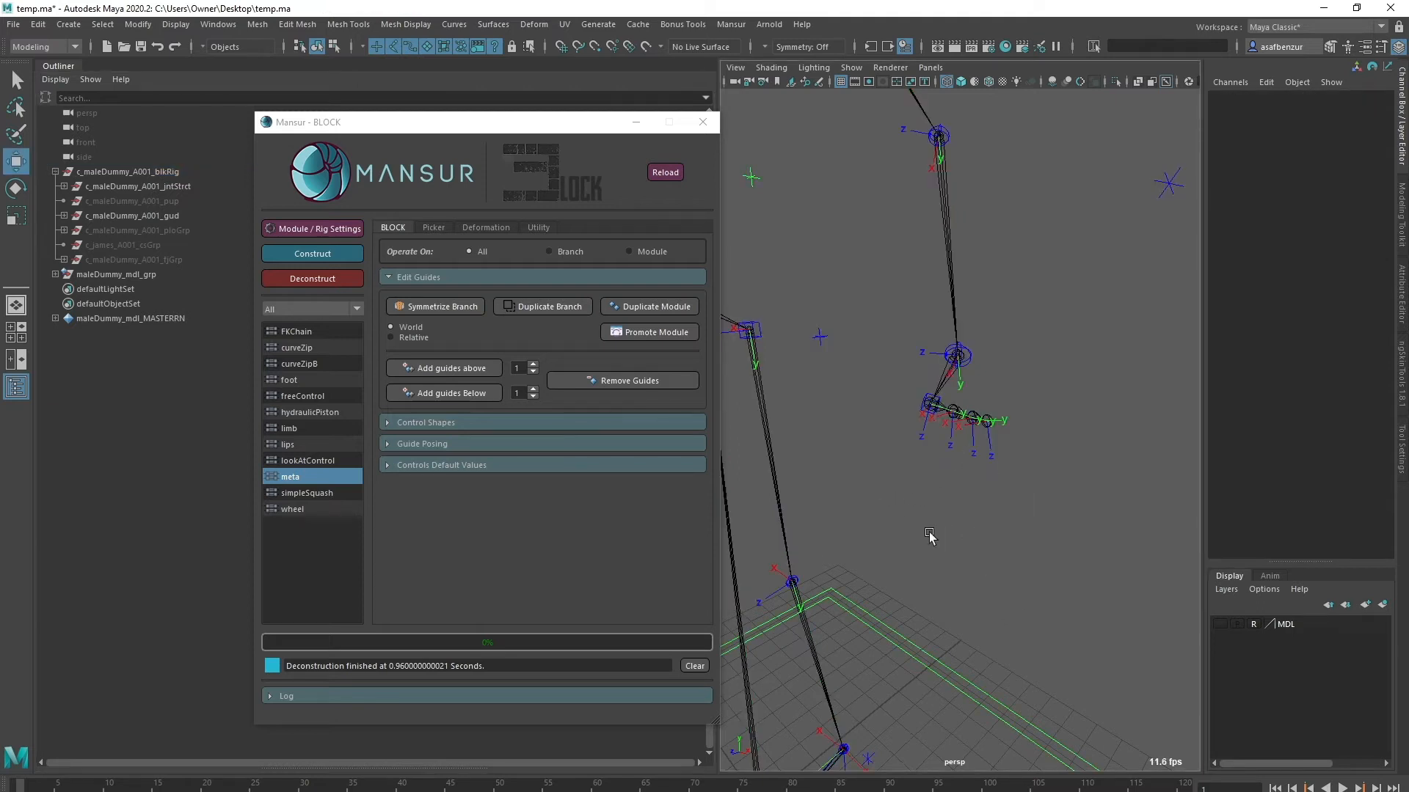
- Construct the rig from the block root and select the metaSplayA control to rotate it
click(312, 253)
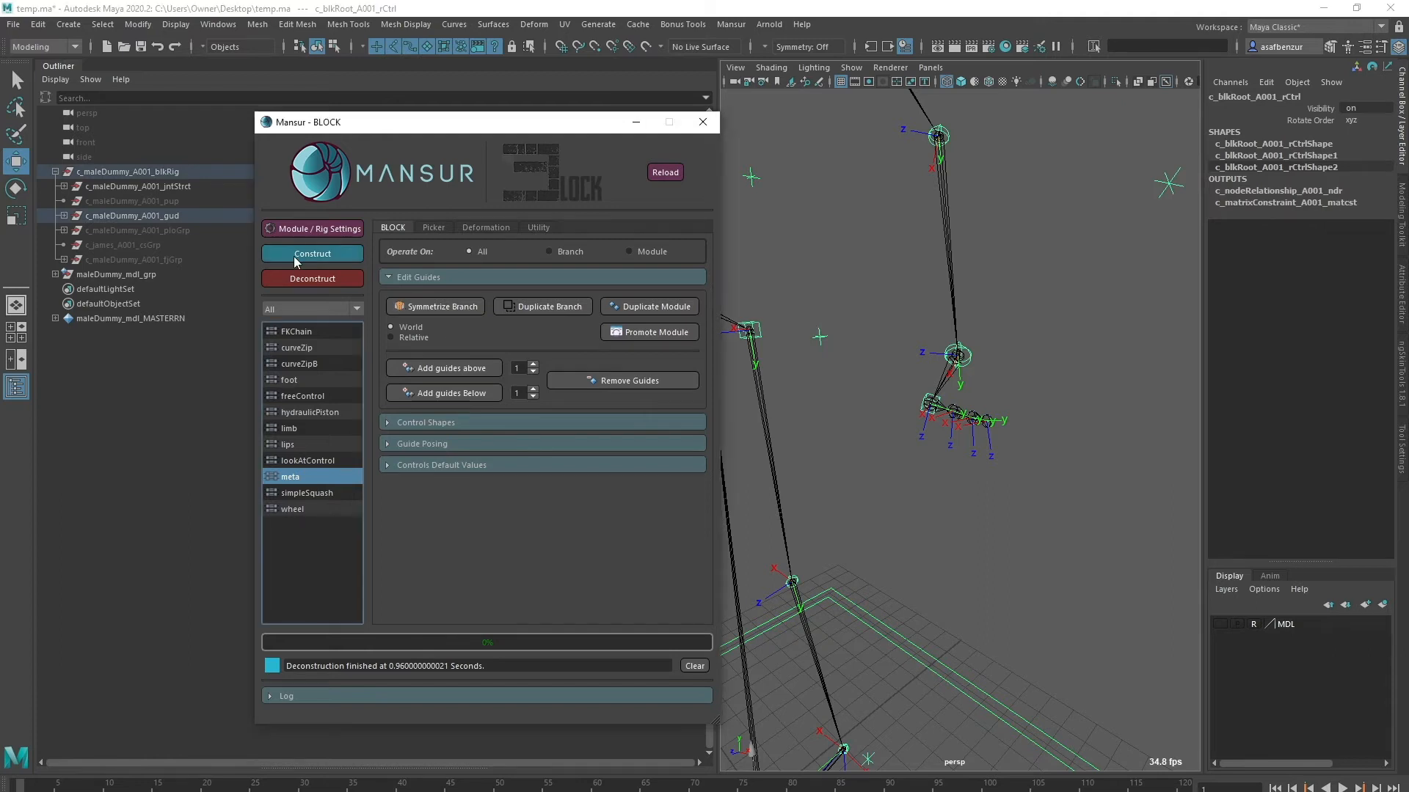
click(312, 253)
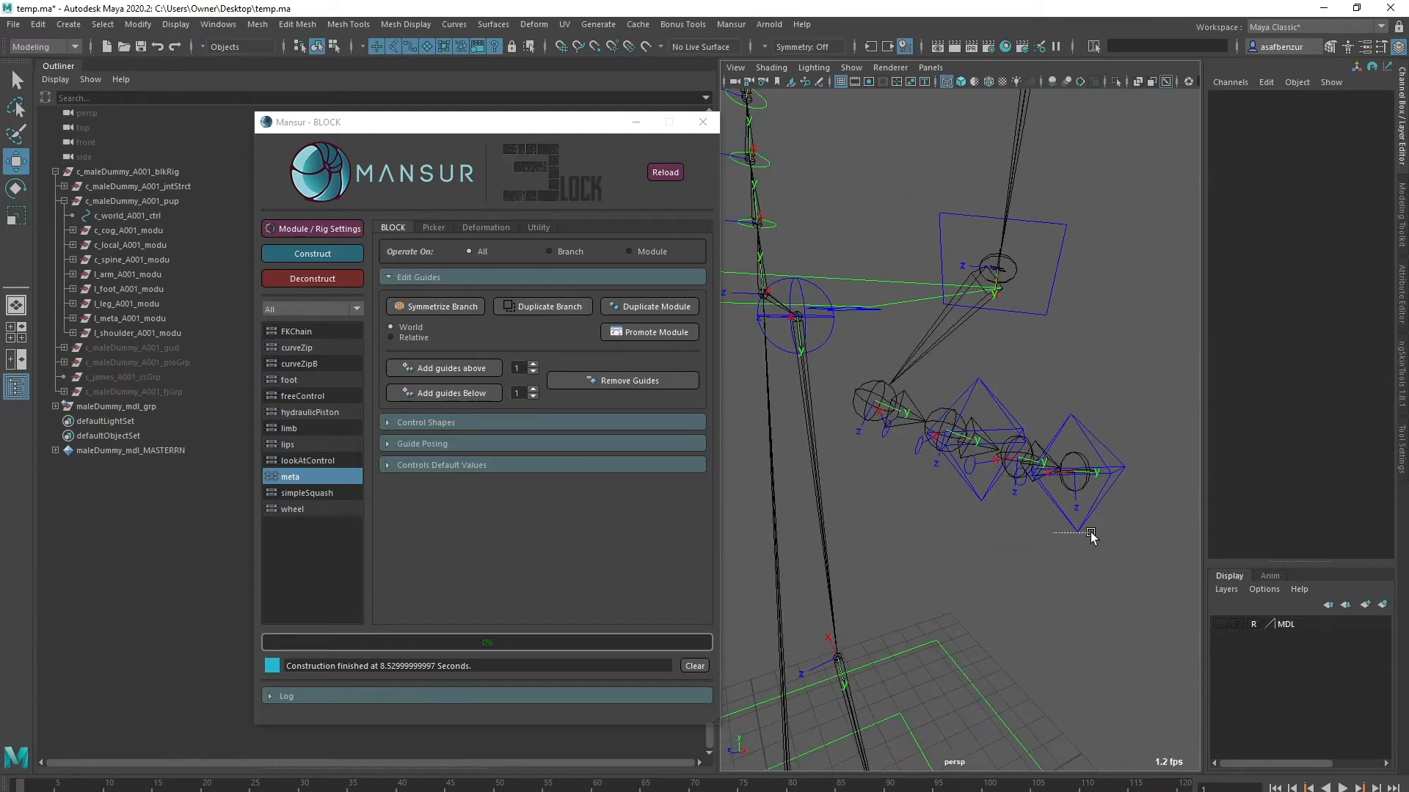
click(1076, 465)
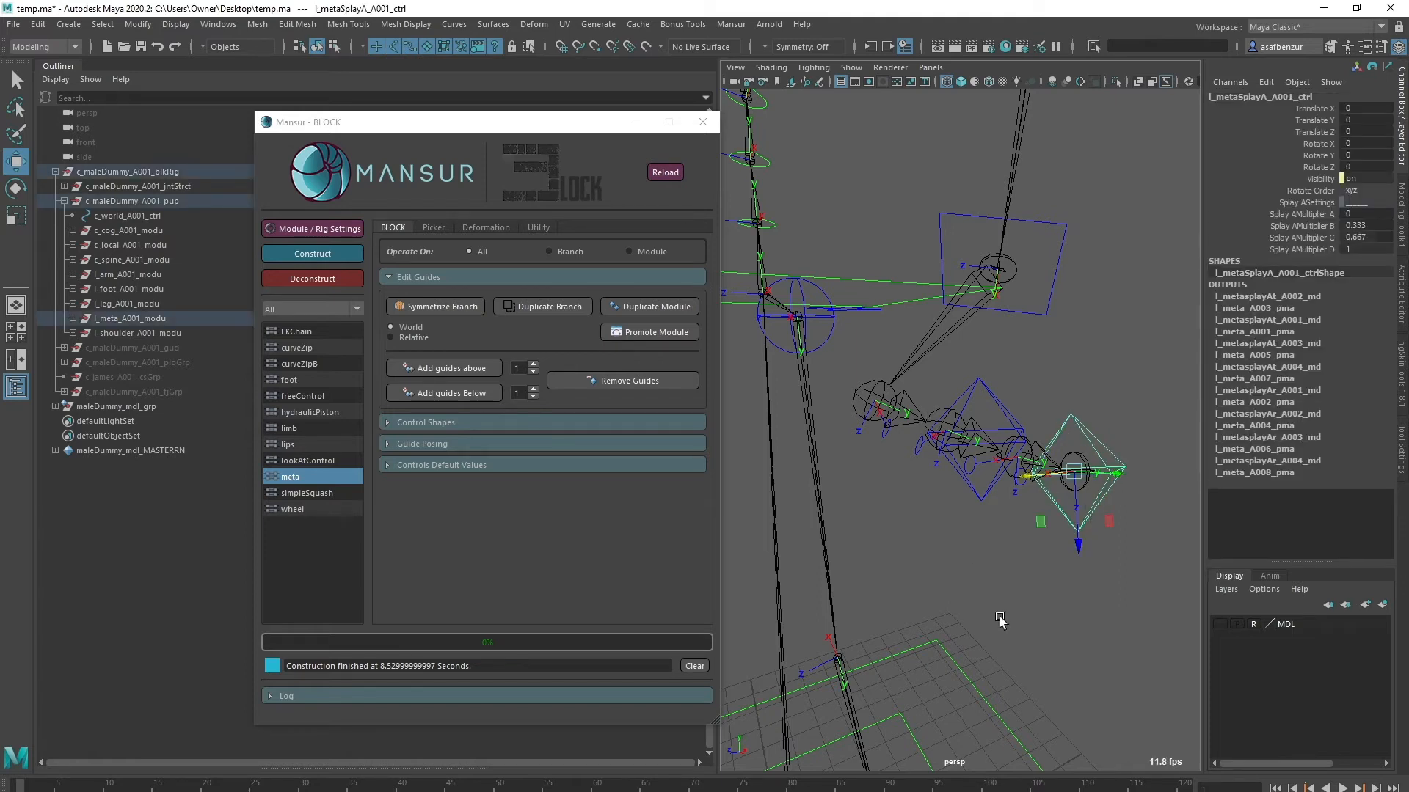
mouse_move(1002, 632)
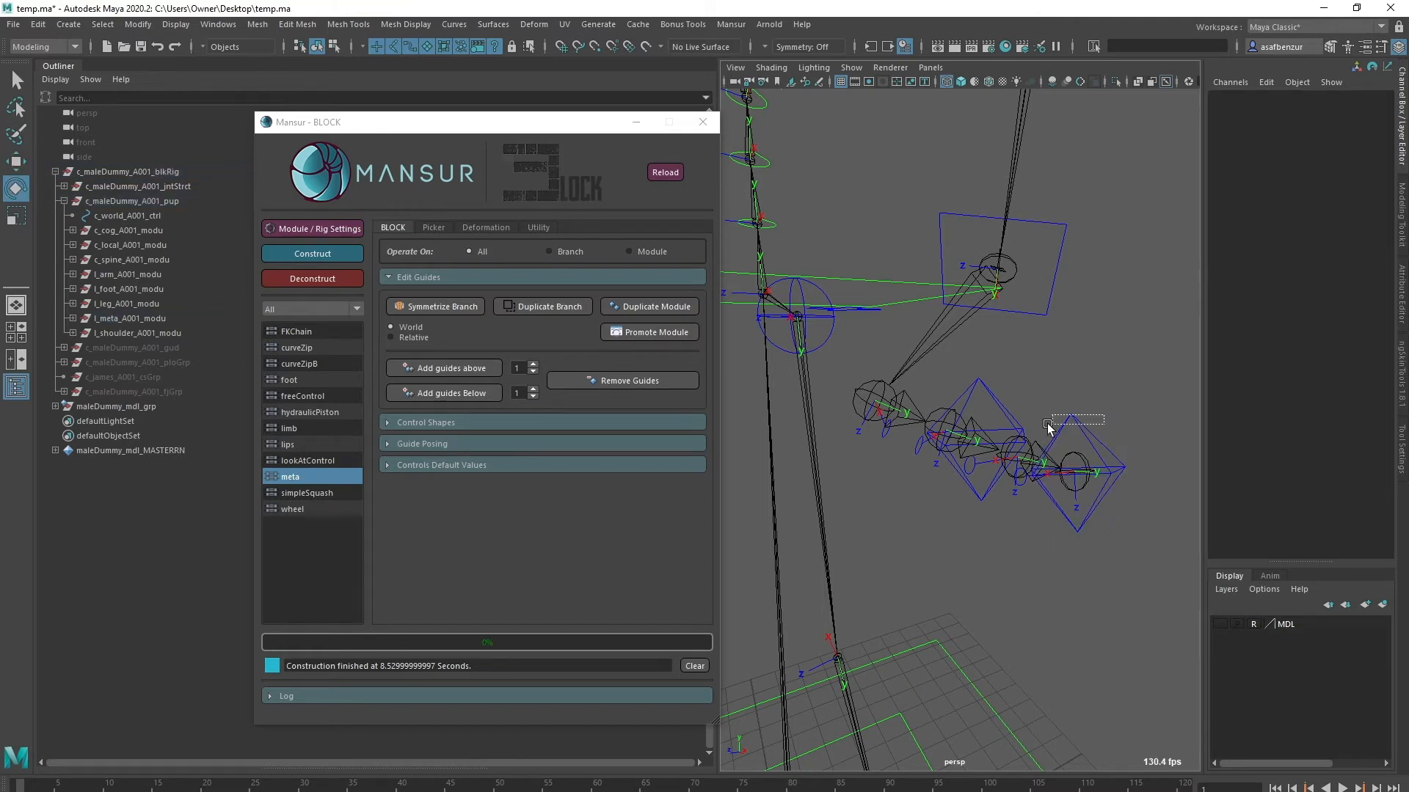
click(1076, 472)
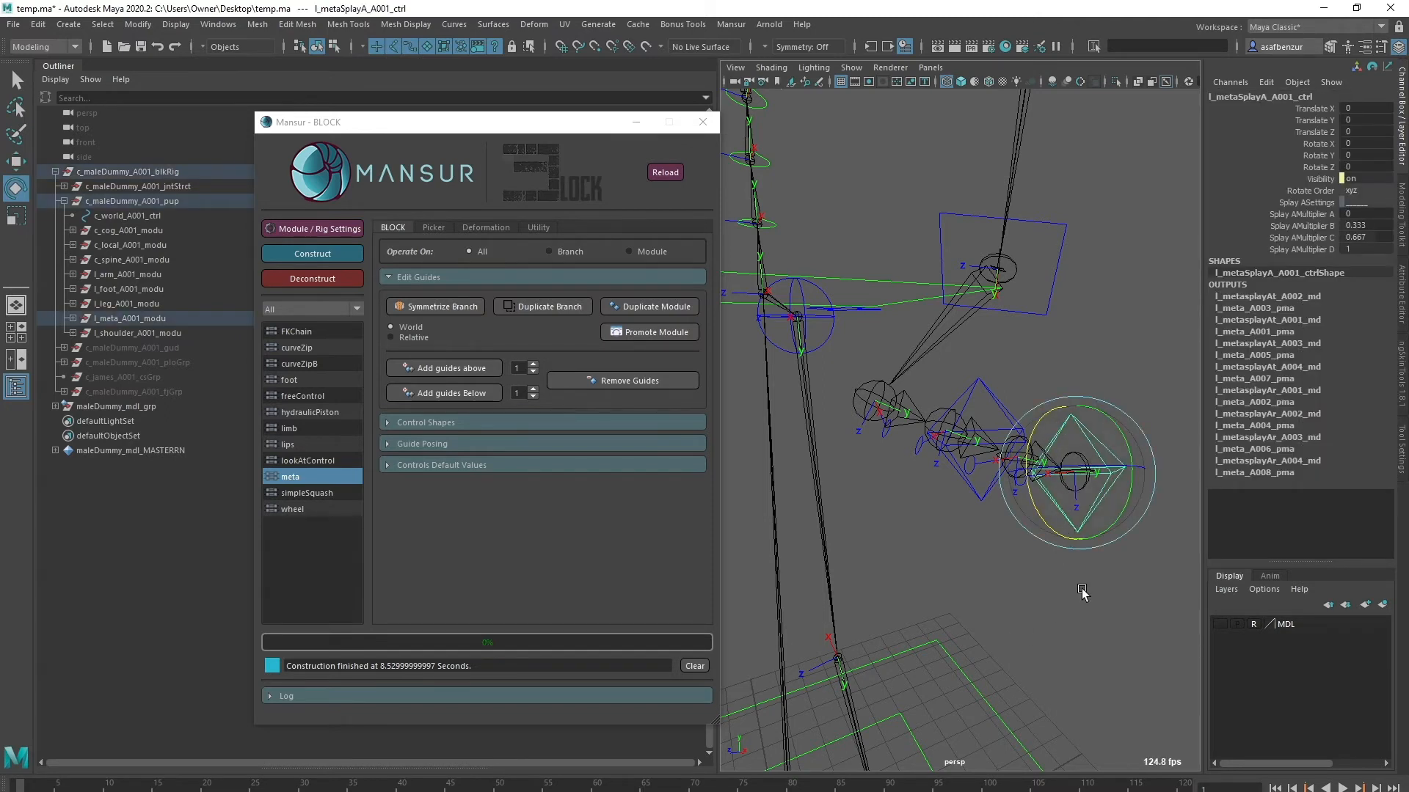
mouse_move(1094, 611)
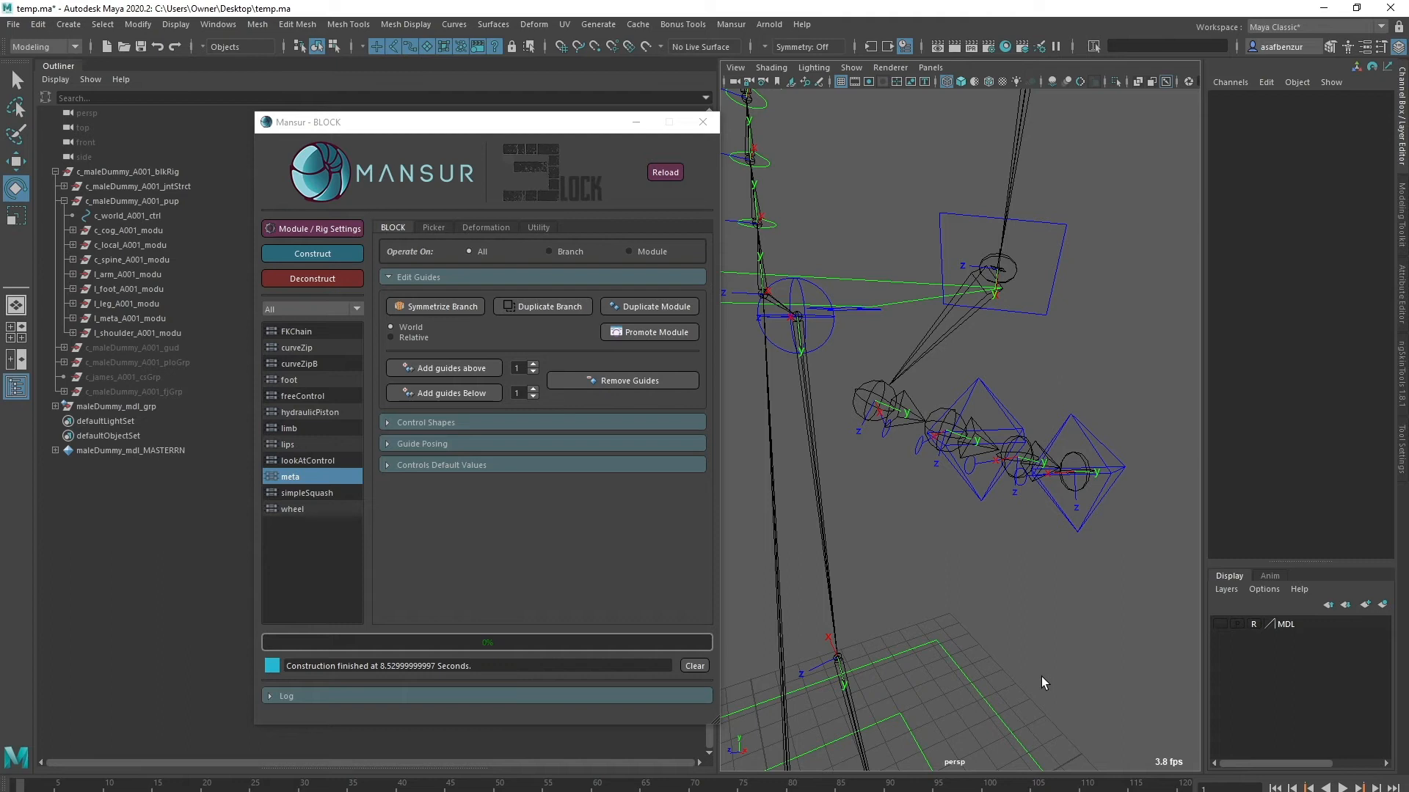
mouse_move(988, 709)
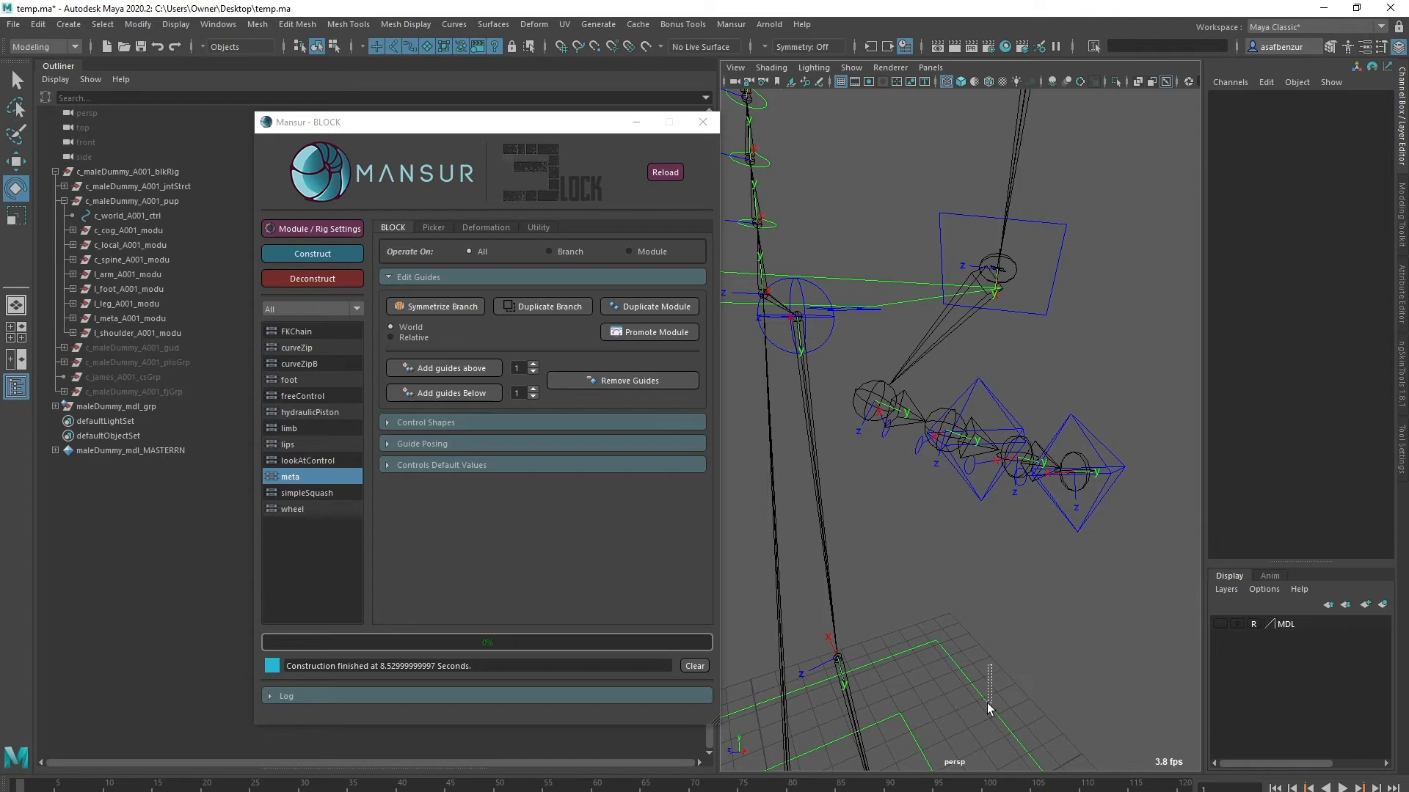
- Deconstruct the rig to guides, show the MDL layer again, and select the palm meta guide
click(312, 279)
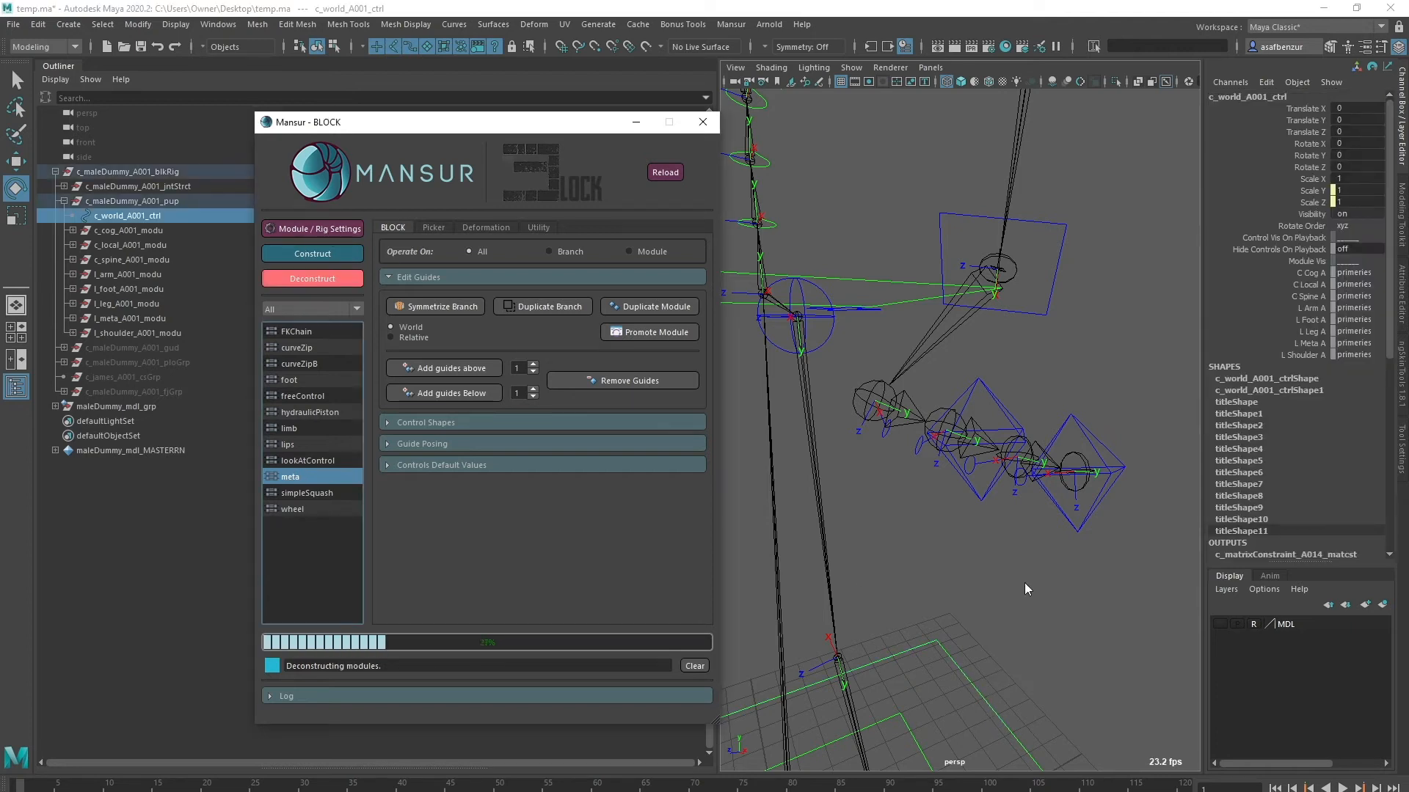
click(312, 279)
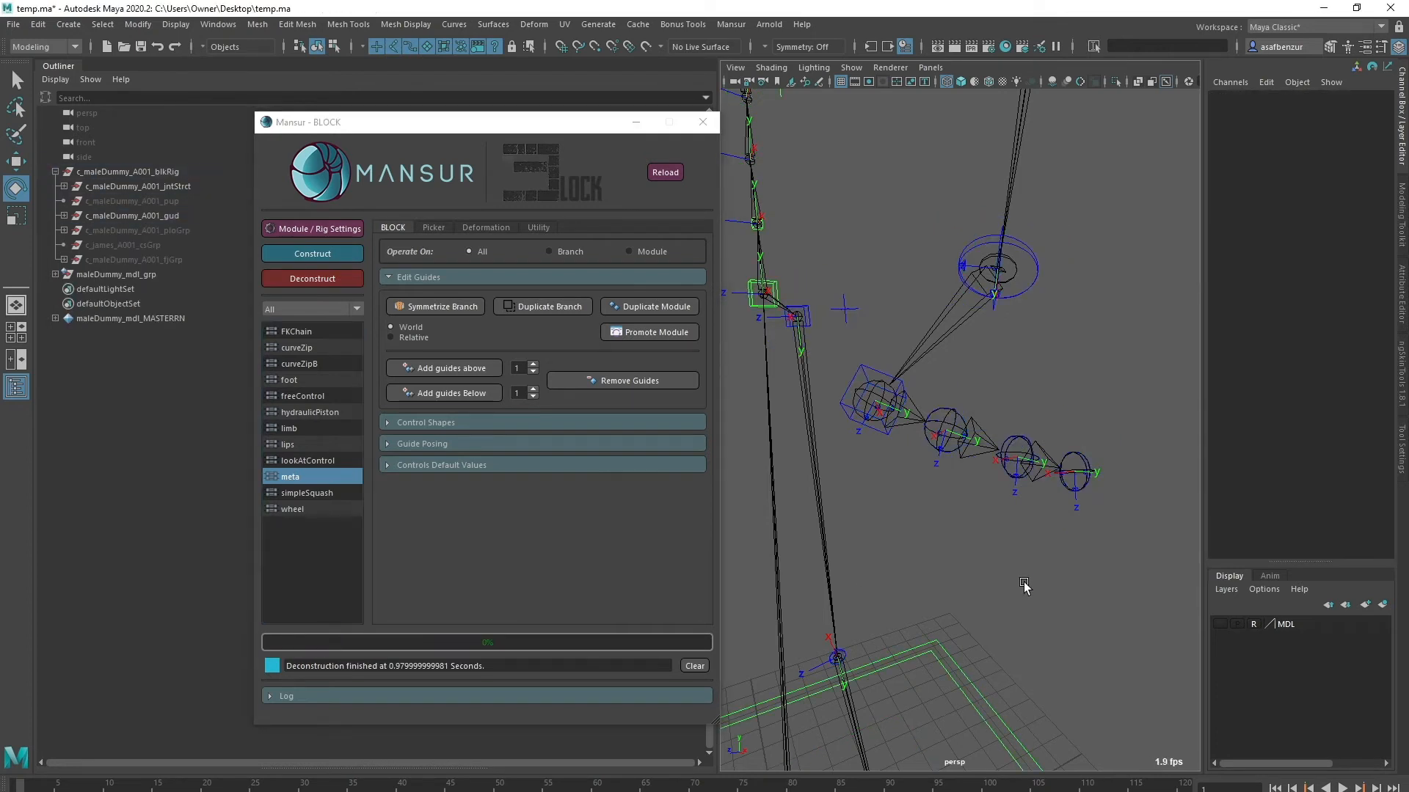
click(127, 171)
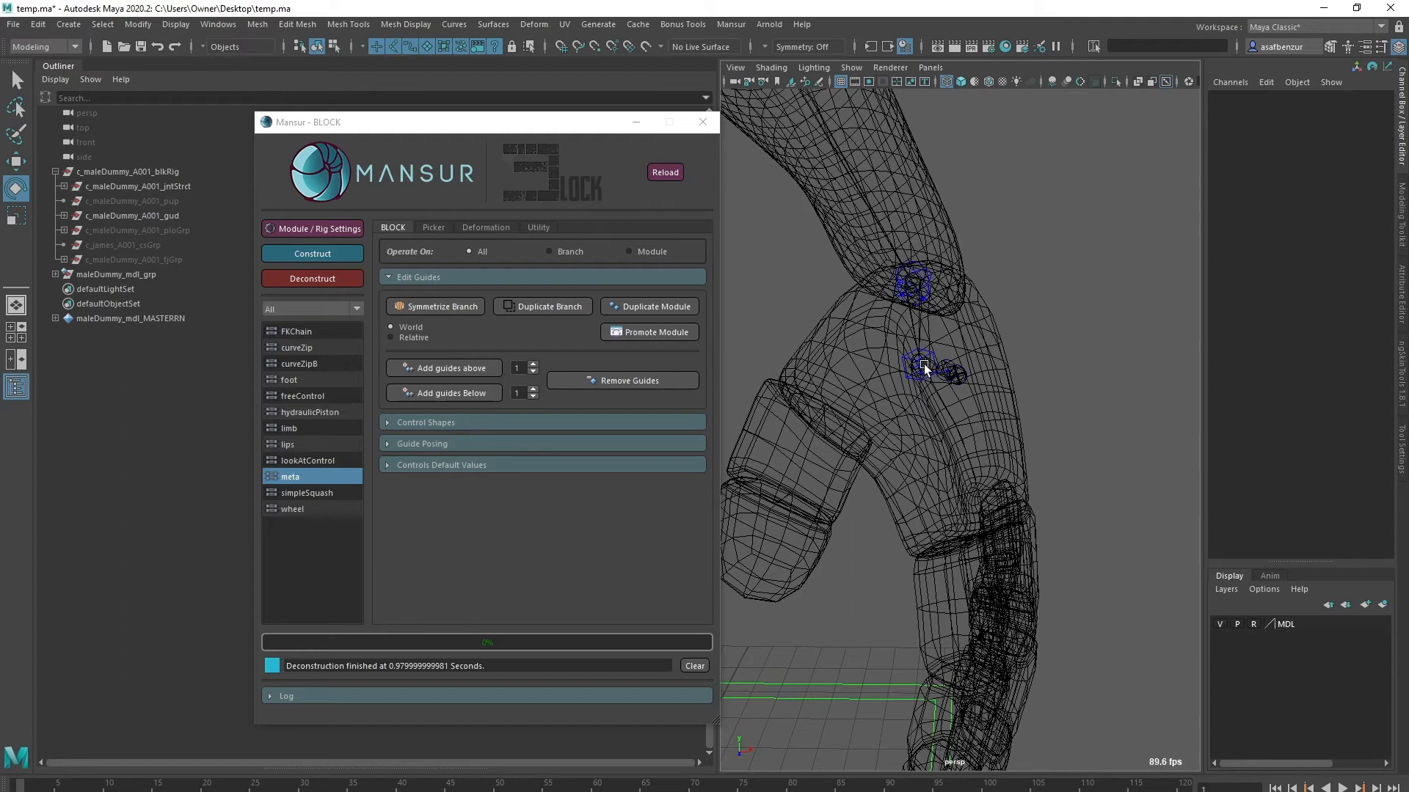
click(921, 364)
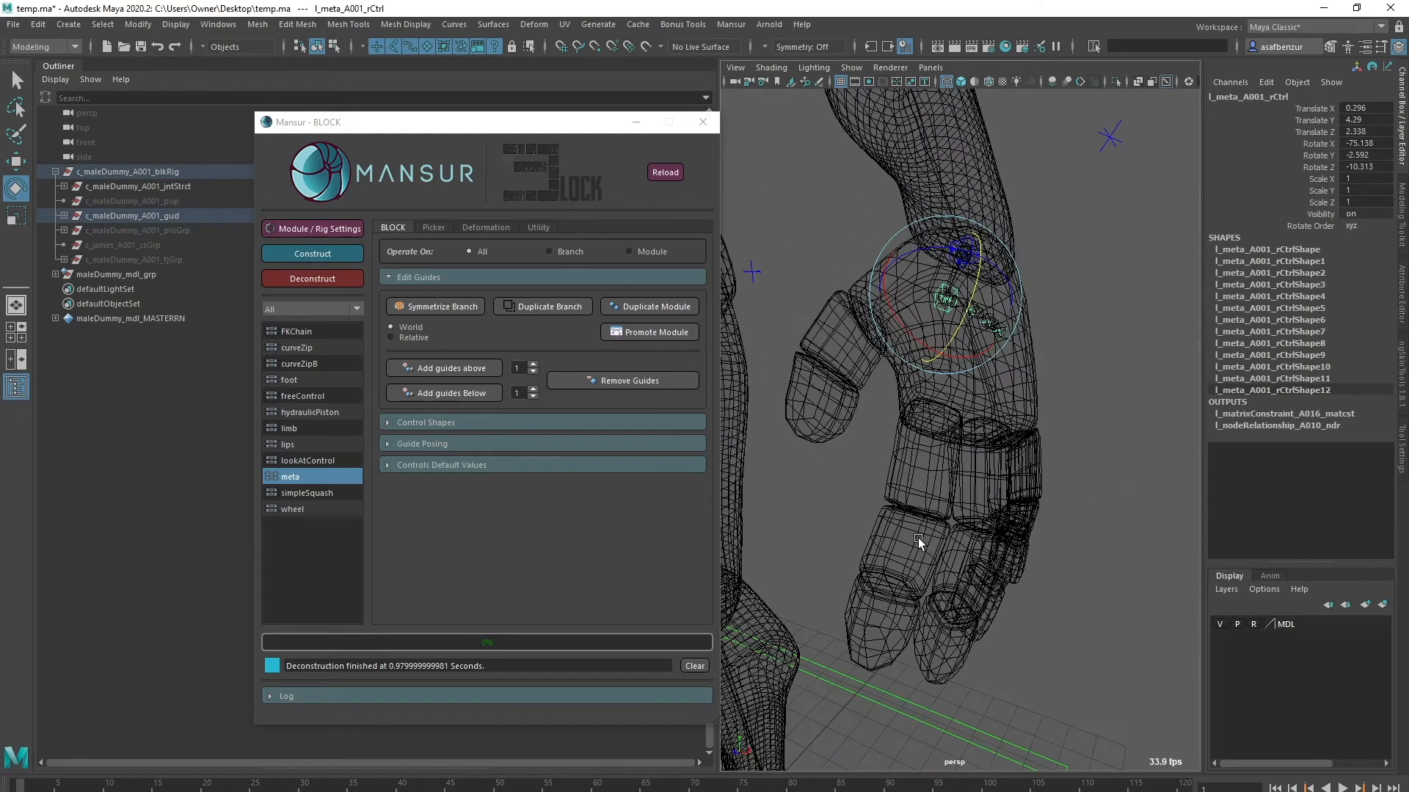
click(296, 331)
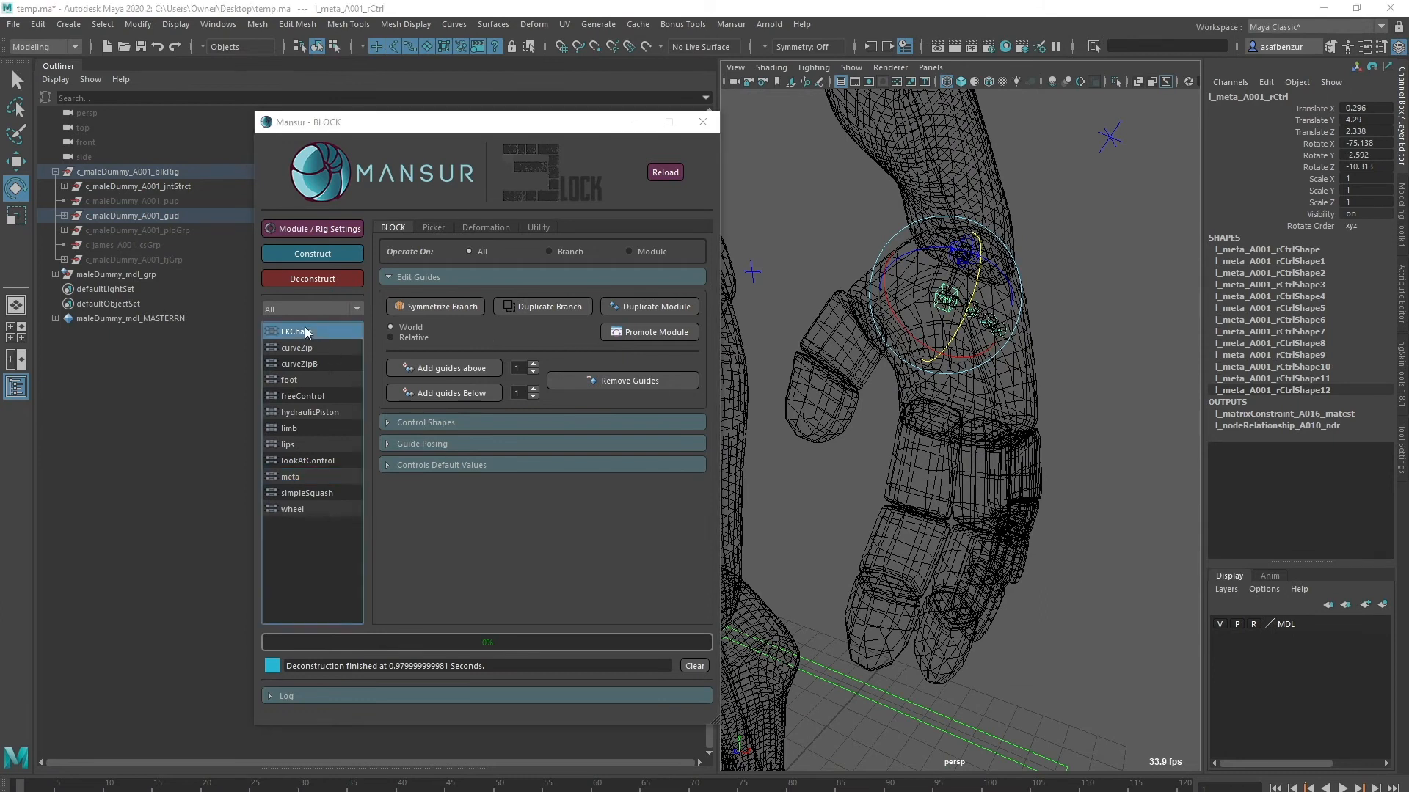
- Build a left-side indexFng FKChain with 3 guides, parented under a meta guide
double_click(297, 331)
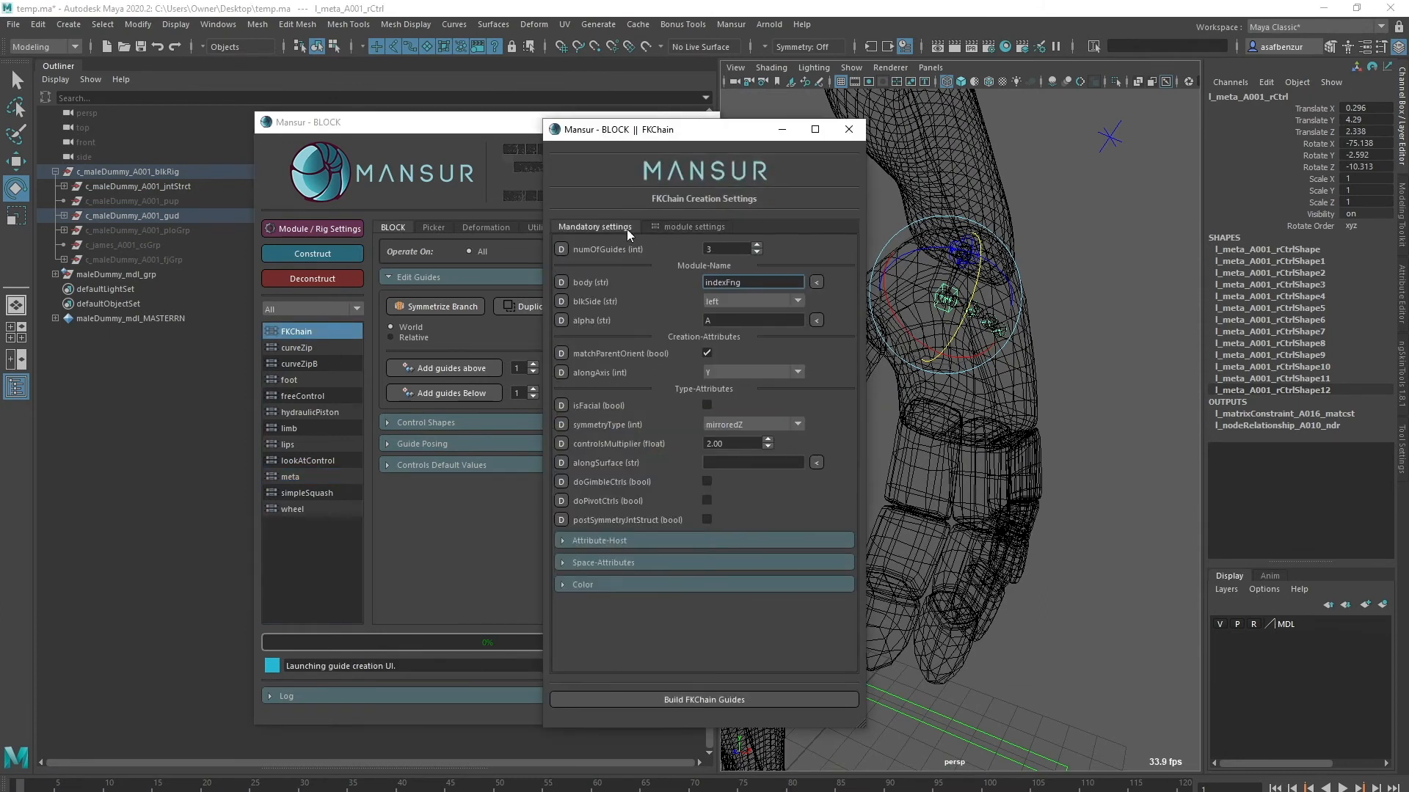
click(704, 700)
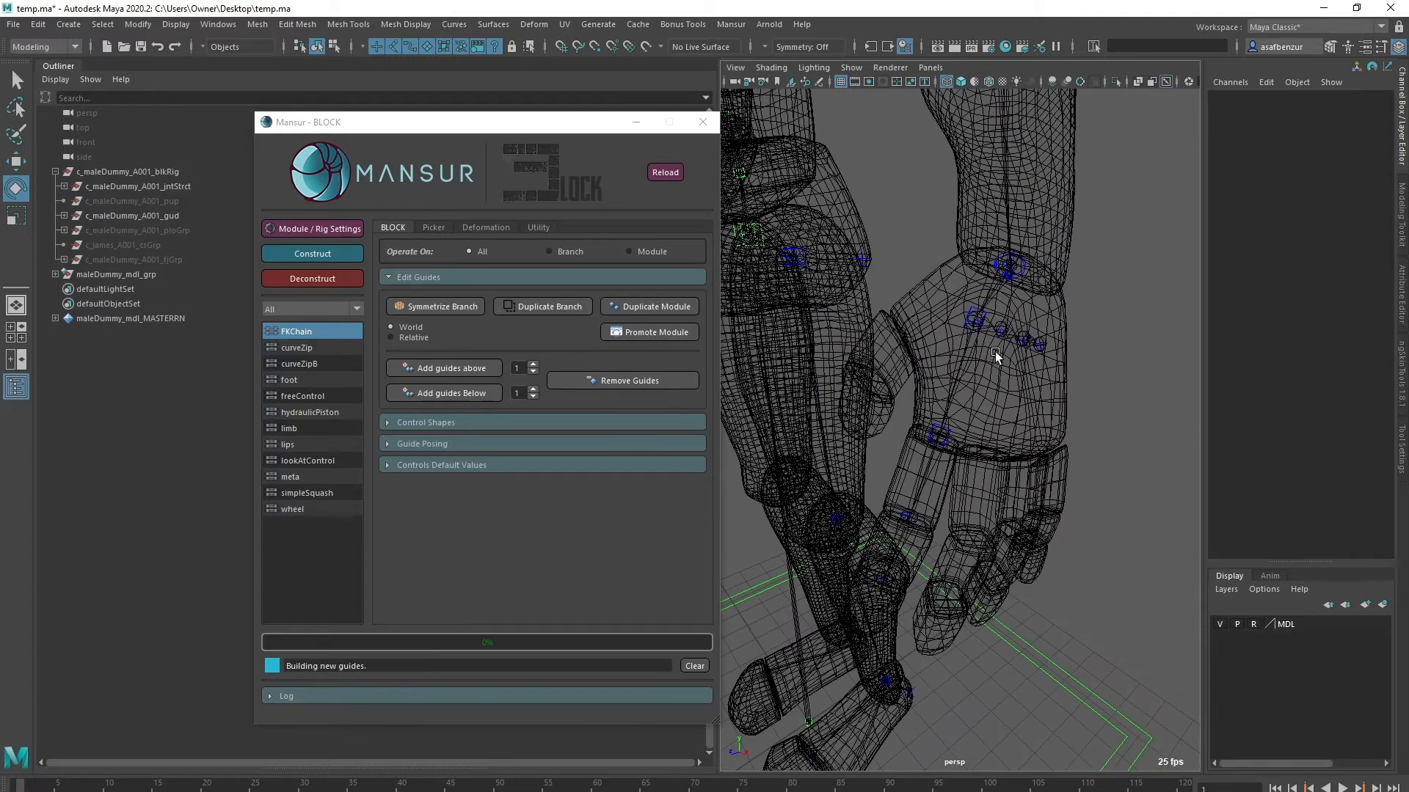
click(993, 351)
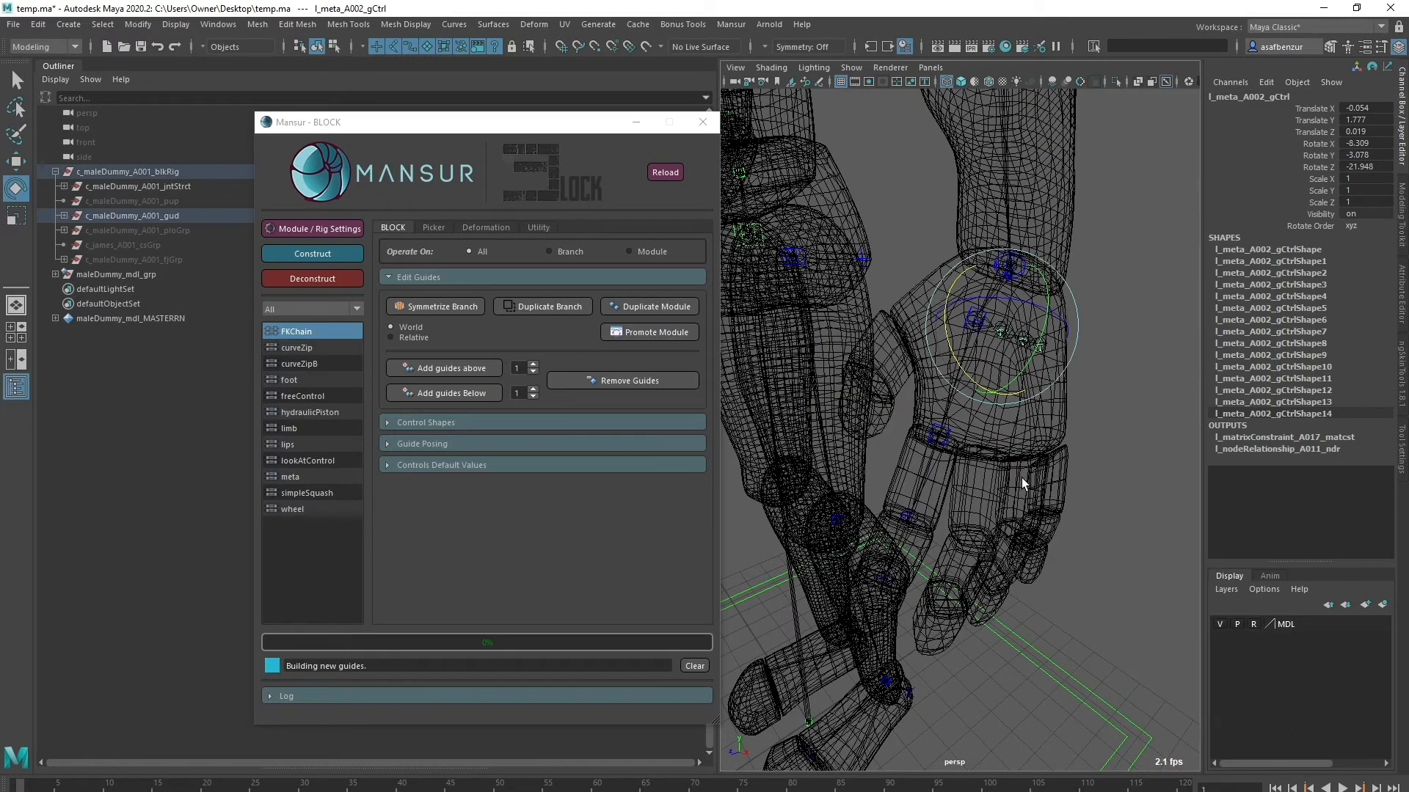
mouse_move(297, 331)
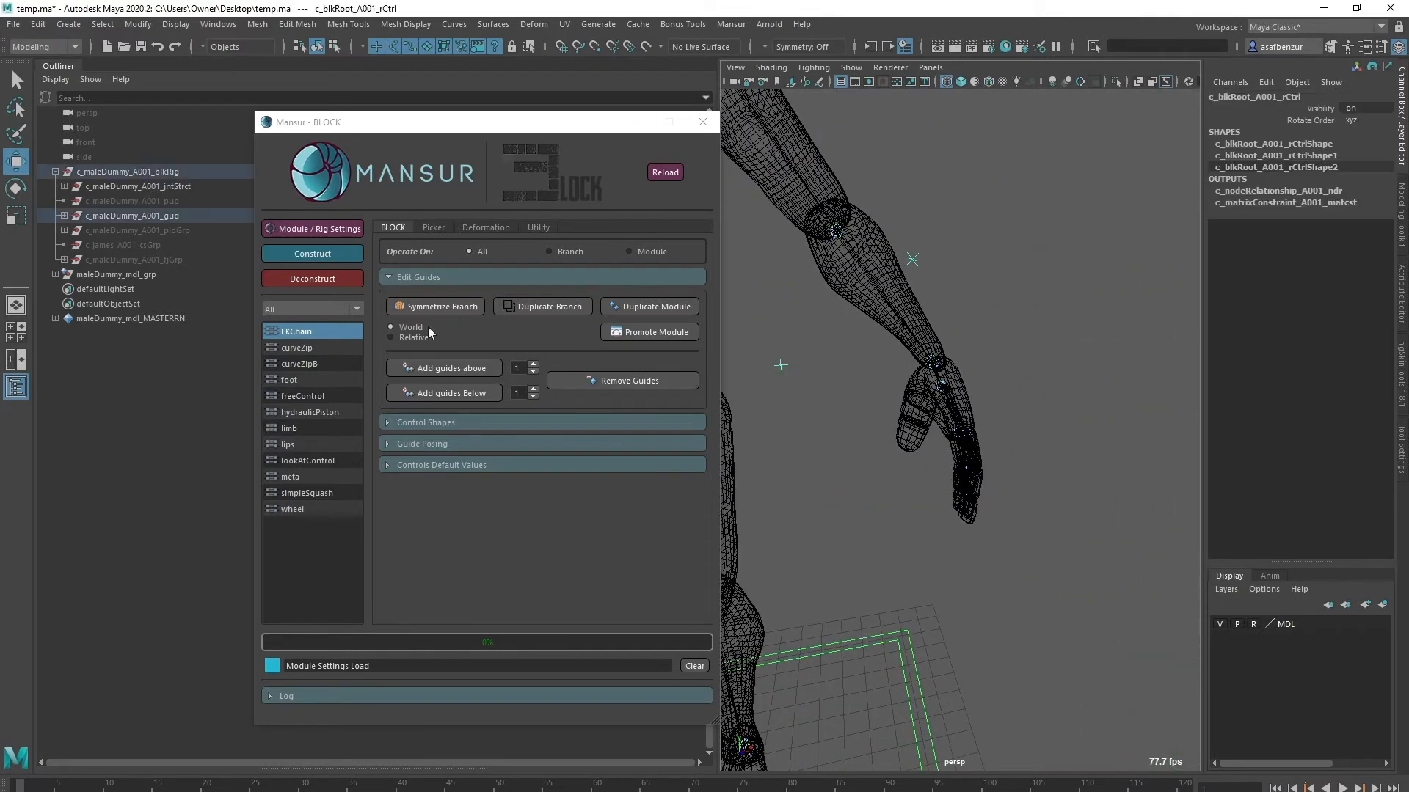
- Construct the rig with finger chains, hide the MDL layer, and rotate metaSplayB to test spreading
click(312, 253)
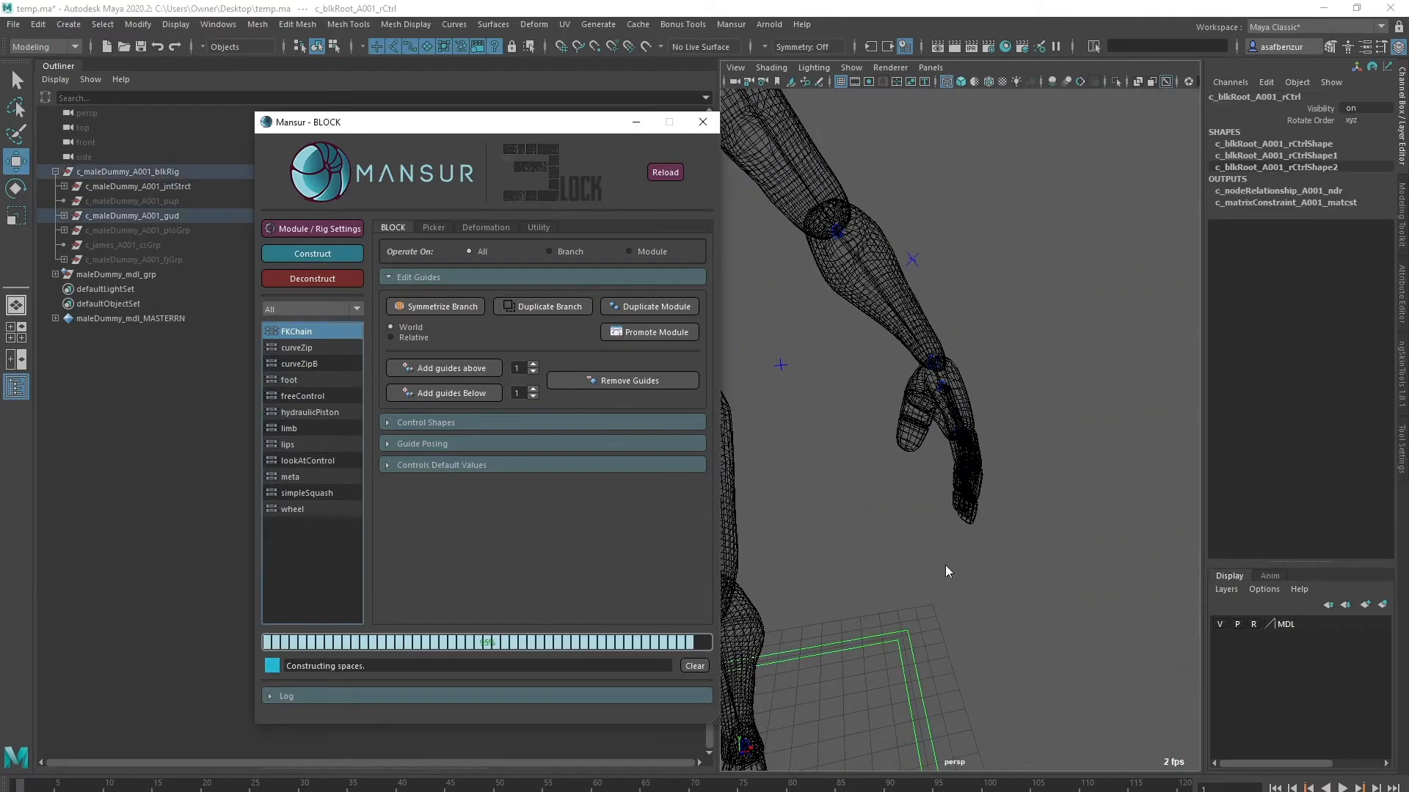
click(312, 253)
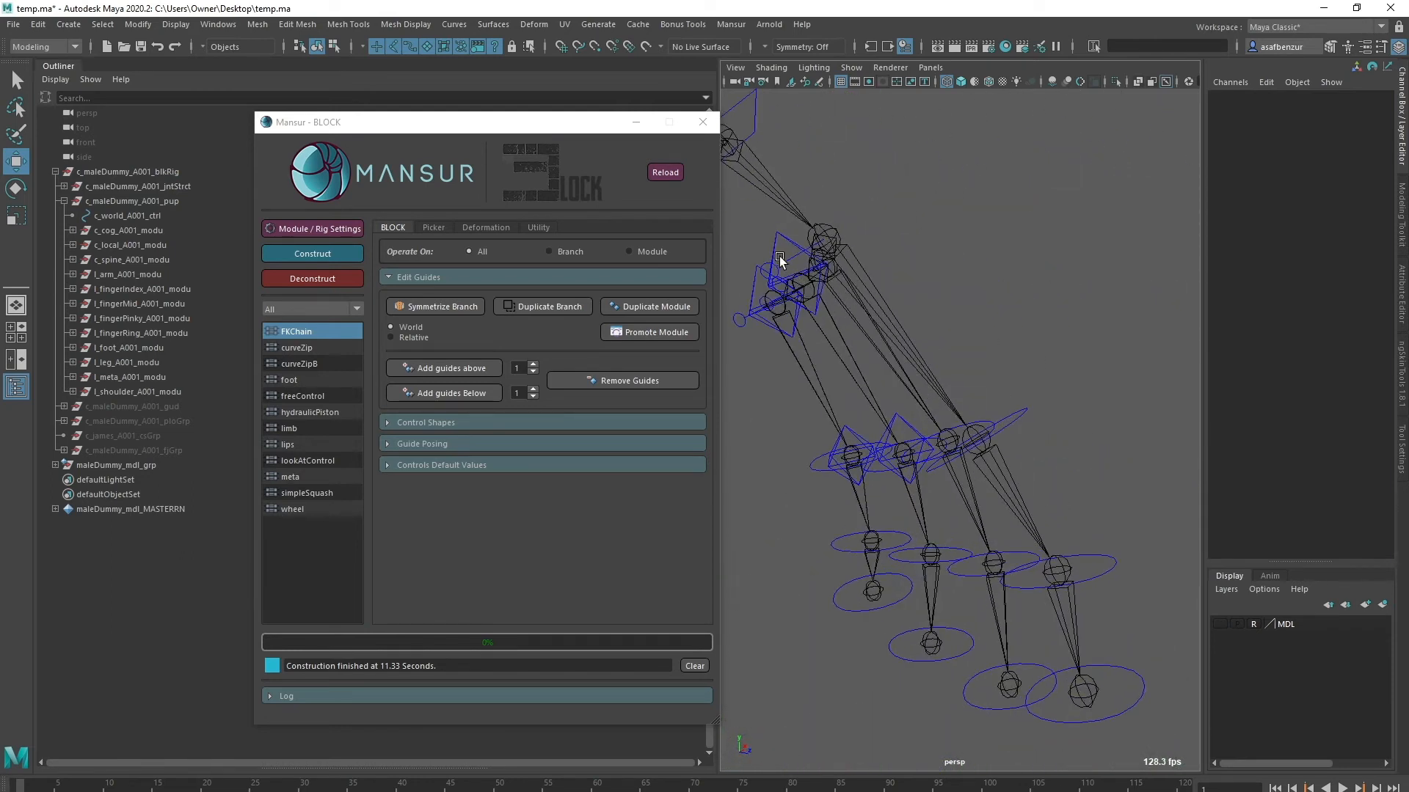
click(929, 309)
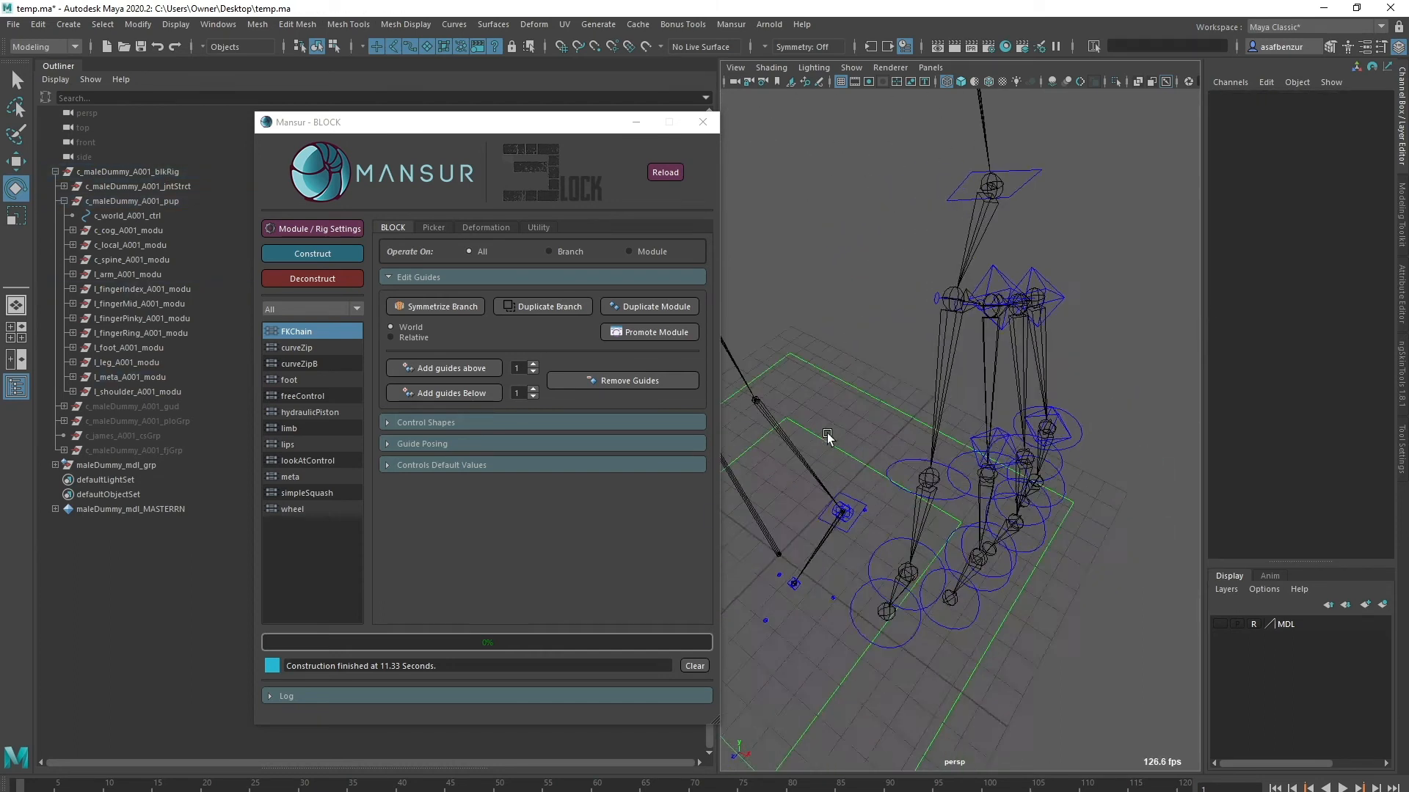
click(1047, 297)
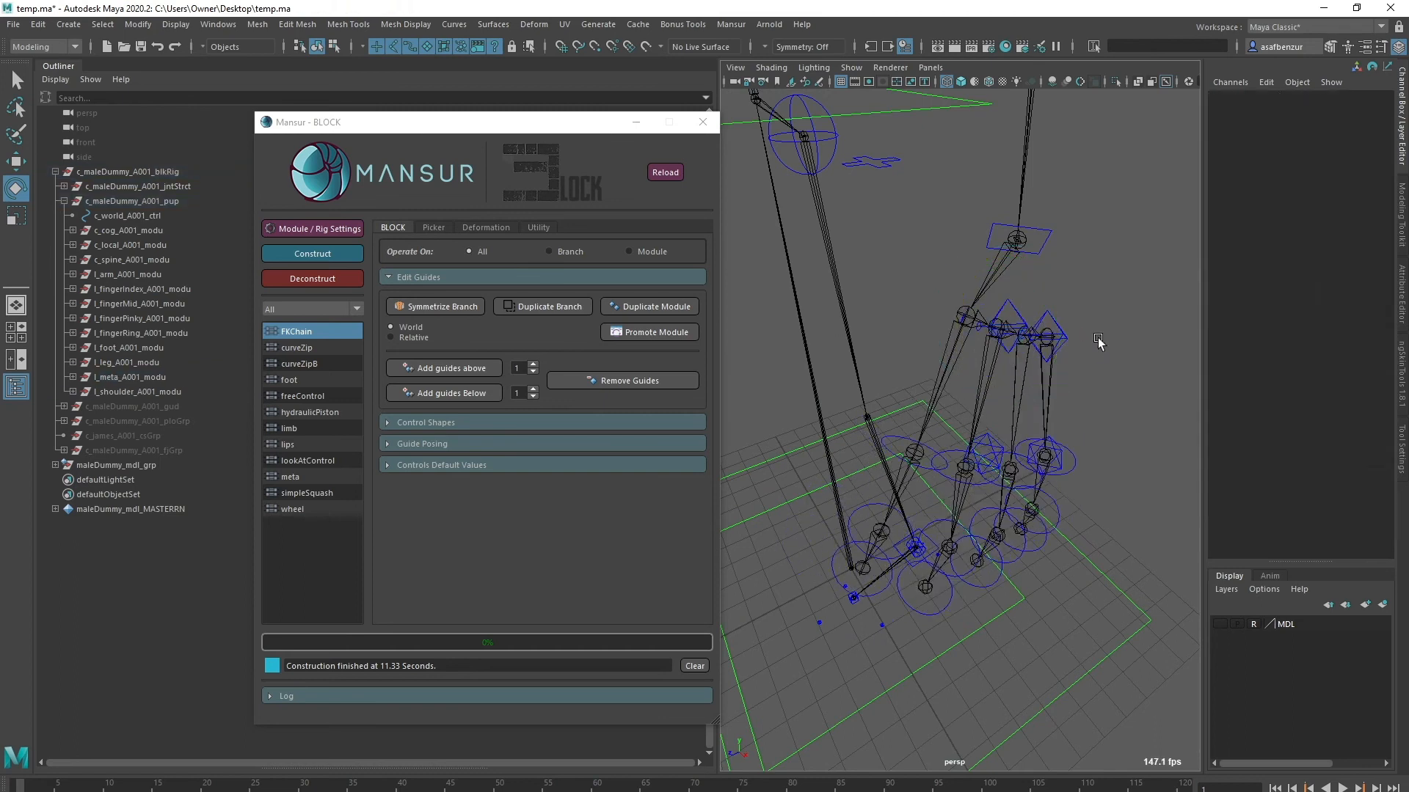
click(1074, 310)
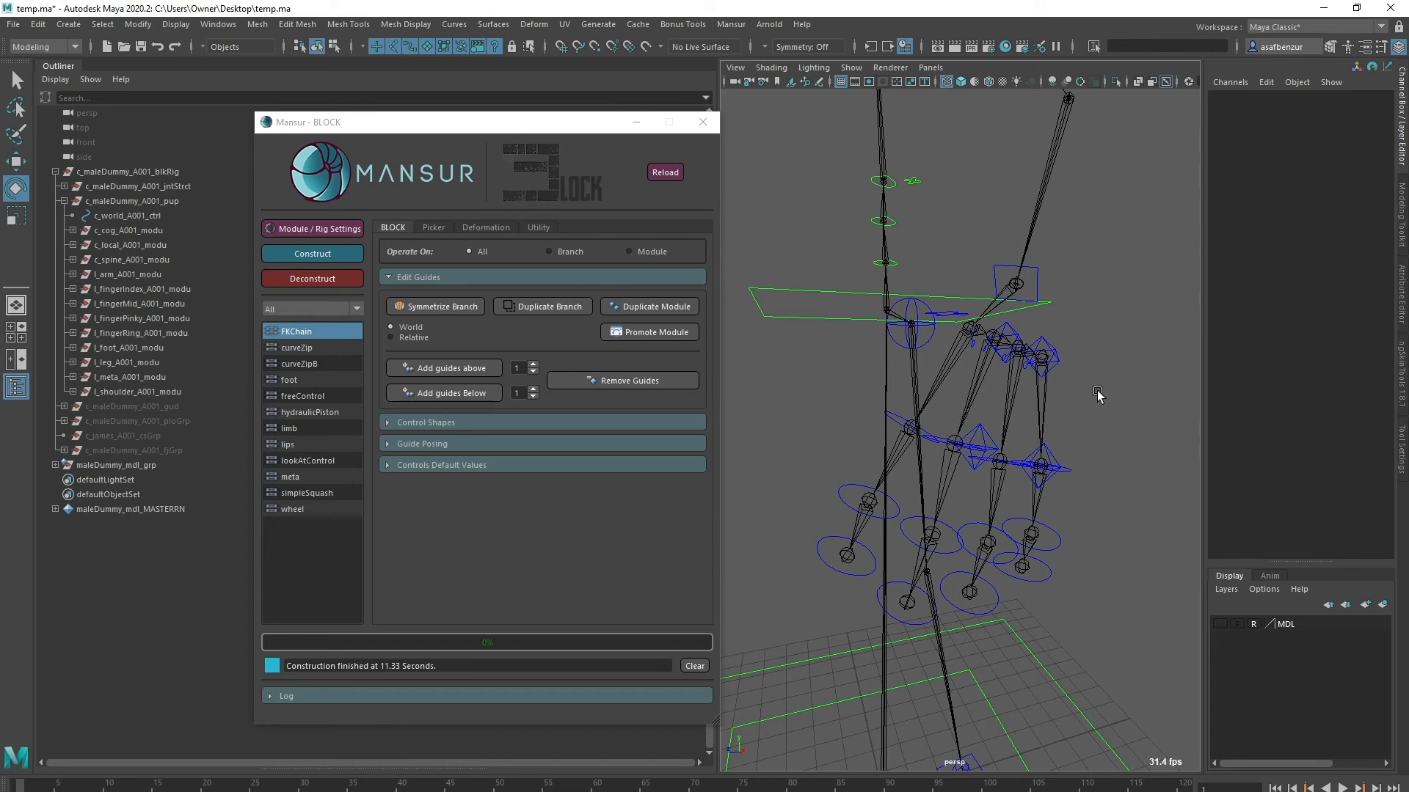
mouse_move(1087, 427)
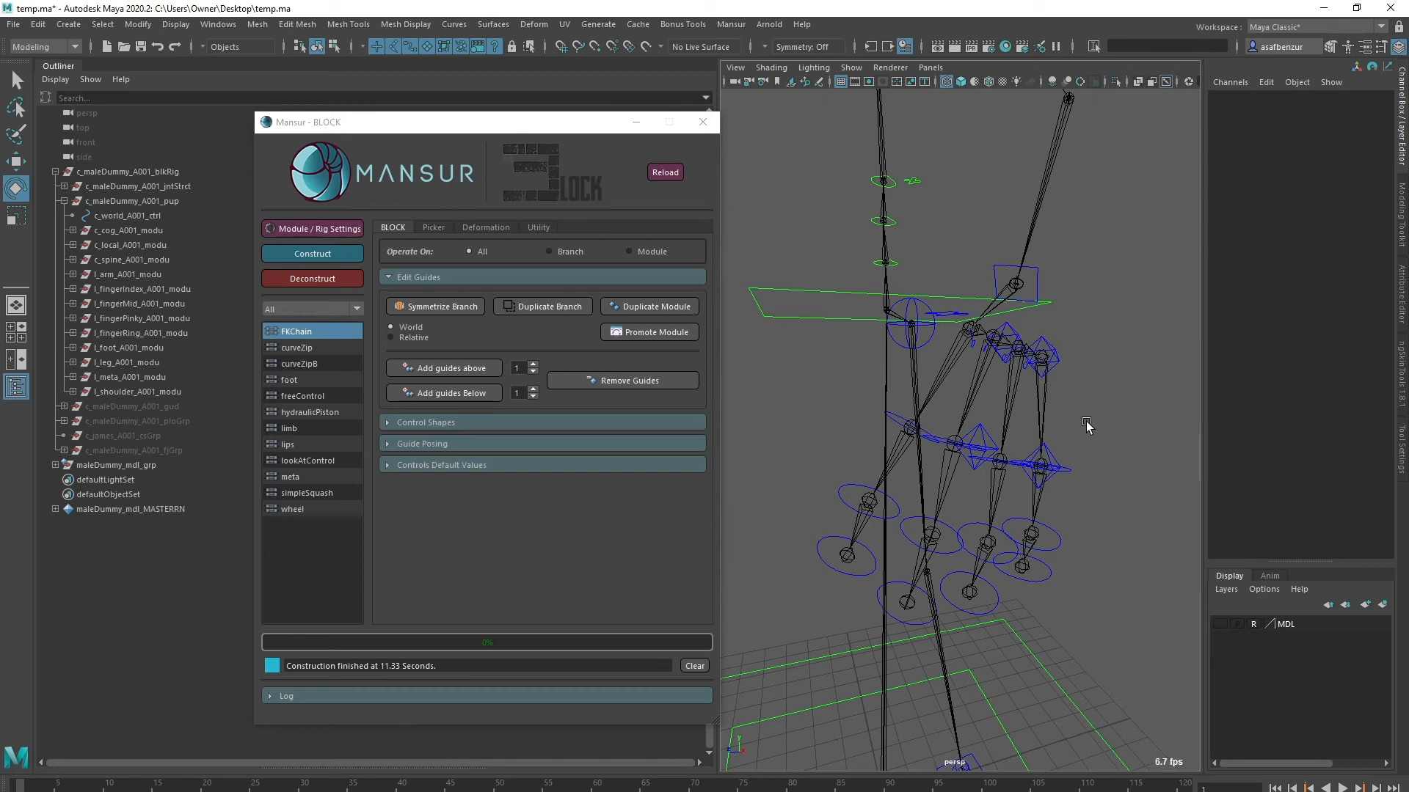
click(984, 437)
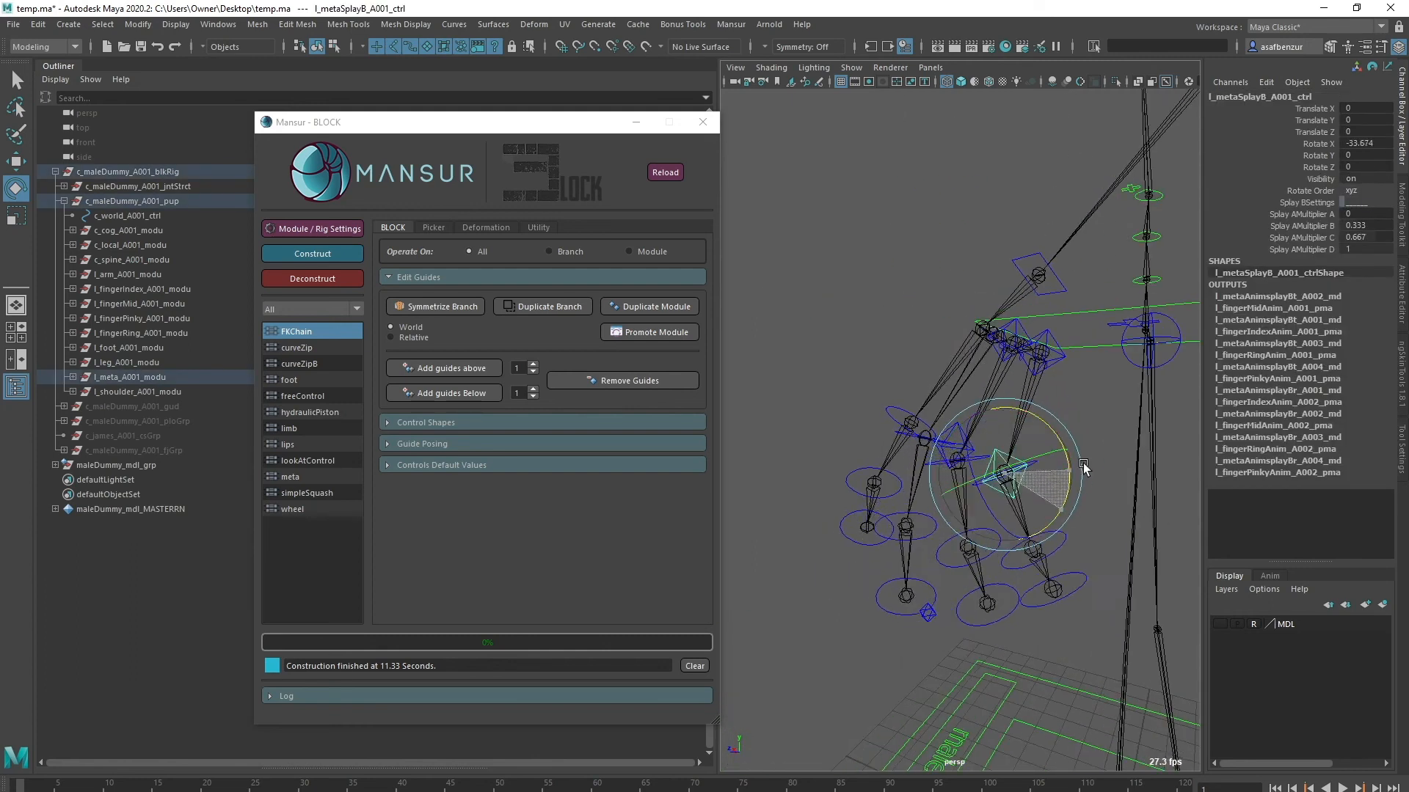
click(1052, 433)
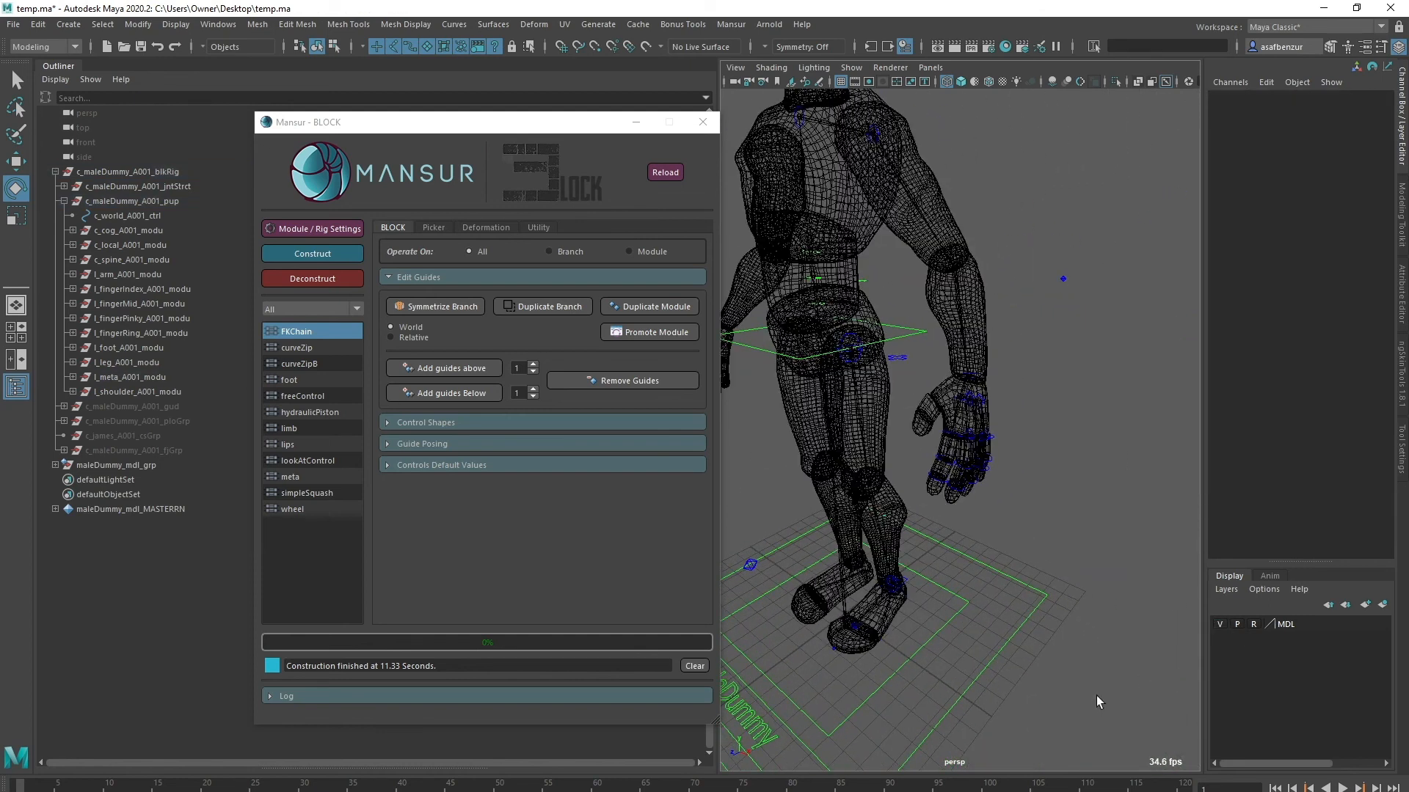
- Switch the viewport to shaded display (5) to show the dummy around the finger rig
key(5)
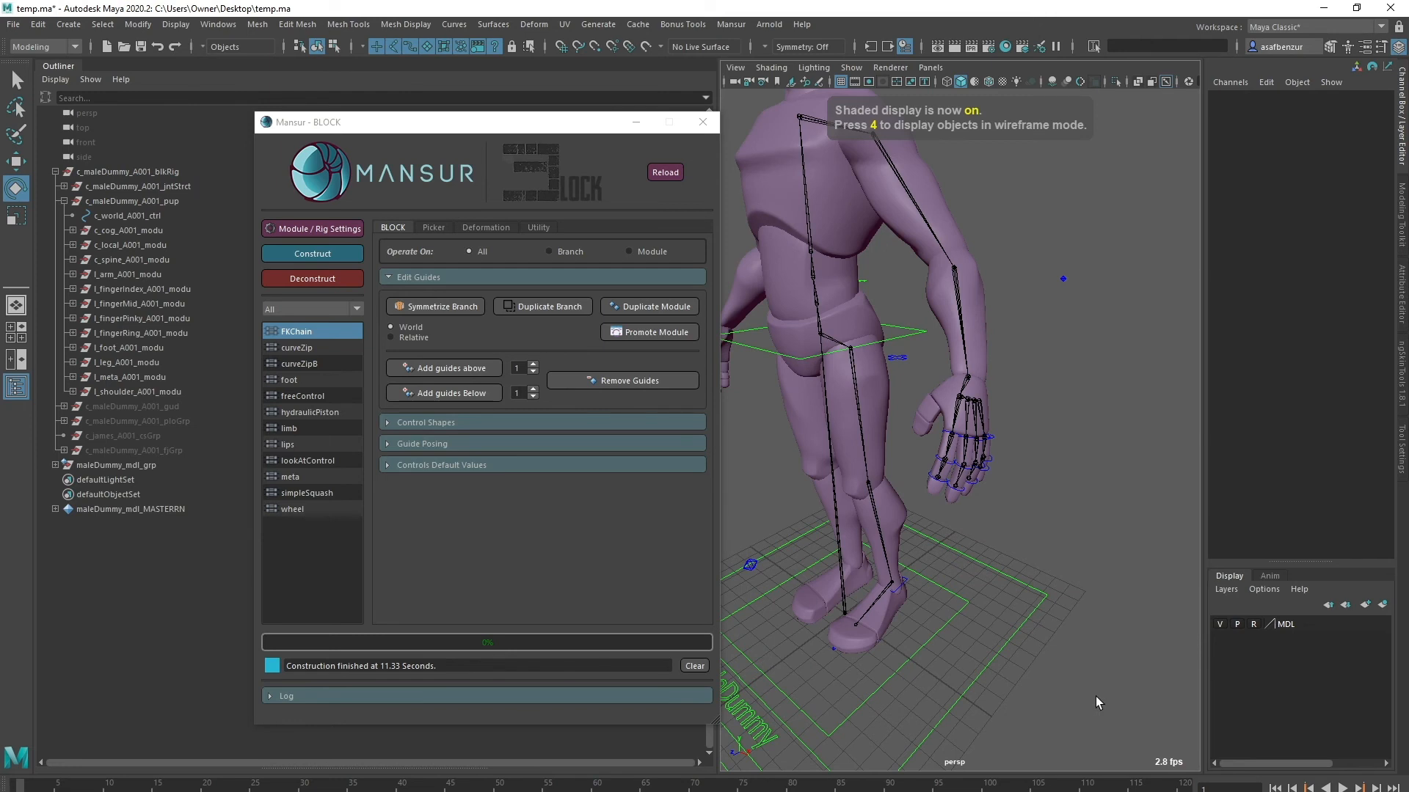